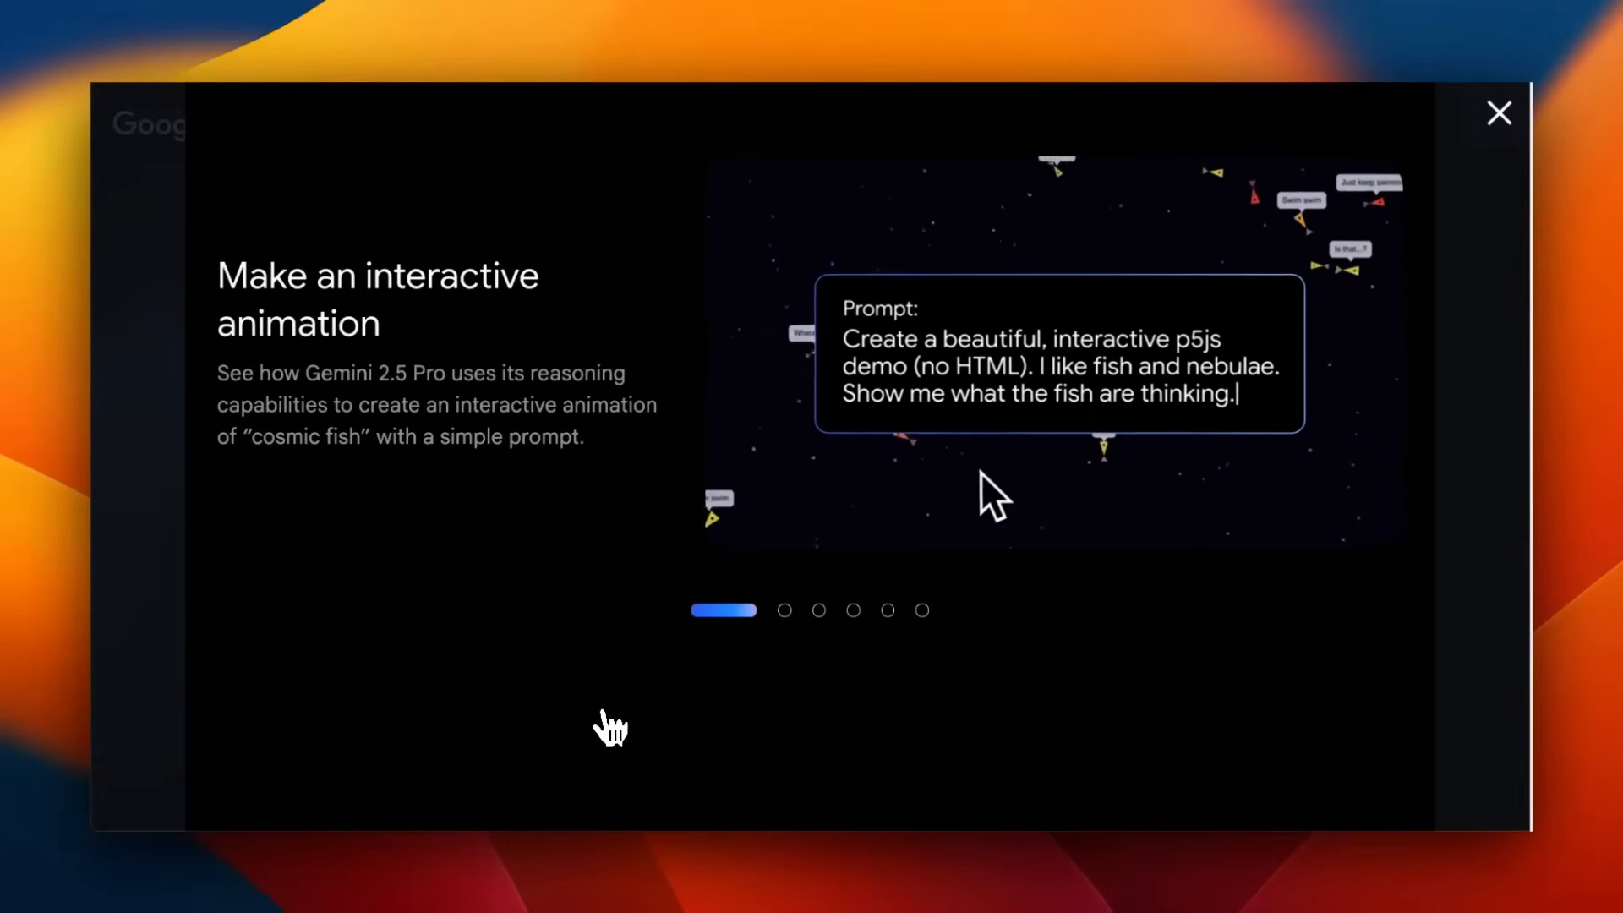
- Dismiss the Gemini announcement overlay to reveal the WebDev Arena Leaderboard tab
click(1497, 113)
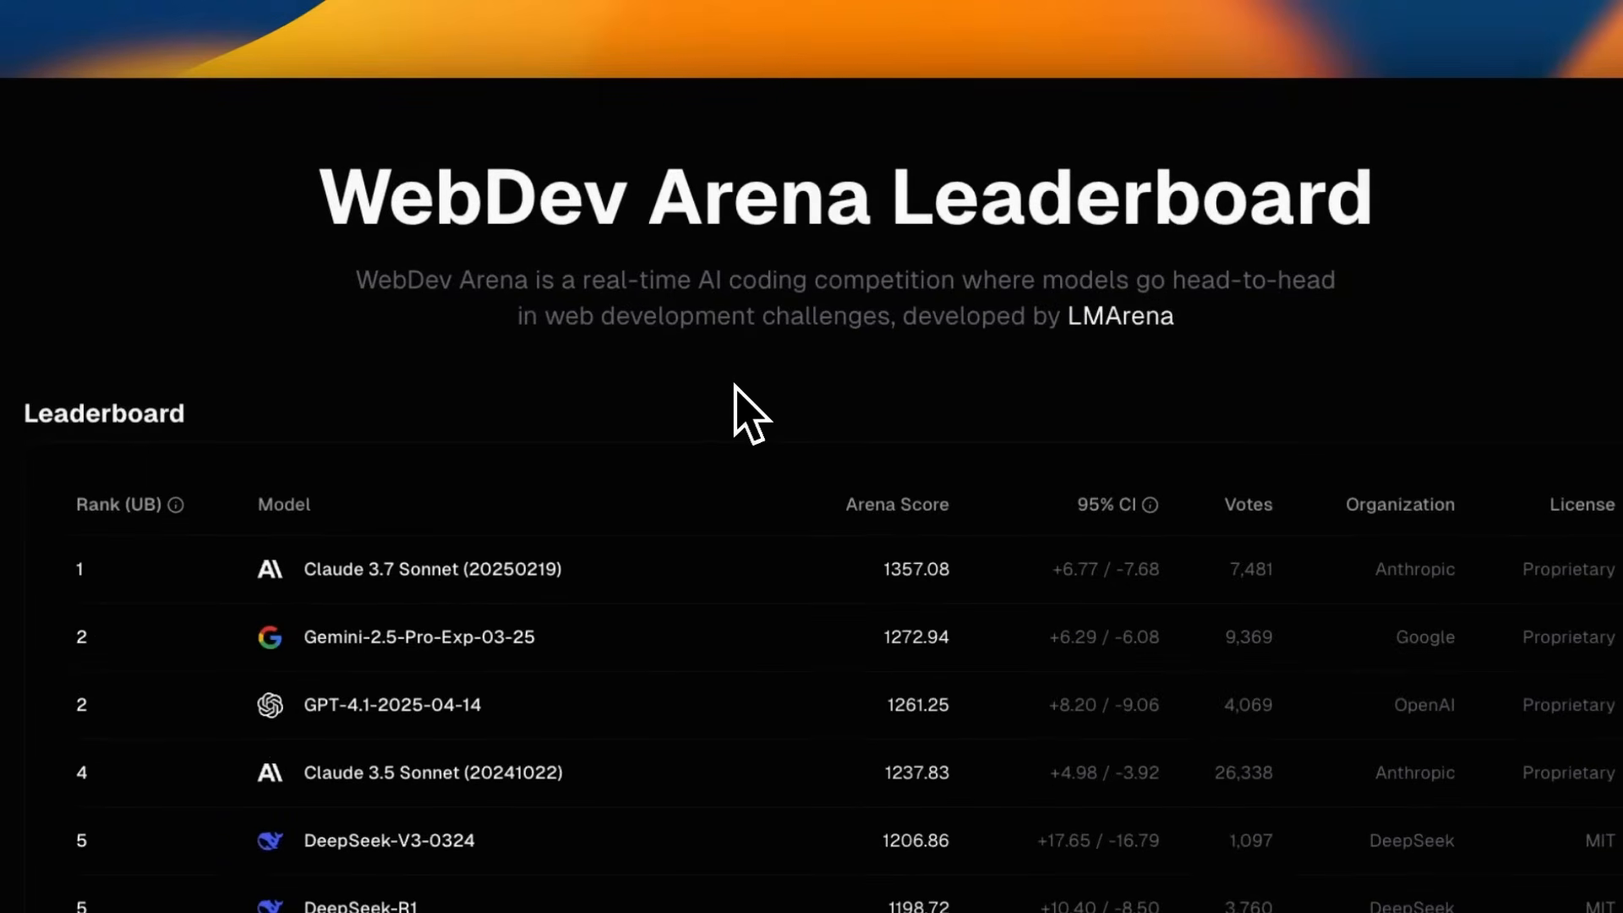
mouse_move(654, 621)
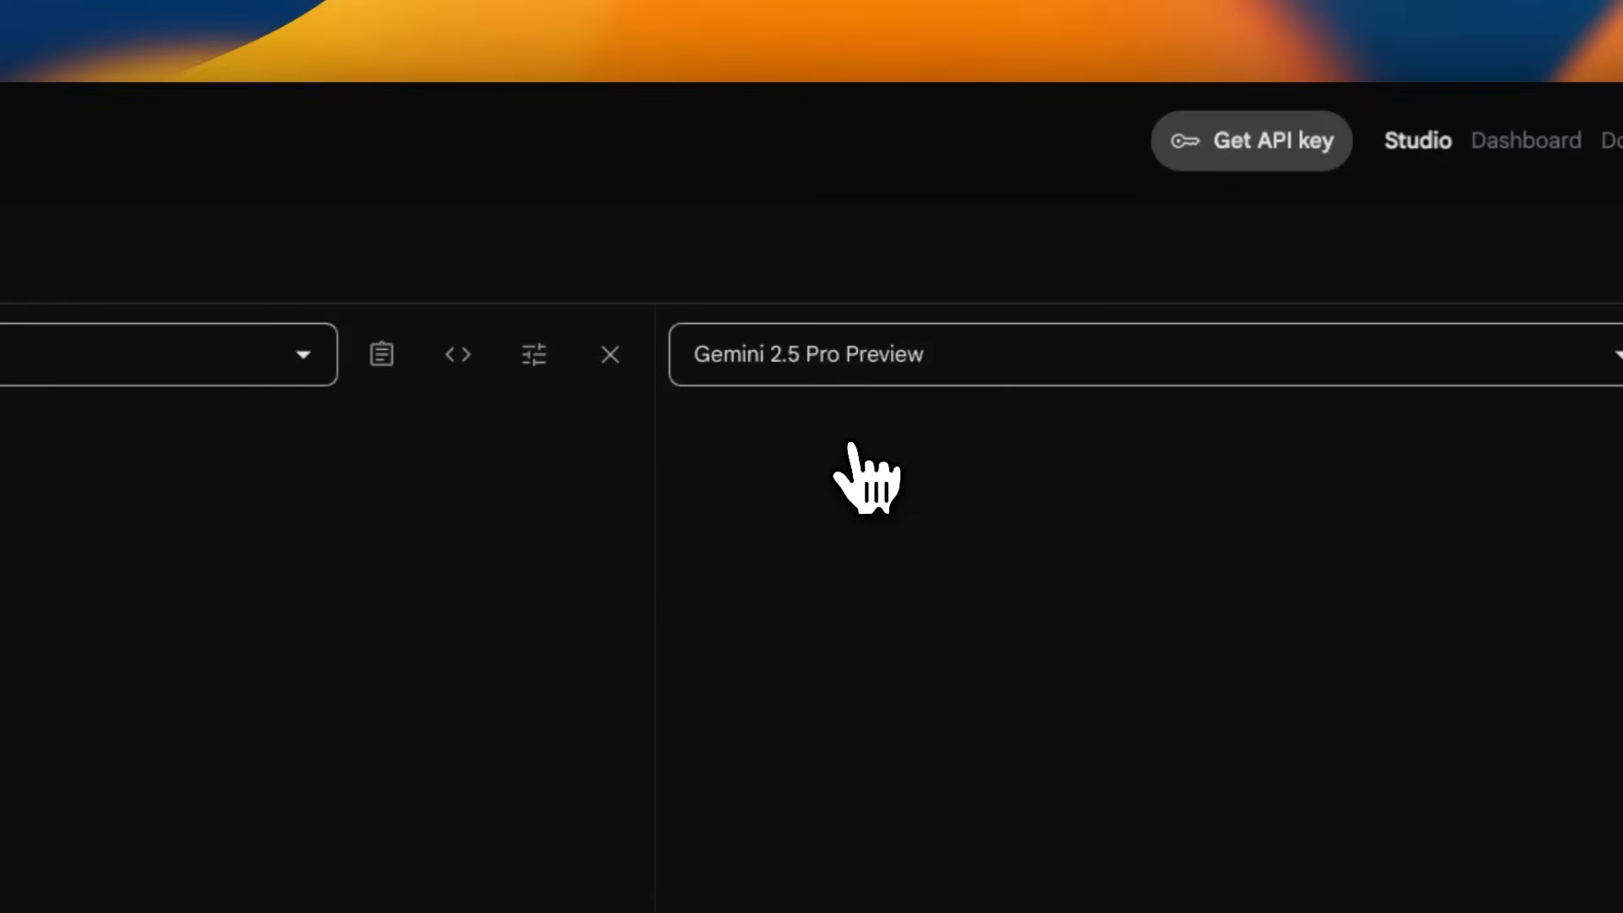
- Choose Gemini 2.5 Pro Preview 03-25 on the left and enter the 🏈 fantasy sports dashboard prompt
click(842, 355)
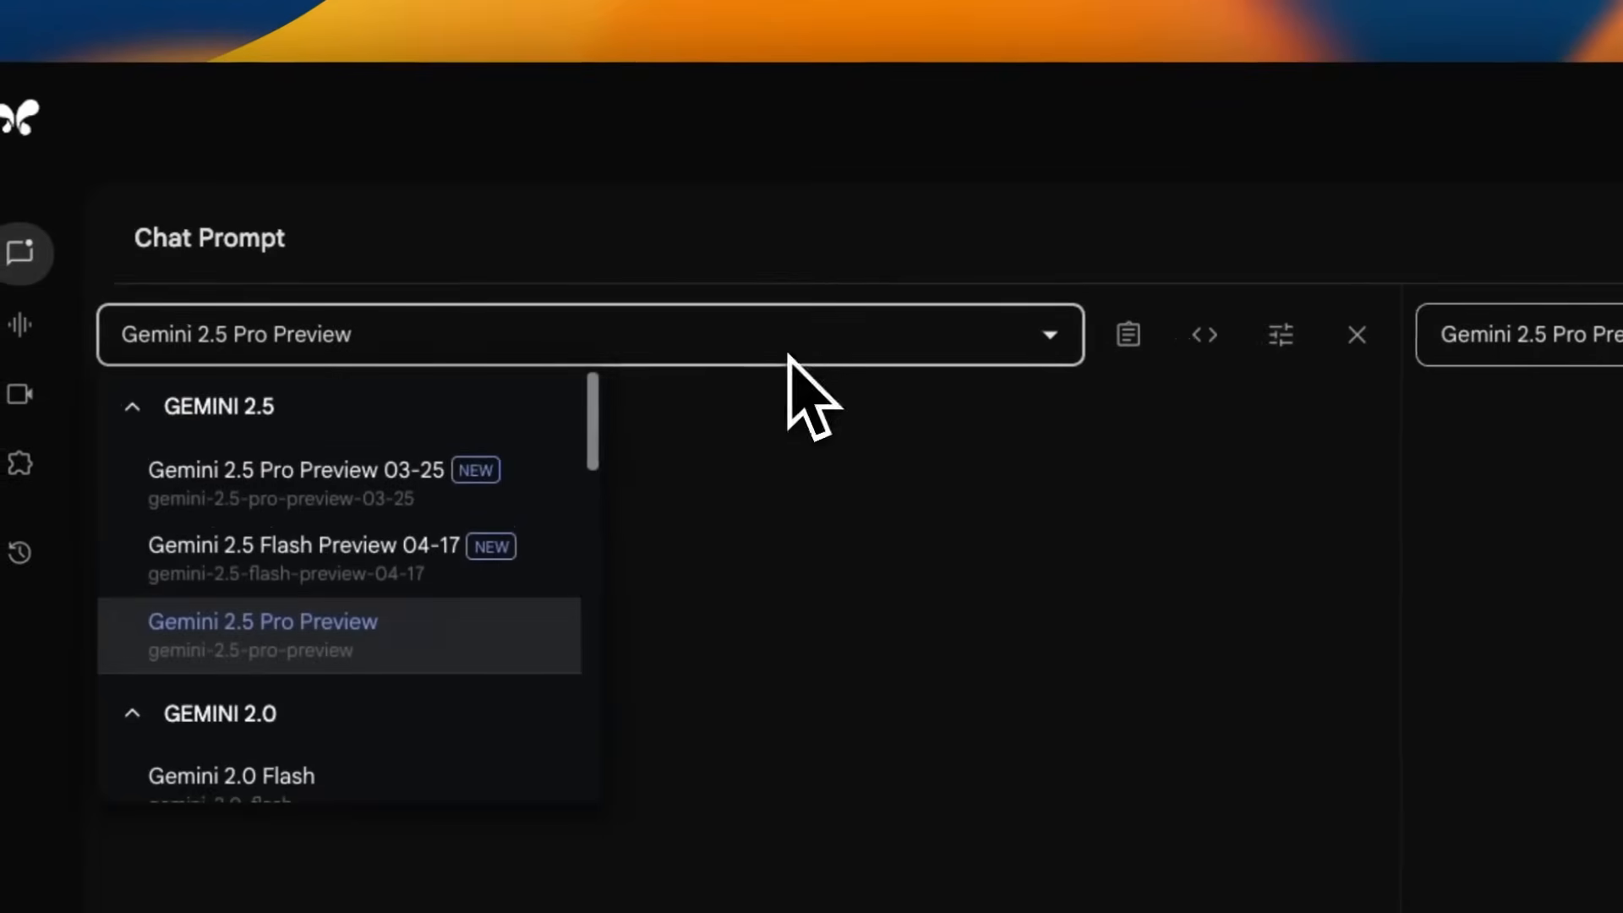
click(295, 470)
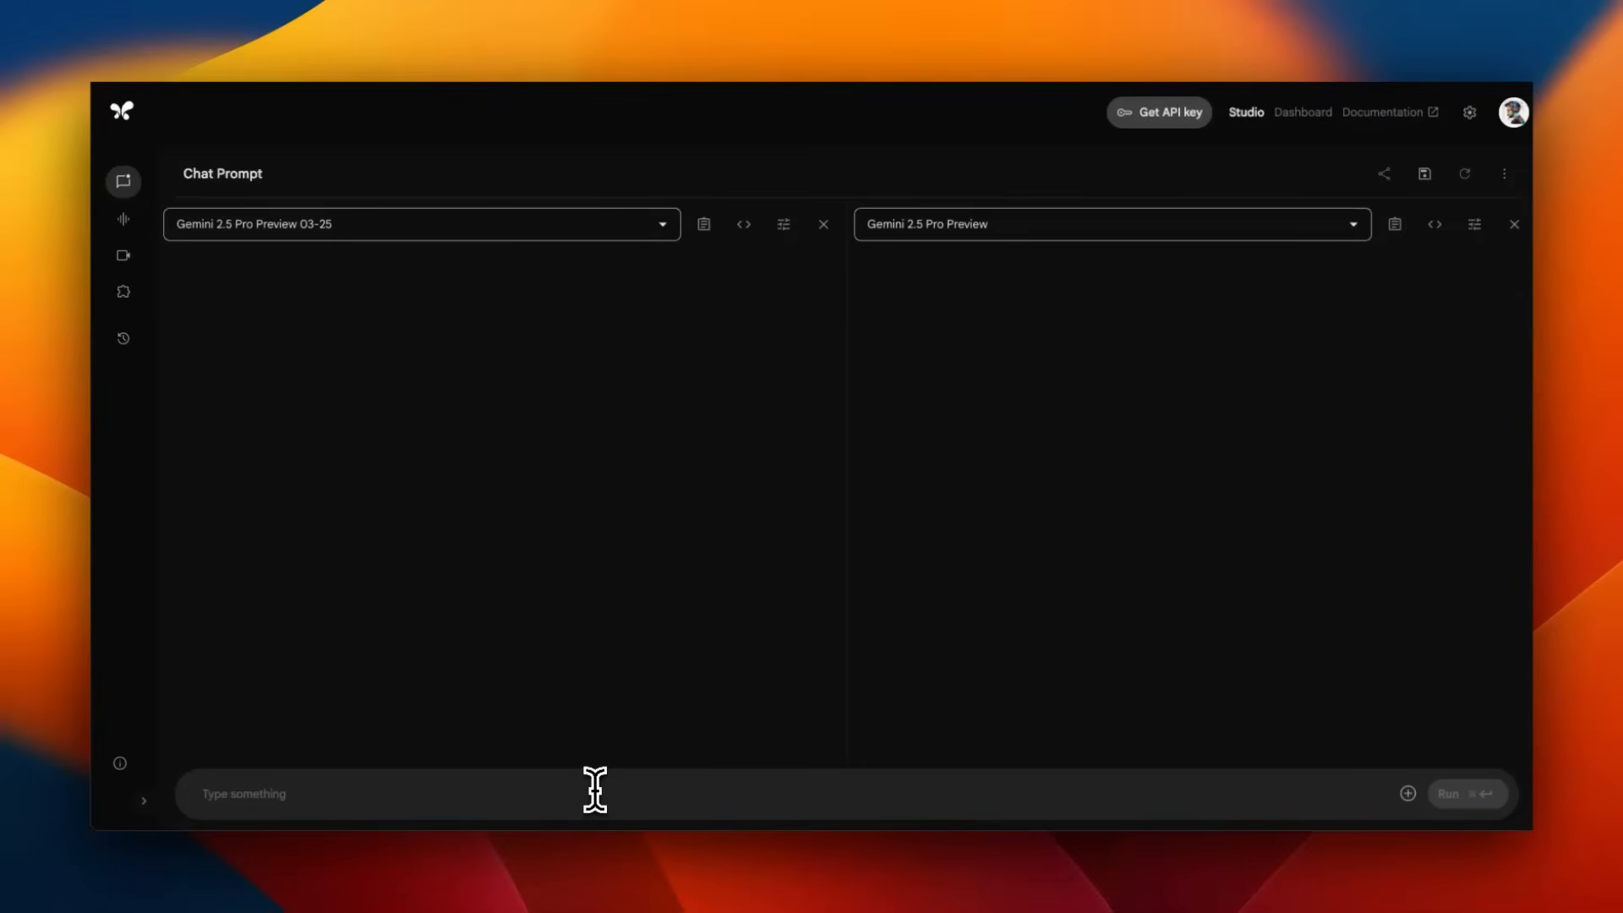
text(create a 🏈 Fantasy sports league manager dashboard. Implement everything in a single HTLM file.)
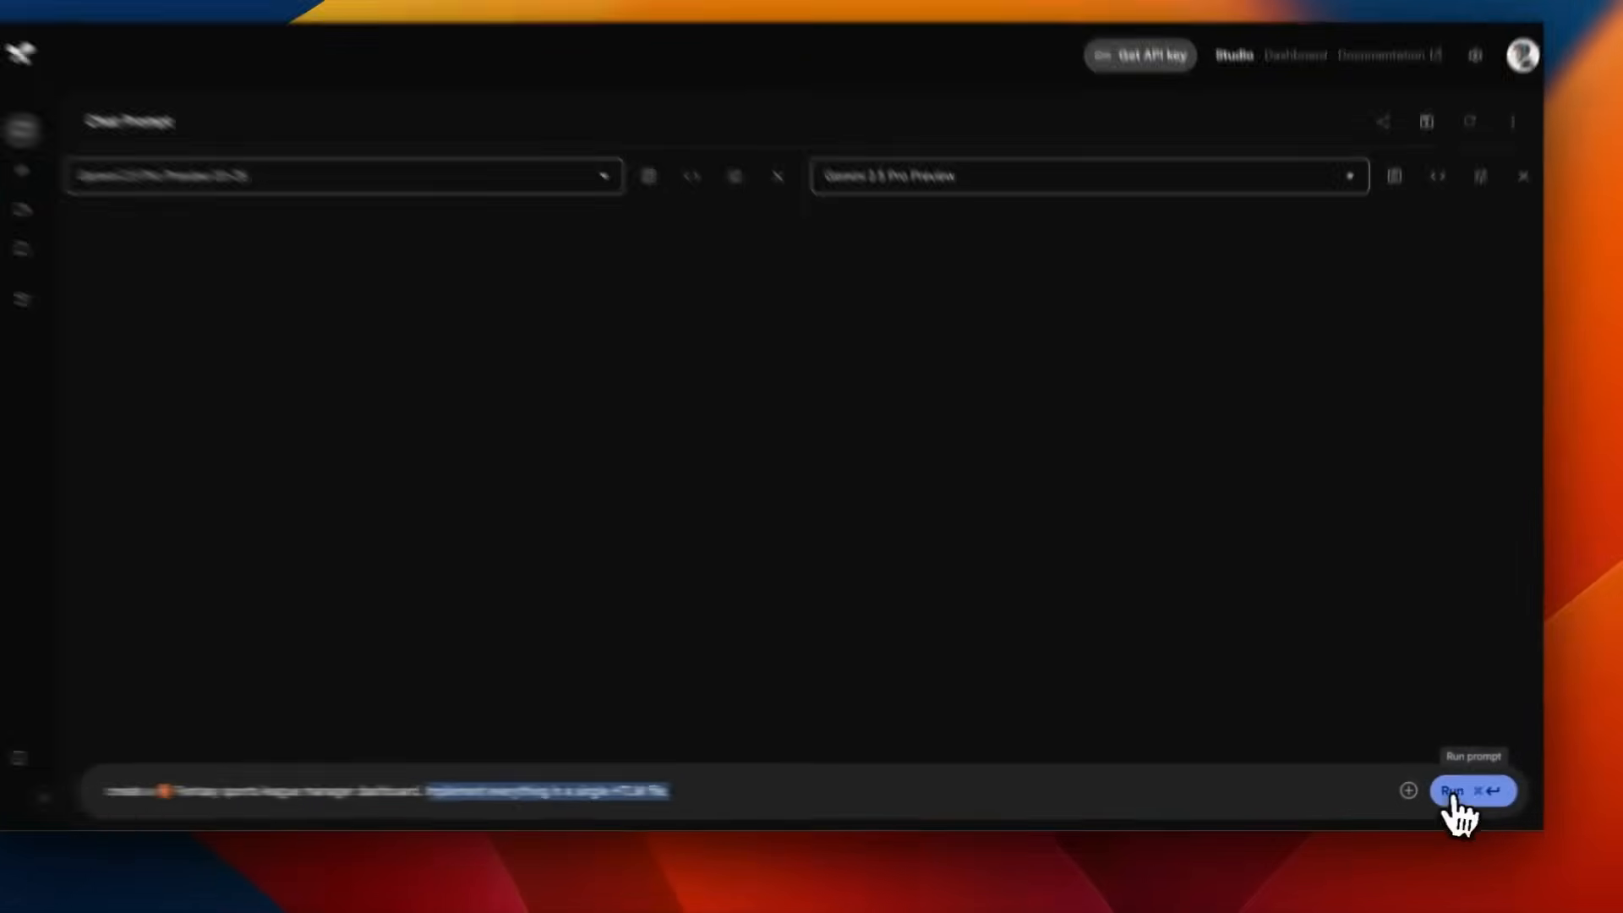
- Run the dashboard prompt on both models and review their HTML code down to the How to Use notes
click(1474, 791)
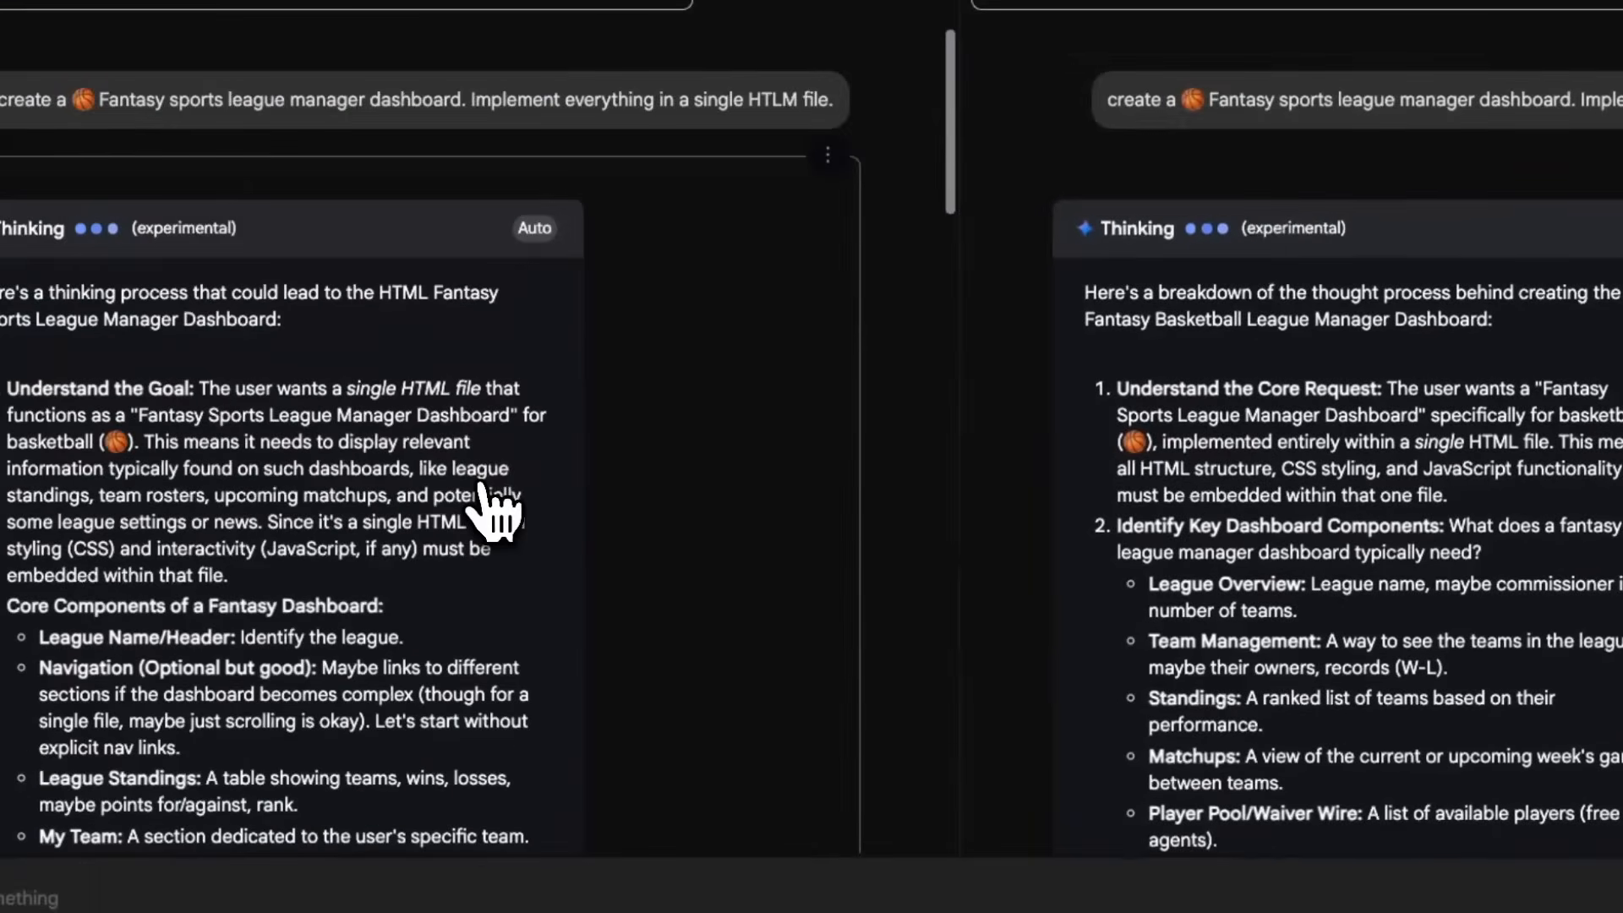
scroll(down, 3)
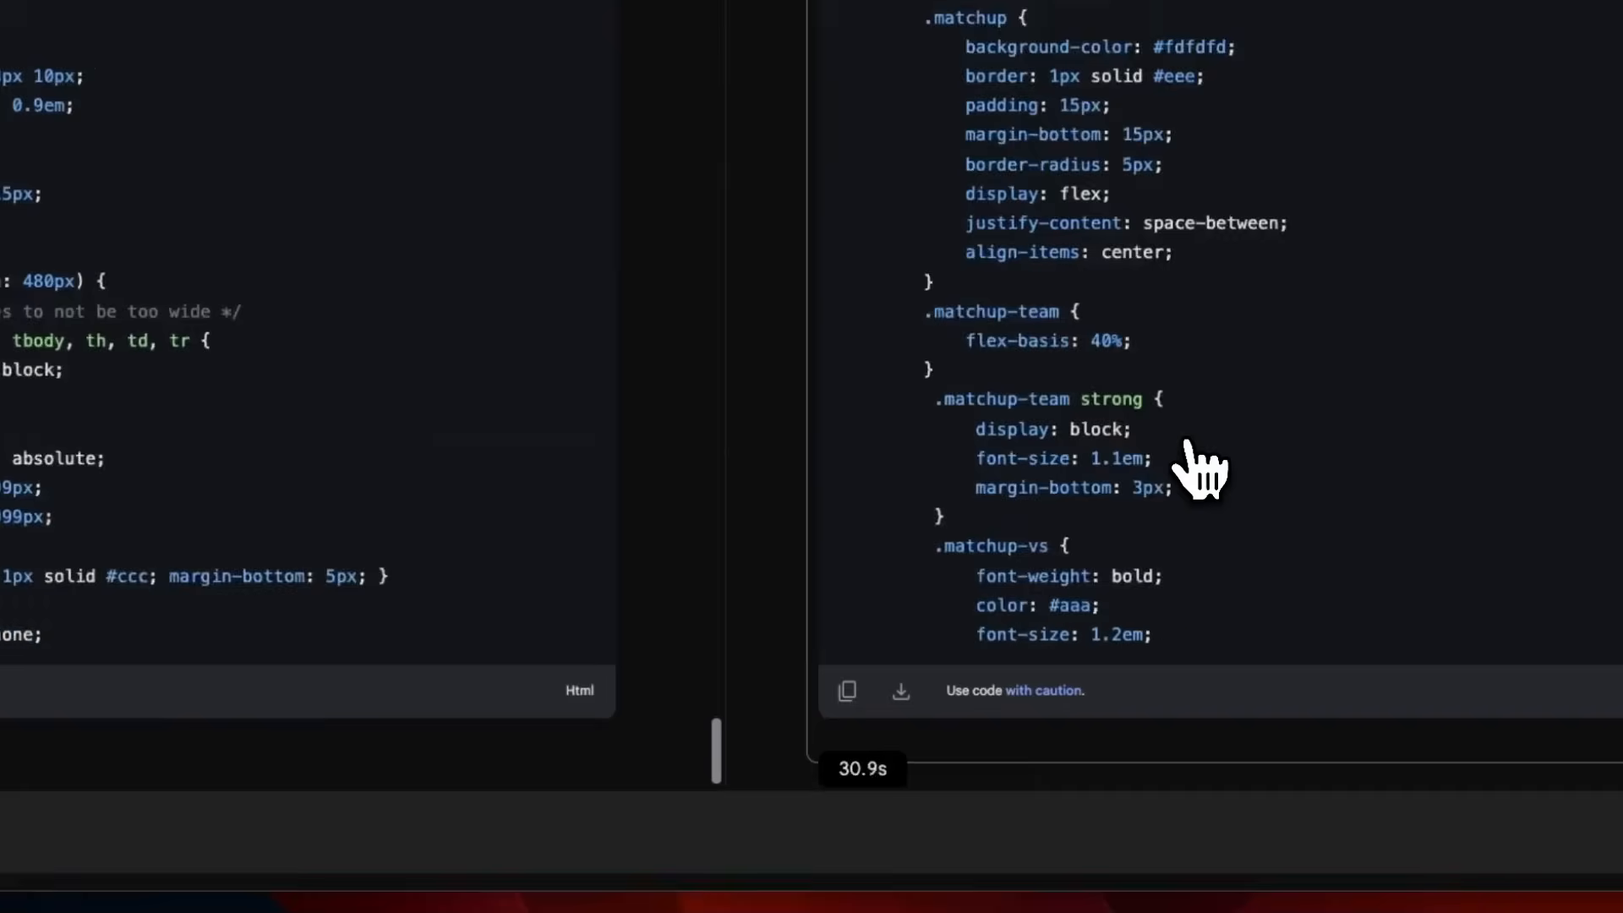
scroll(down, 3)
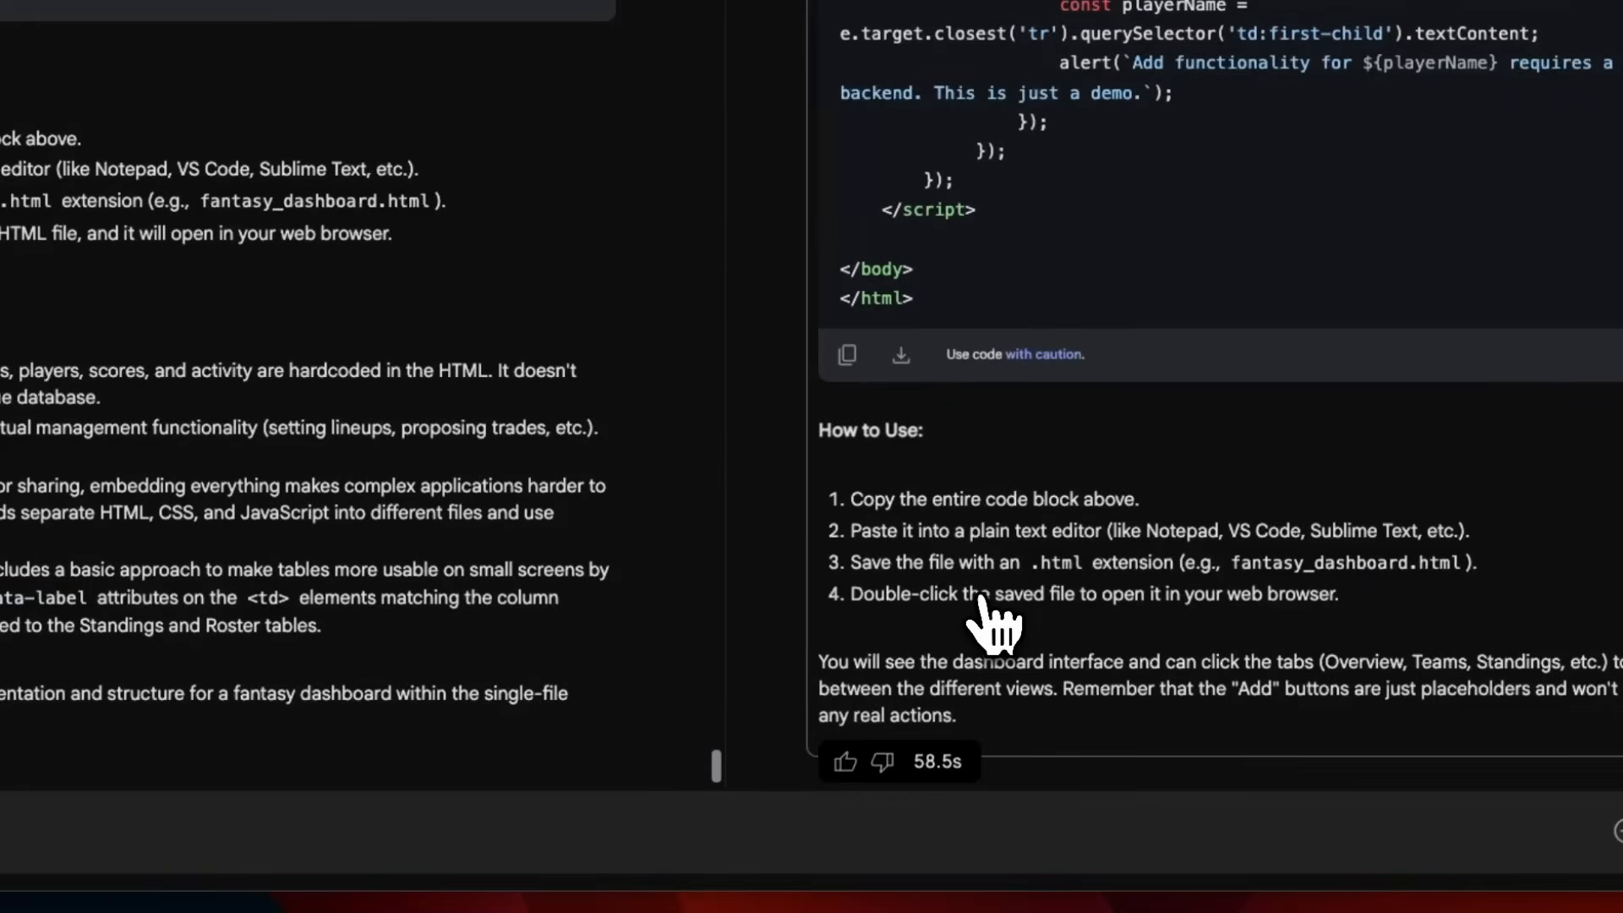
mouse_move(1000, 649)
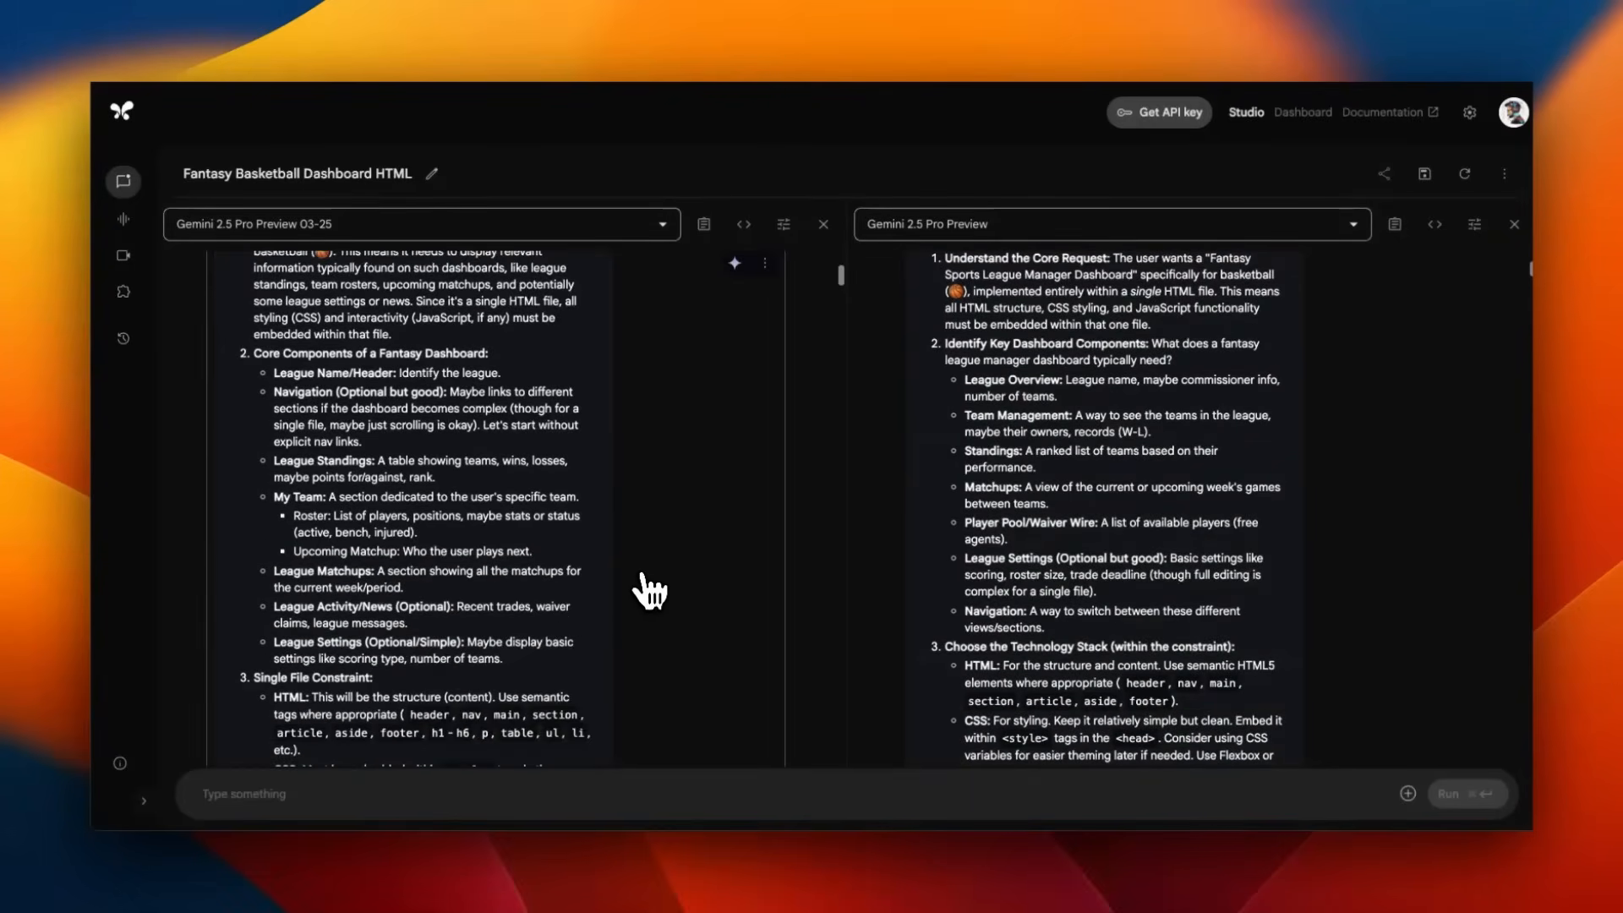
- Render the 03-25 model's Hoops Dynasty League page and review its standings and Rockets team section
click(231, 677)
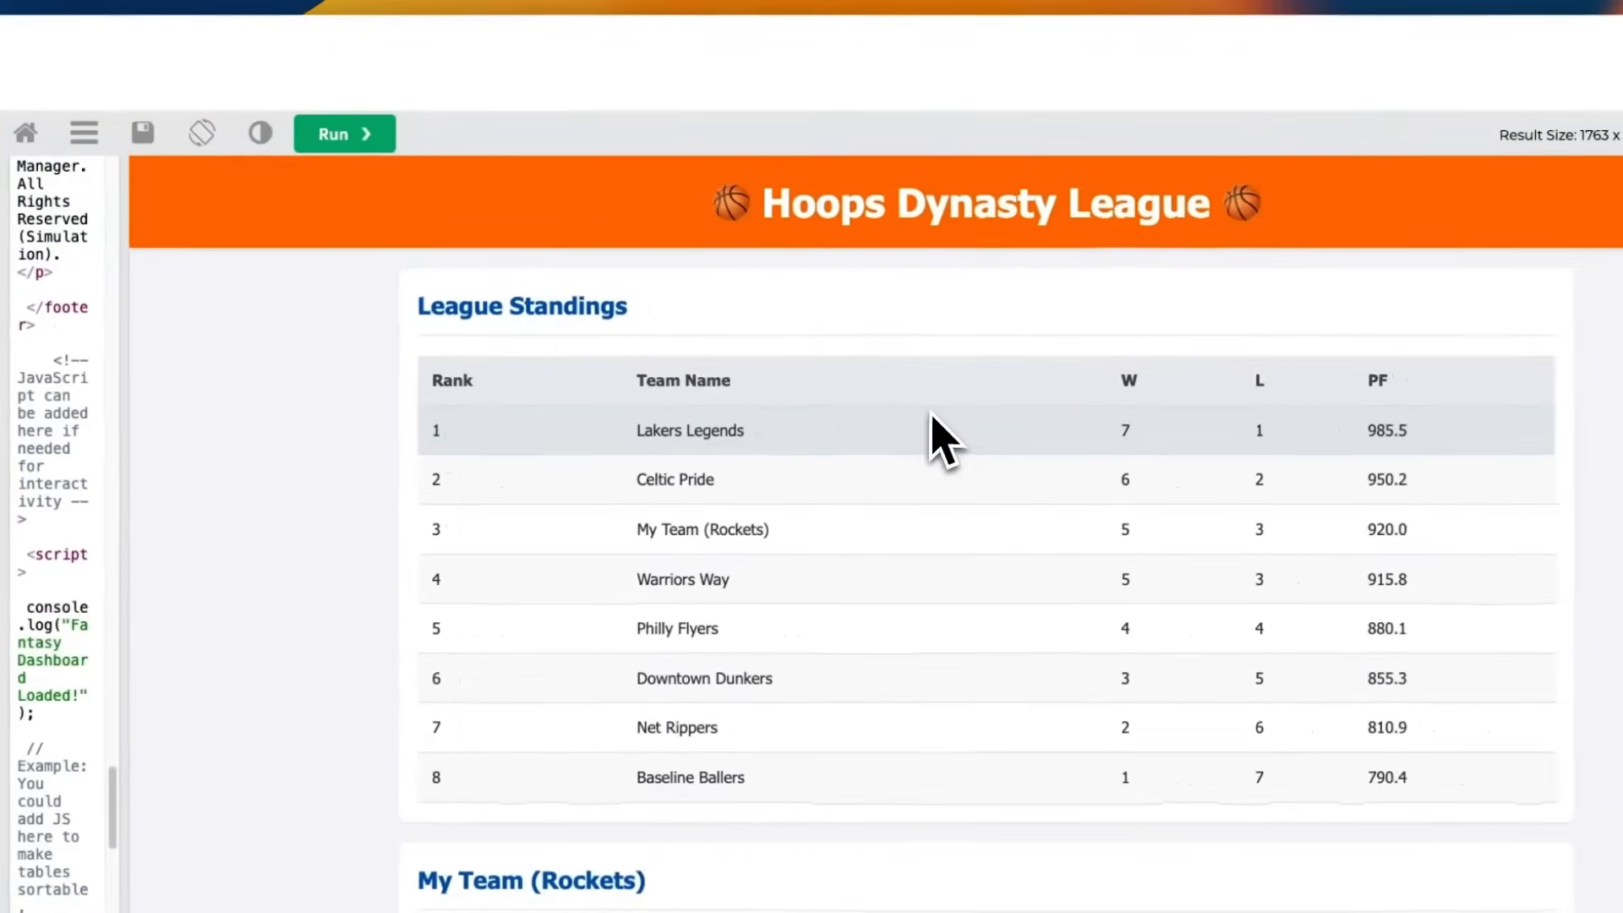
scroll(down, 3)
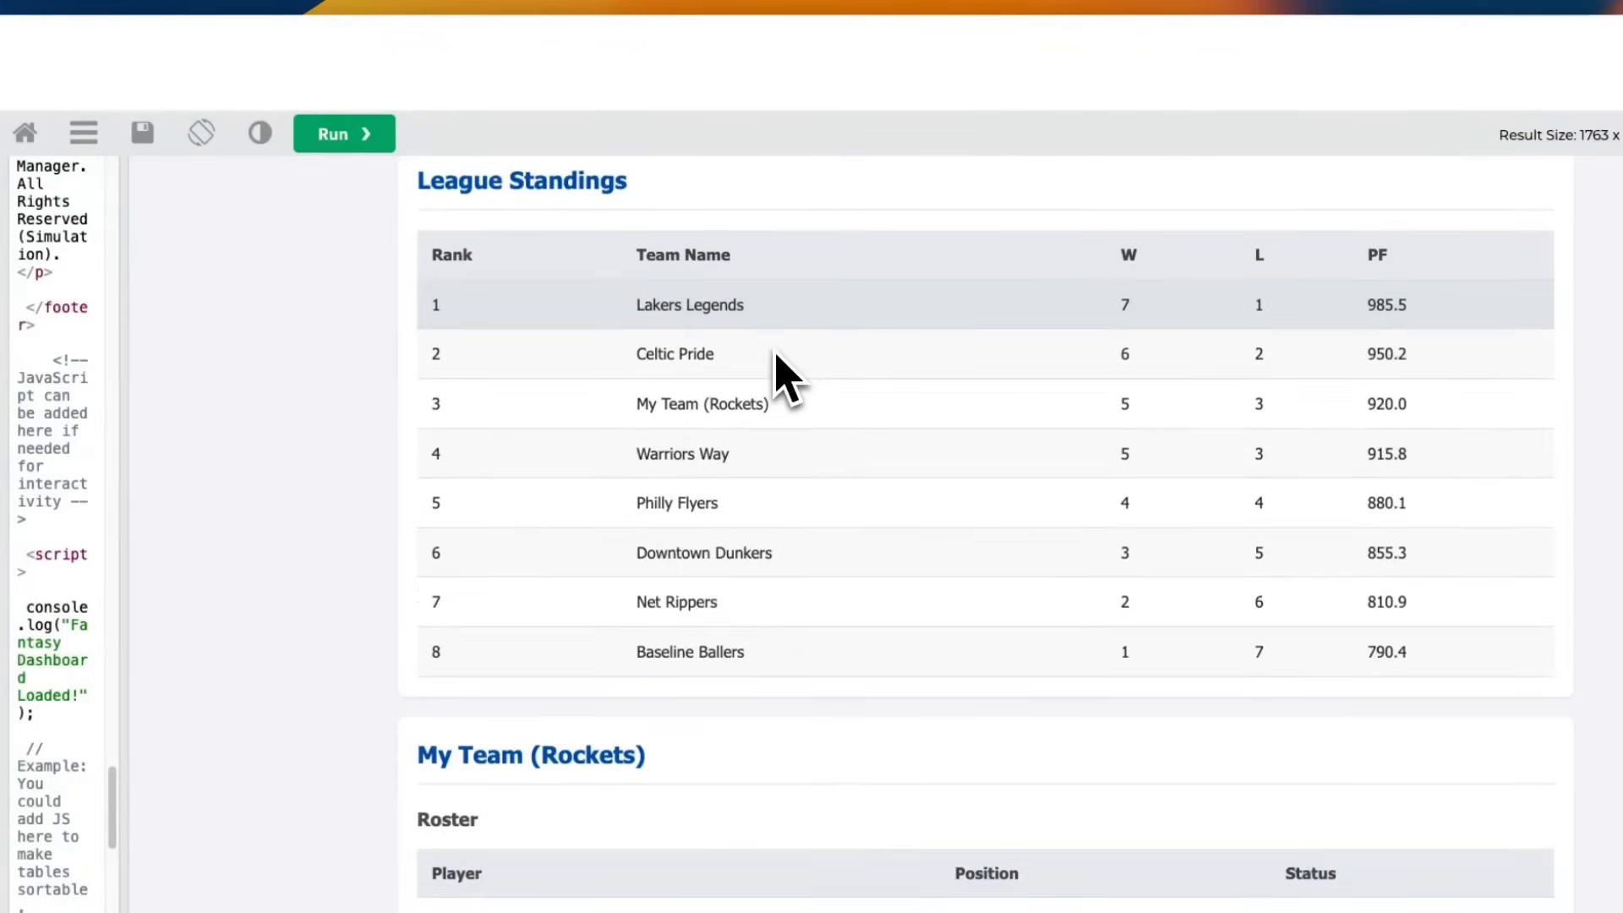
scroll(down, 3)
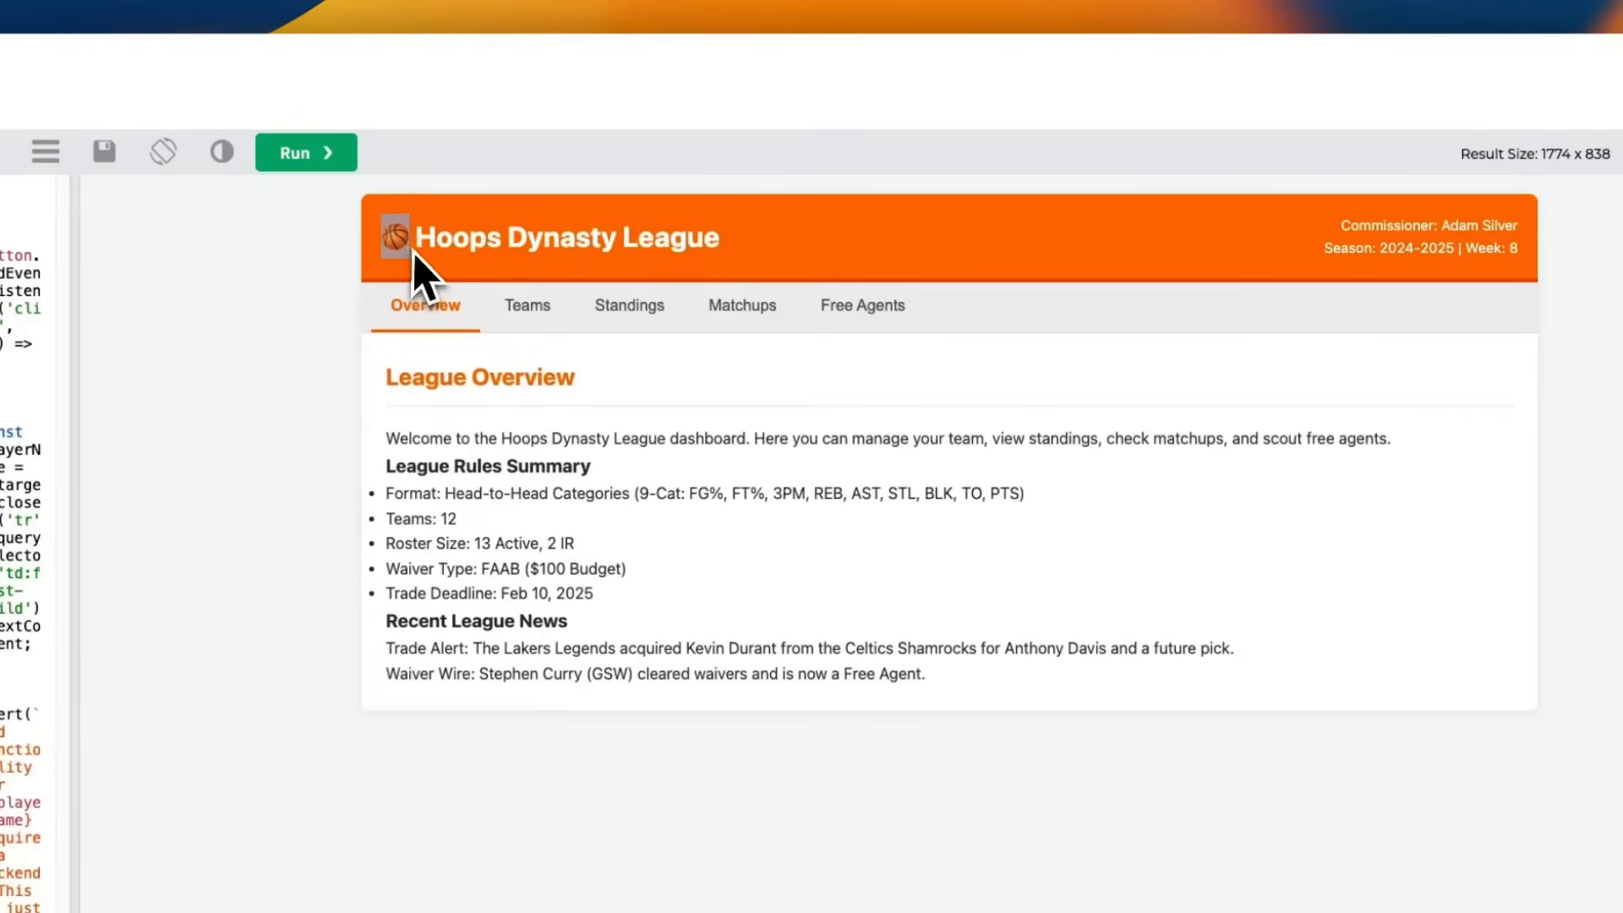
mouse_move(528, 341)
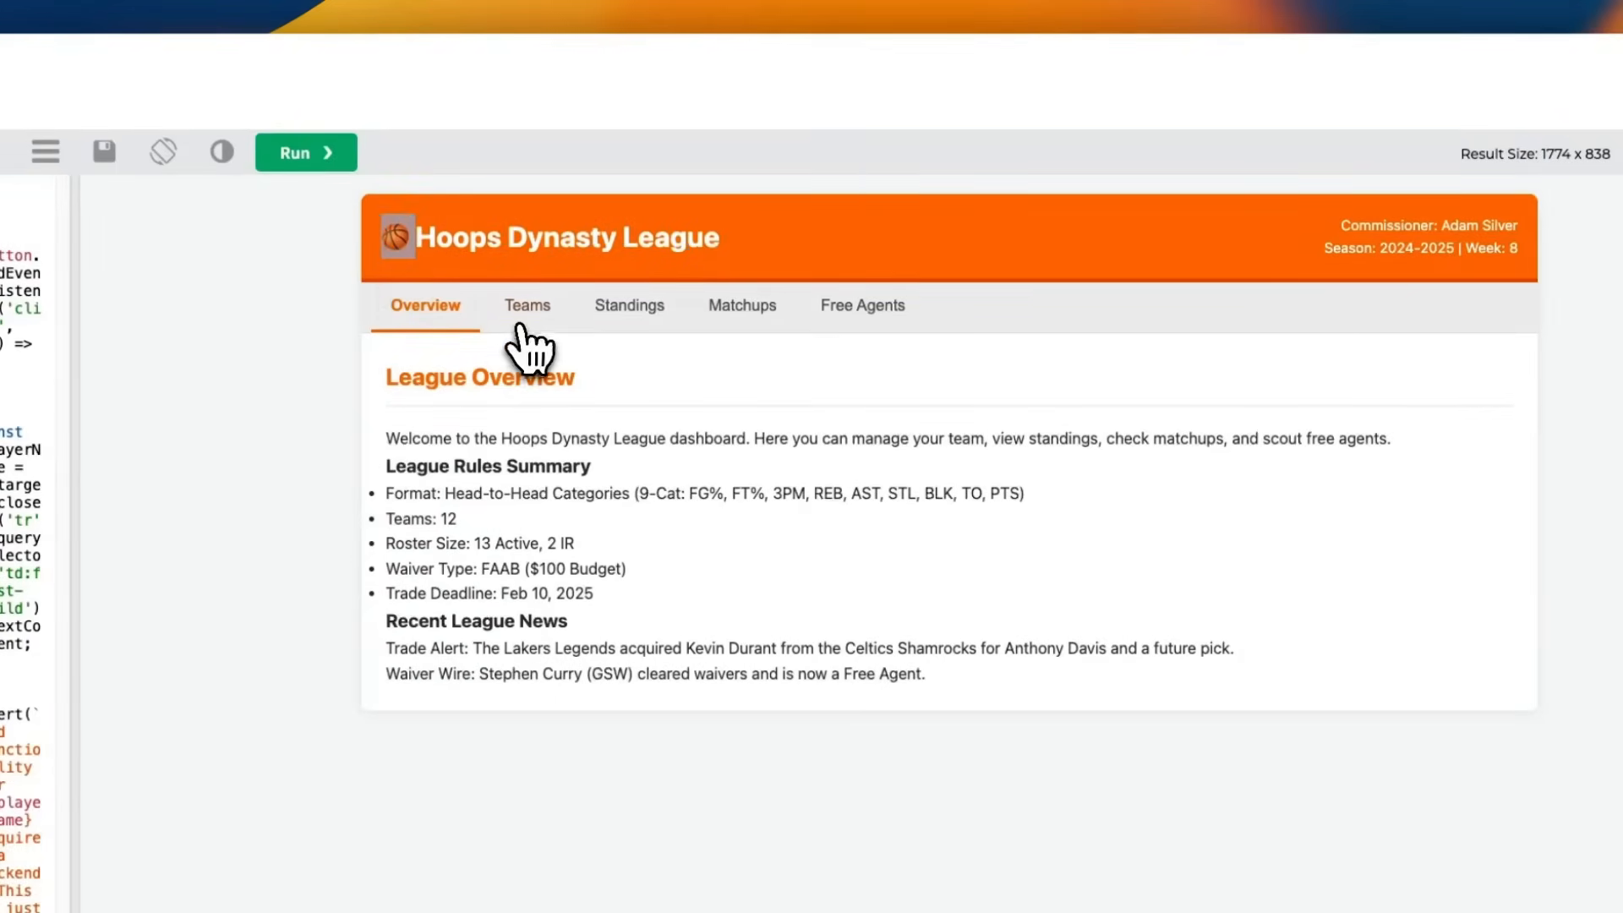
- Browse the new preview's tabbed dashboard through Teams, Overview and the Week 8 standings
click(527, 304)
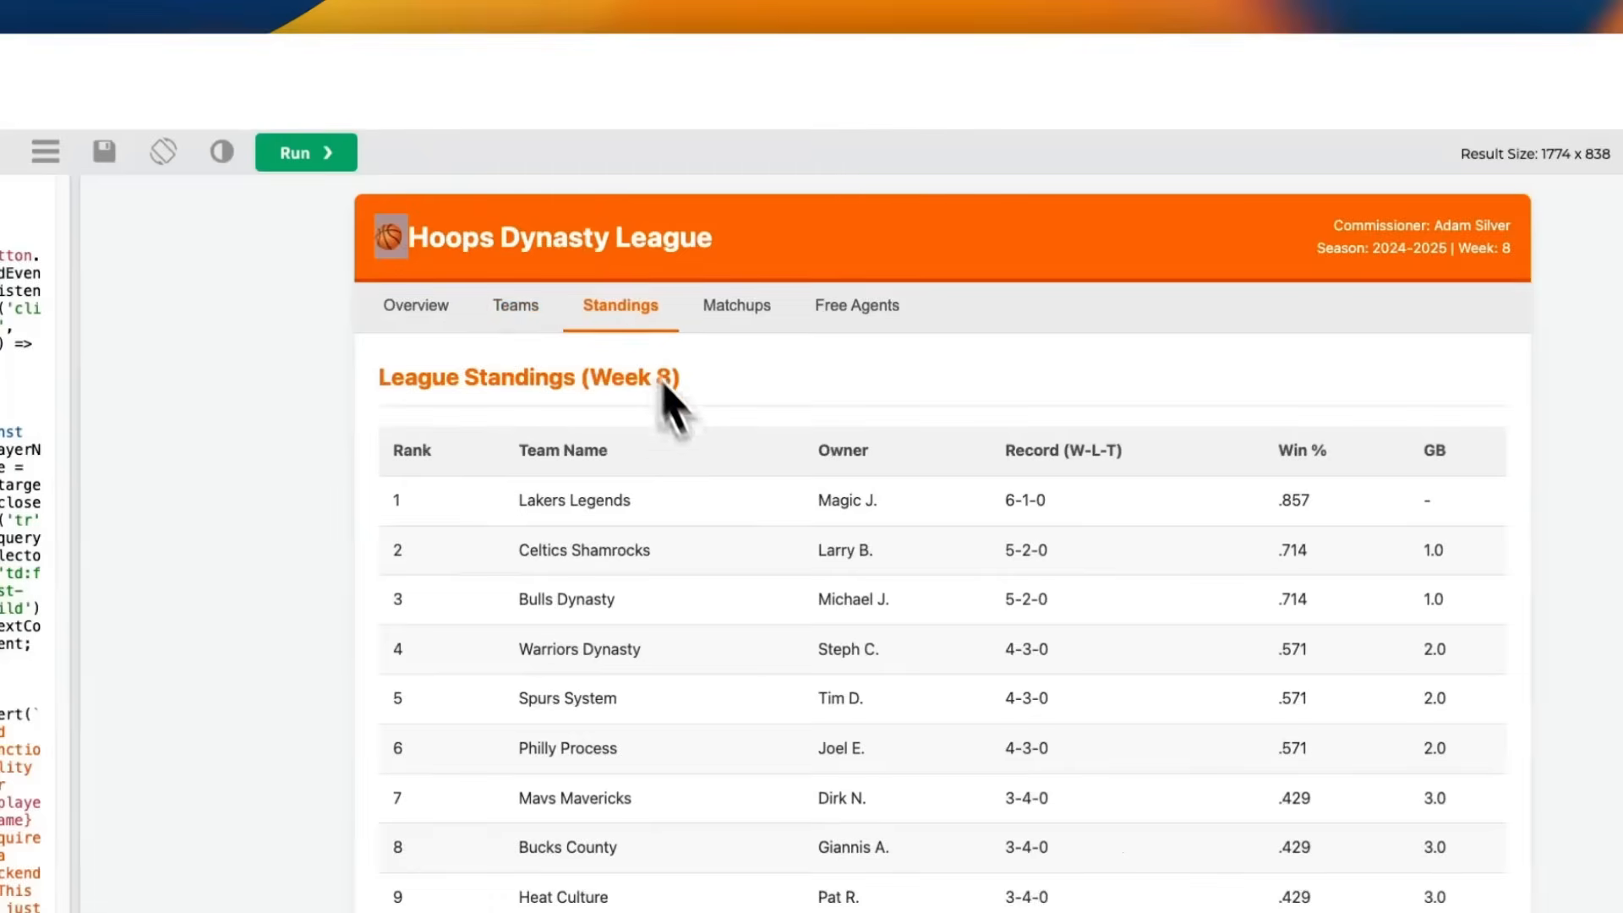
mouse_move(740, 450)
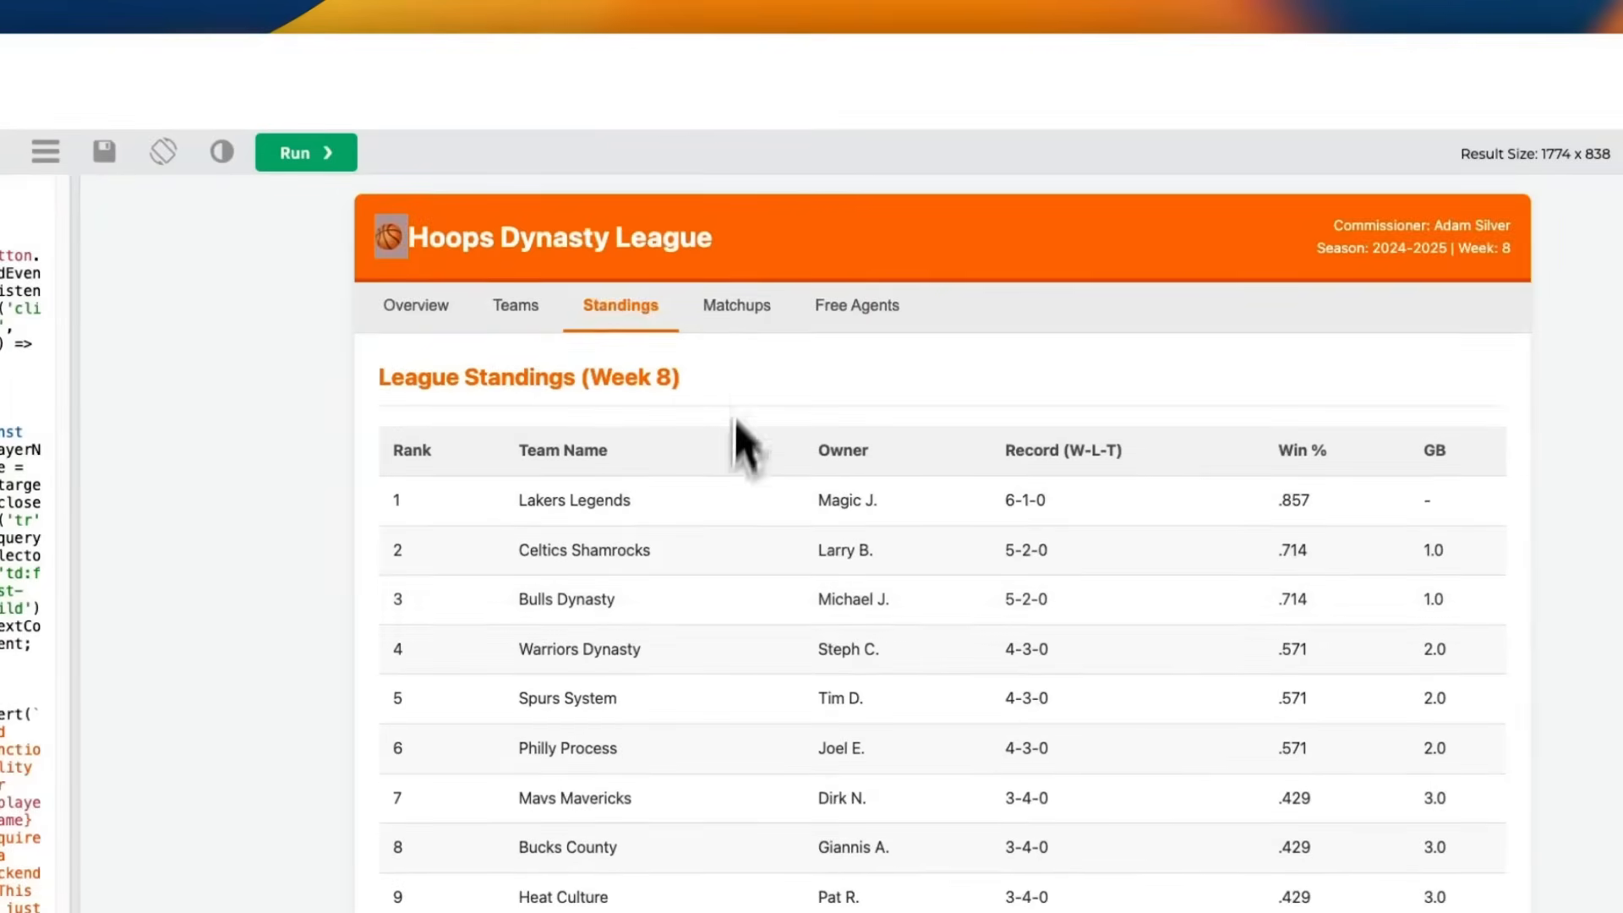
click(735, 304)
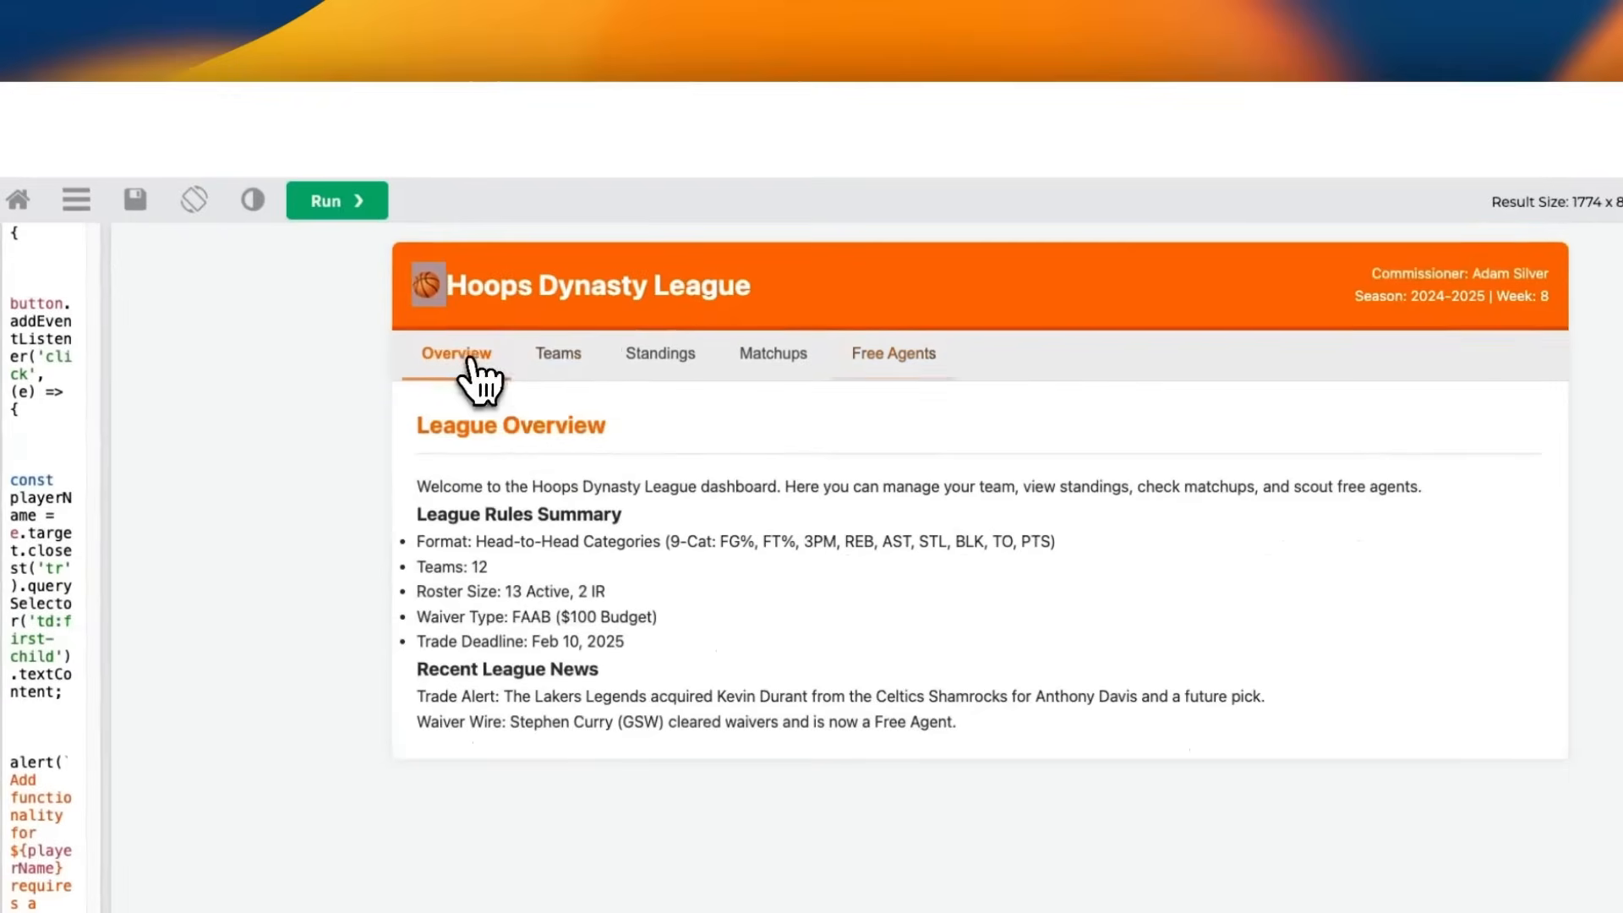
click(653, 354)
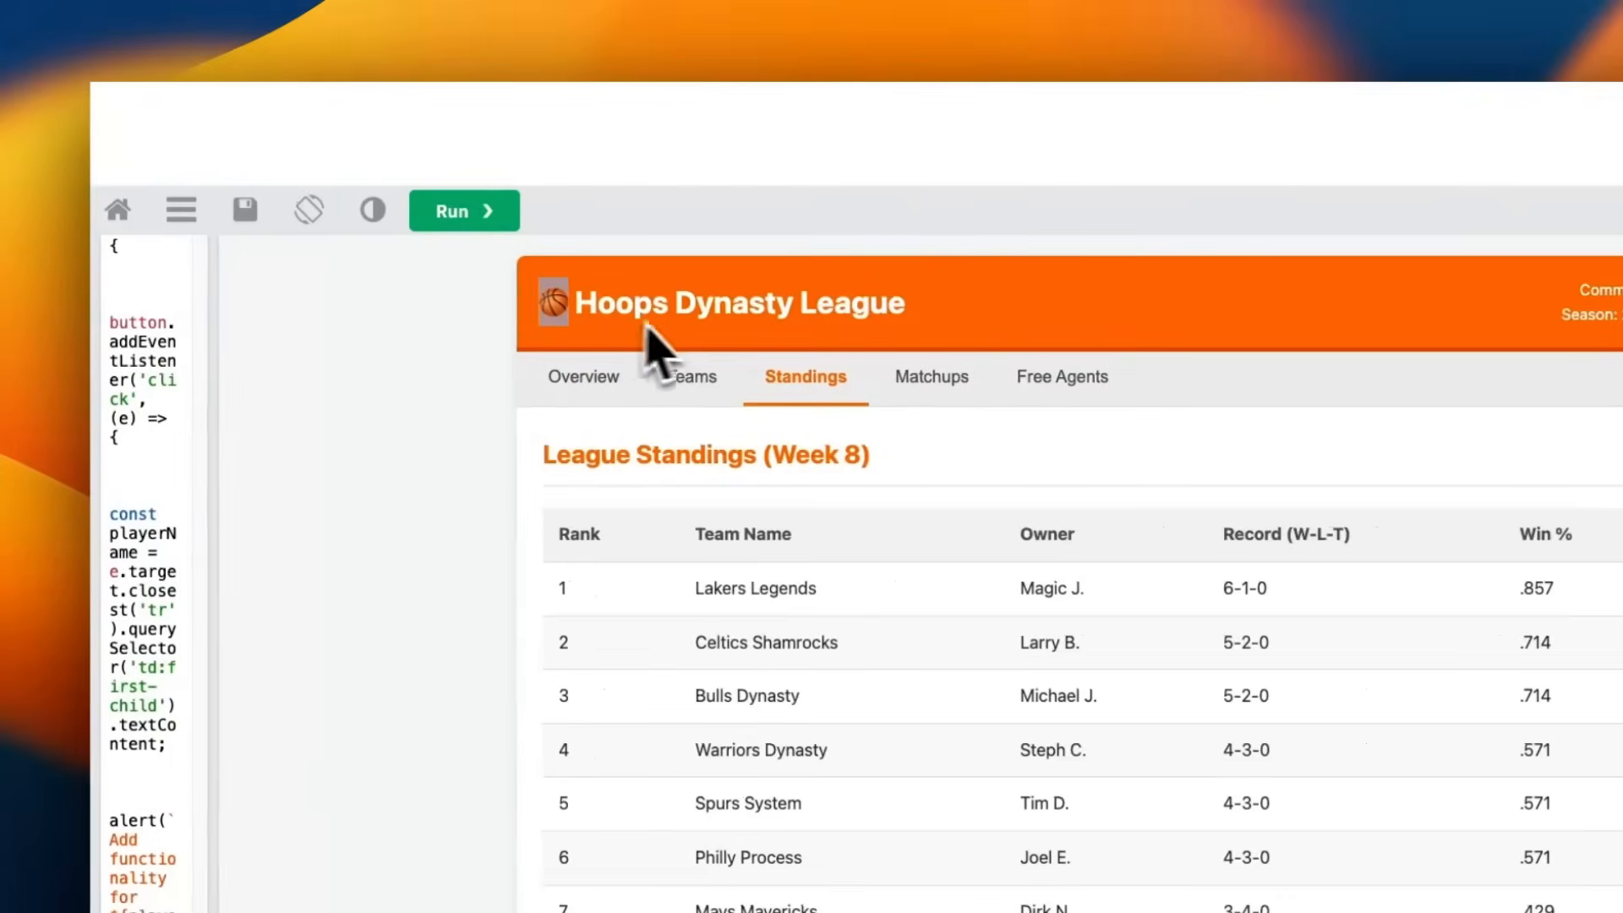
mouse_move(693, 348)
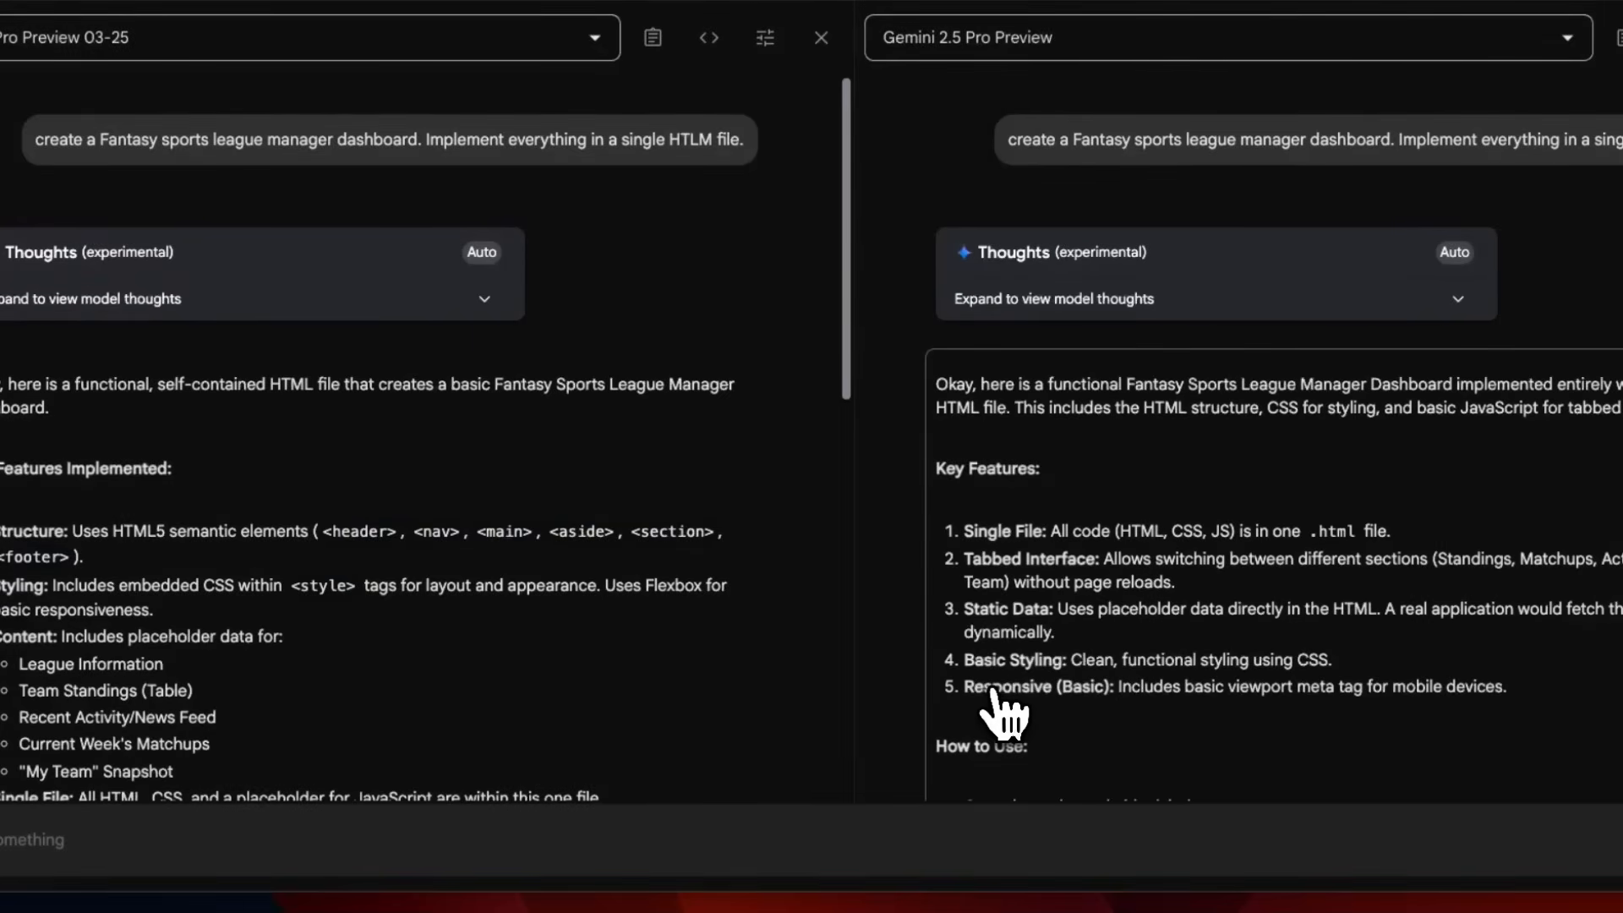
- Review both responses to the emoji-free dashboard prompt down to the closing improvement notes
scroll(down, 3)
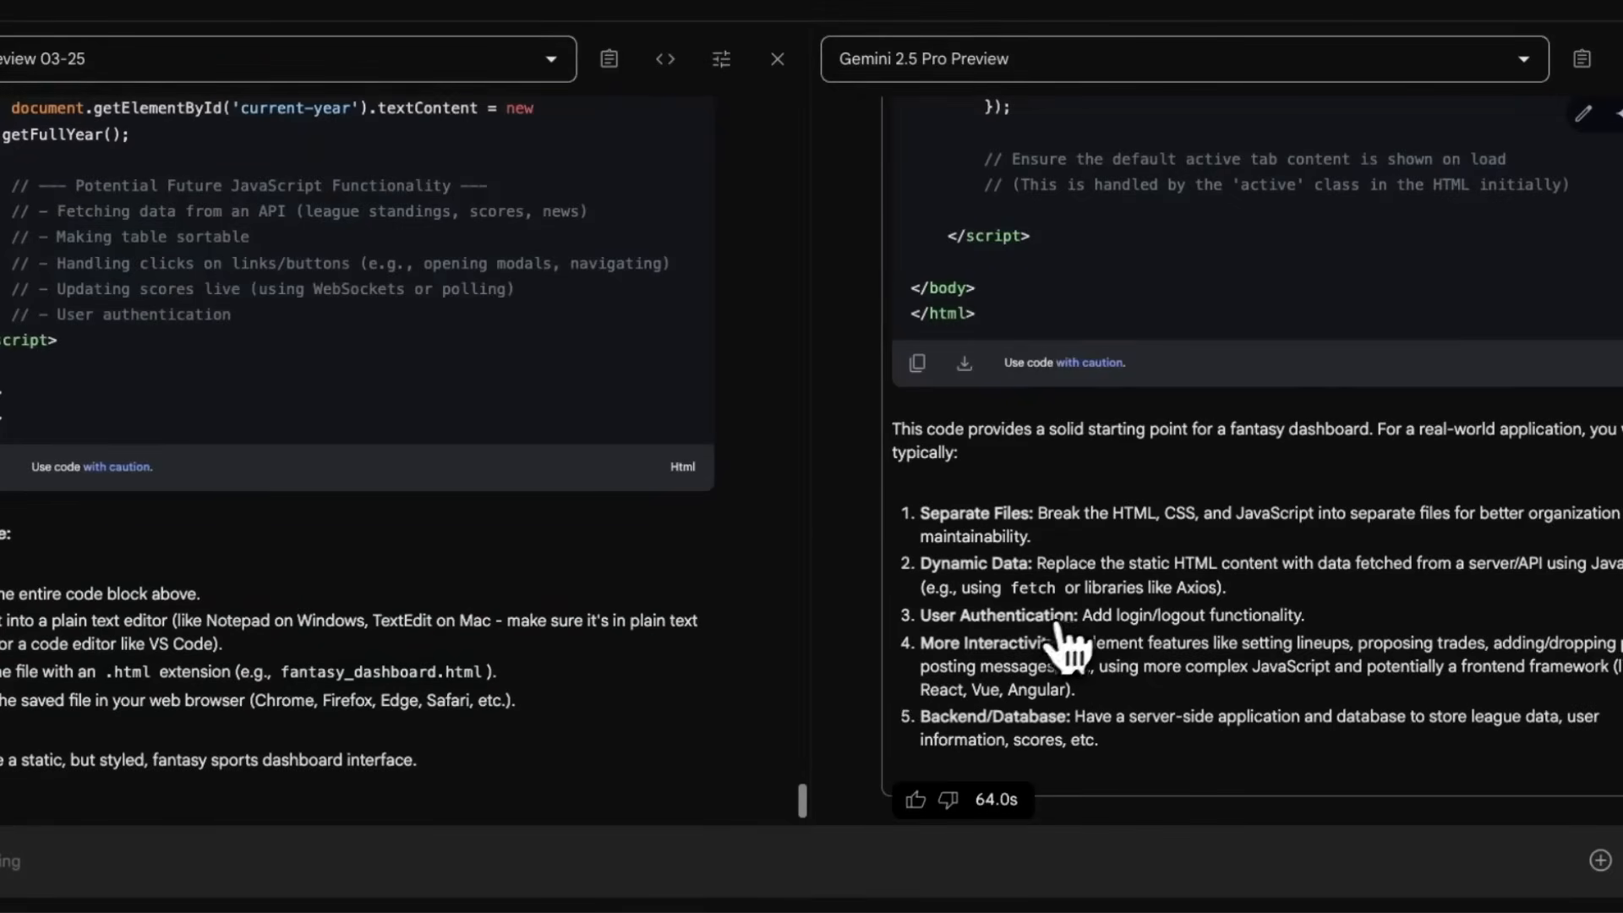
mouse_move(917, 363)
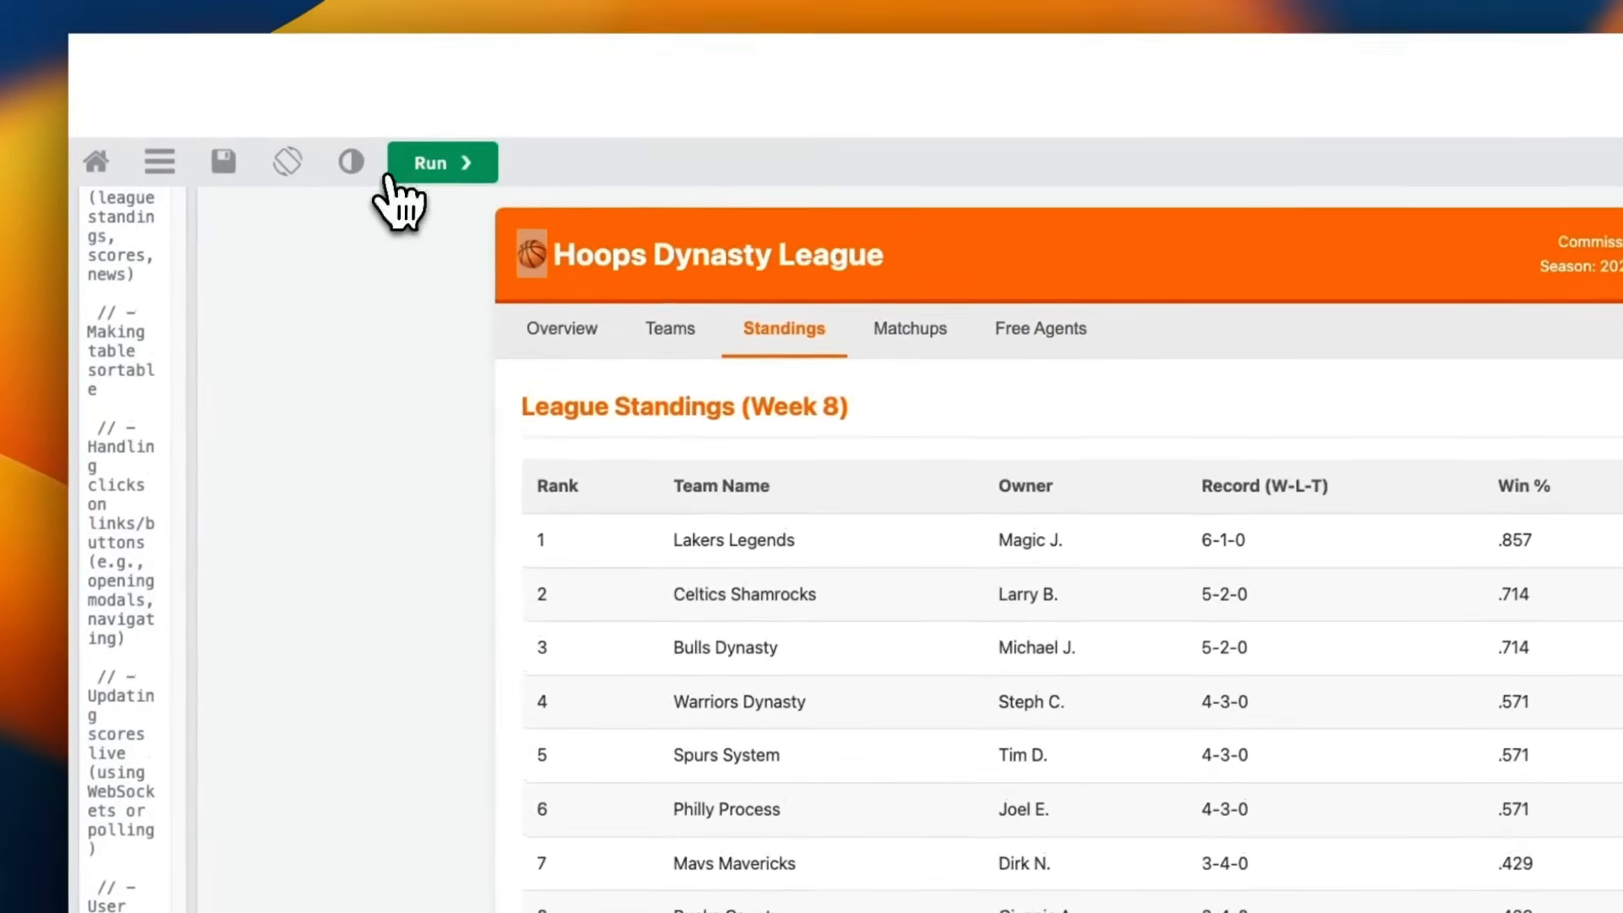
- Render the football league dashboard showing standings, Week 6 matchups and the Gridiron roster
click(440, 162)
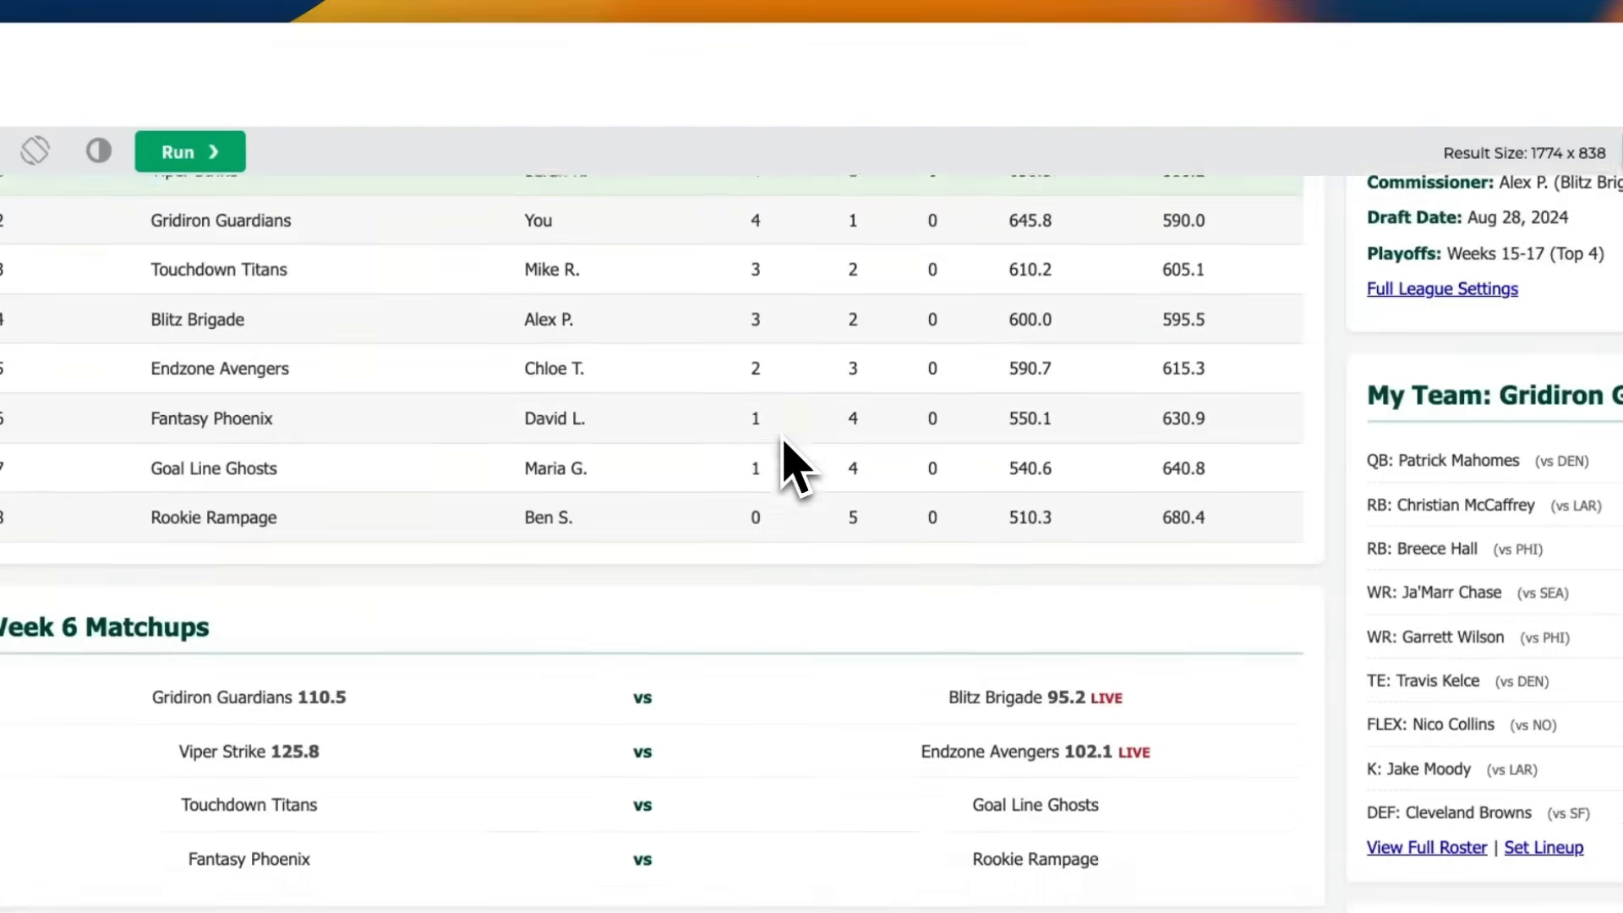
scroll(down, 3)
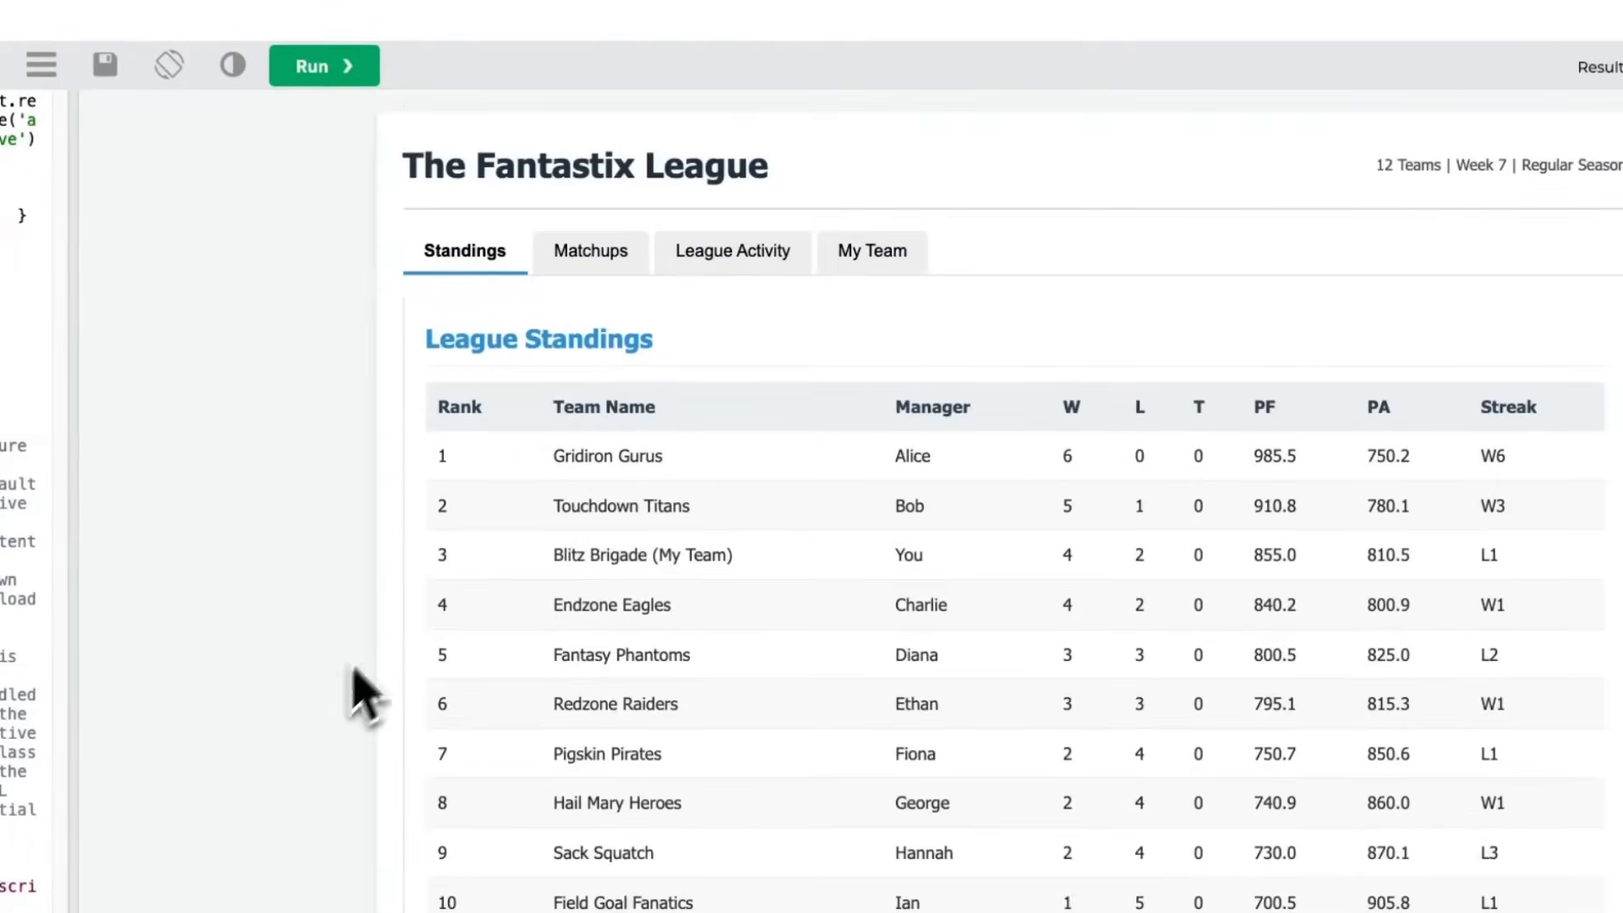
- Browse the Fantastix League dashboard's League Activity feed, Blitz Brigade roster and Week 7 matchups
click(740, 250)
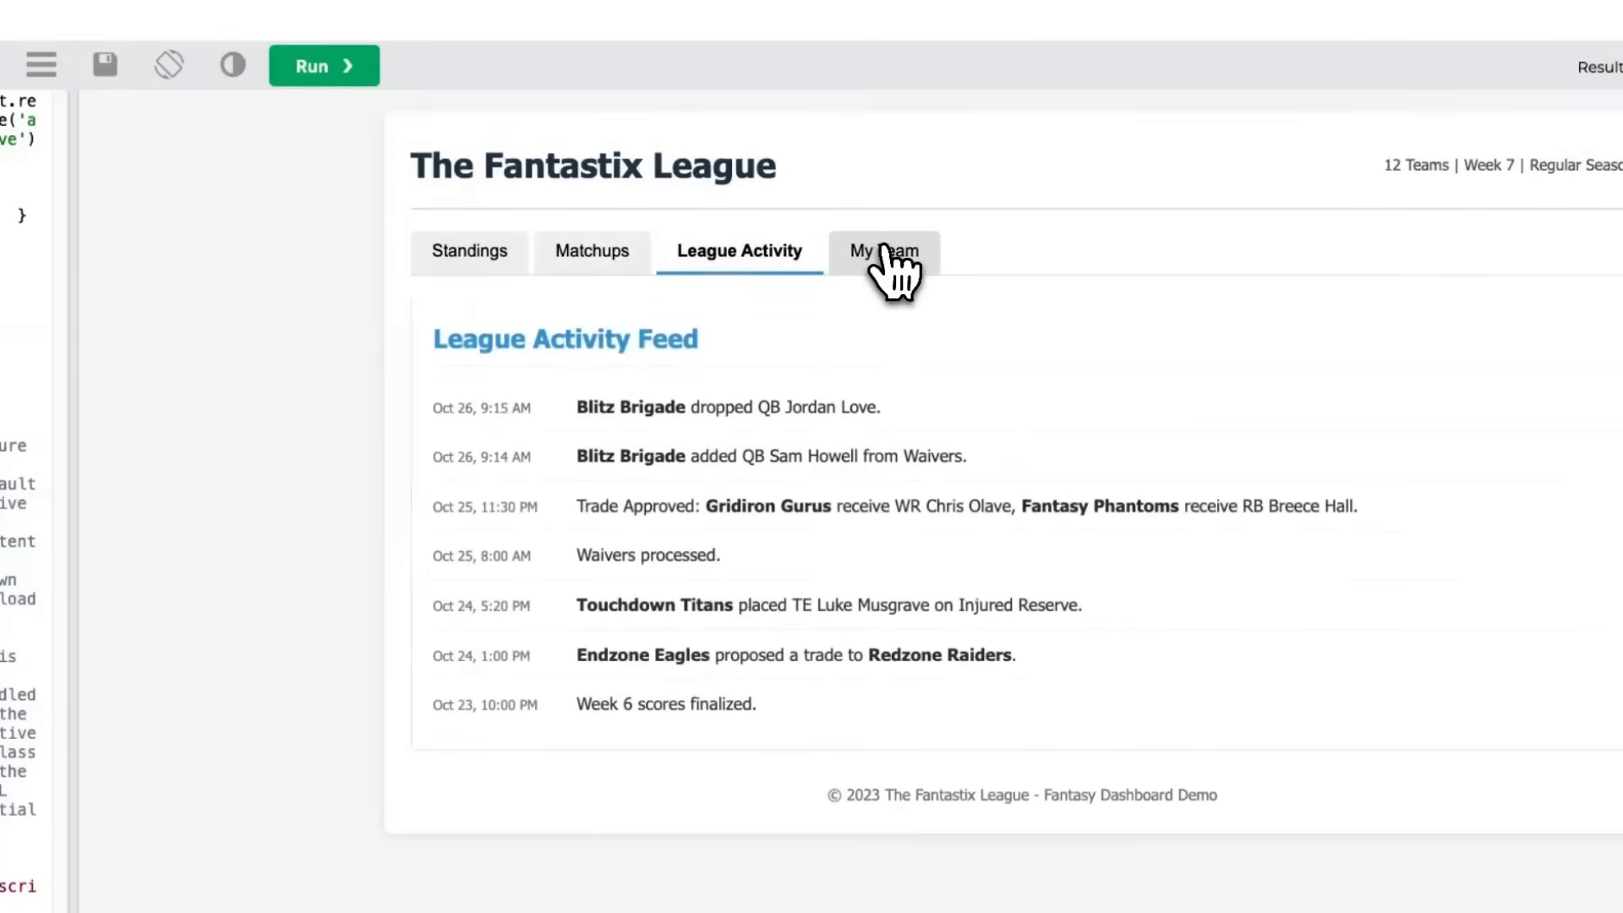
click(884, 250)
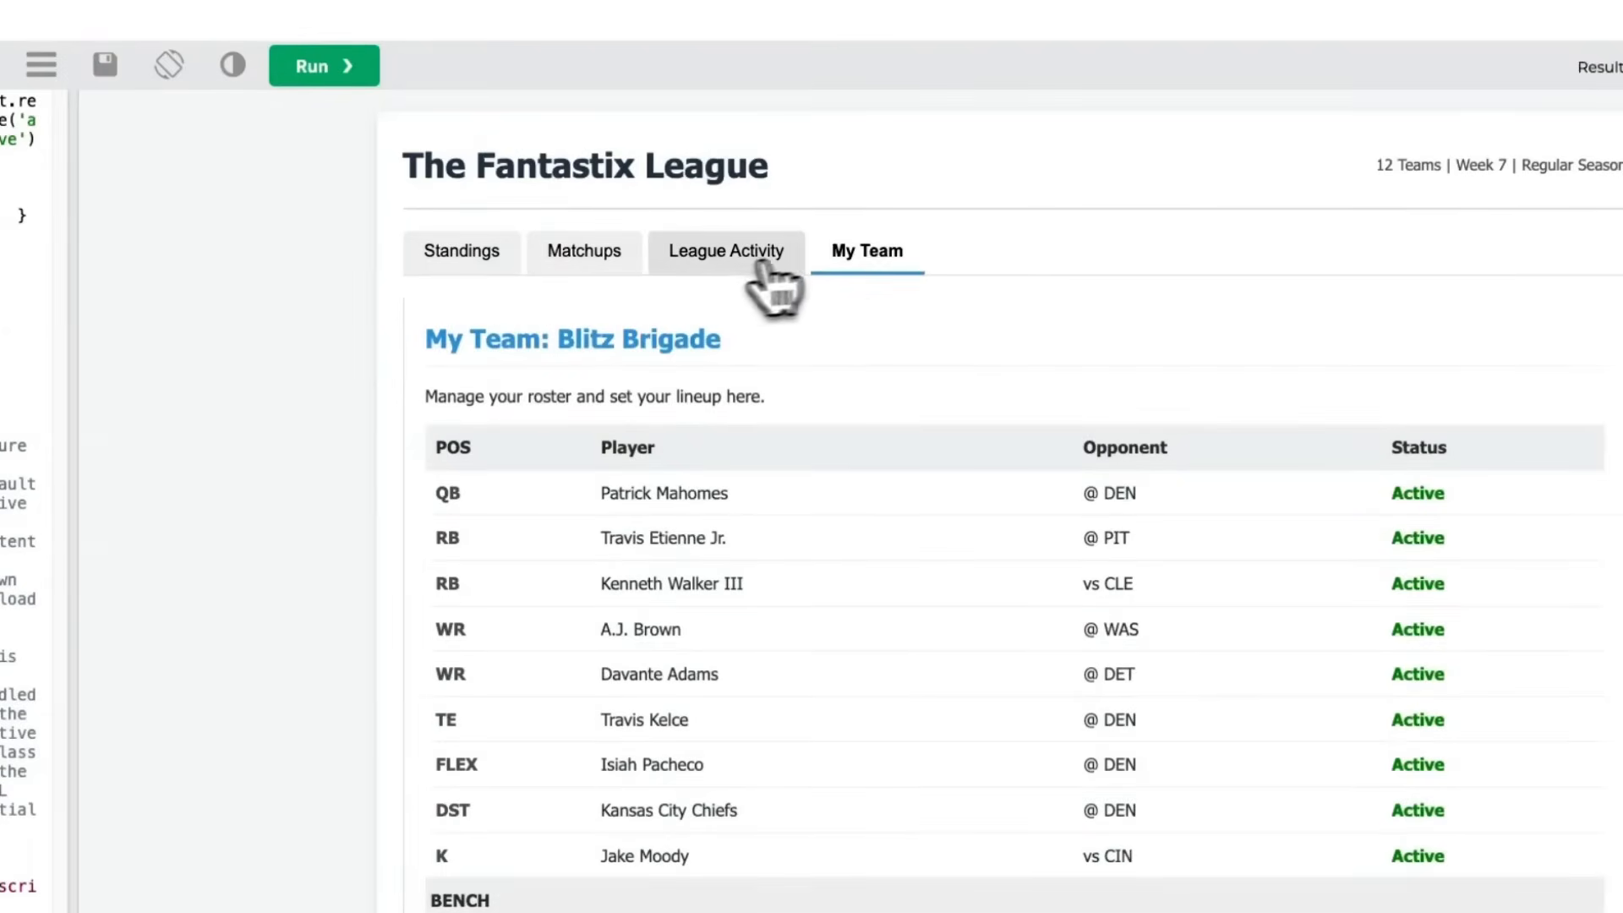
click(595, 250)
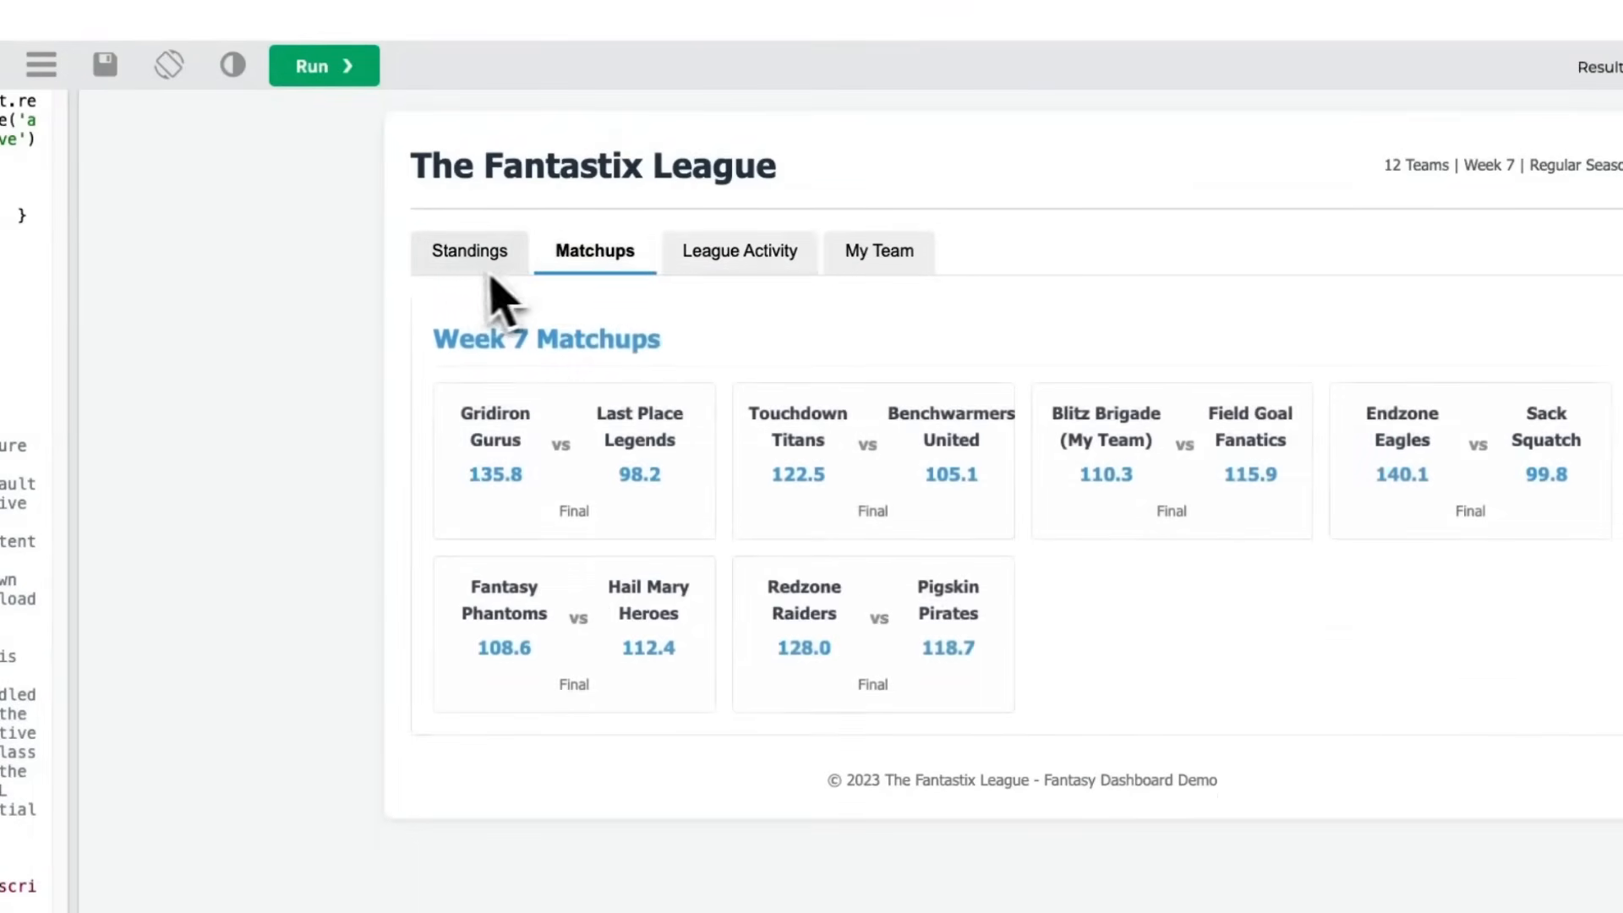
mouse_move(727, 261)
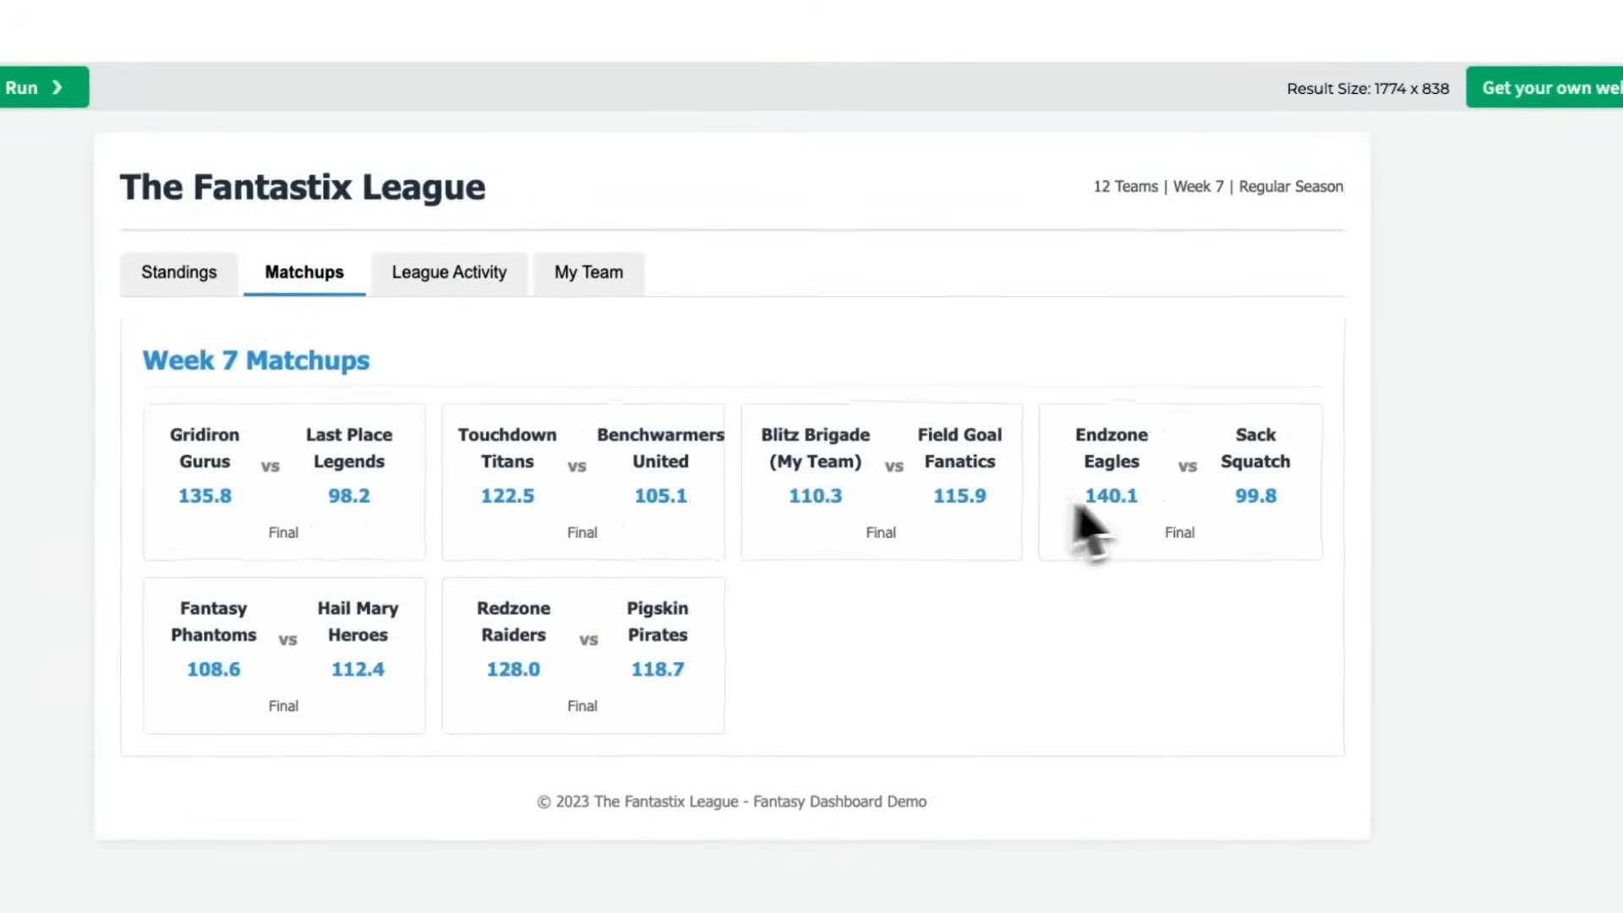
mouse_move(1122, 456)
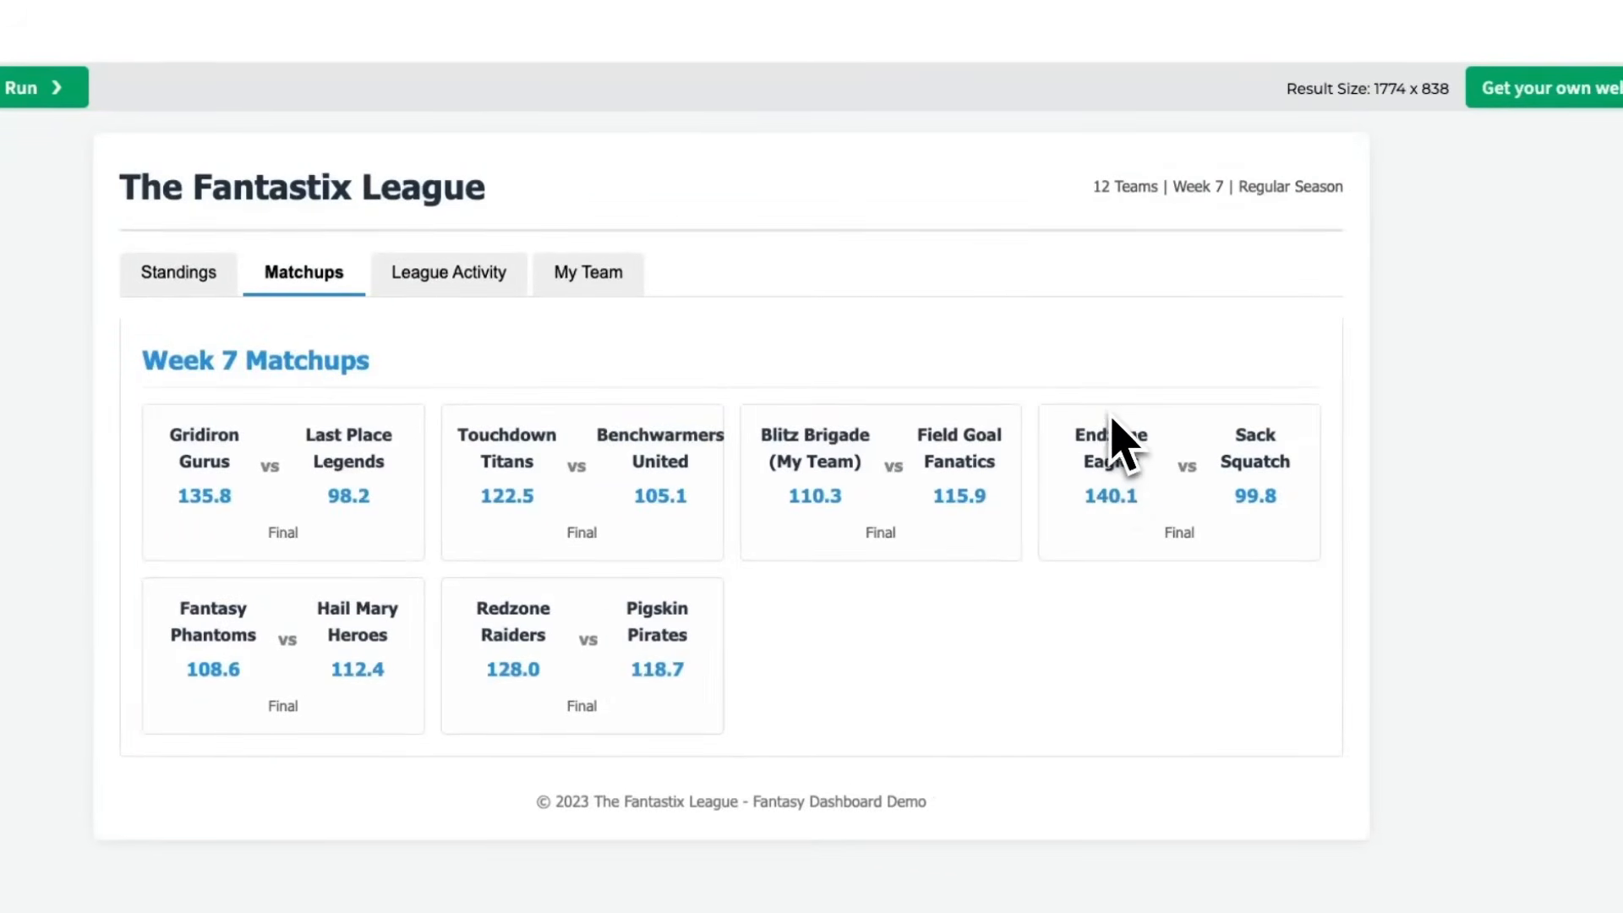
mouse_move(1257, 555)
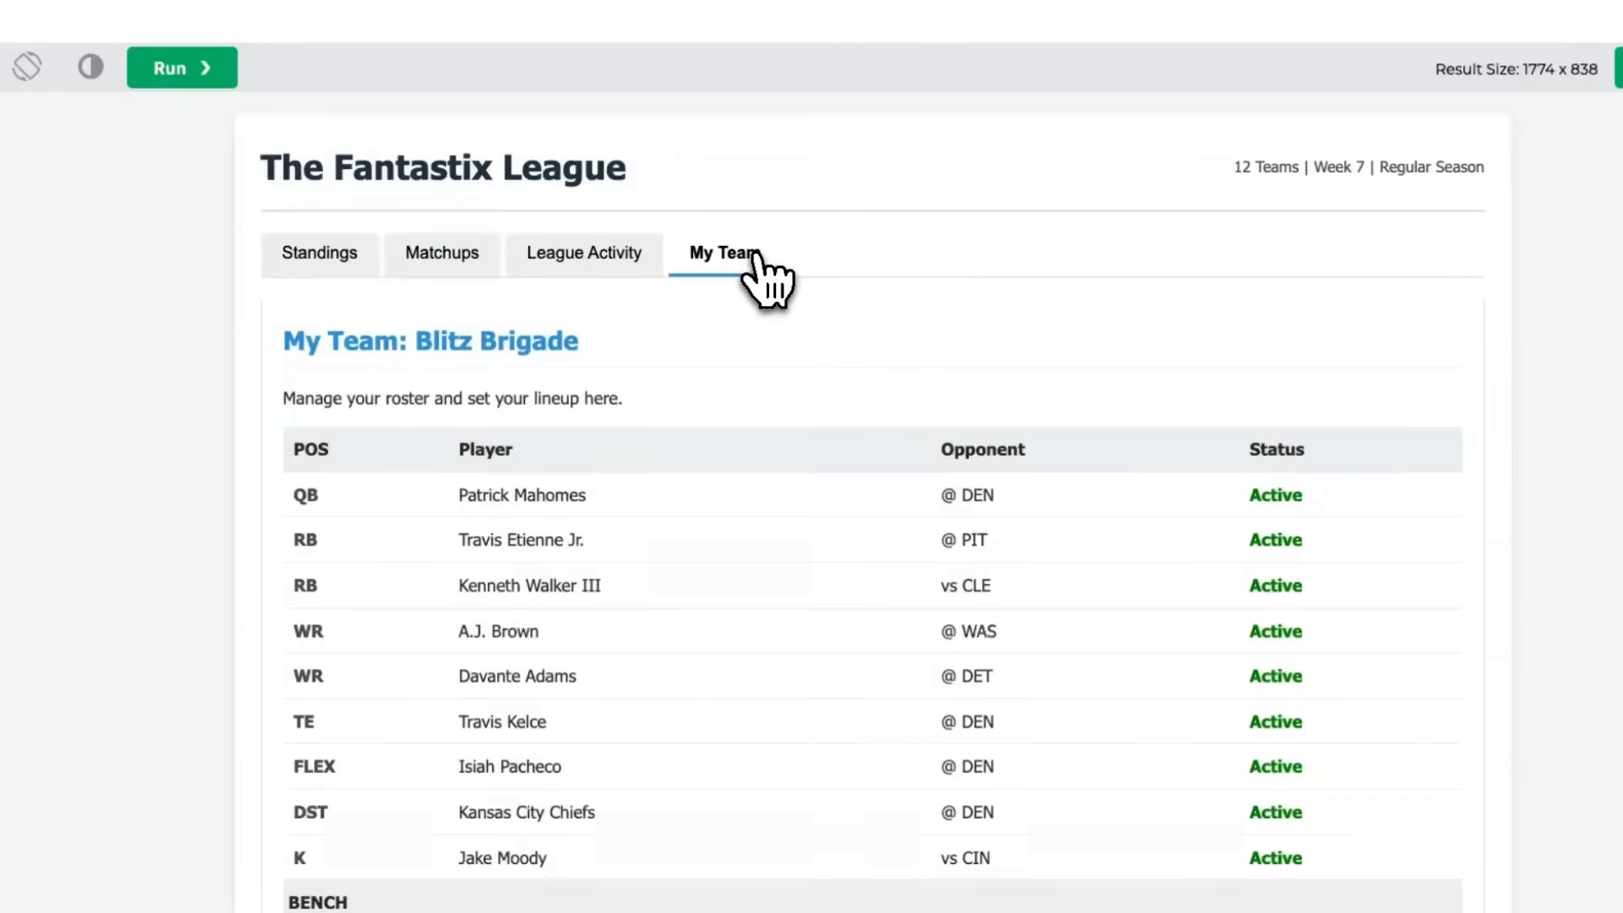
scroll(down, 3)
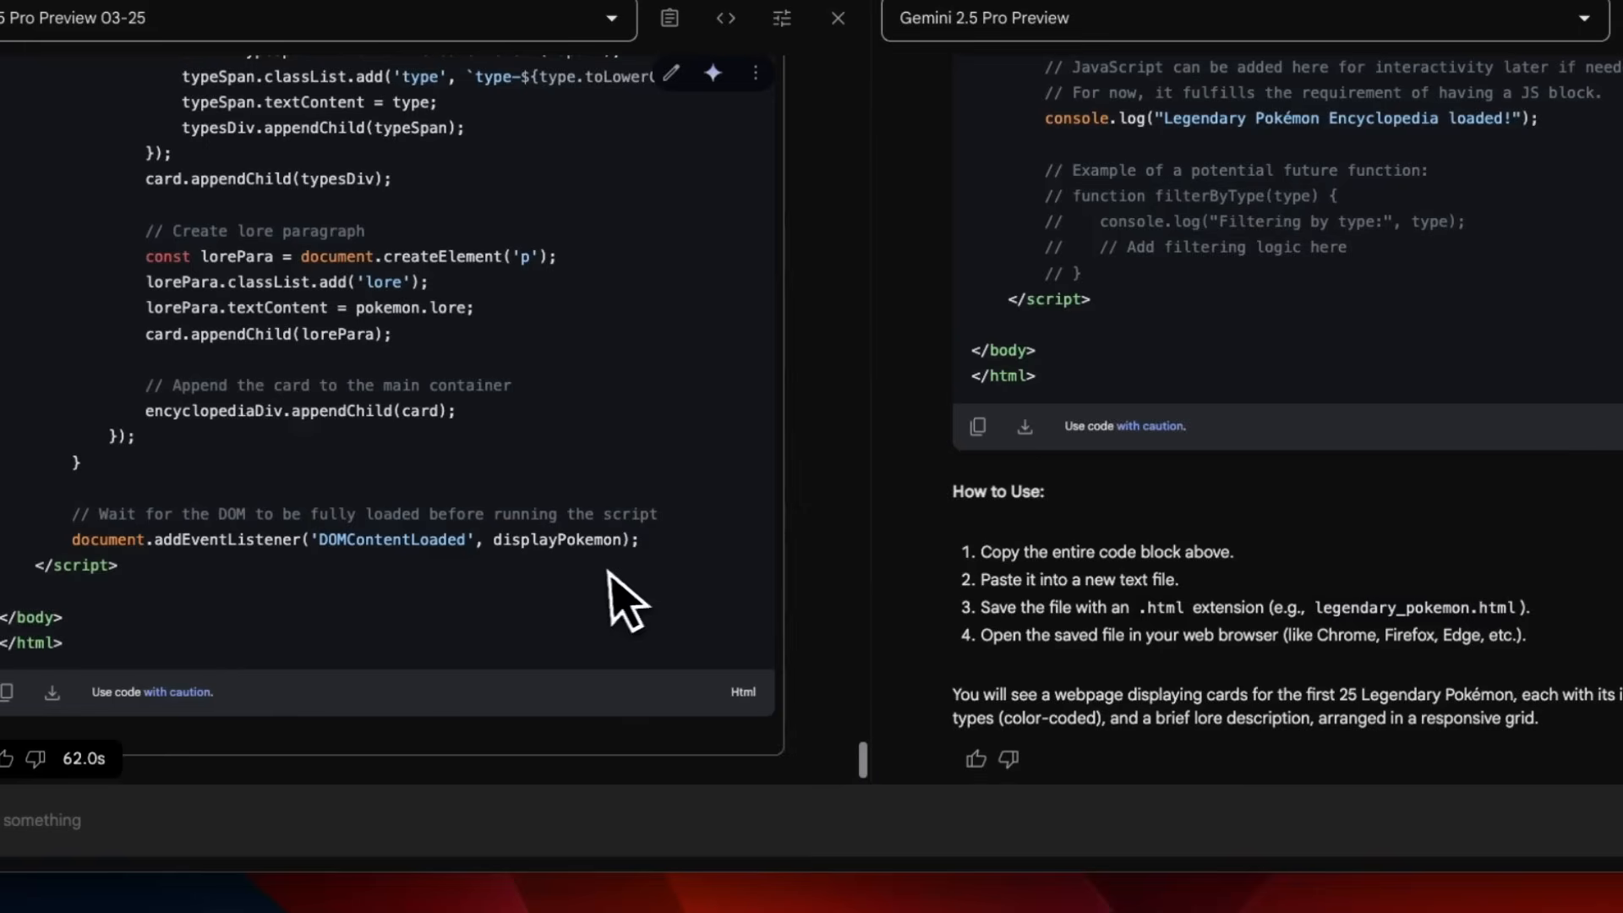
mouse_move(596, 583)
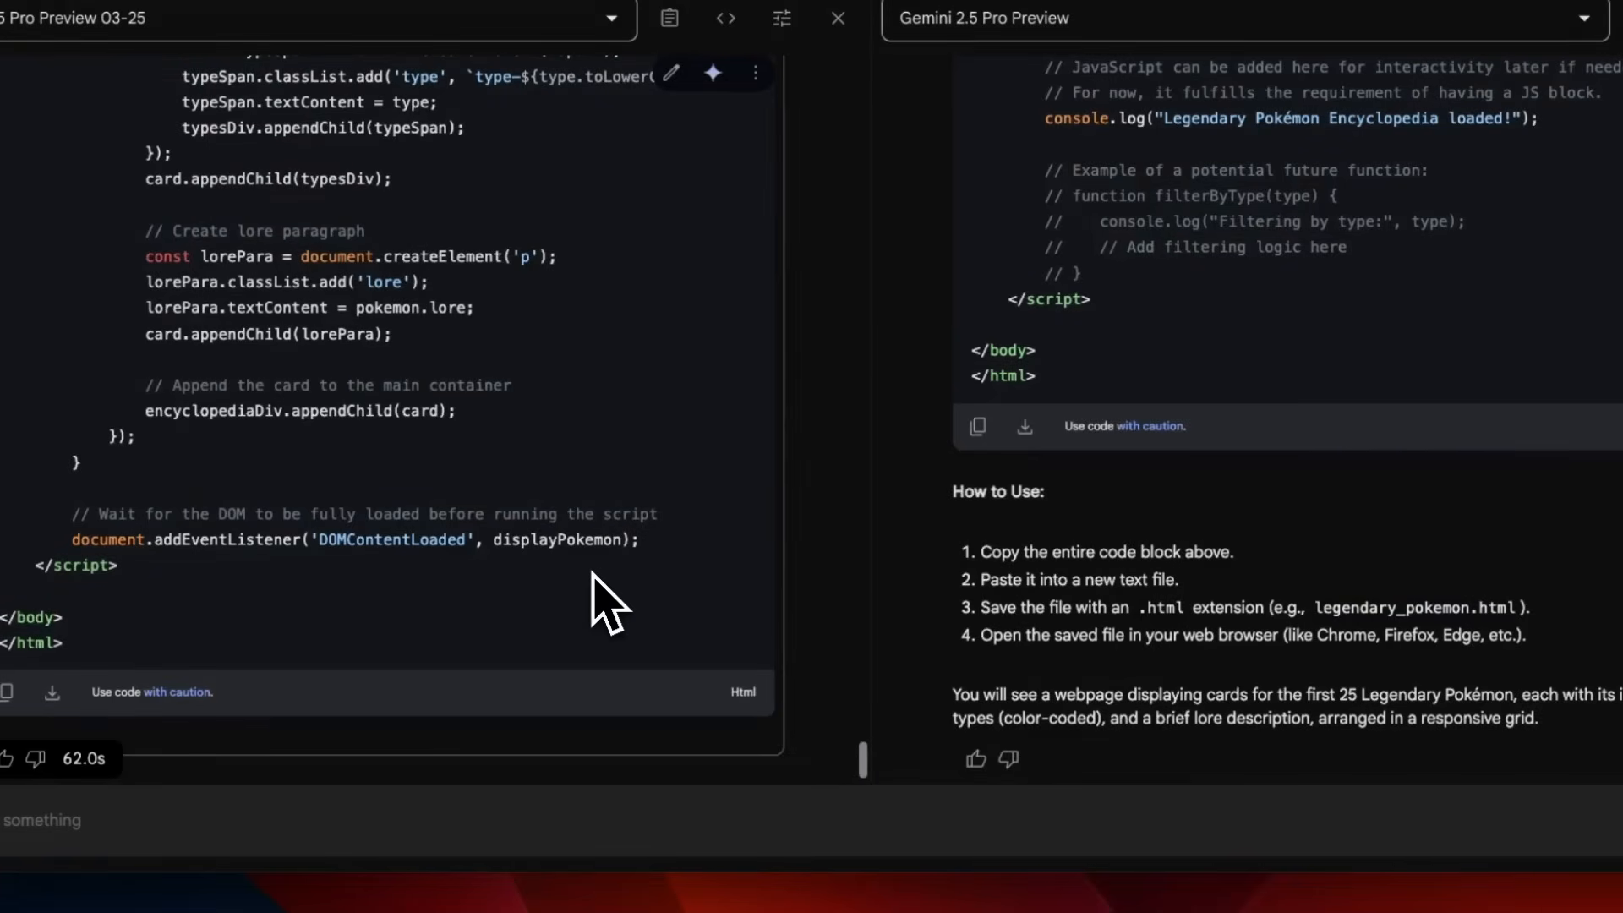
mouse_move(475, 634)
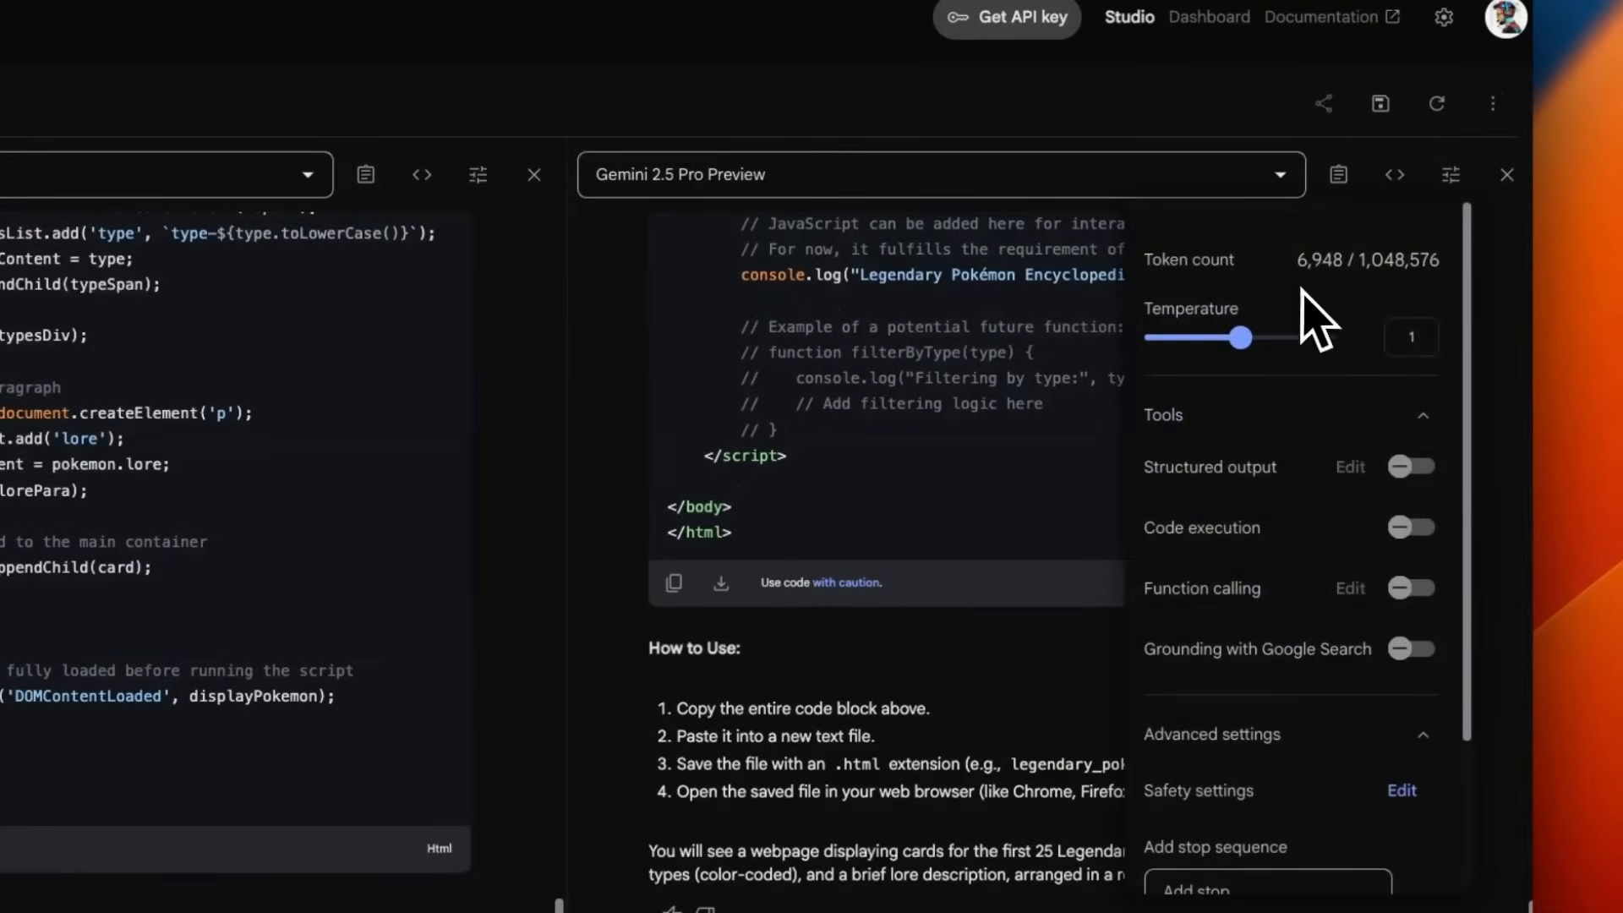
mouse_move(1361, 291)
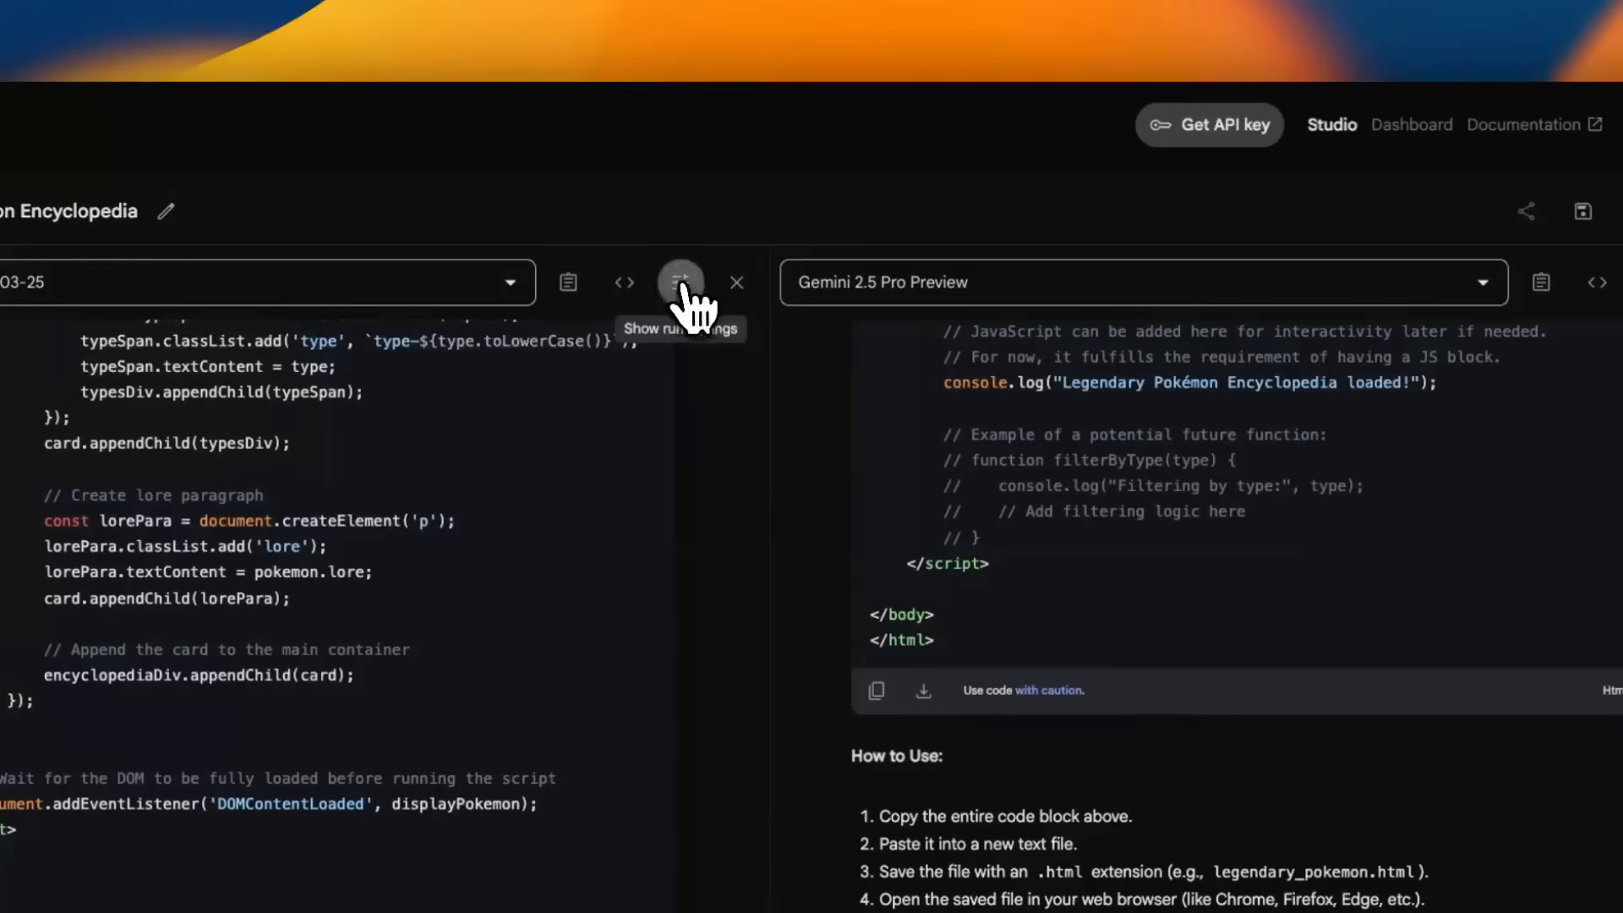
- Show the first model's Run settings with its token count and temperature 1
click(680, 282)
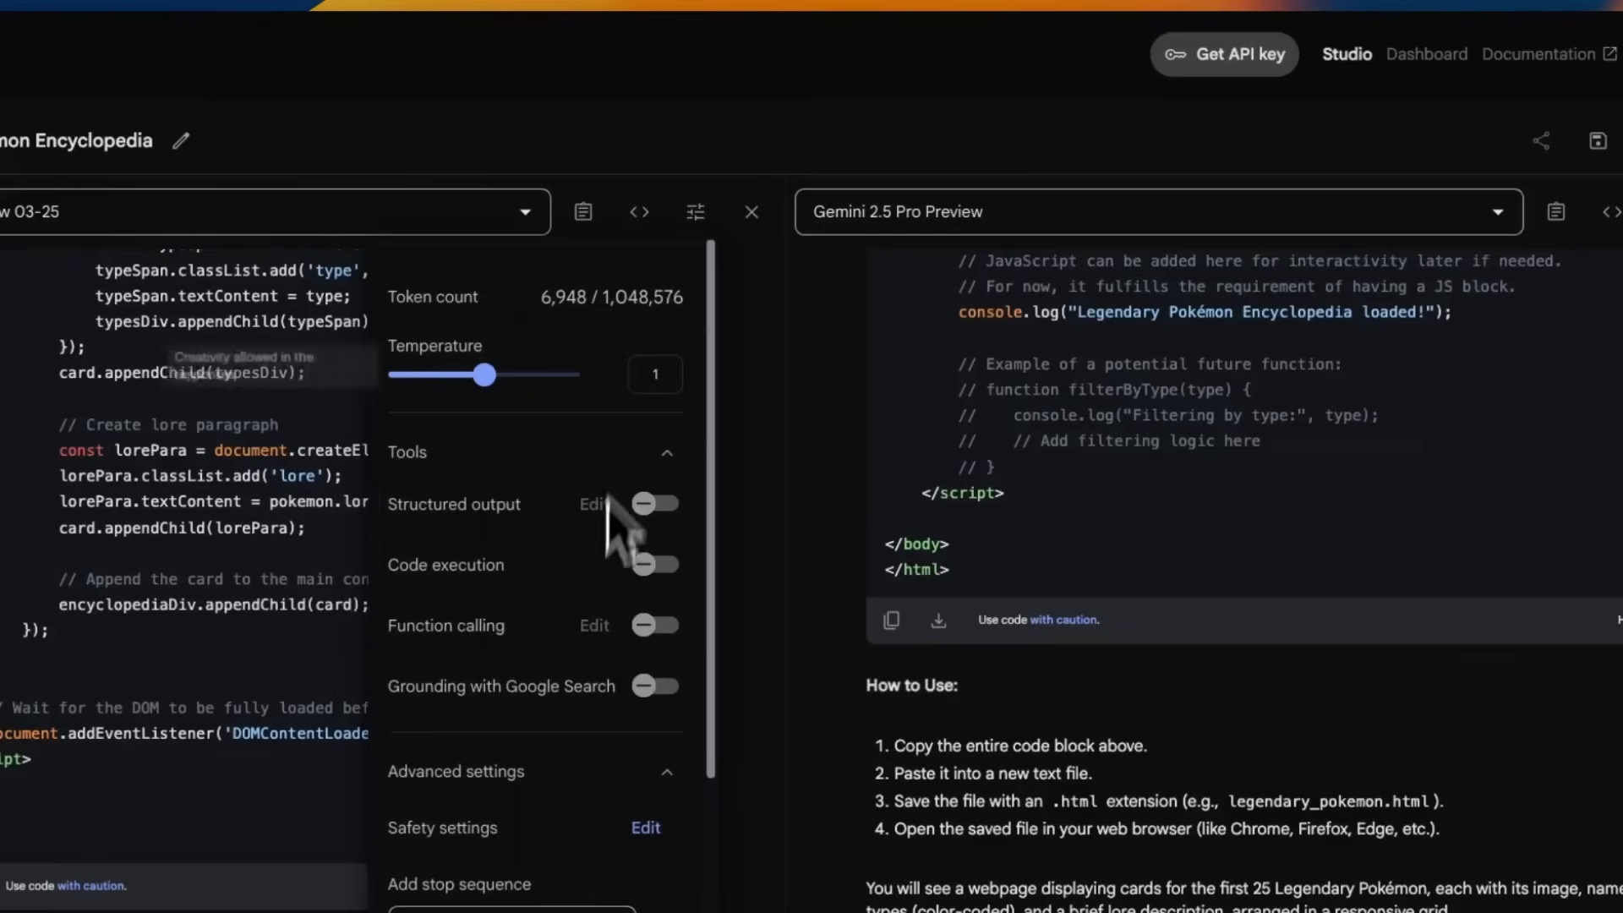
mouse_move(582, 355)
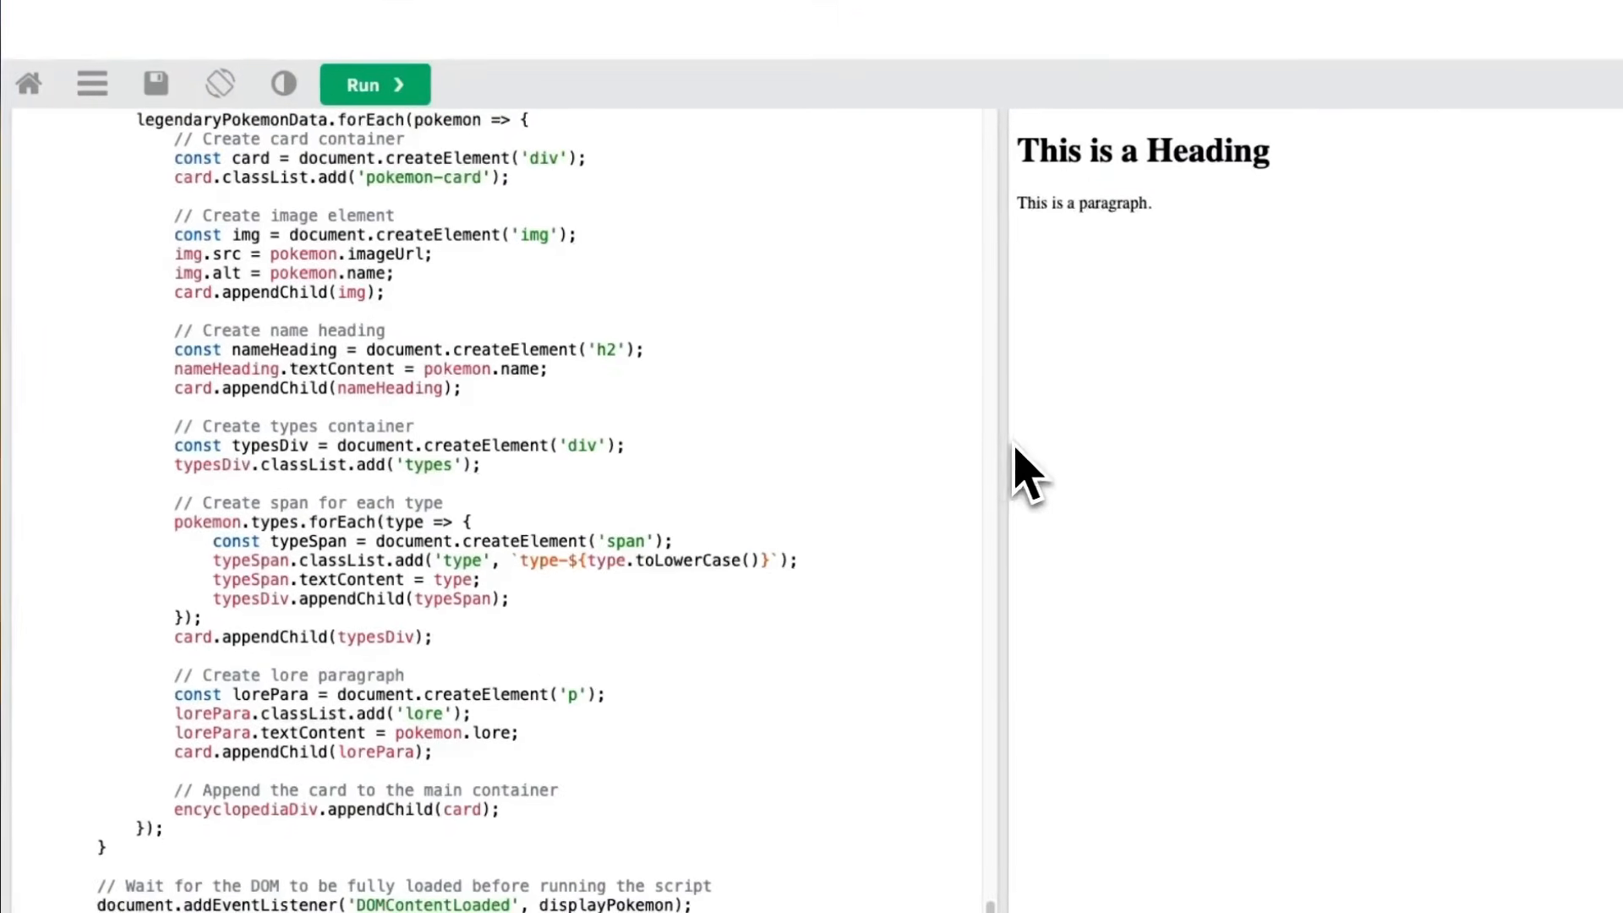
- Render the Legendary Pokémon Encyclopedia and review its cards with coloured type tags
click(376, 85)
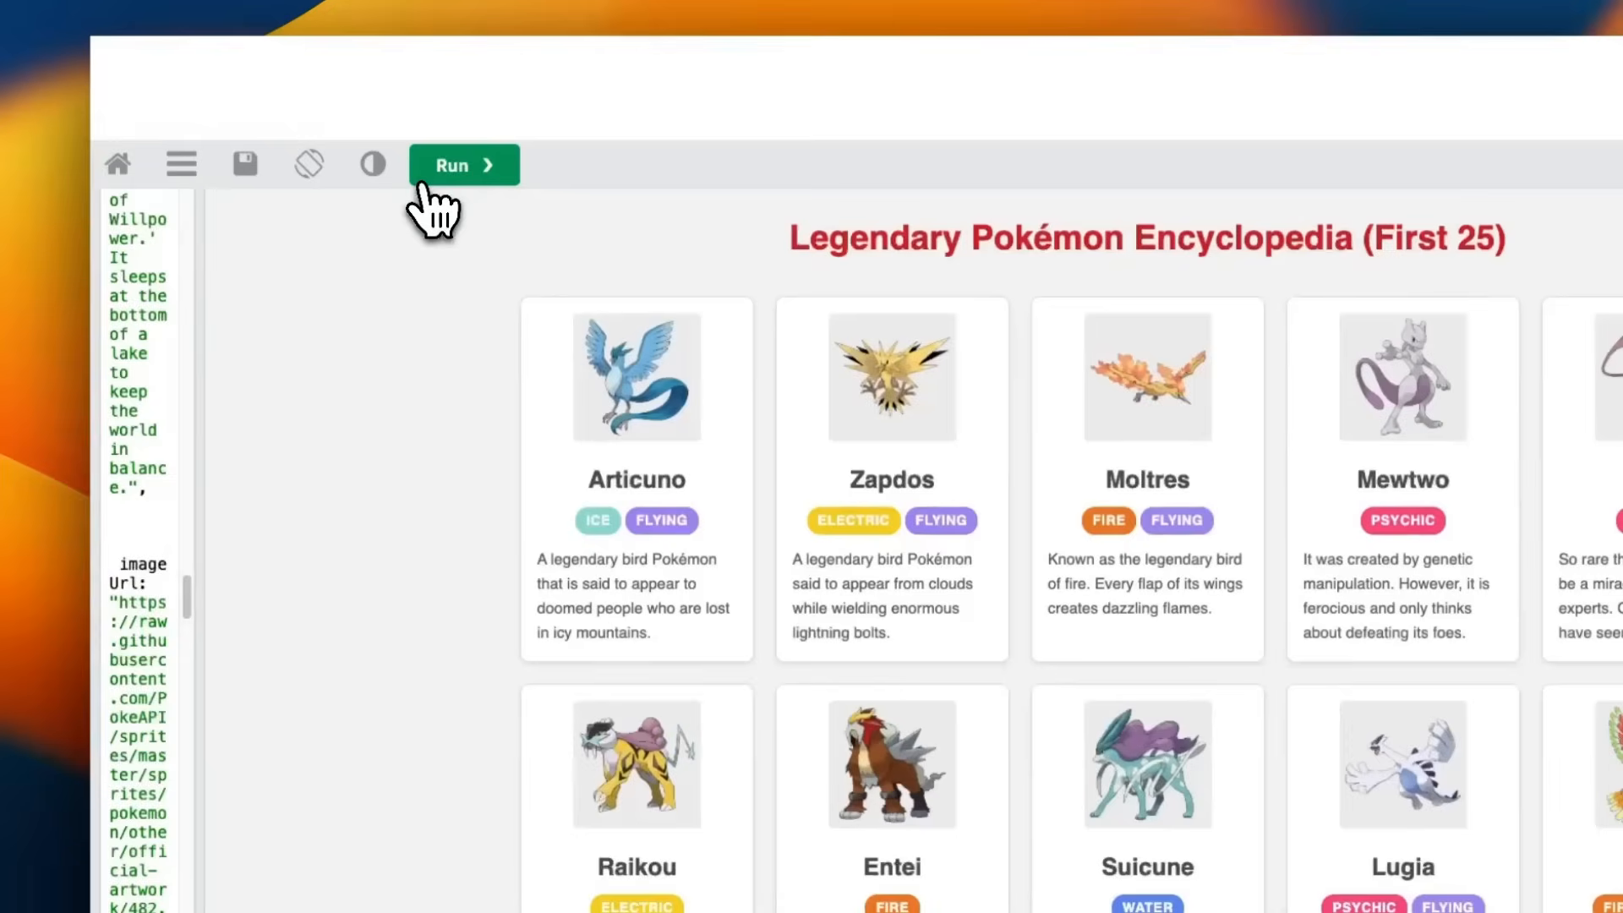
scroll(down, 3)
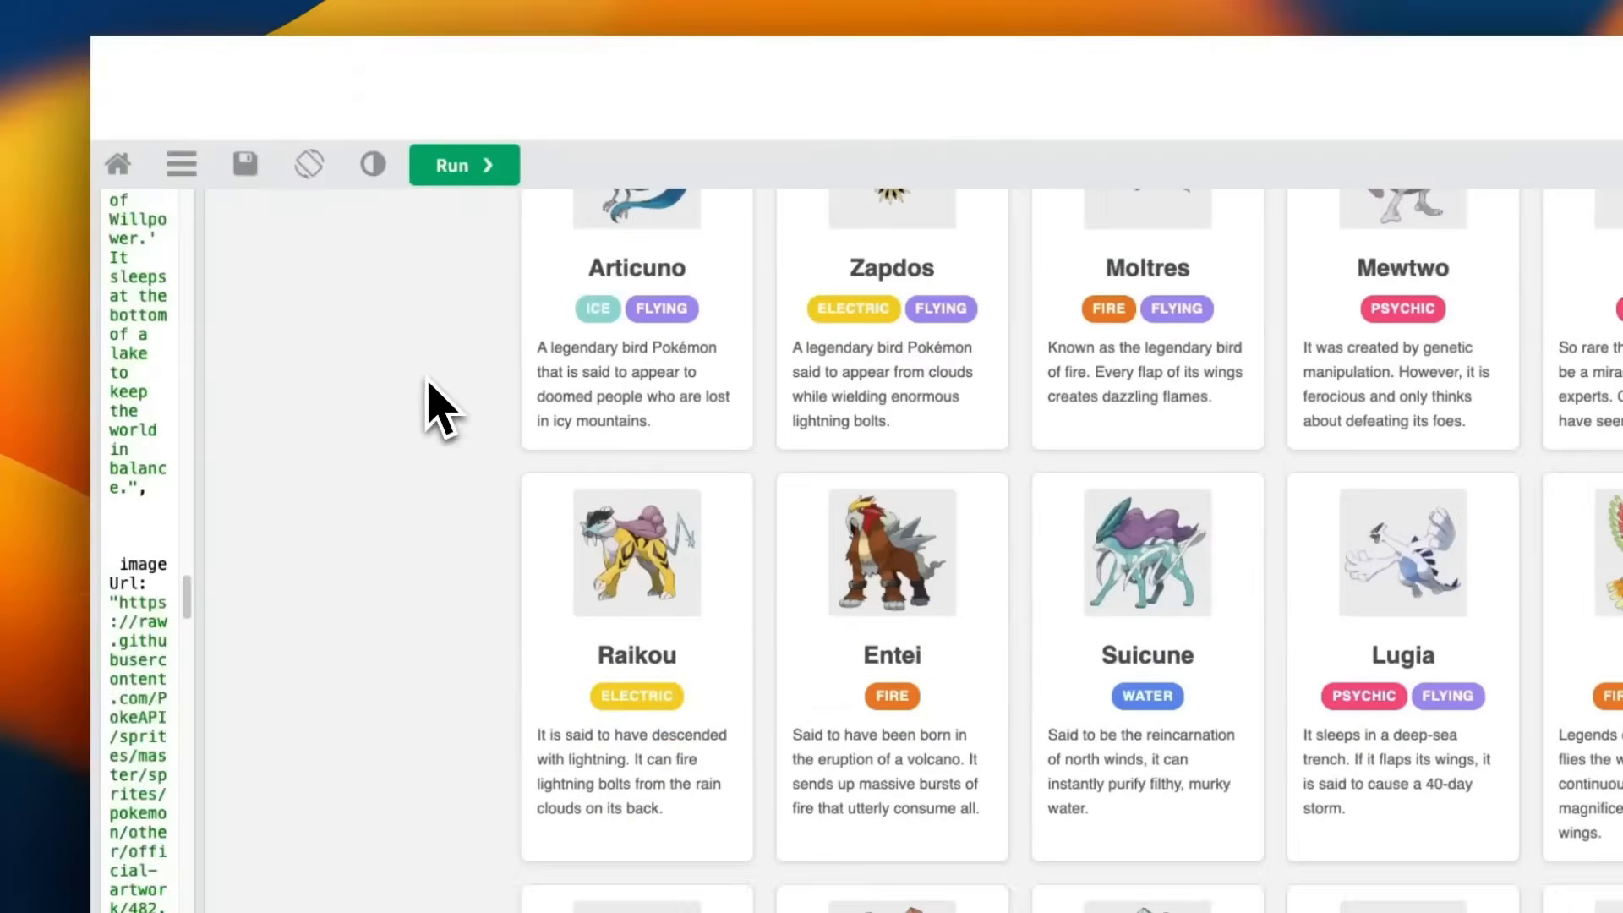
click(463, 164)
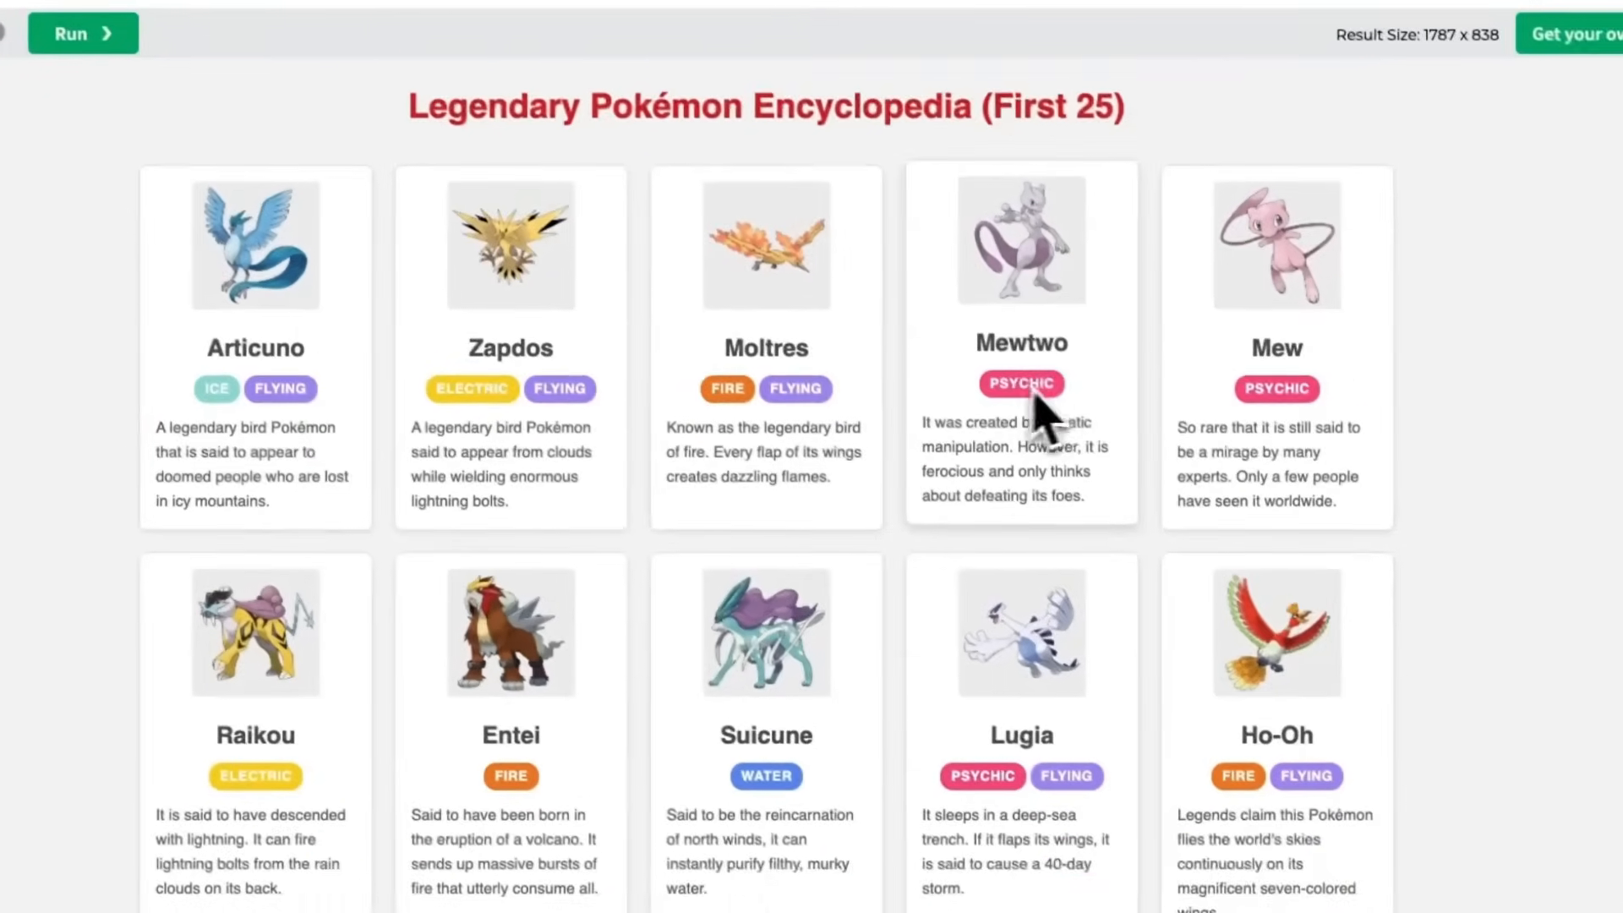
scroll(down, 3)
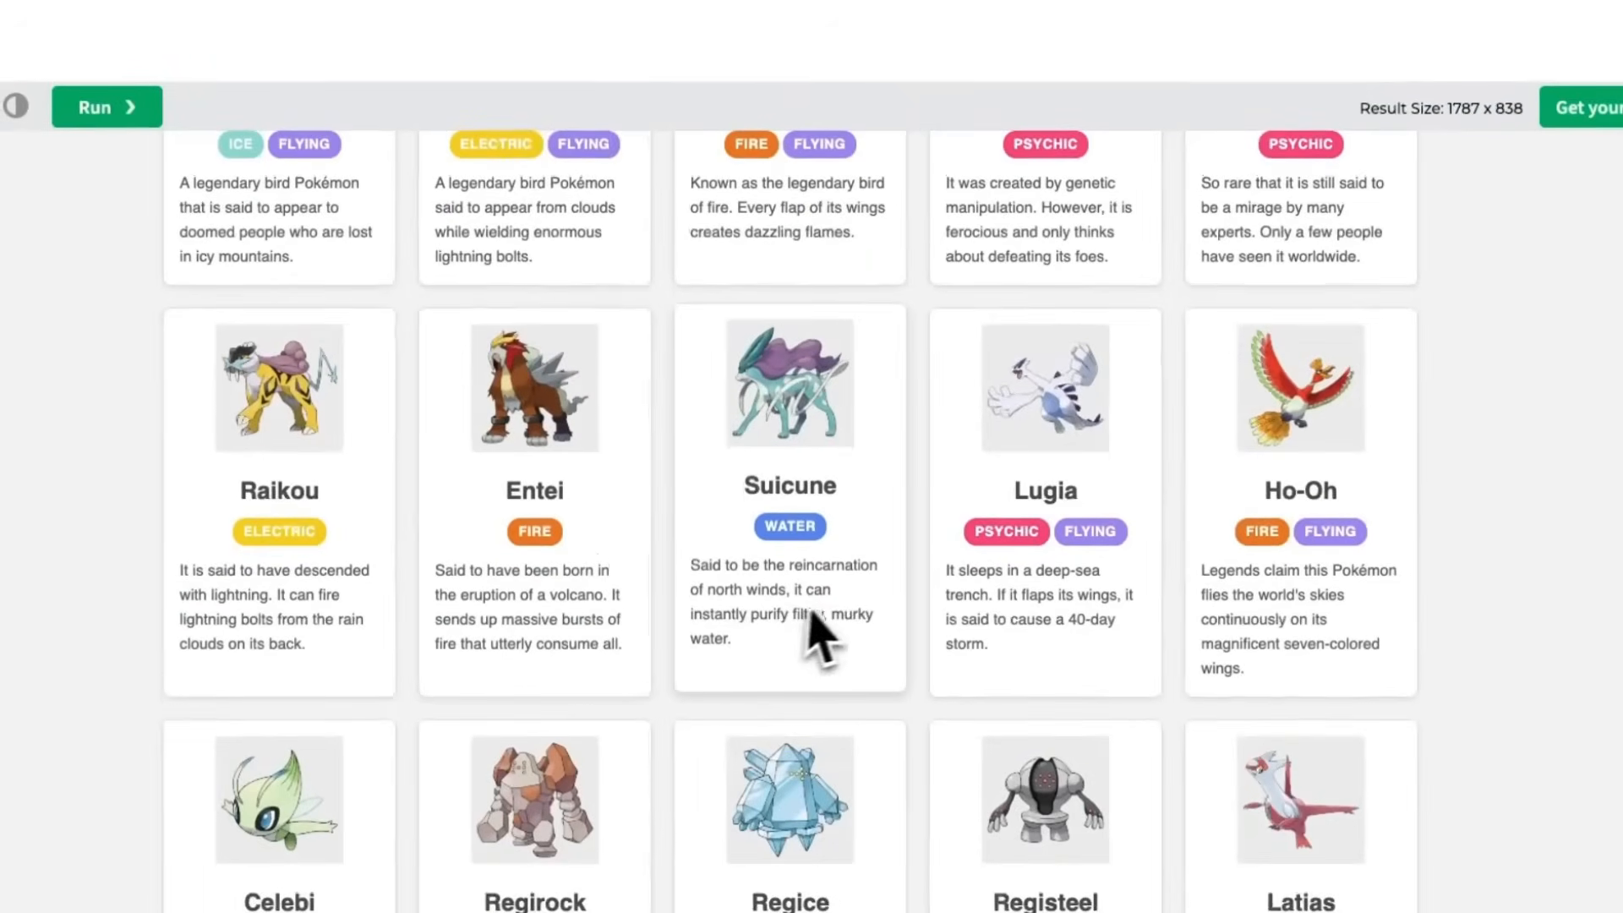
scroll(down, 3)
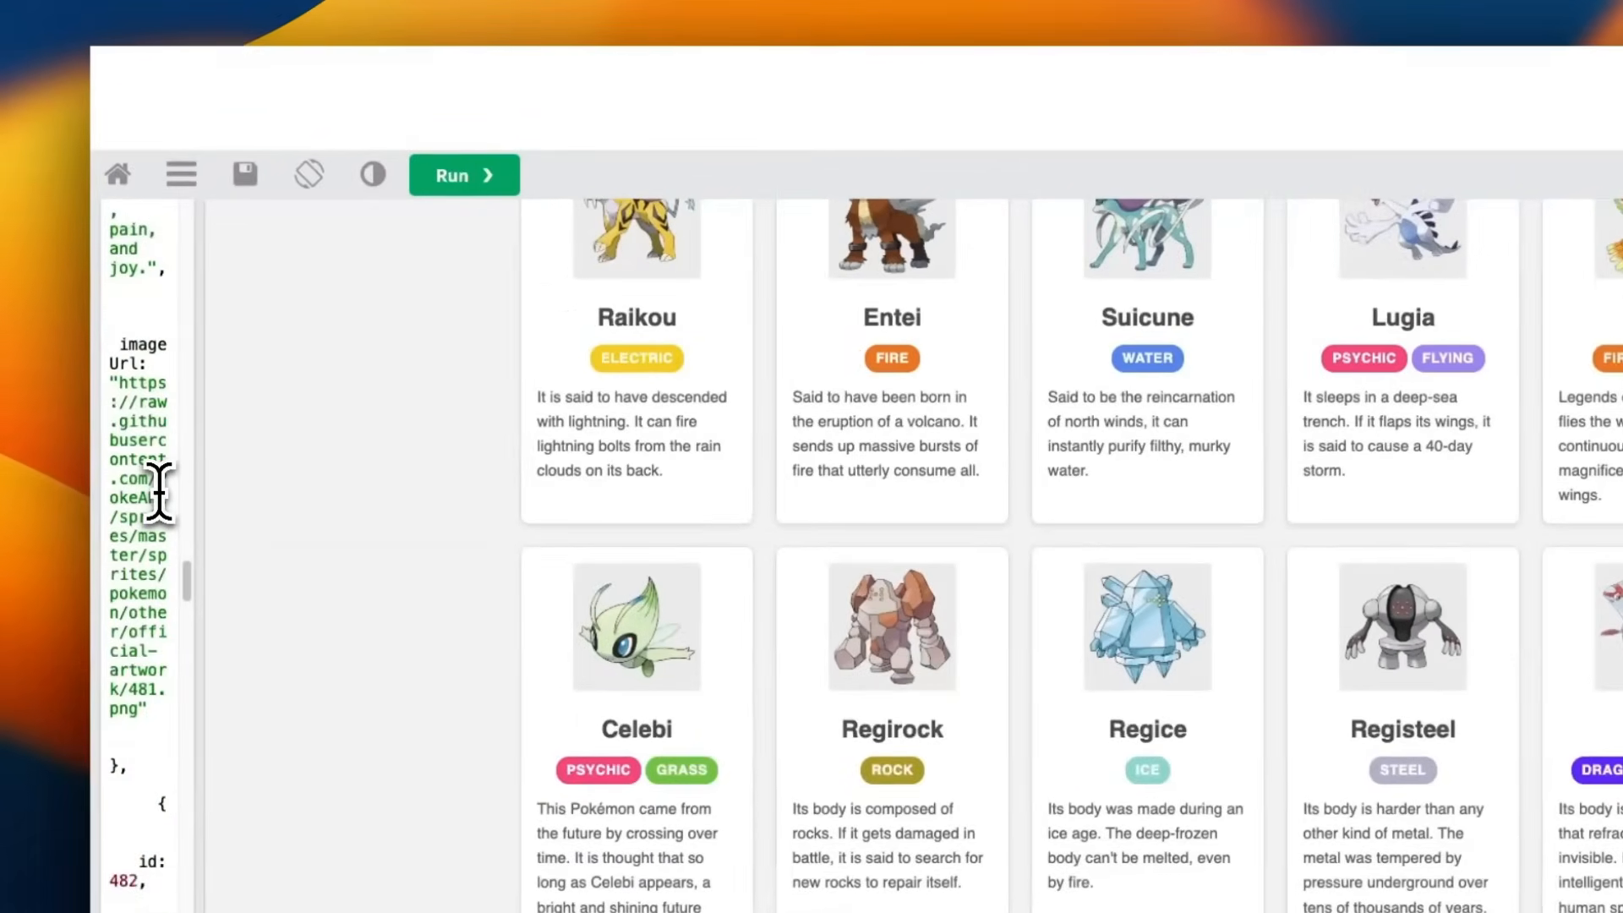
scroll(down, 3)
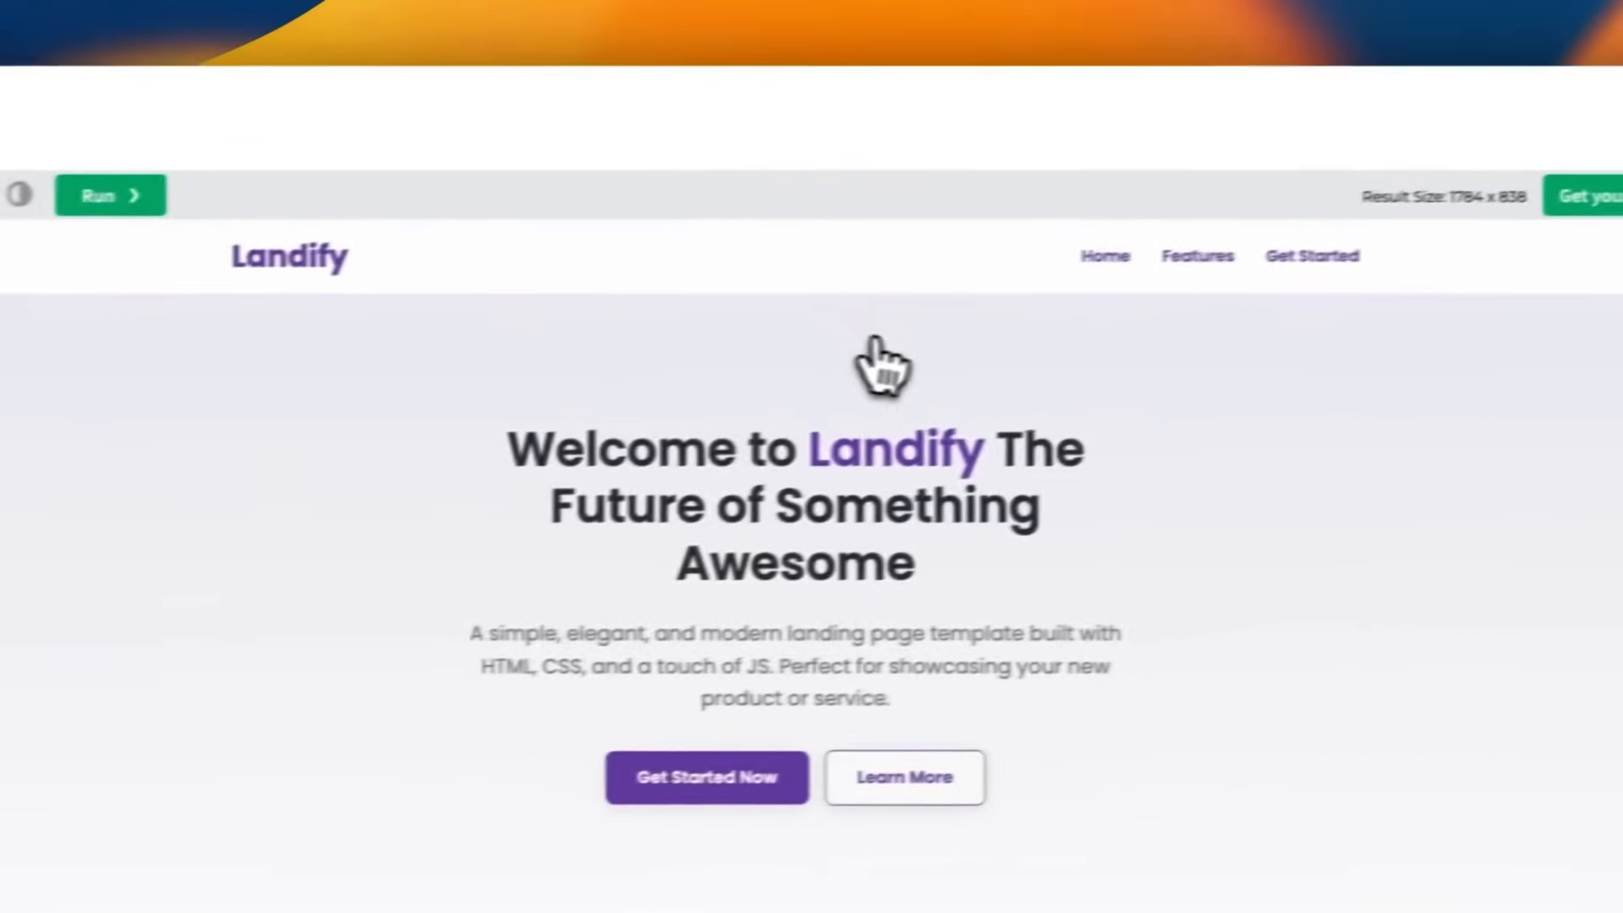
- Scroll the rendered ModernCo landing page and visit its About and Features sections
scroll(down, 3)
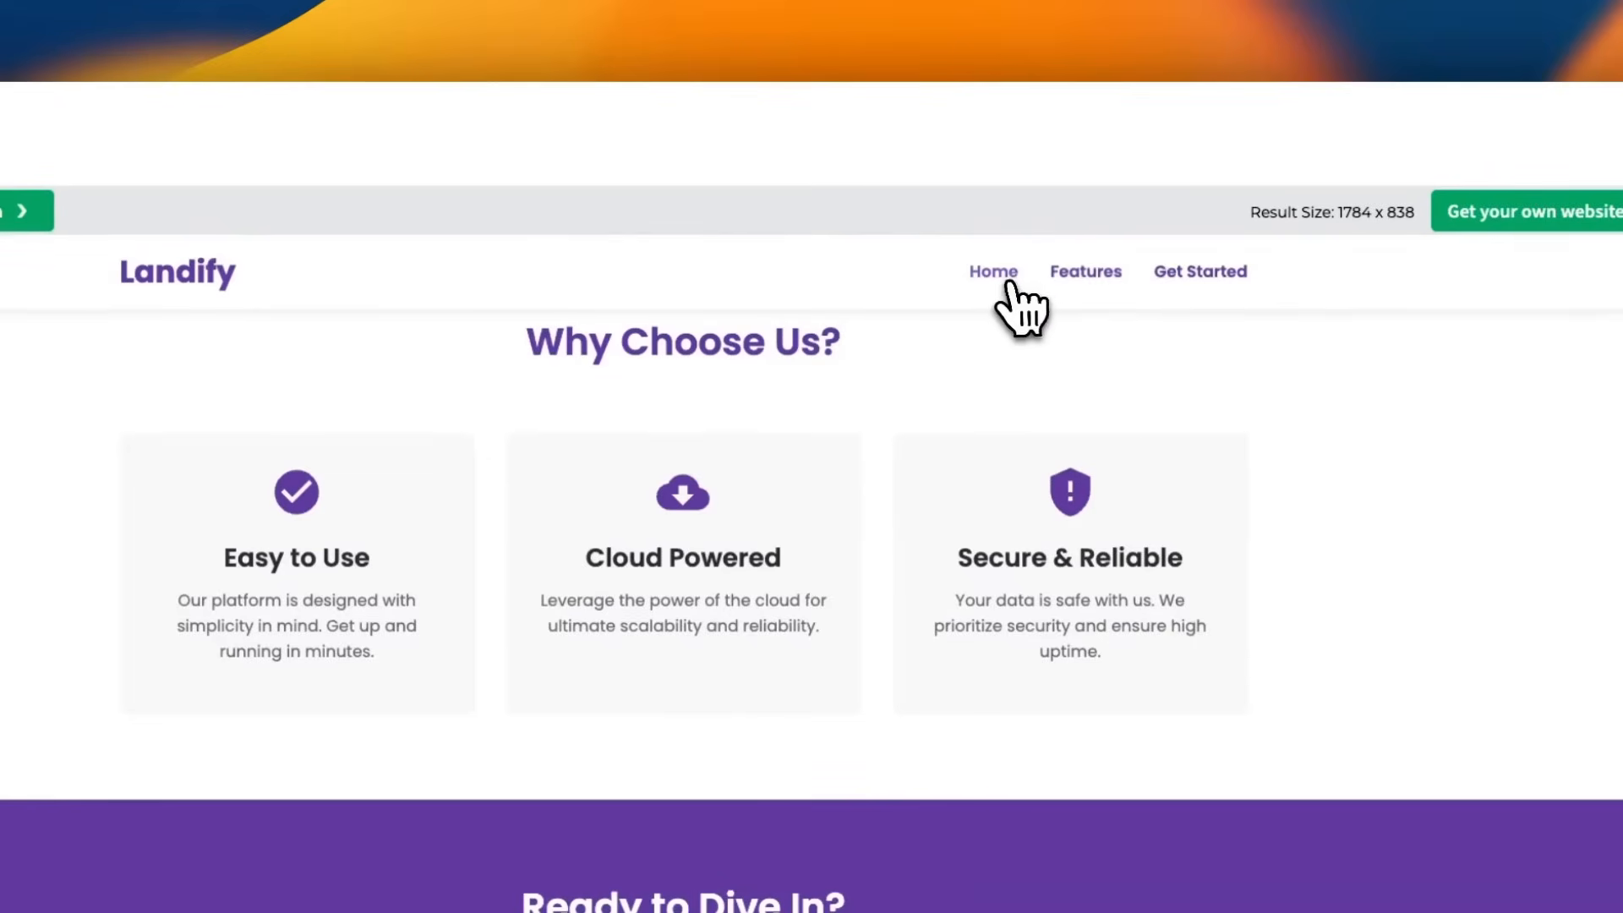
scroll(down, 3)
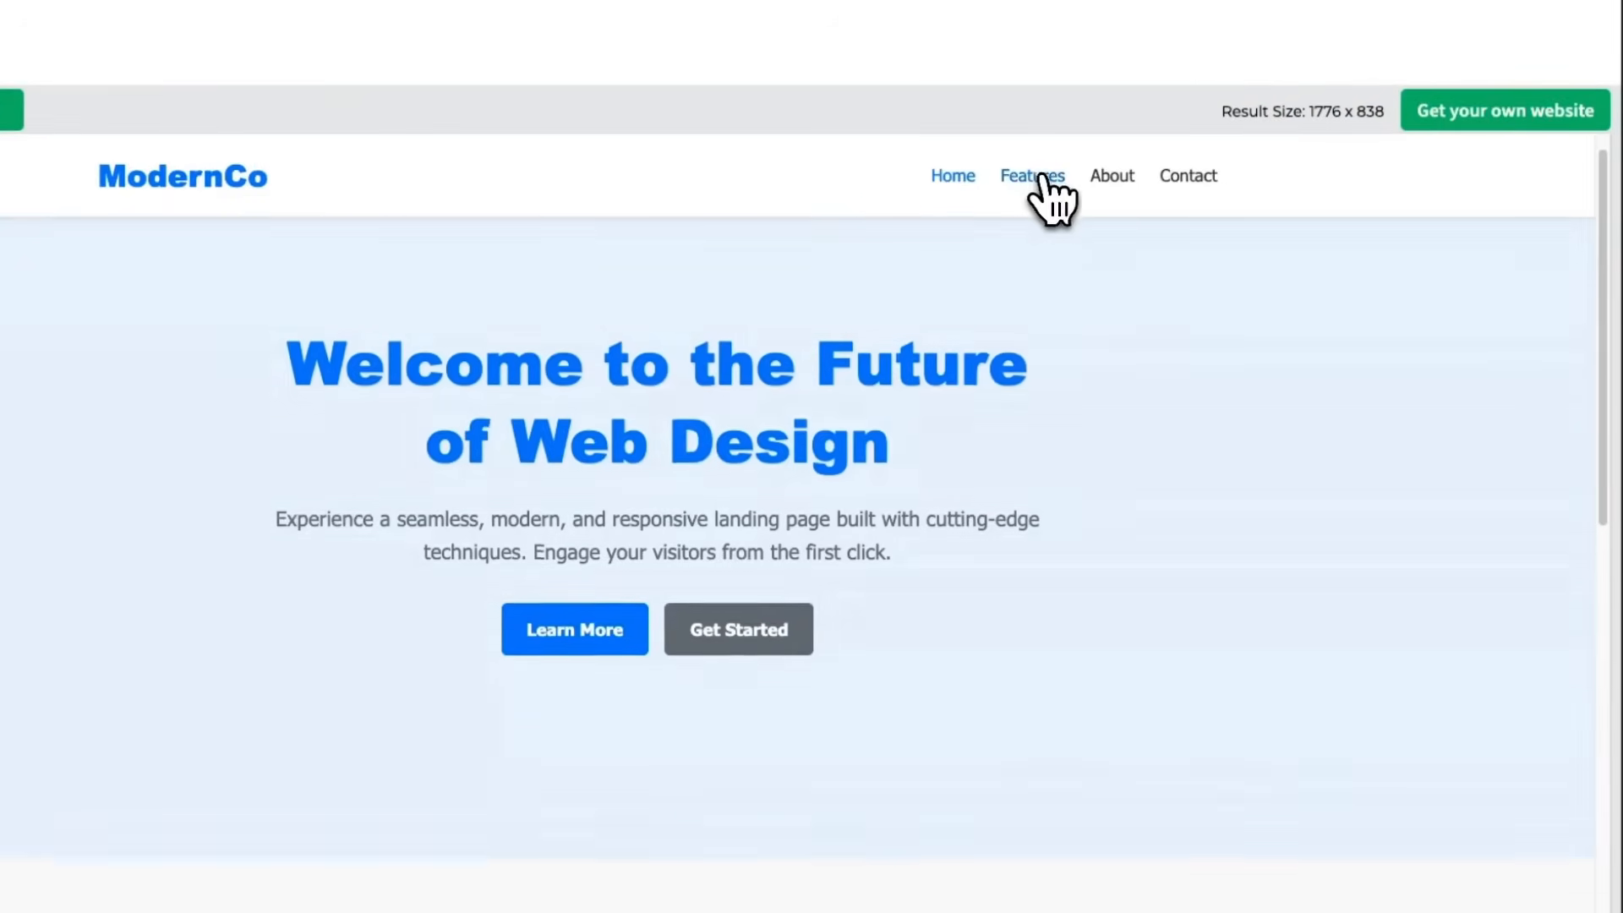
click(1113, 176)
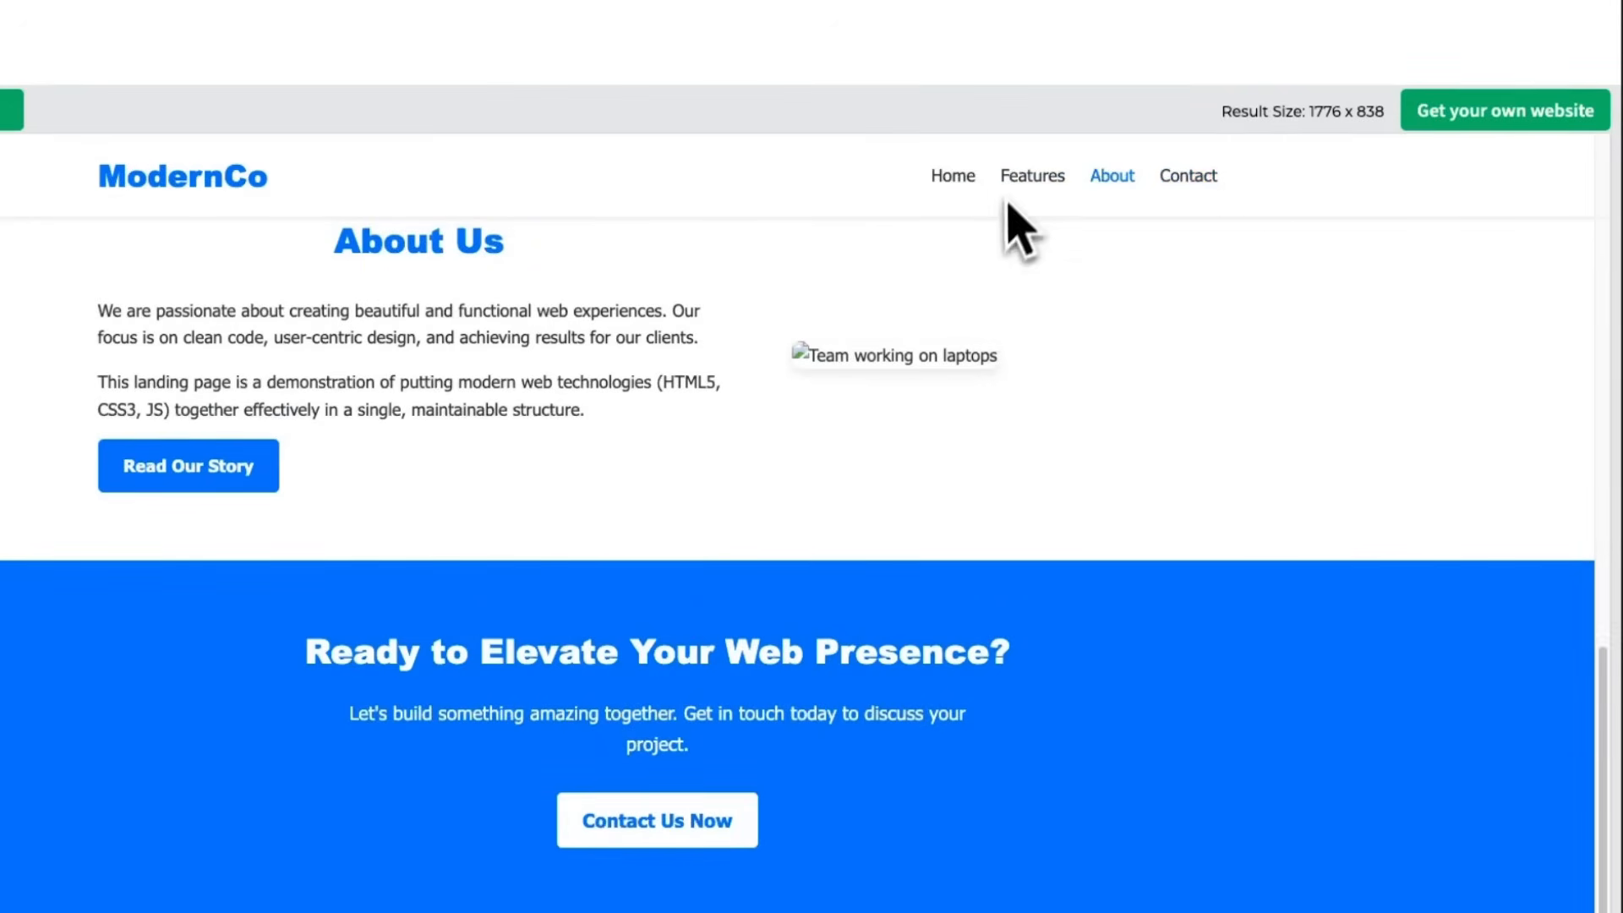
click(1032, 176)
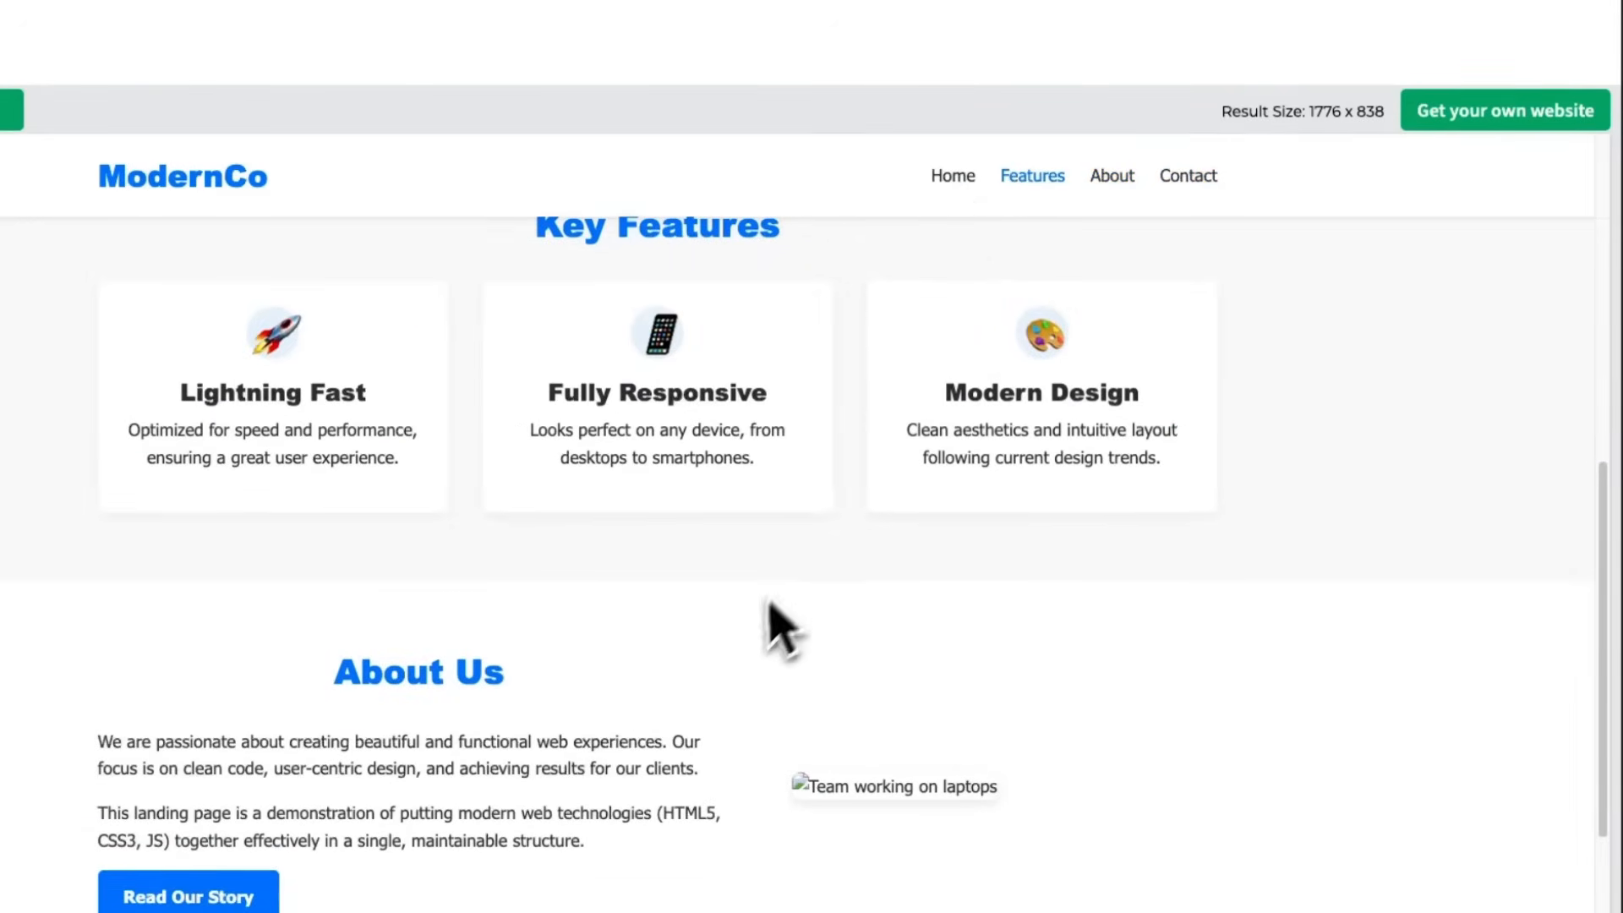
scroll(down, 3)
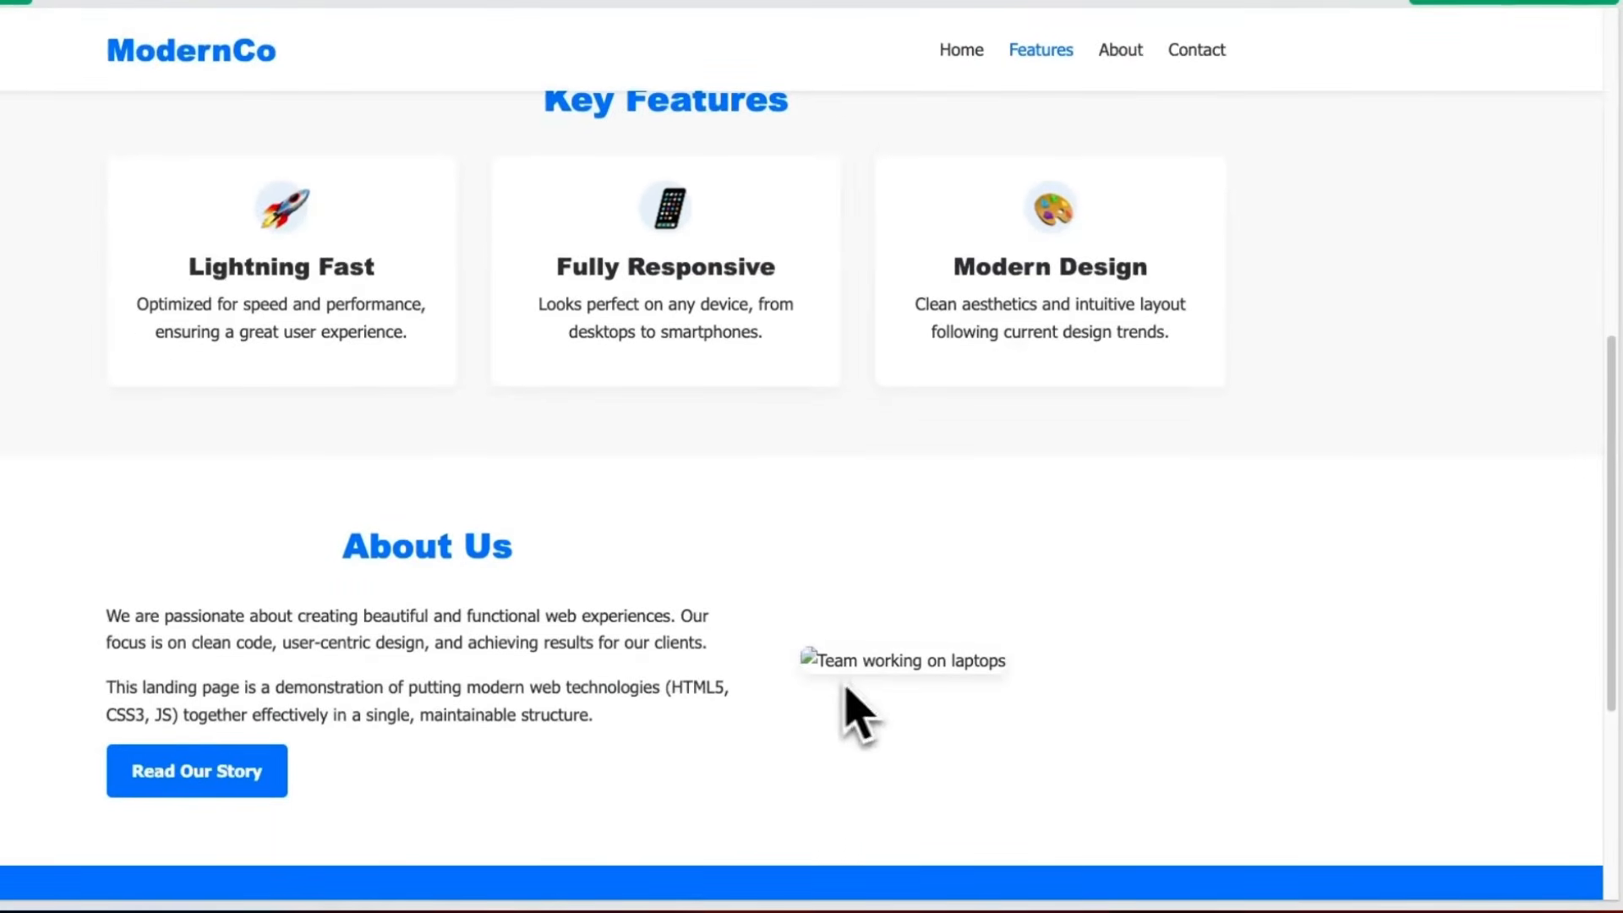
scroll(up, 3)
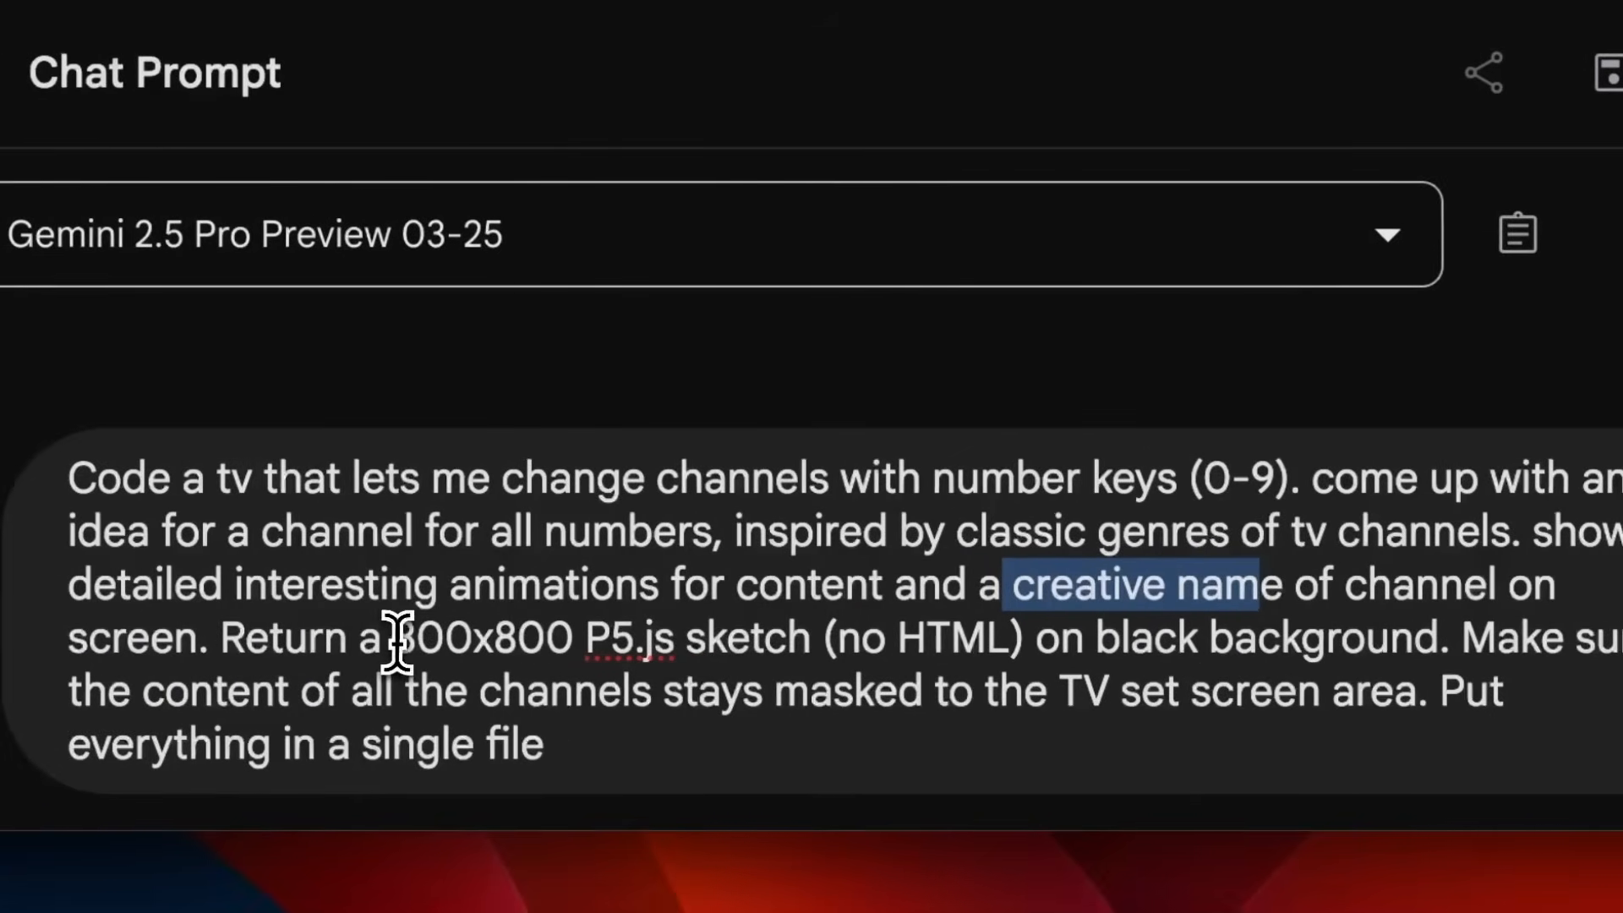
- Submit the 800x800 p5.js TV channel prompt with number-key channel switching to both models
drag(394, 637, 1020, 637)
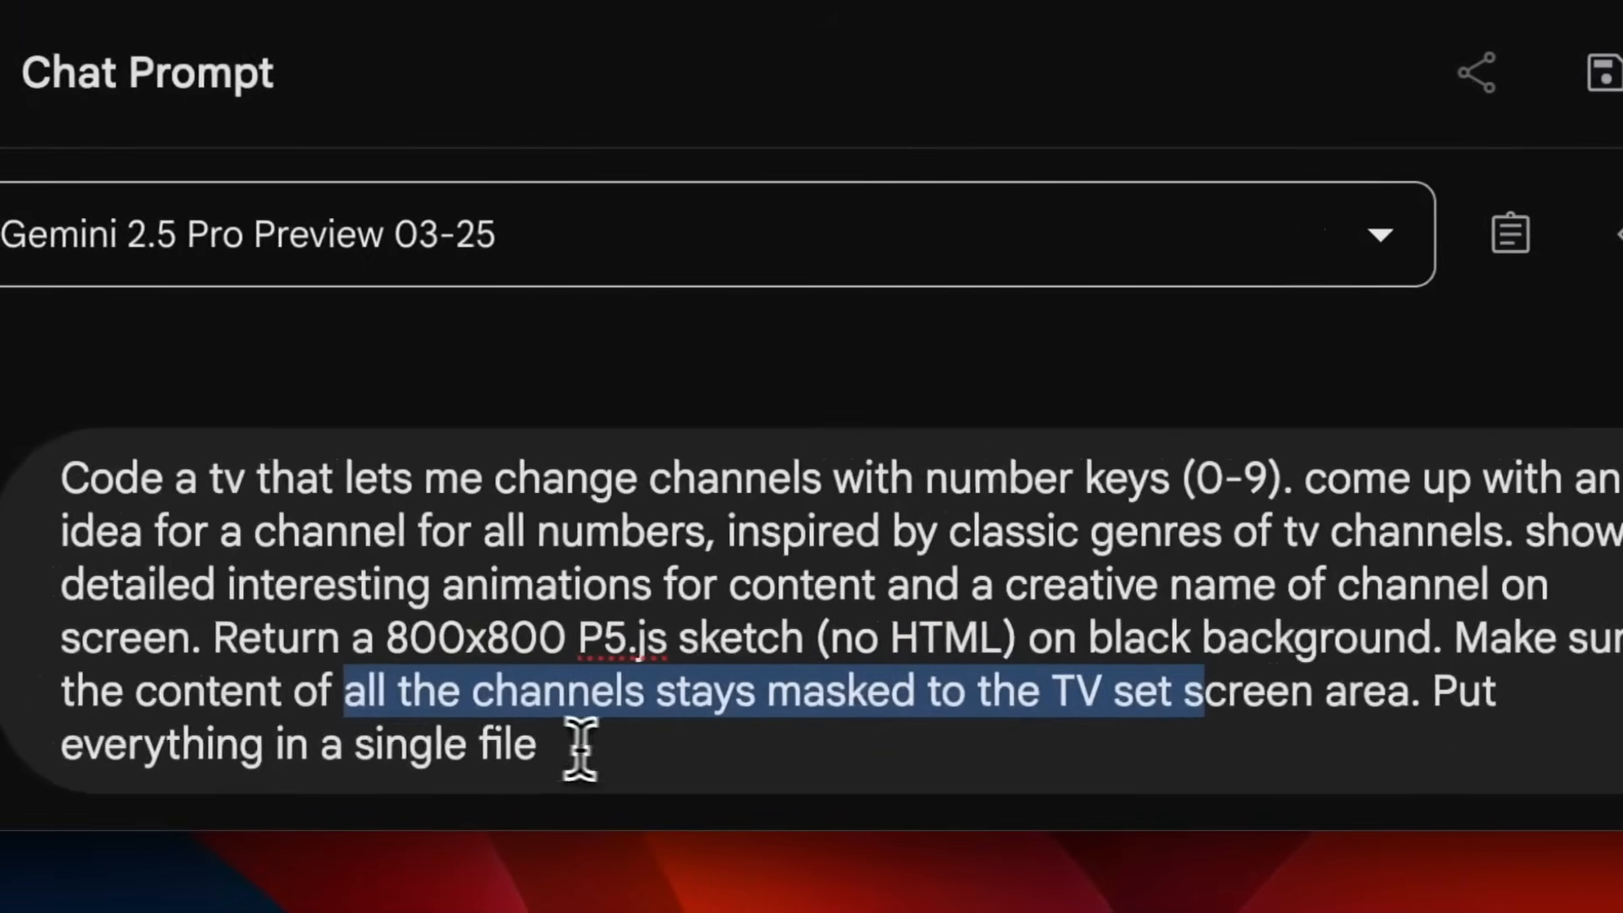
click(1463, 802)
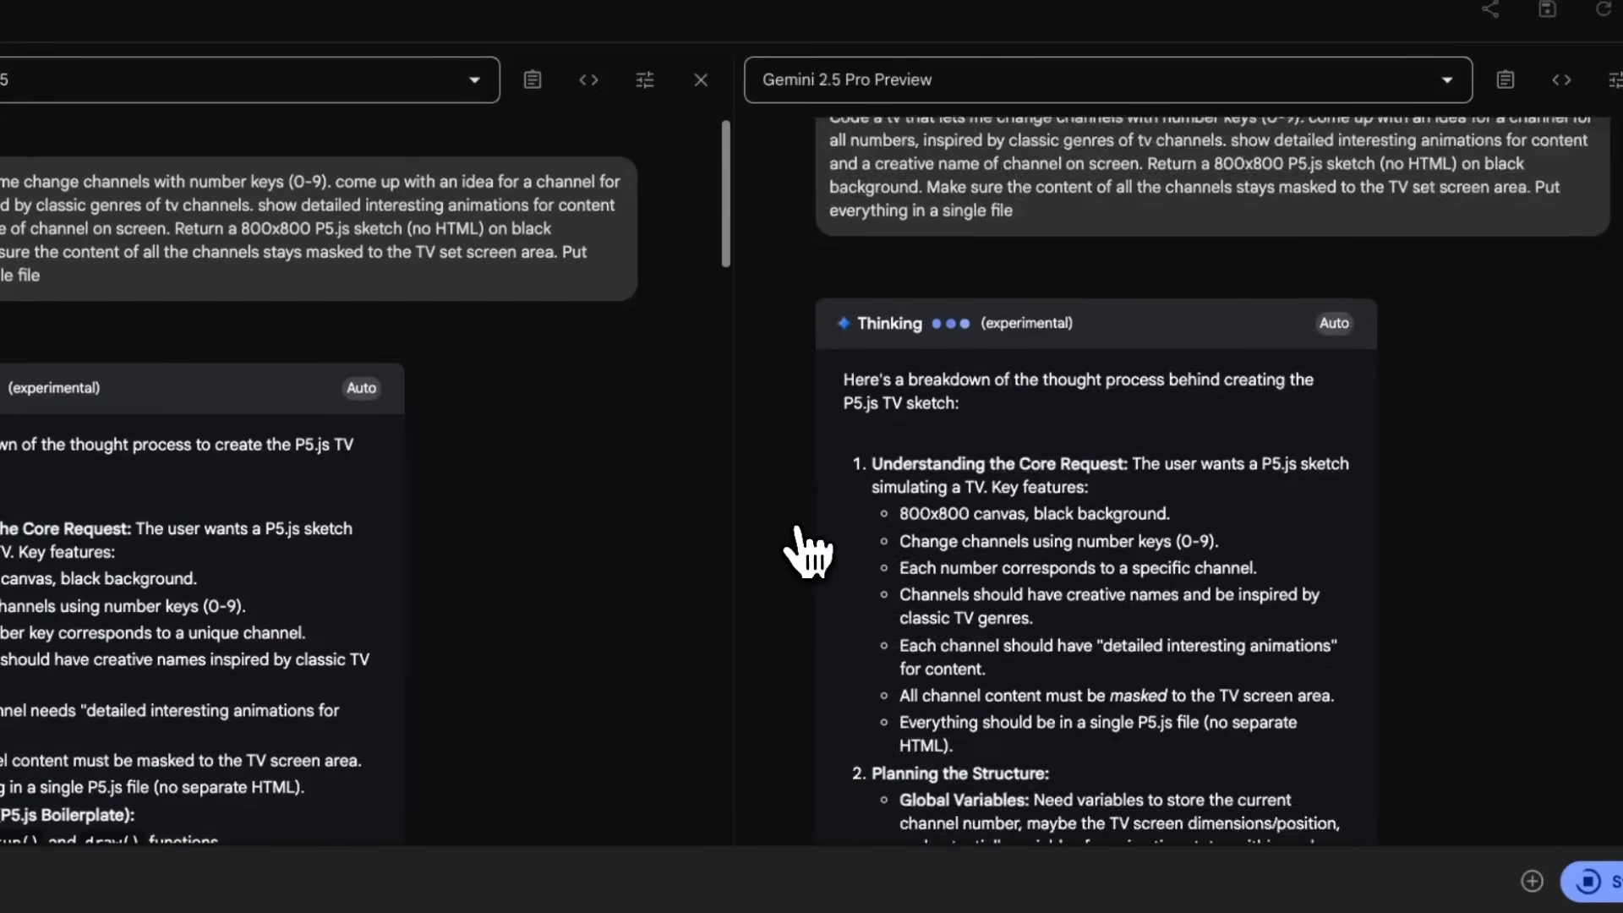
- Read both models' p5.js TV code and show run settings with the 9,865 token count
scroll(down, 3)
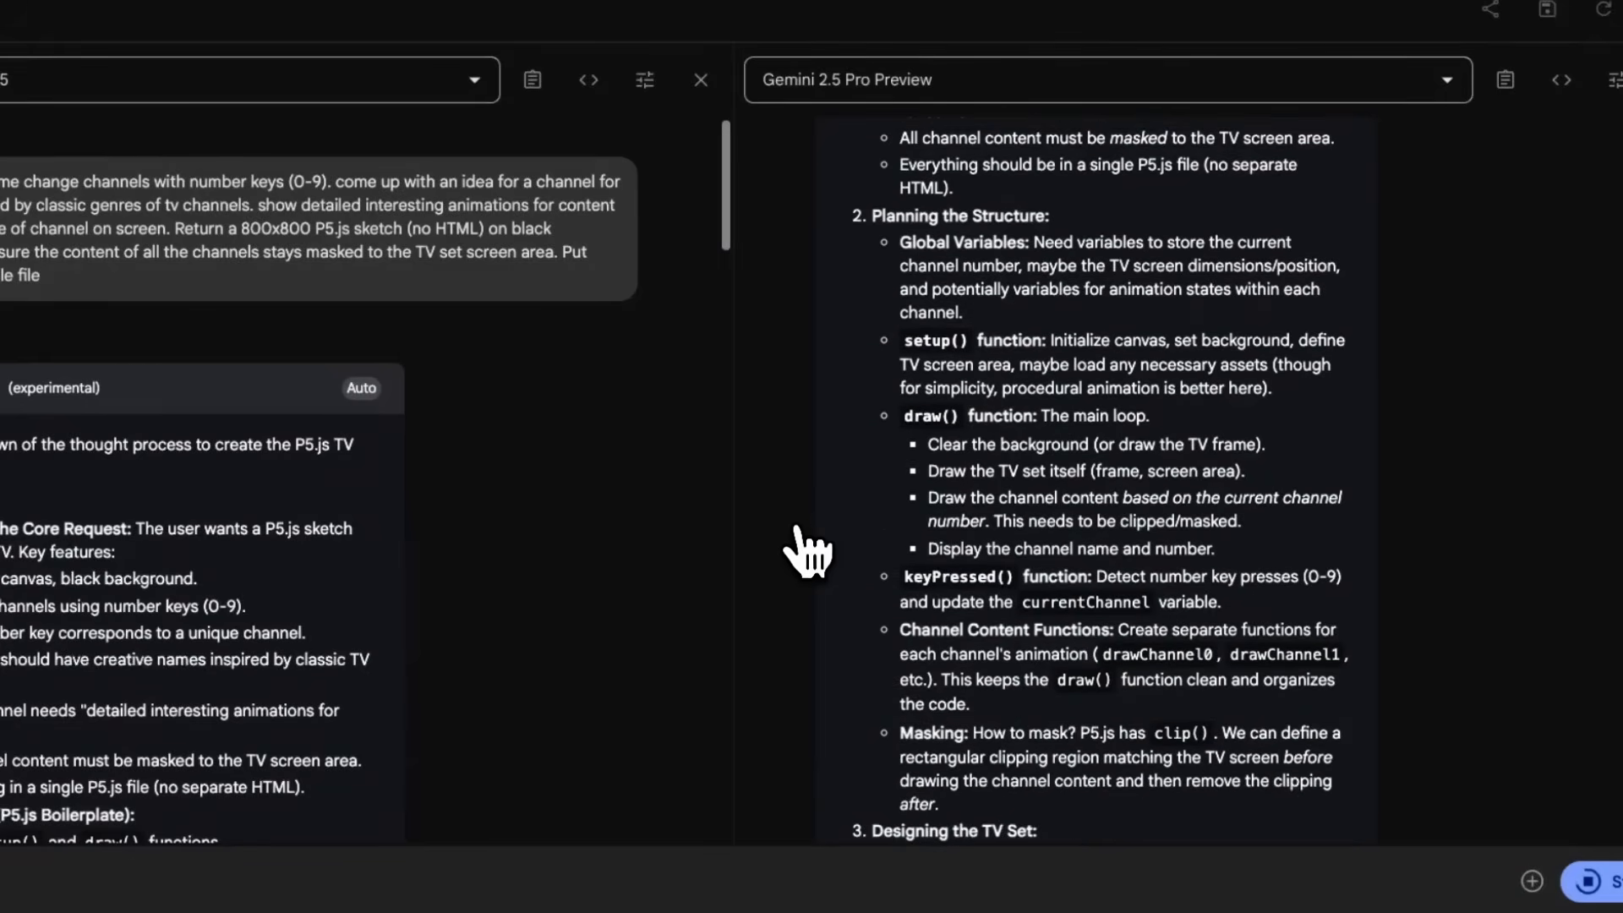
scroll(down, 3)
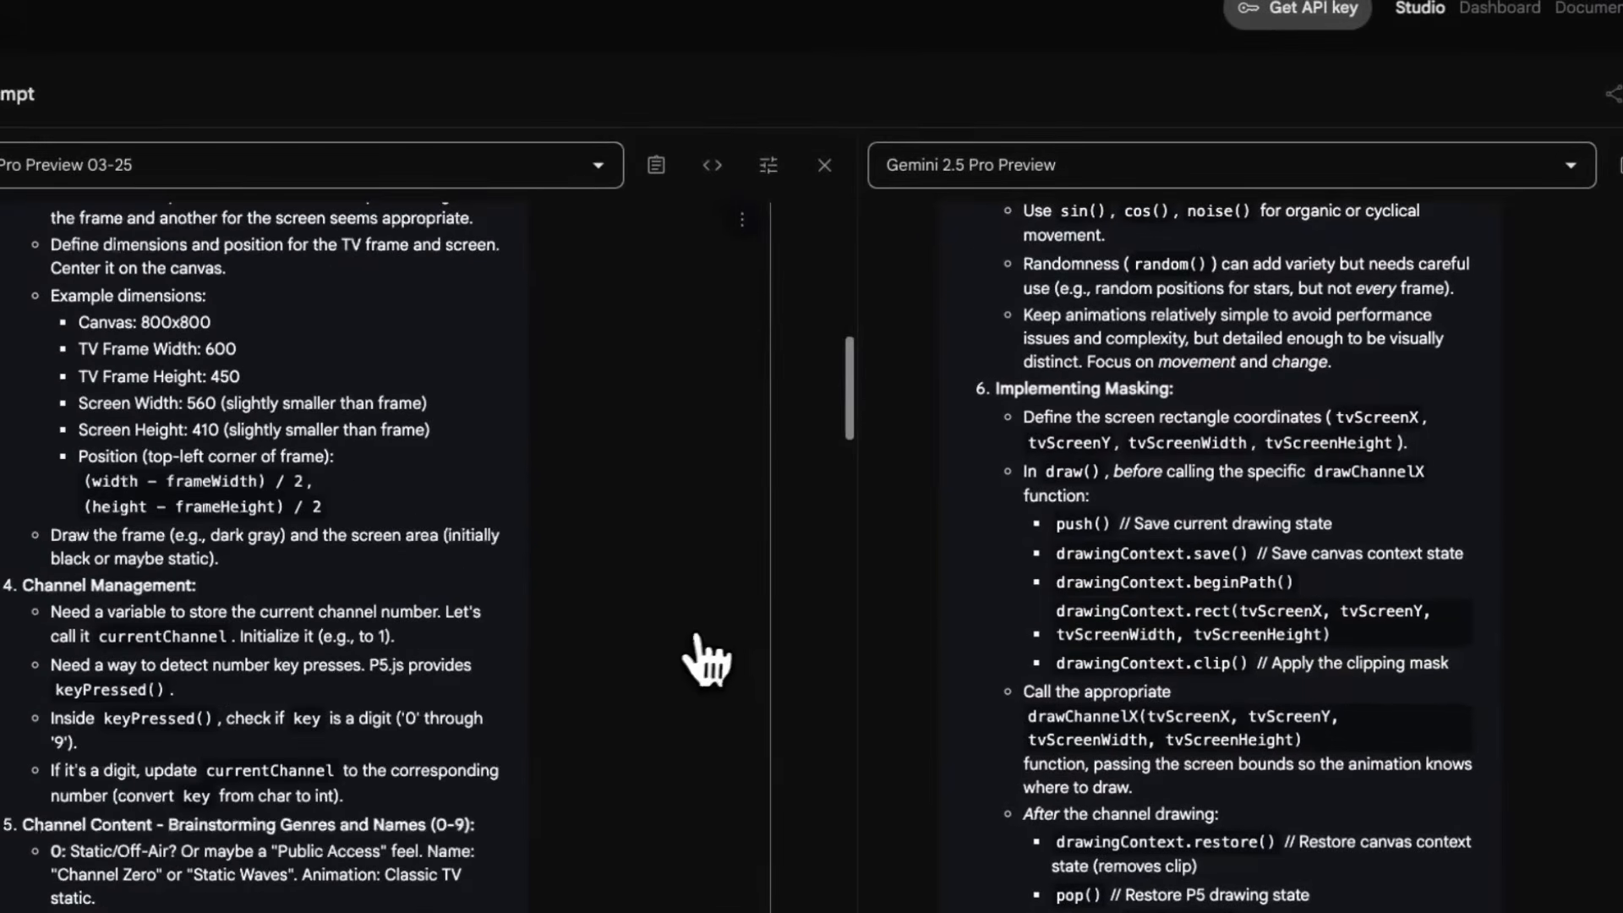
scroll(down, 3)
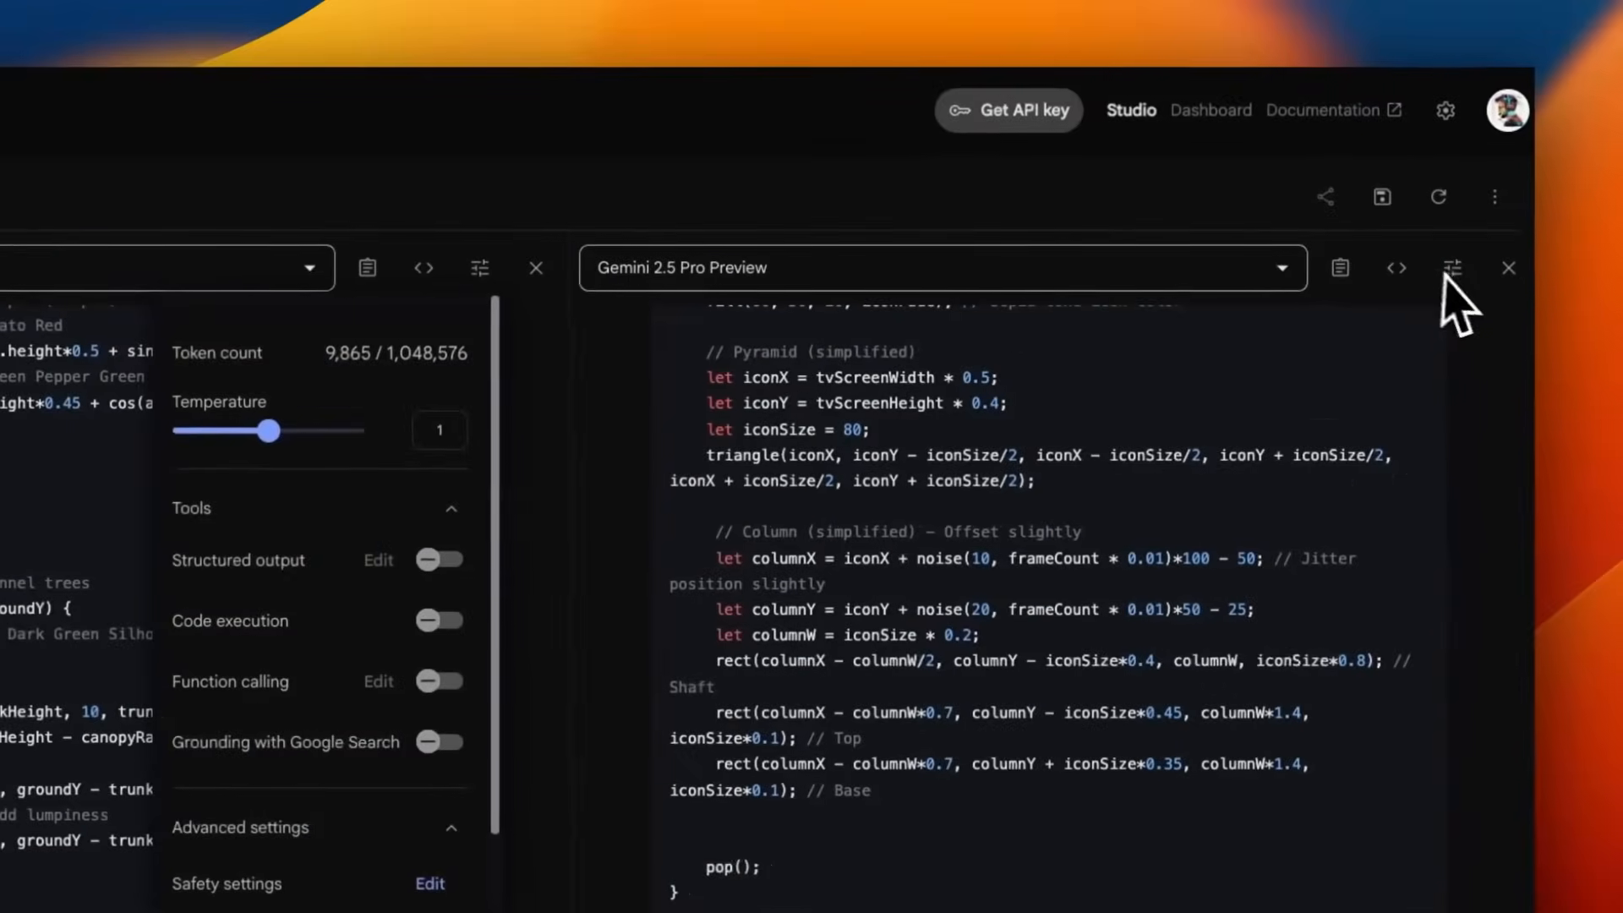
click(1451, 267)
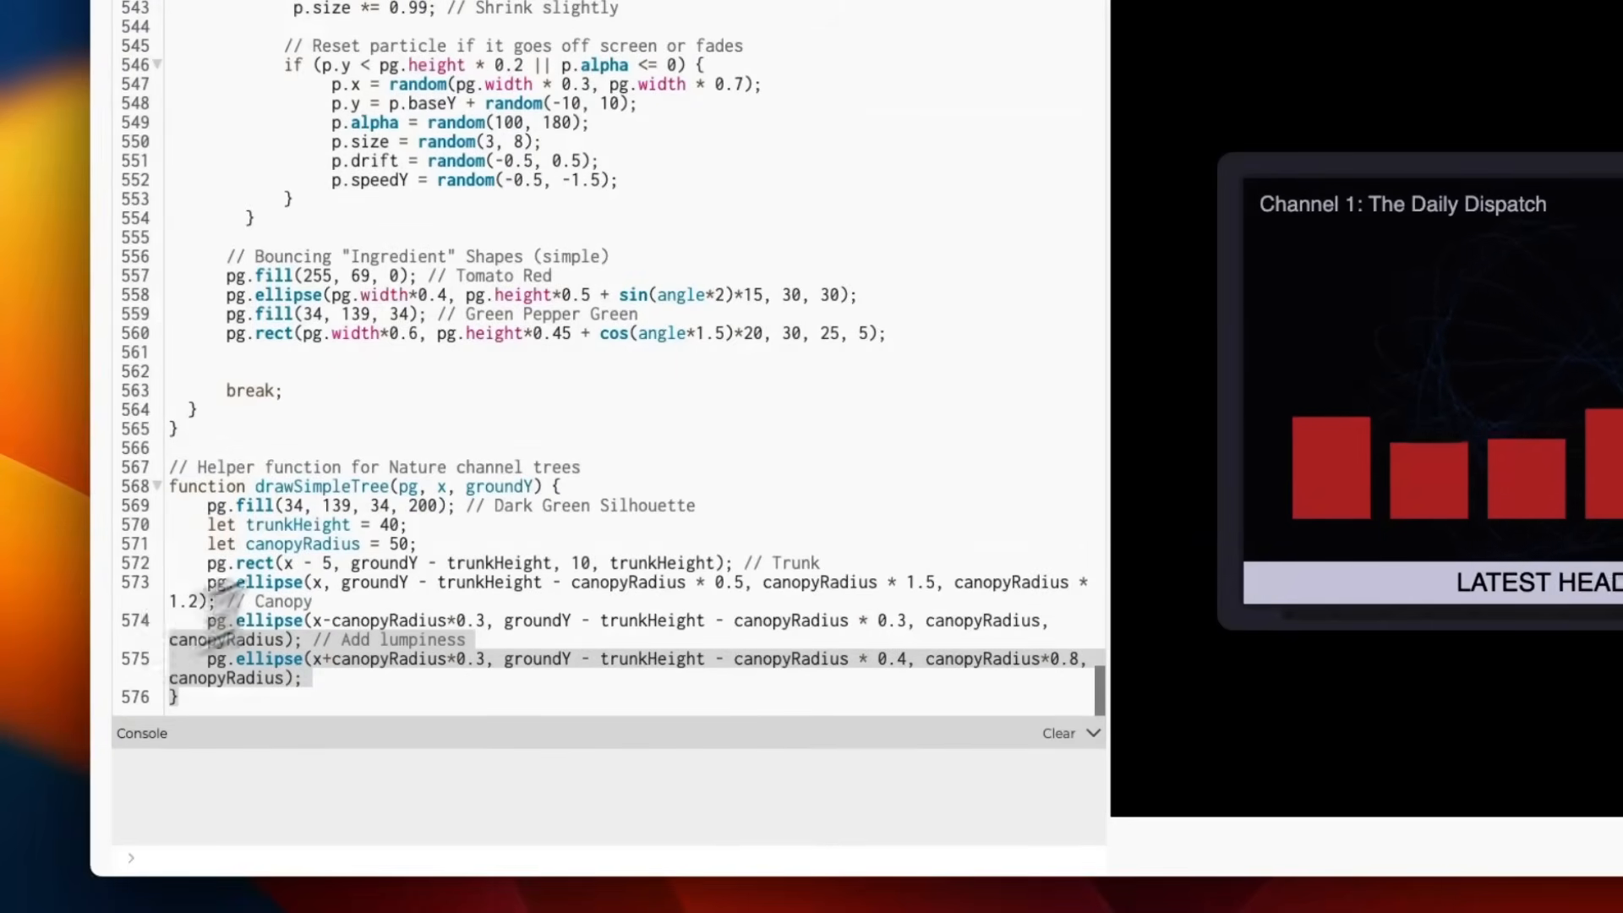
- Rerun the TV sketch and select the roundRect negative-radius RangeError in the console
click(781, 754)
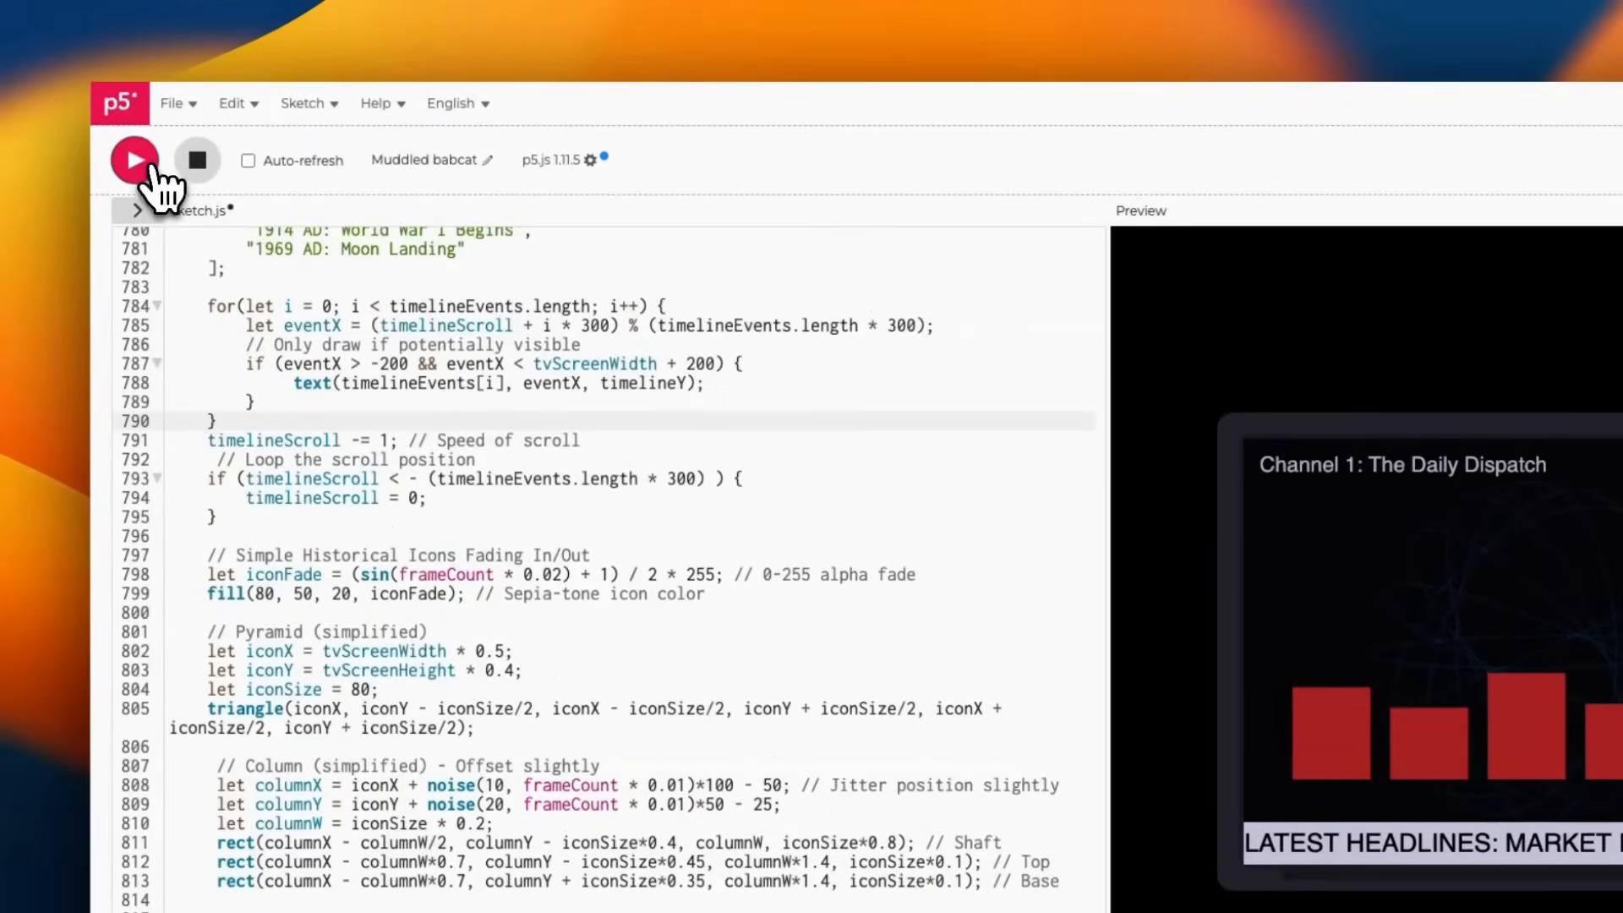
click(134, 159)
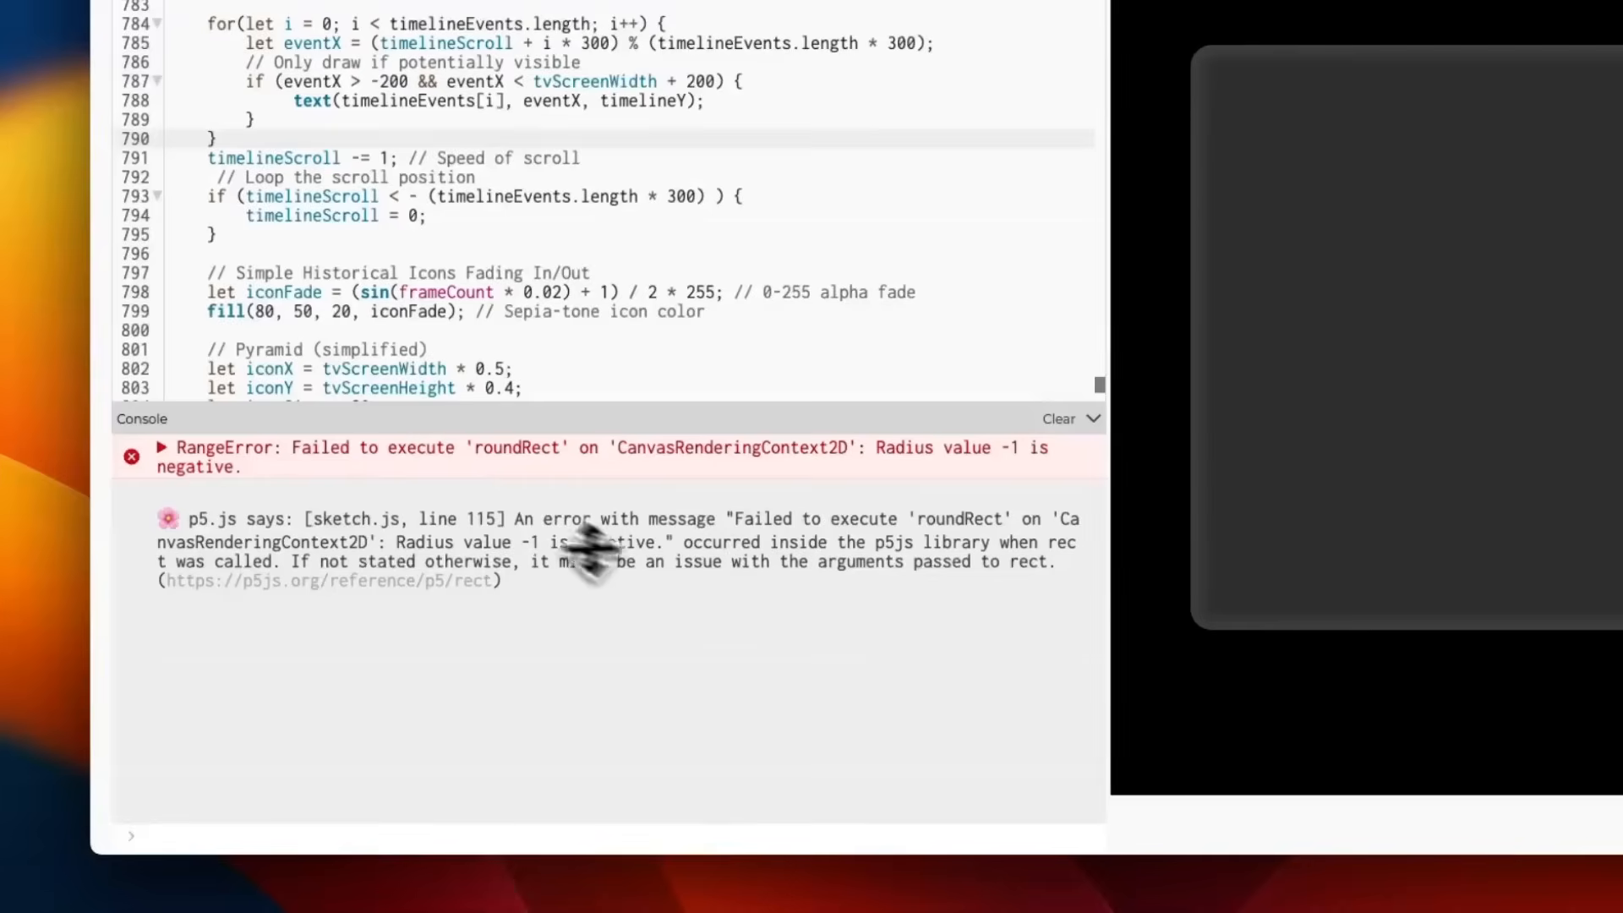
click(163, 446)
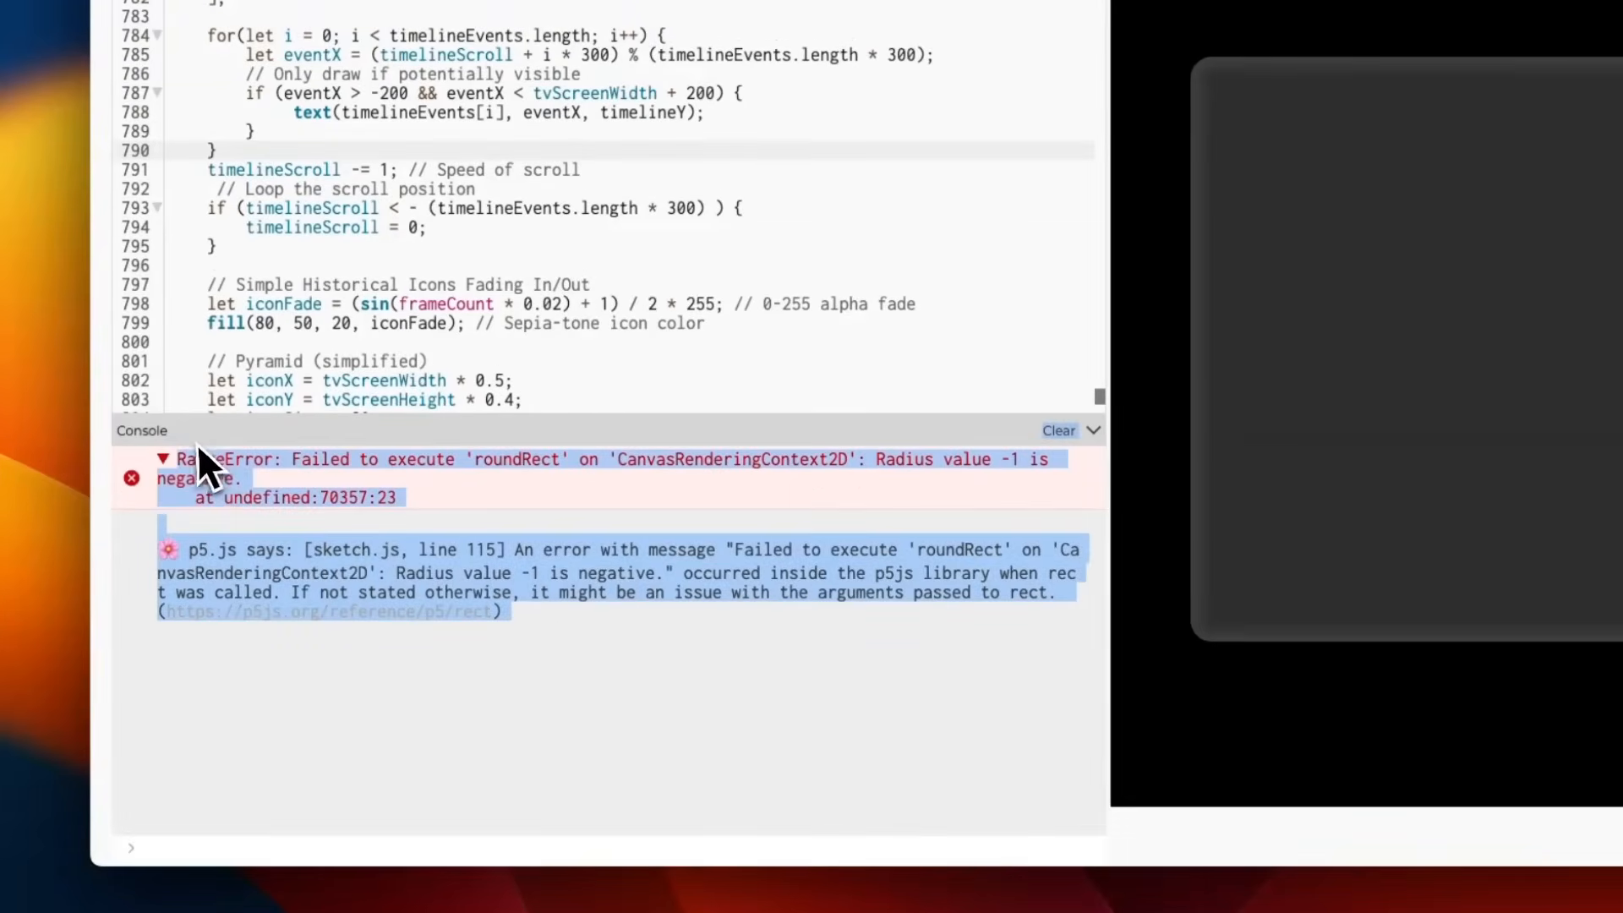
mouse_move(291, 544)
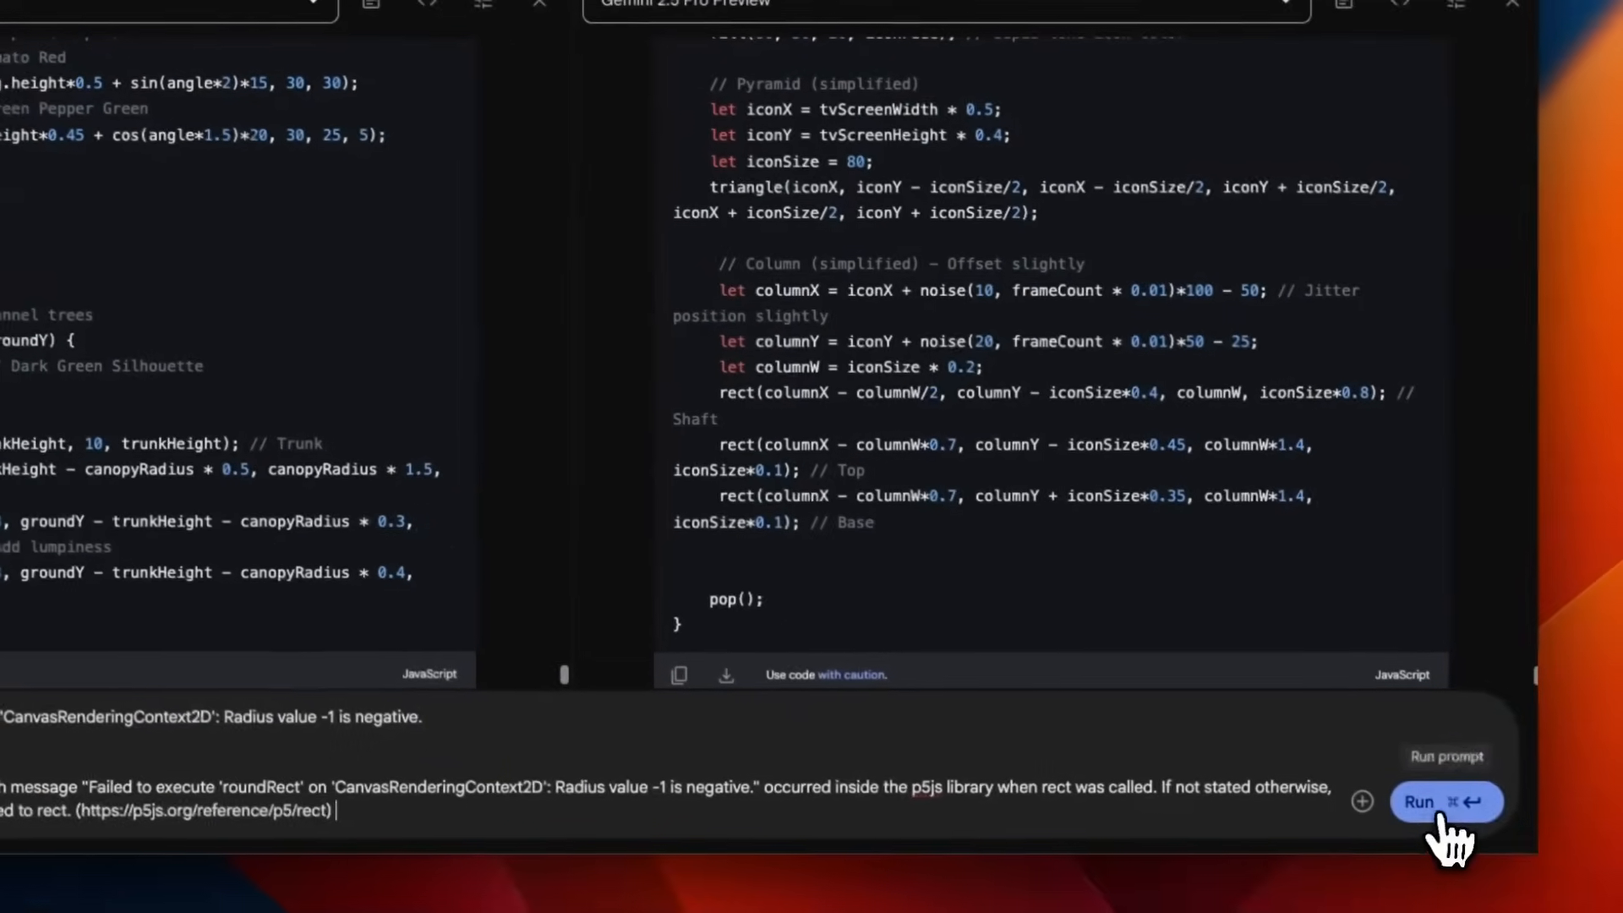
- Send the roundRect error to both models and read the reasoning pointing at line 115
click(1448, 802)
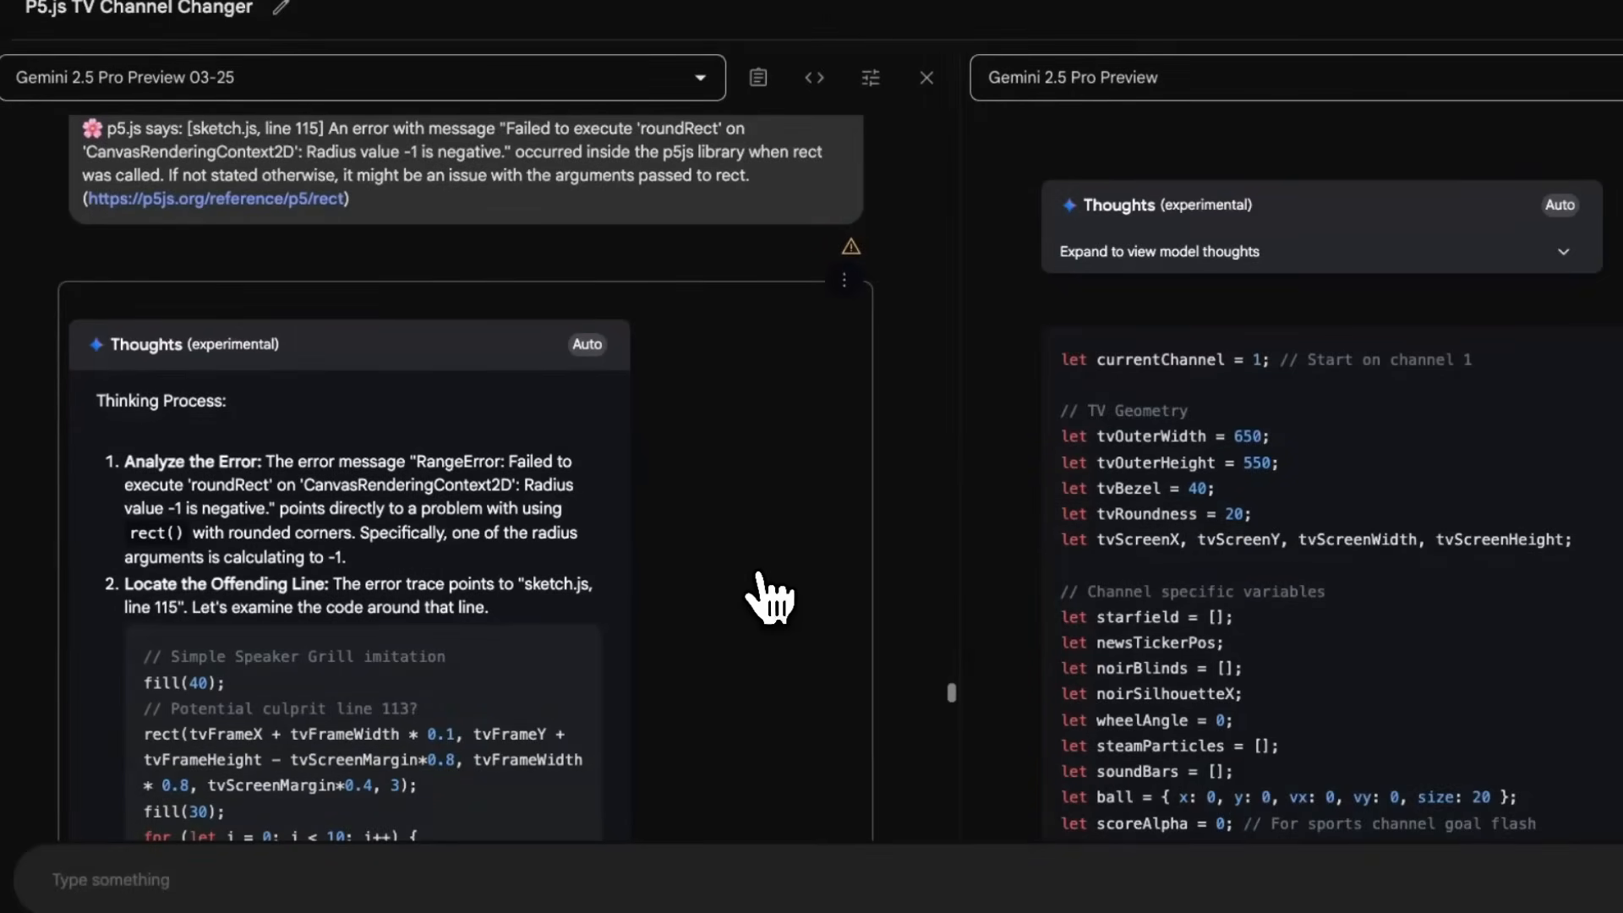
mouse_move(656, 614)
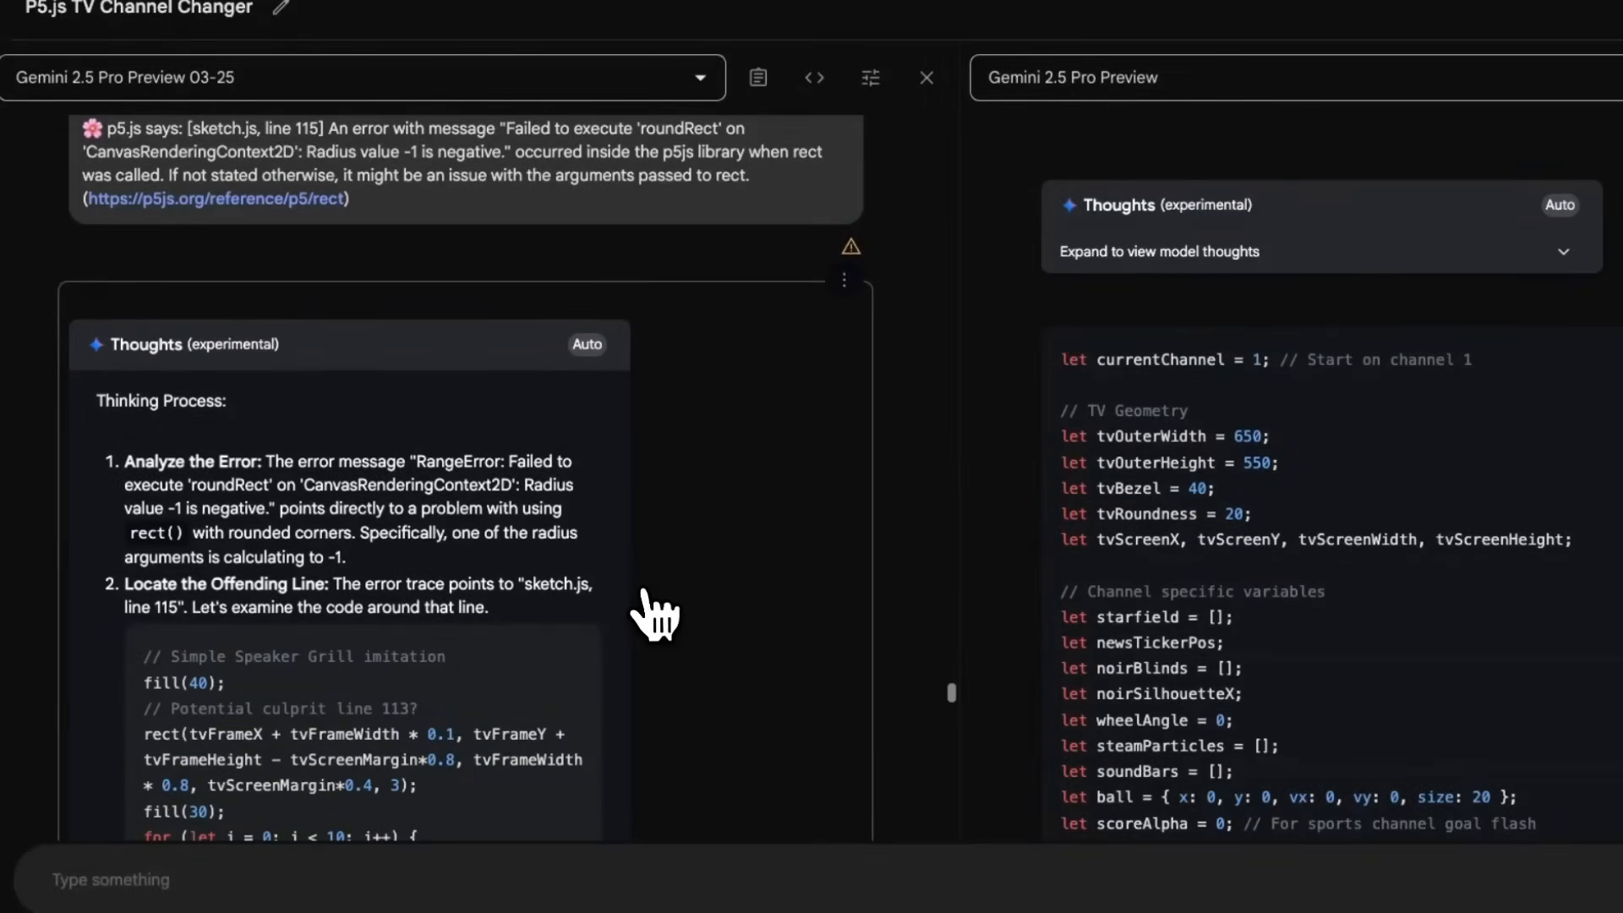
scroll(down, 3)
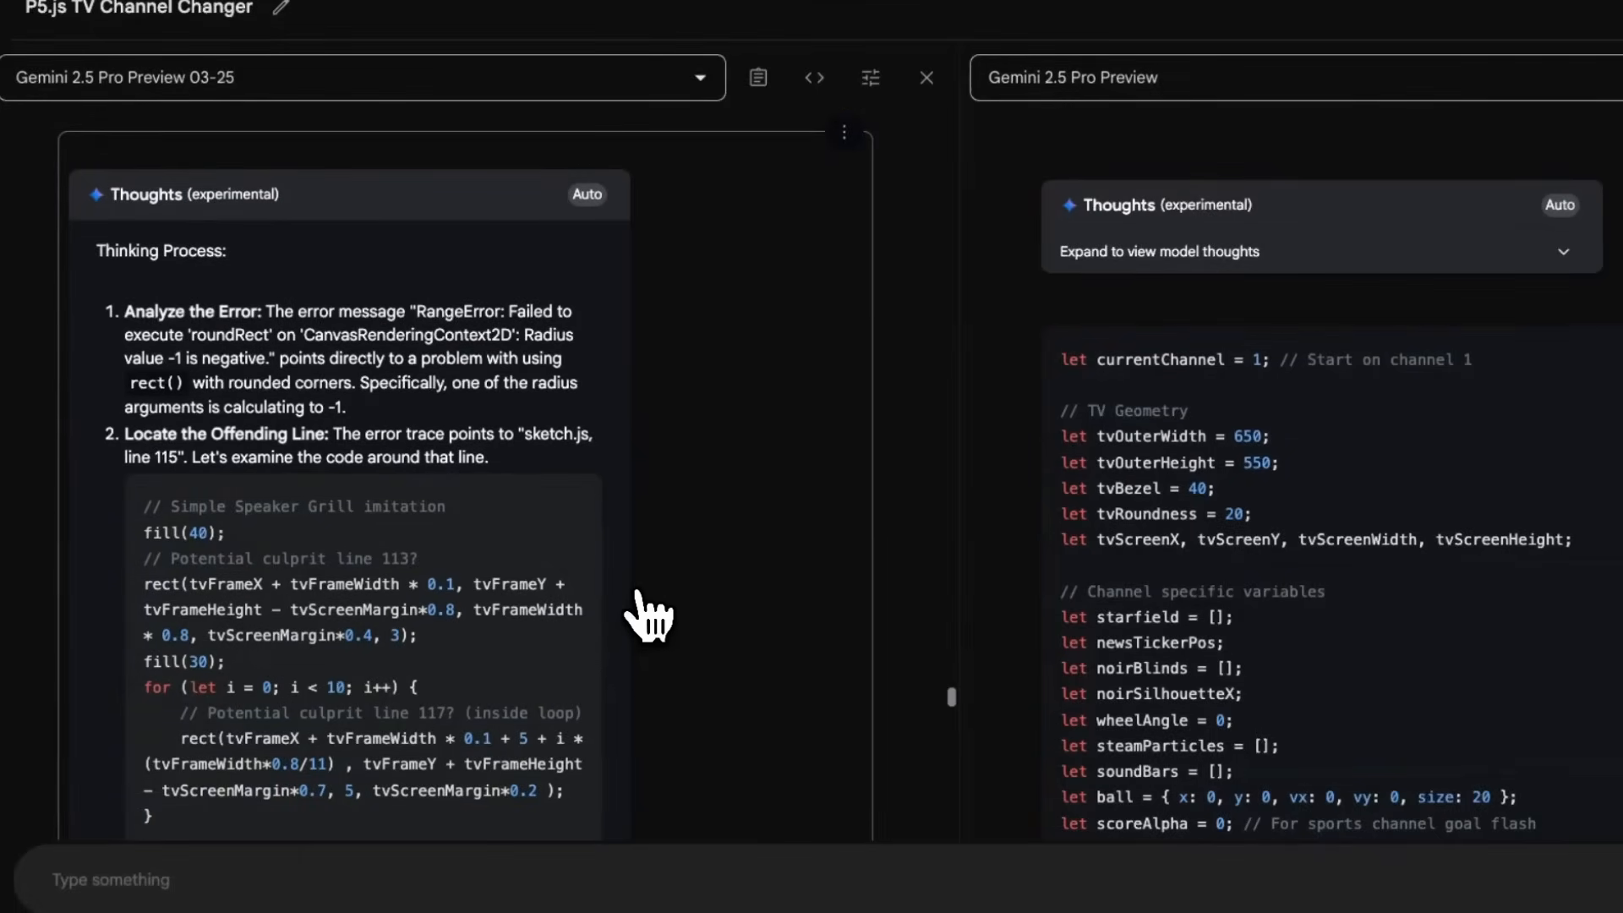
mouse_move(410, 370)
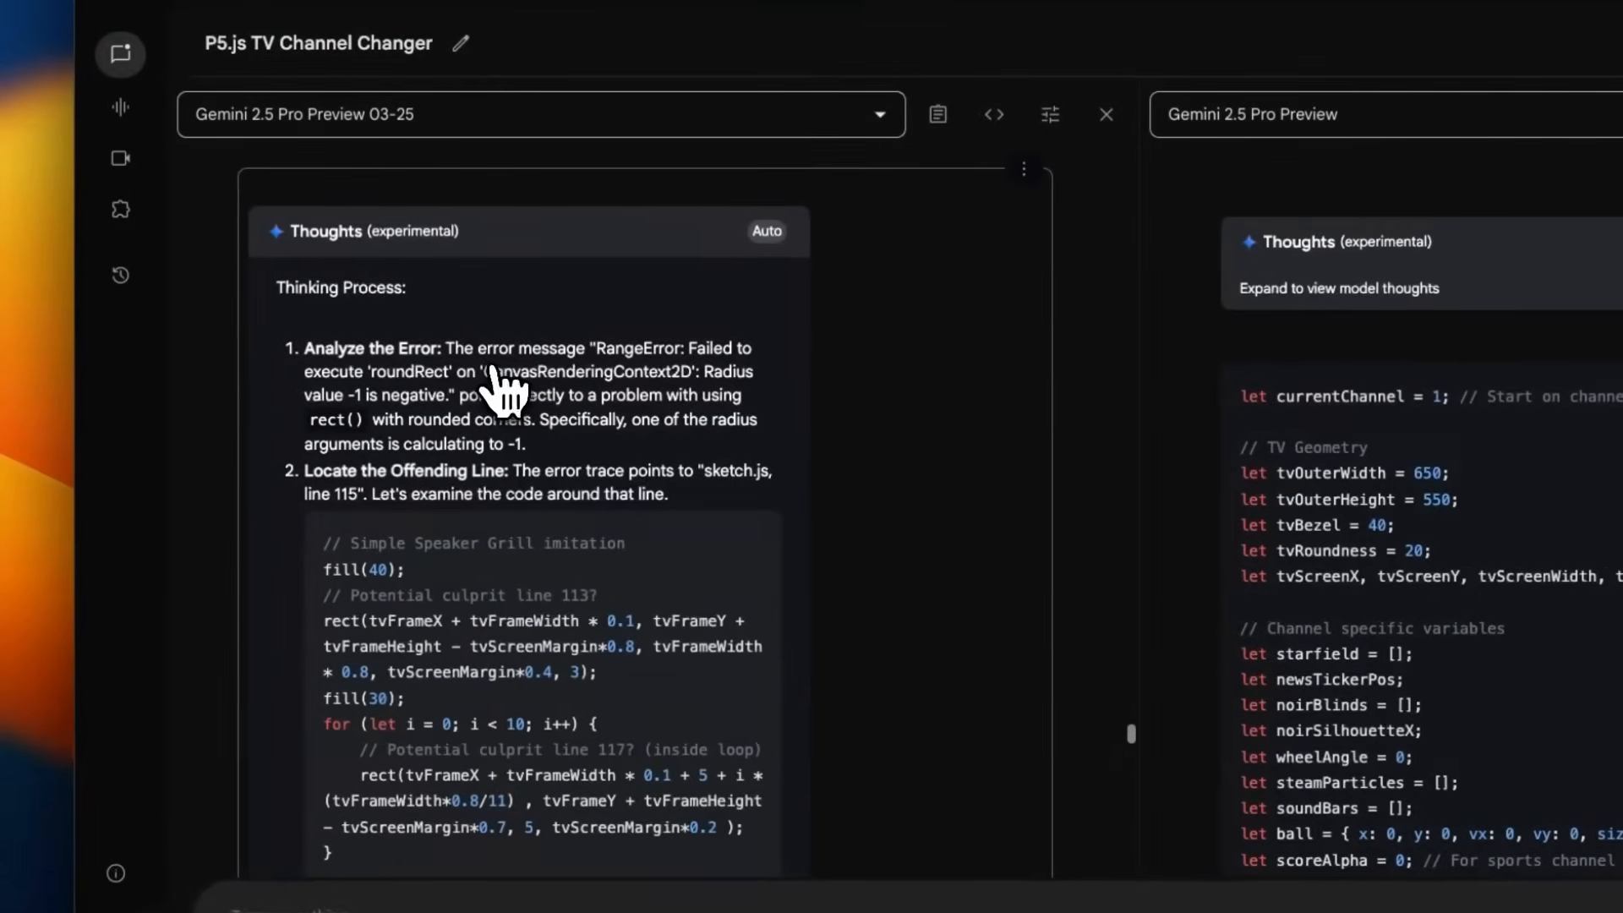
mouse_move(467, 384)
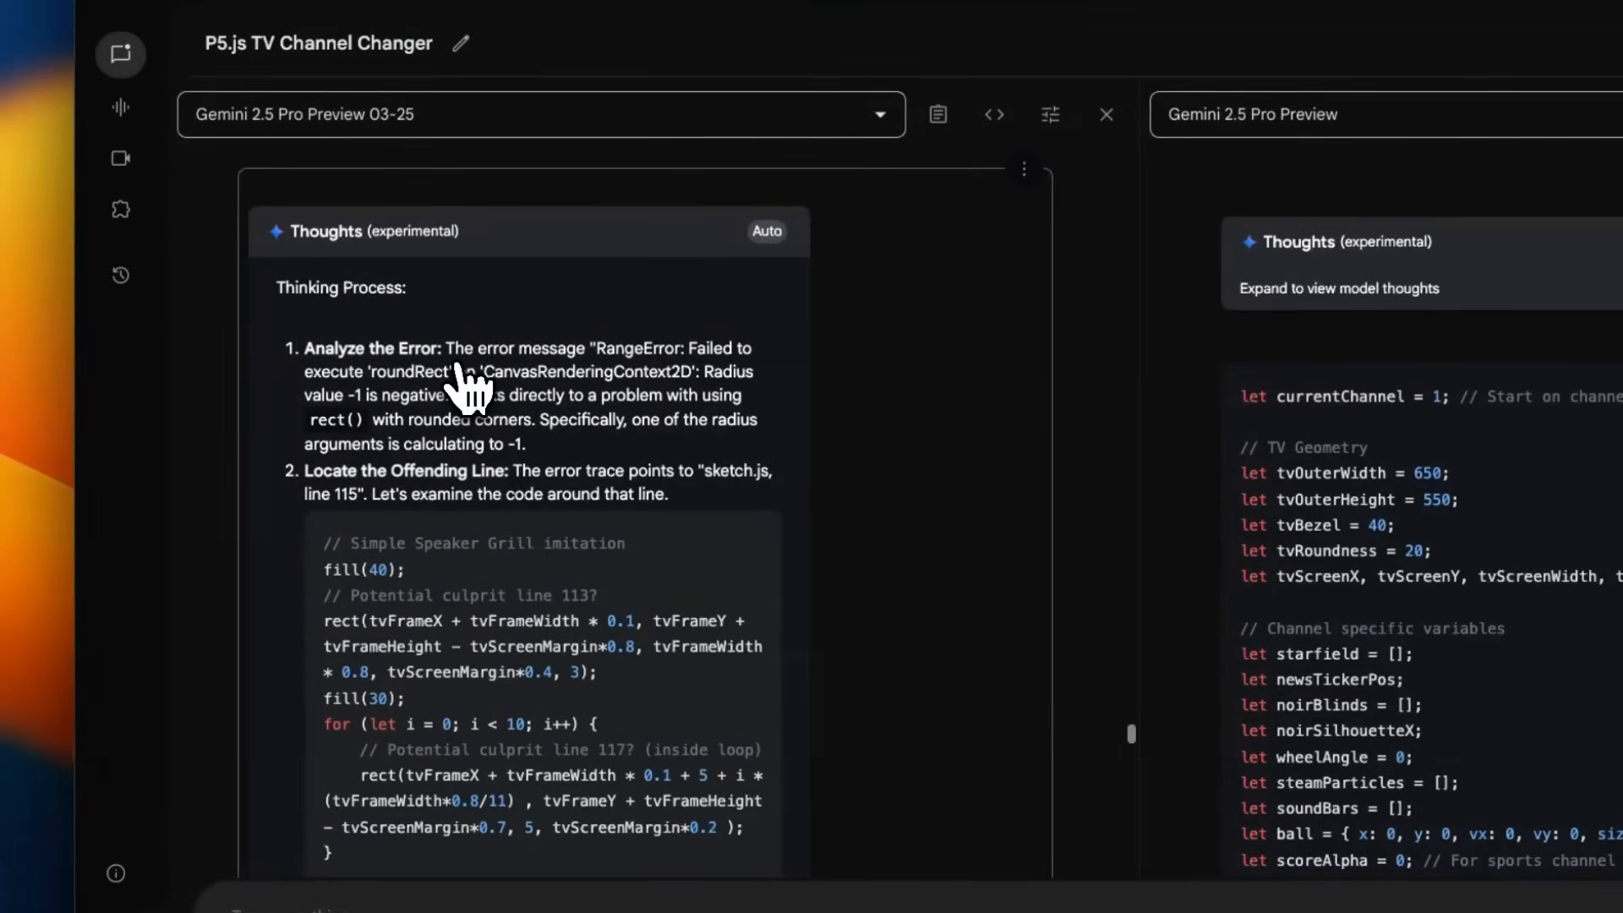
mouse_move(482, 368)
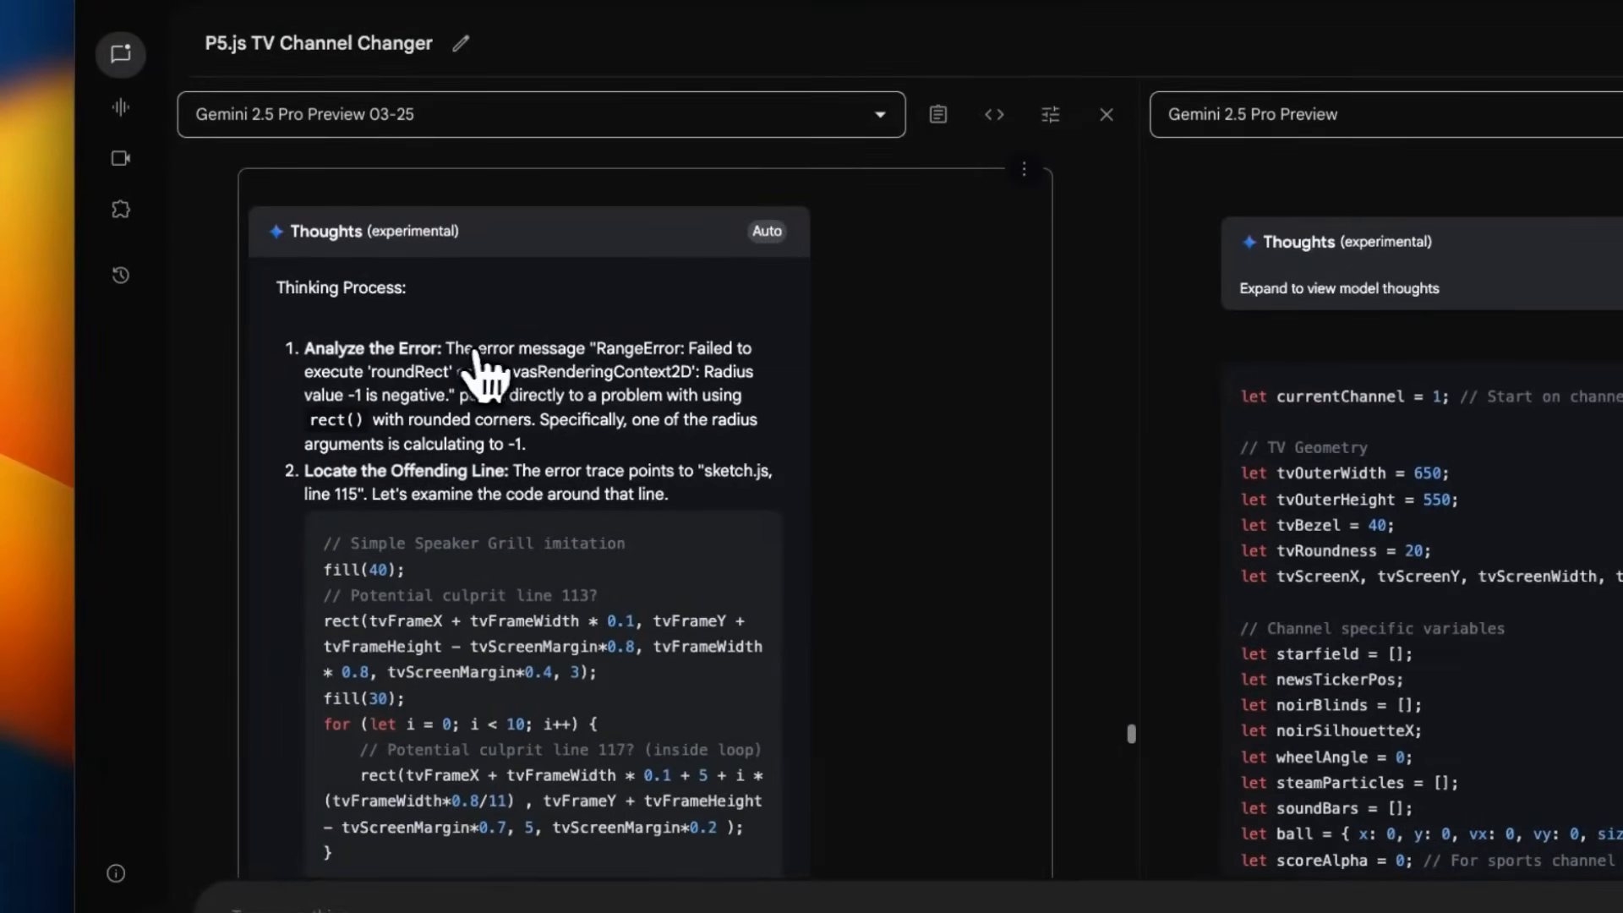
mouse_move(445, 450)
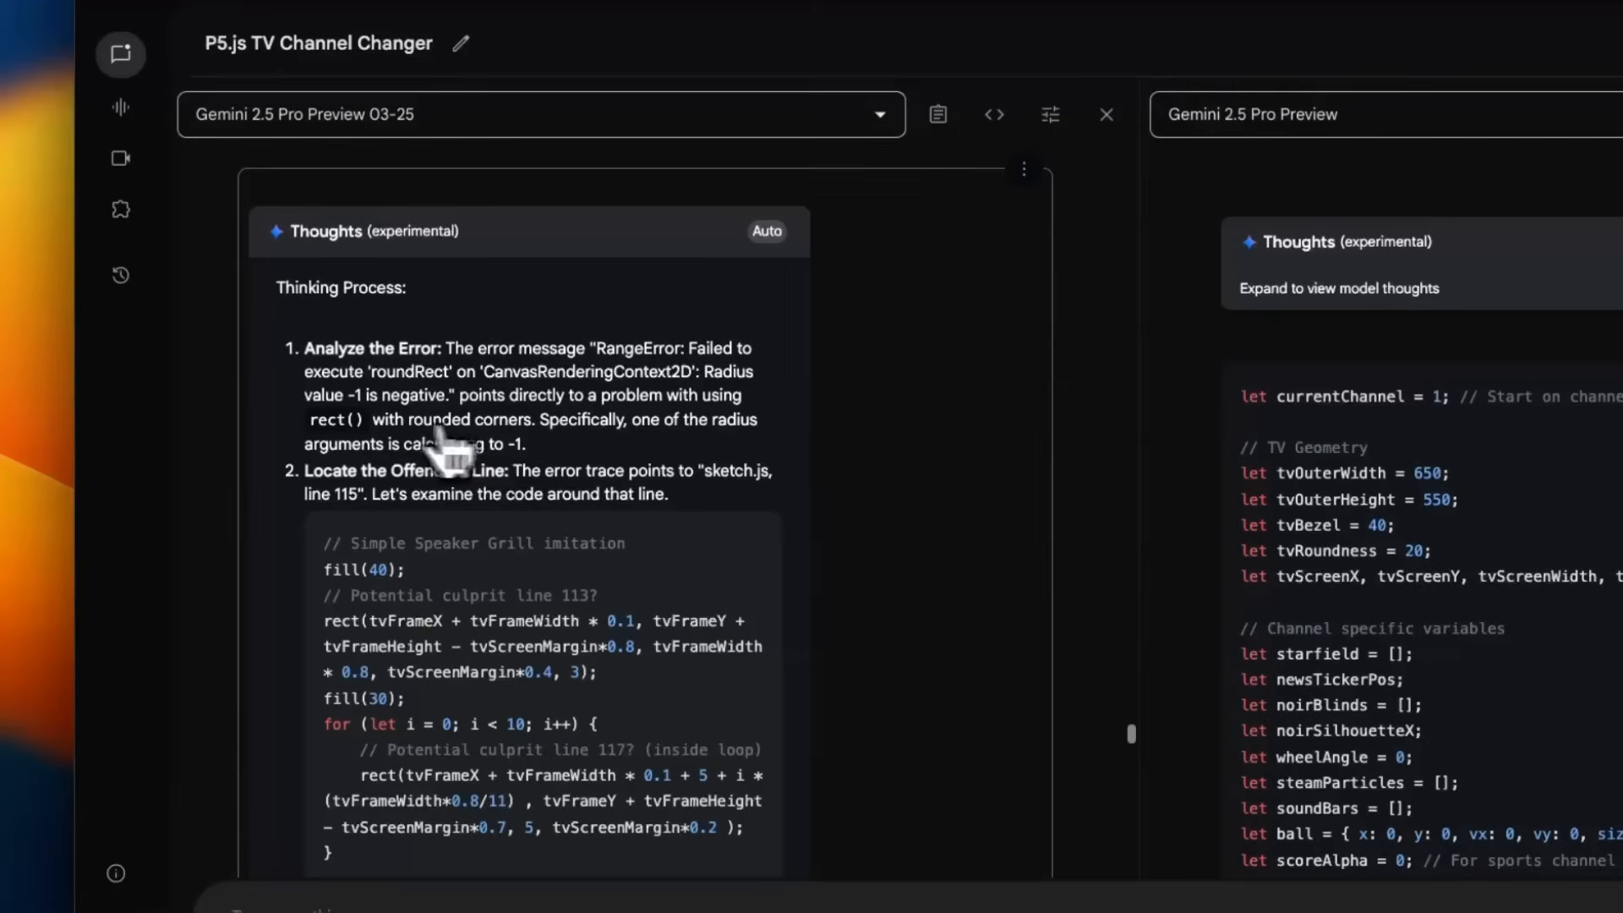
double_click(402, 470)
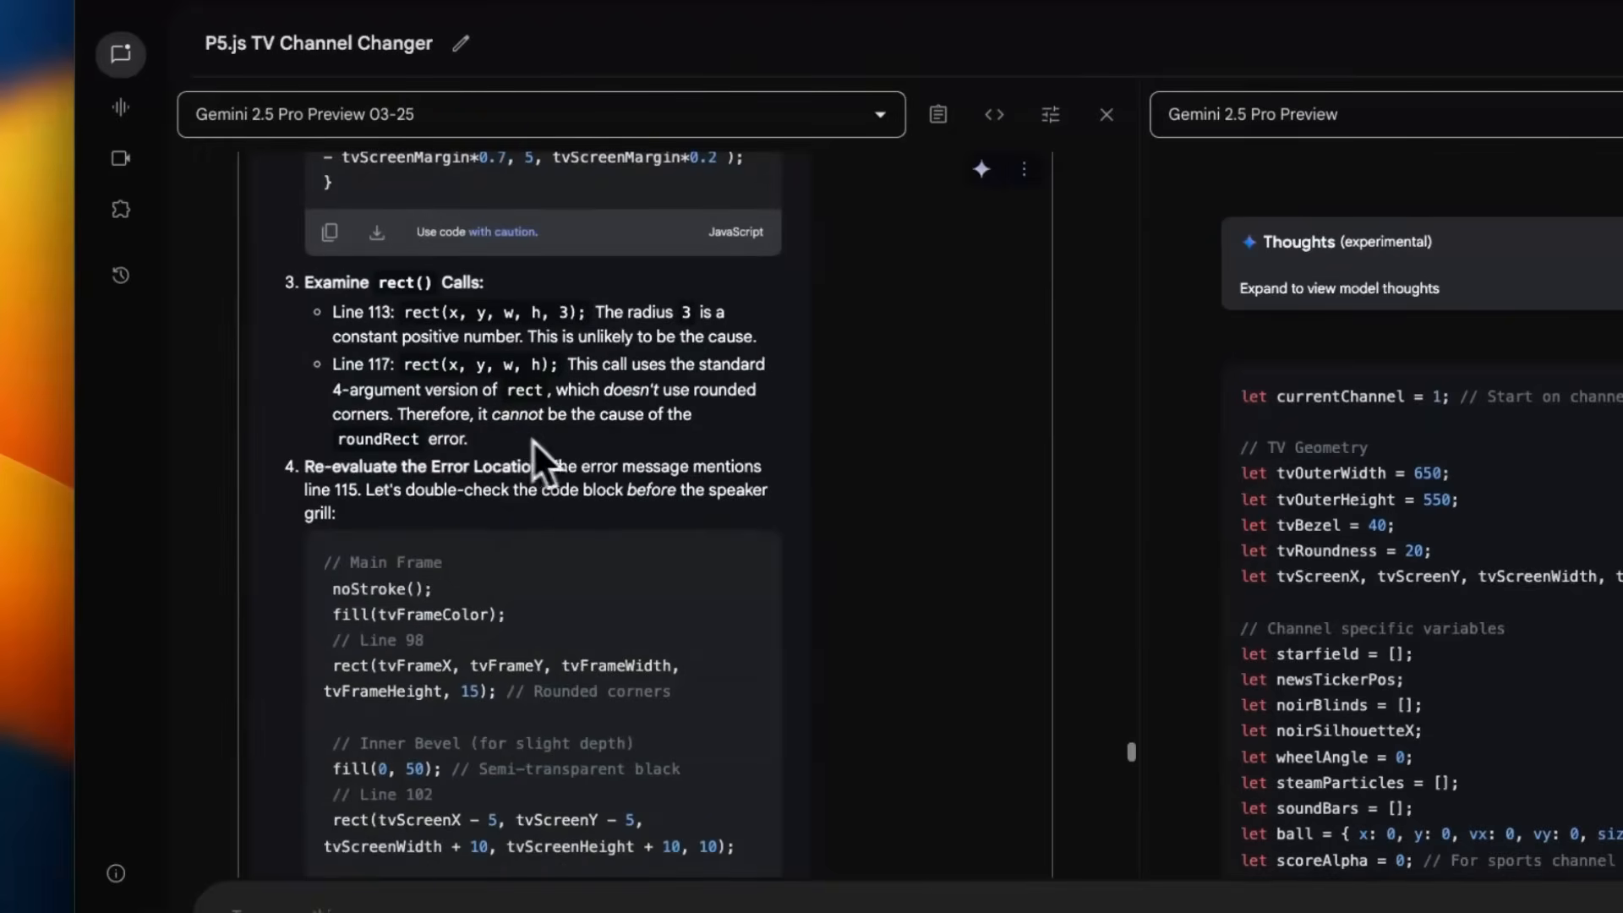
mouse_move(521, 473)
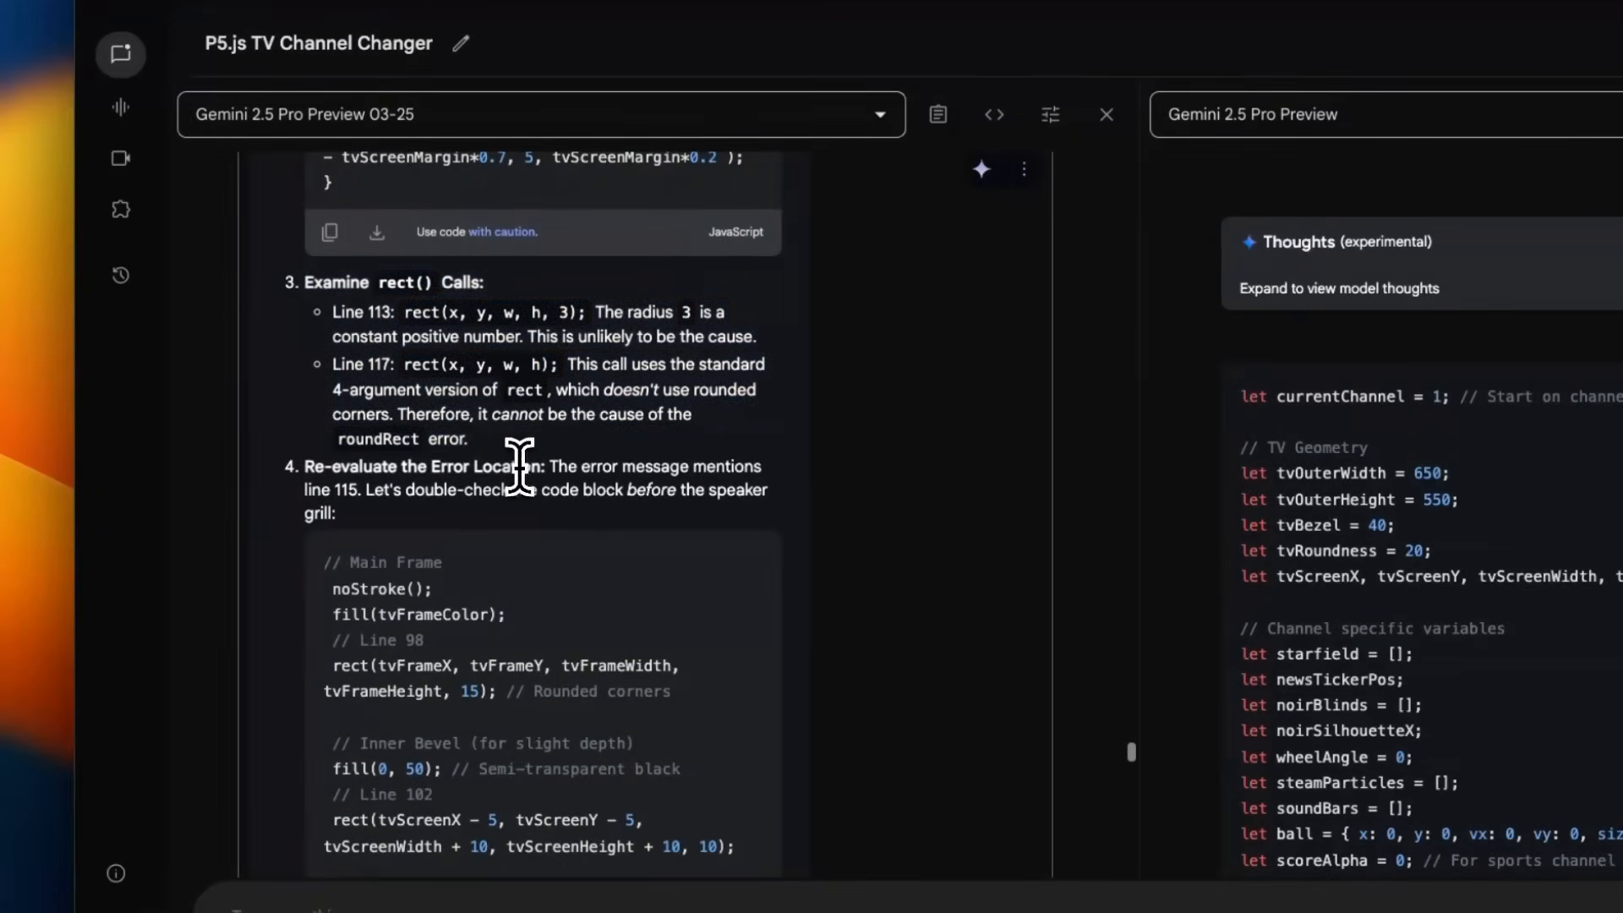
drag(551, 466, 367, 490)
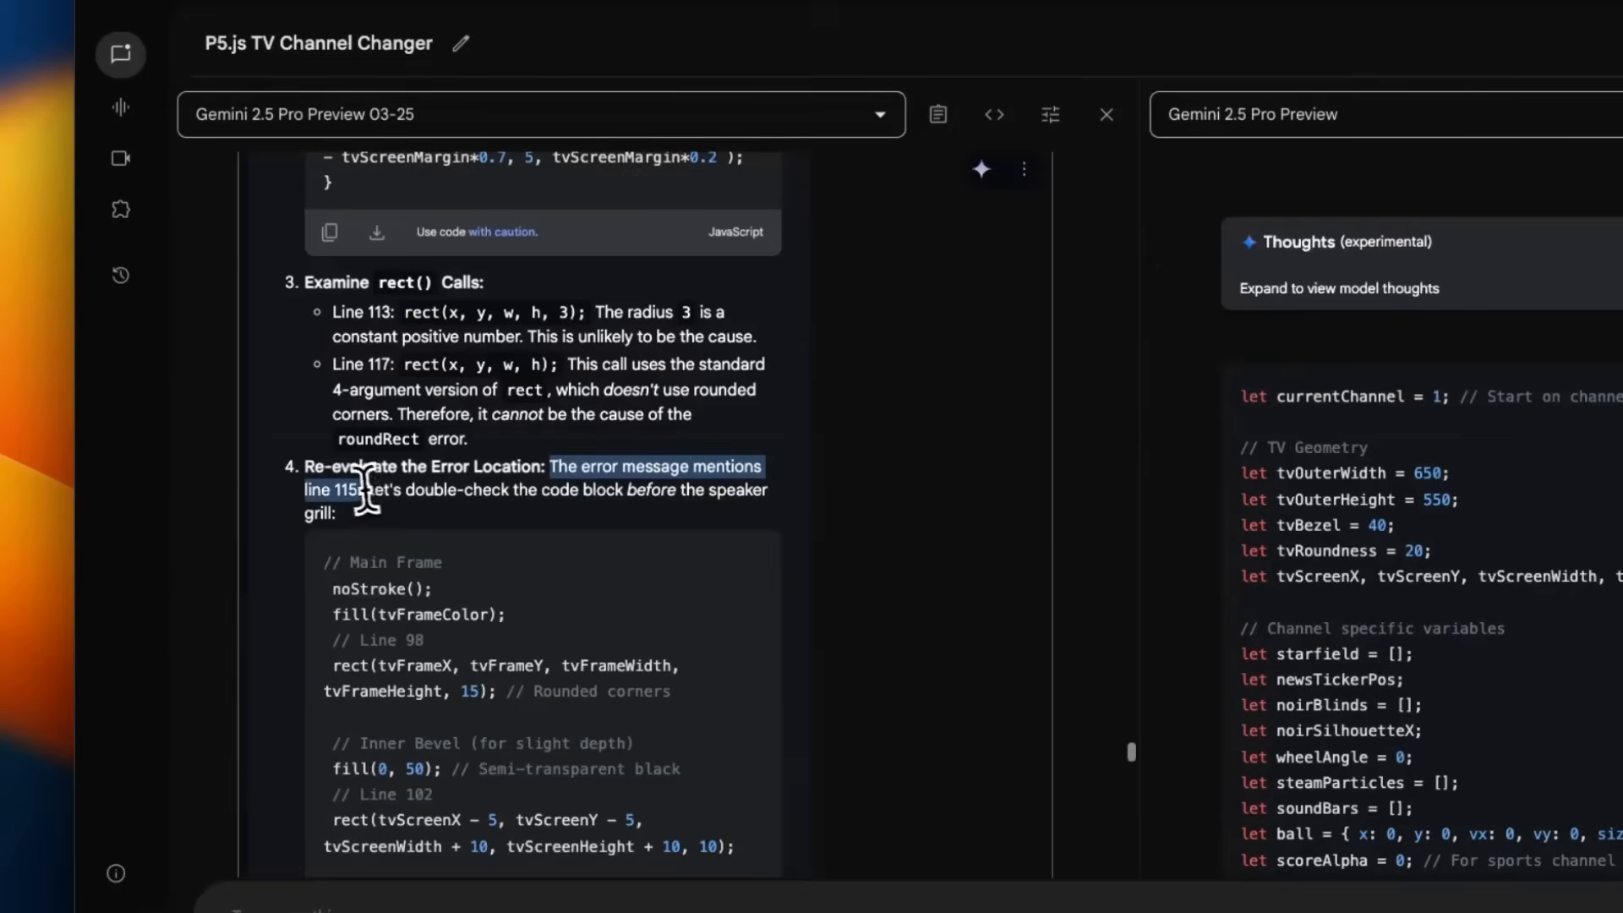
mouse_move(667, 504)
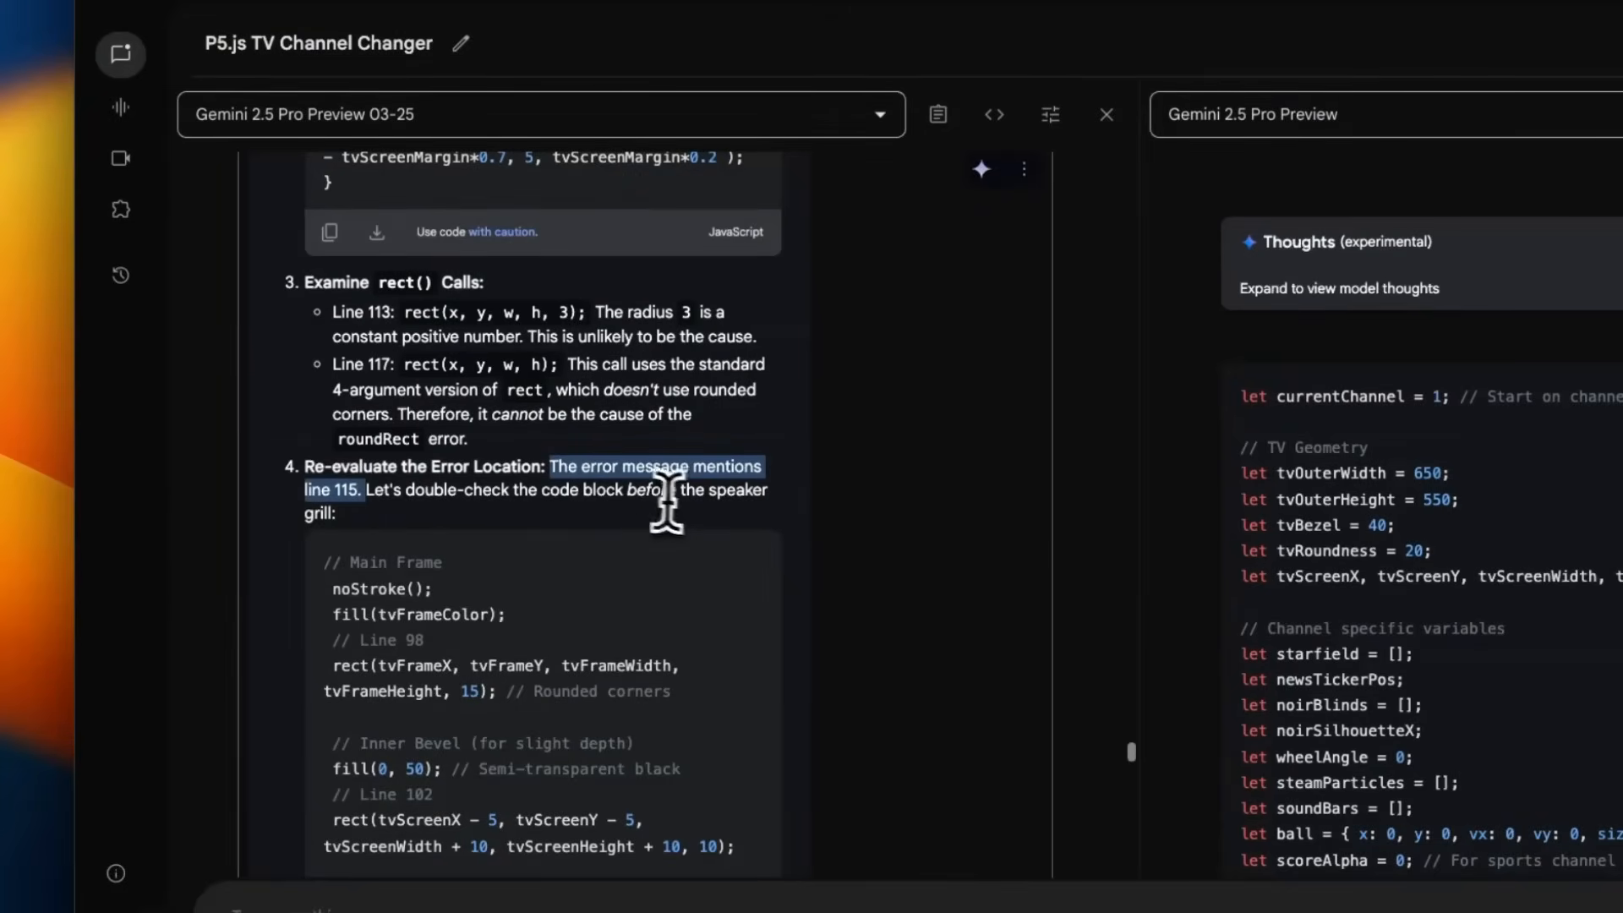
scroll(down, 3)
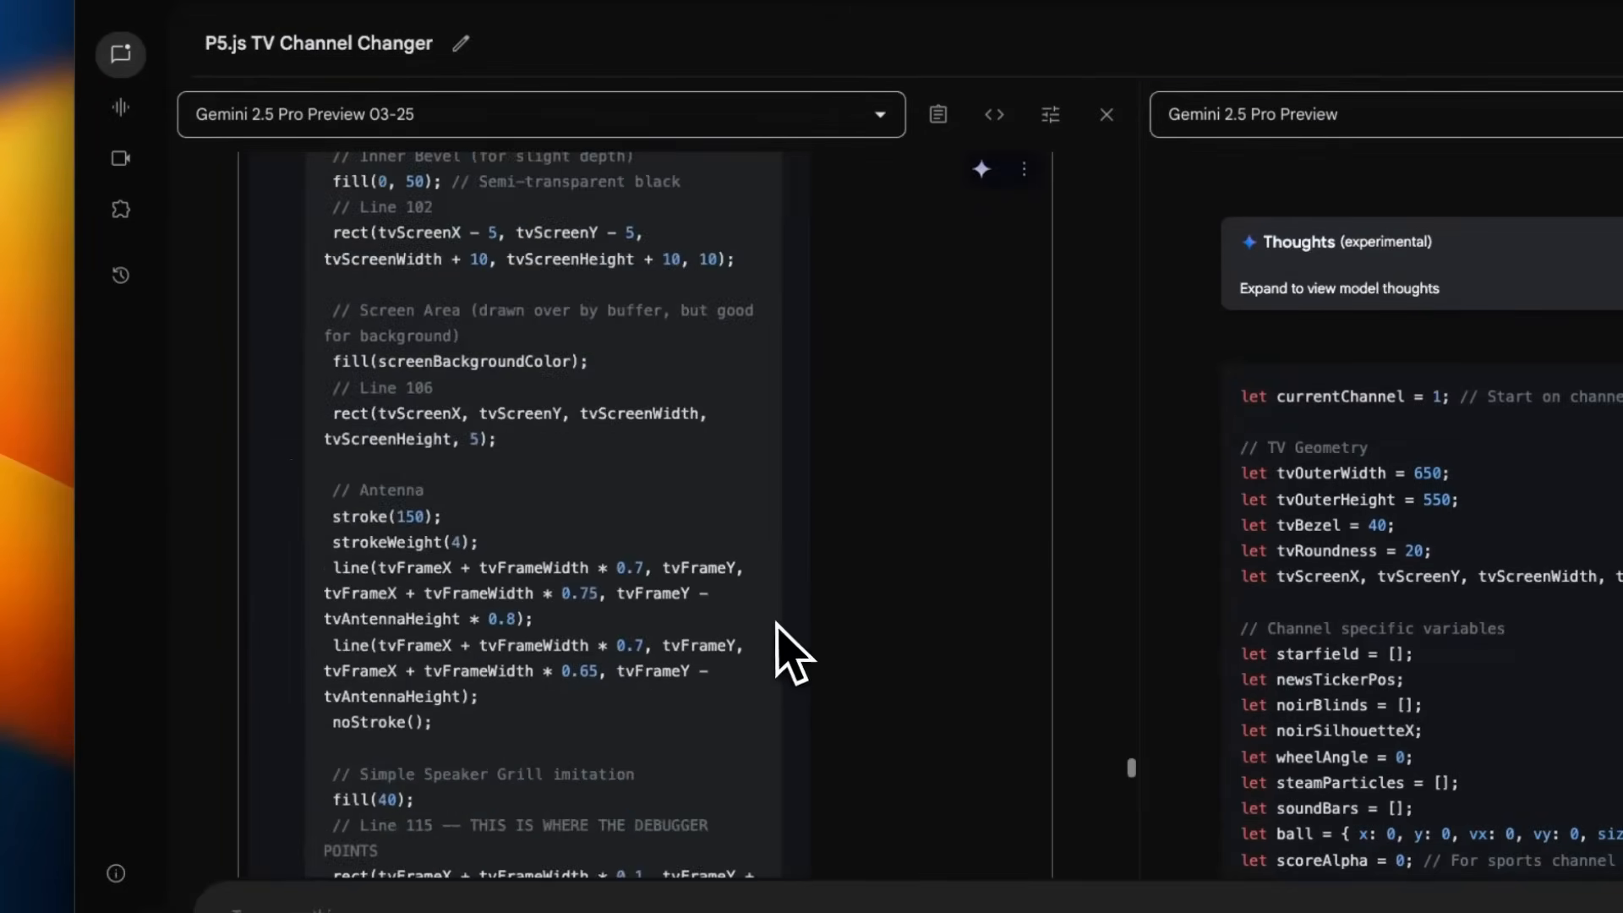
scroll(down, 3)
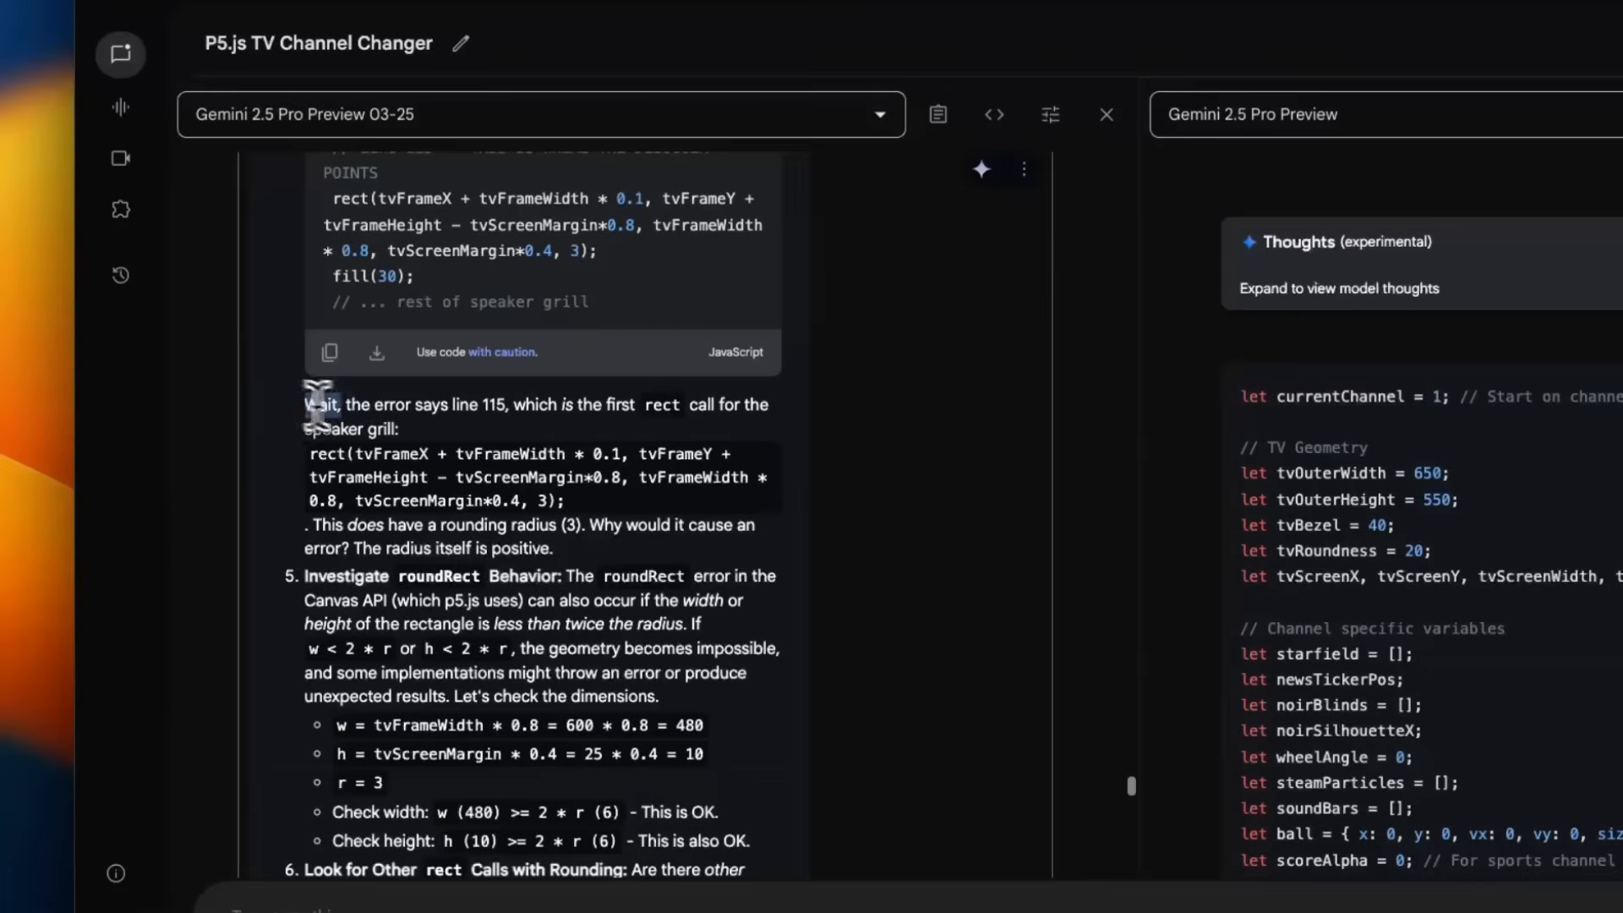
drag(304, 404, 497, 404)
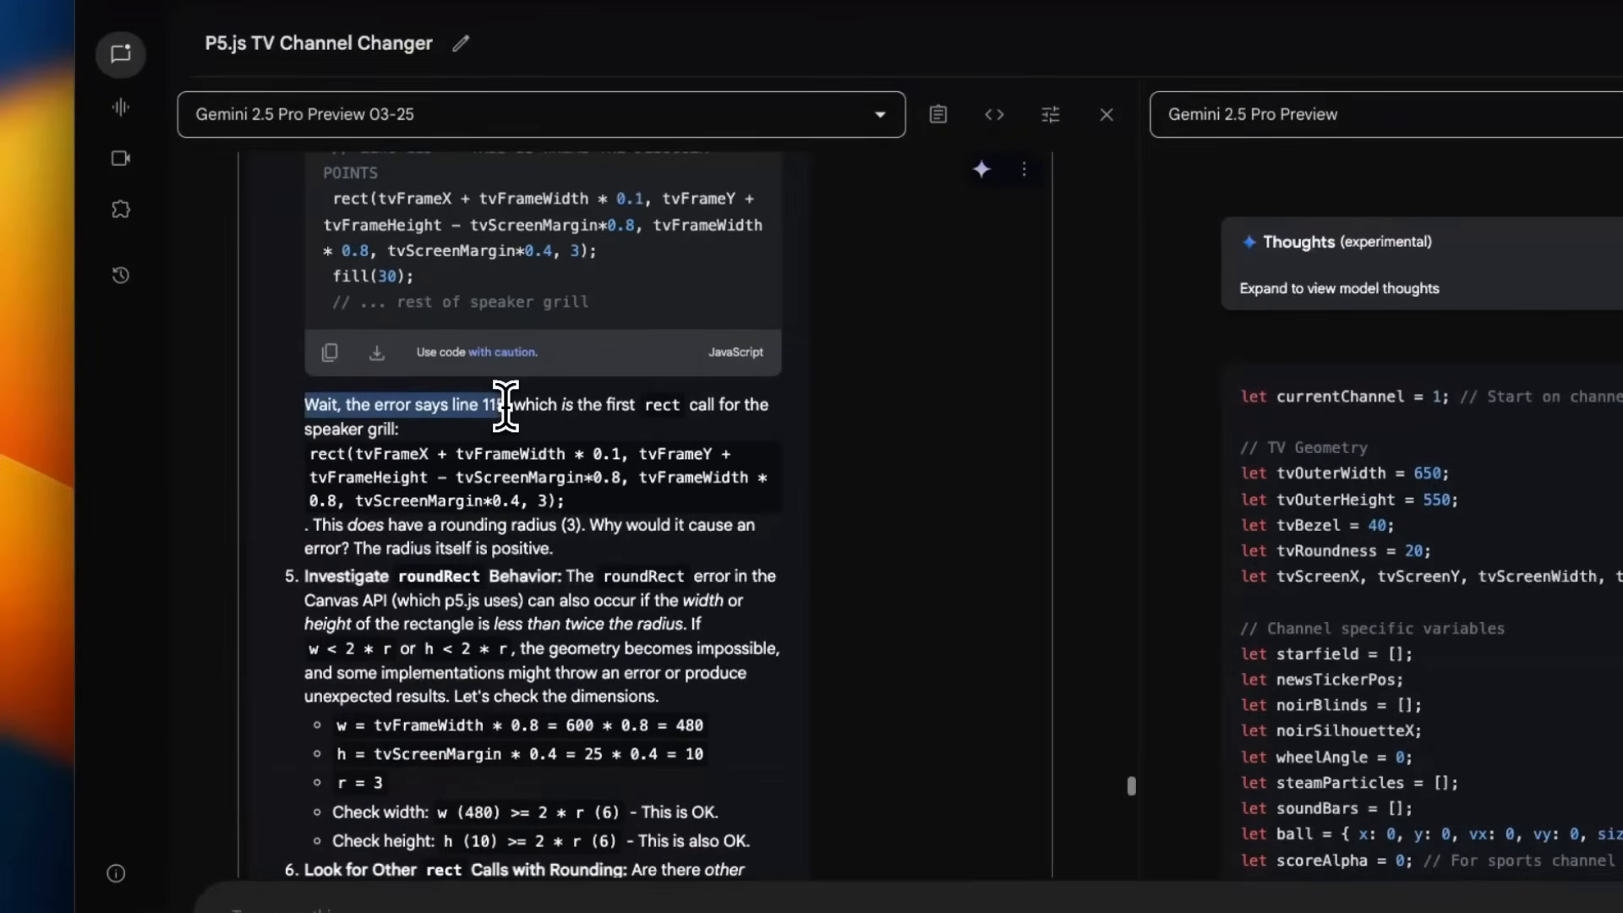
- Read the rest of the reasoning, including the note that the line number may not match the source
scroll(down, 3)
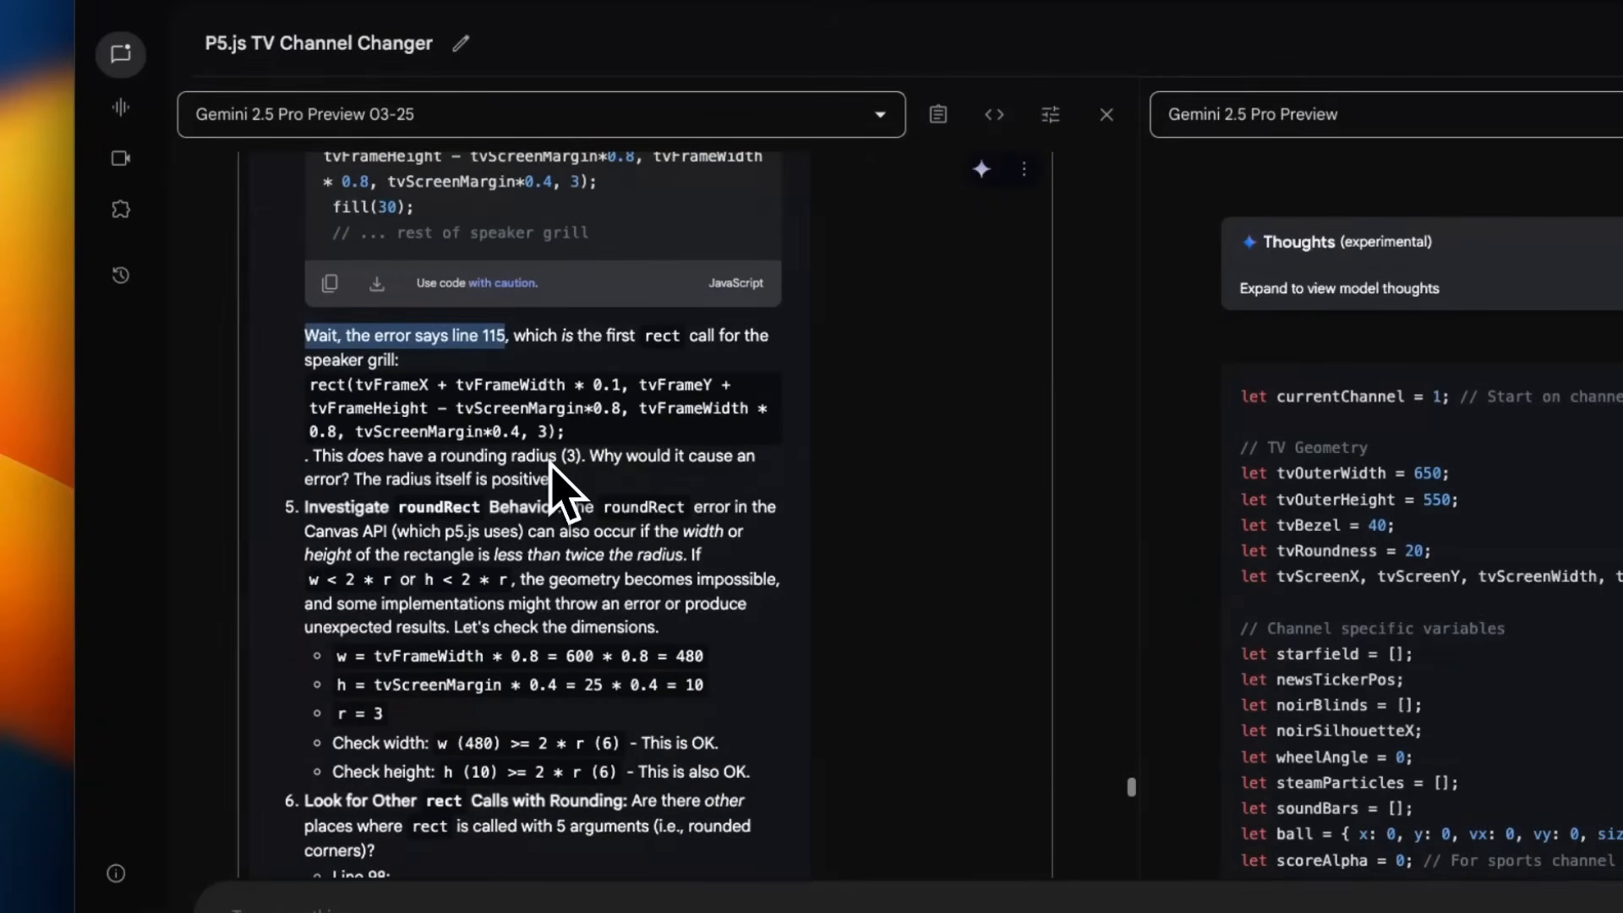
scroll(down, 3)
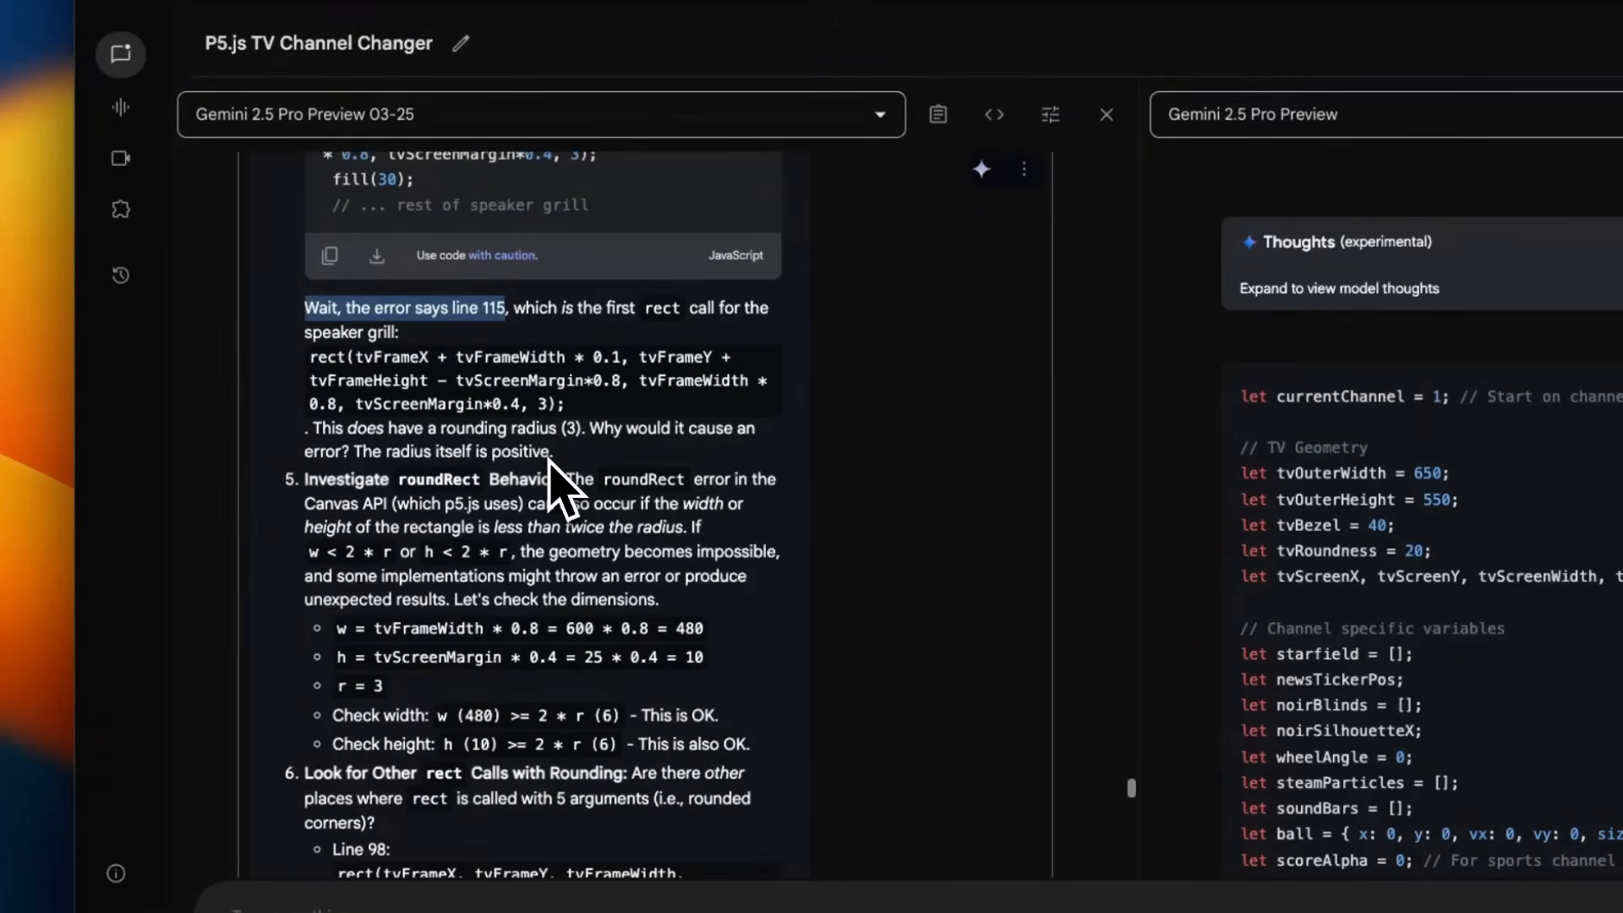
scroll(down, 3)
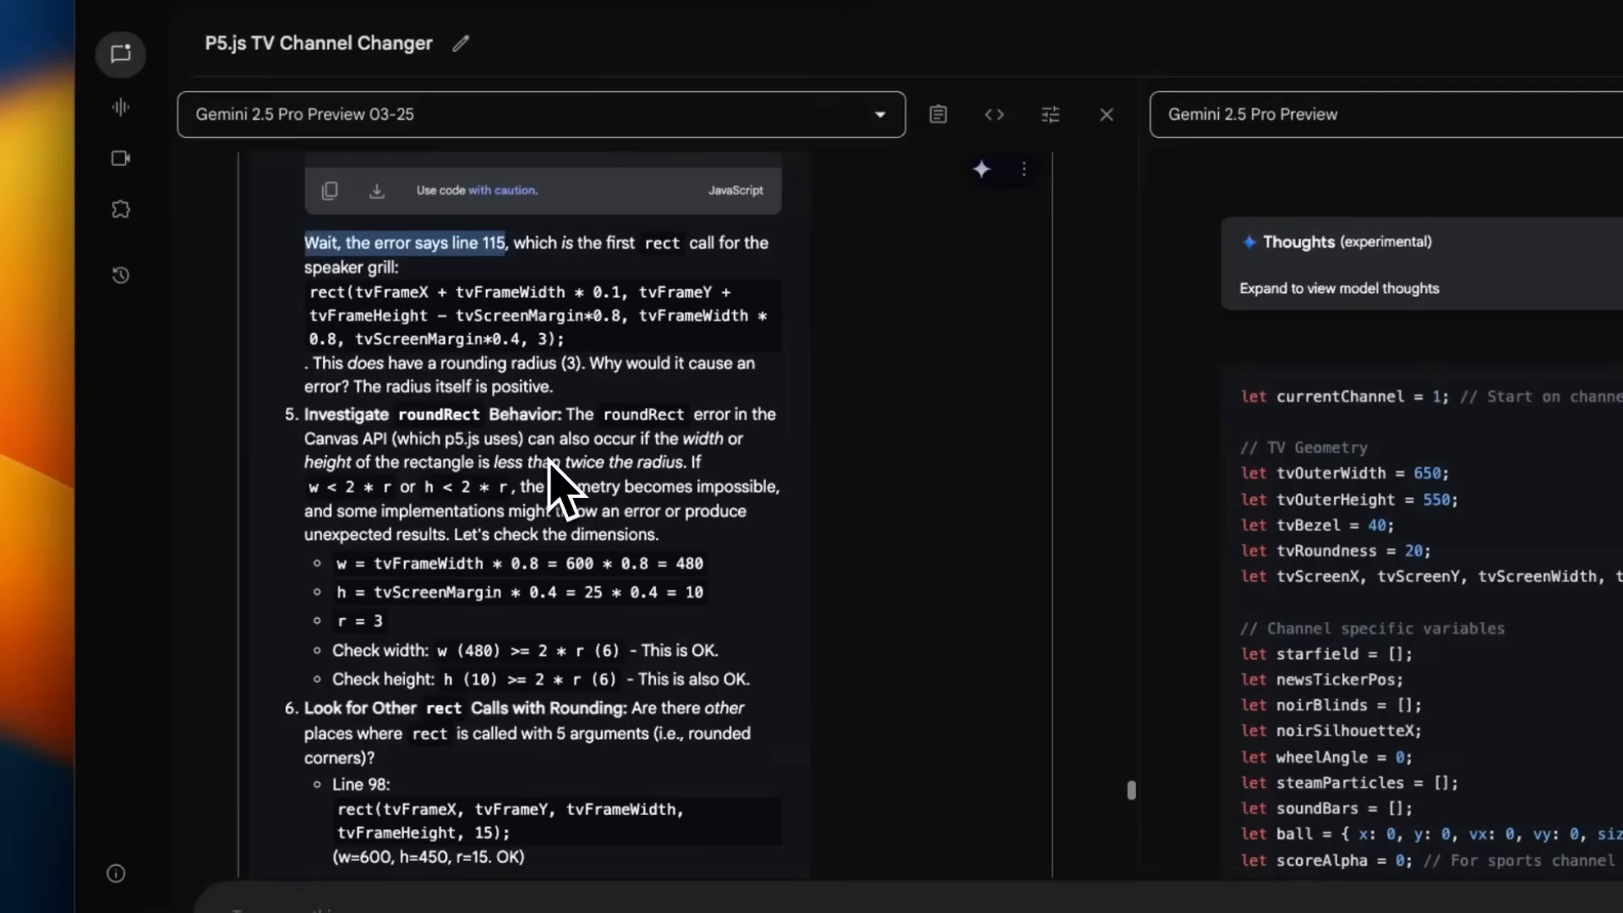
scroll(down, 3)
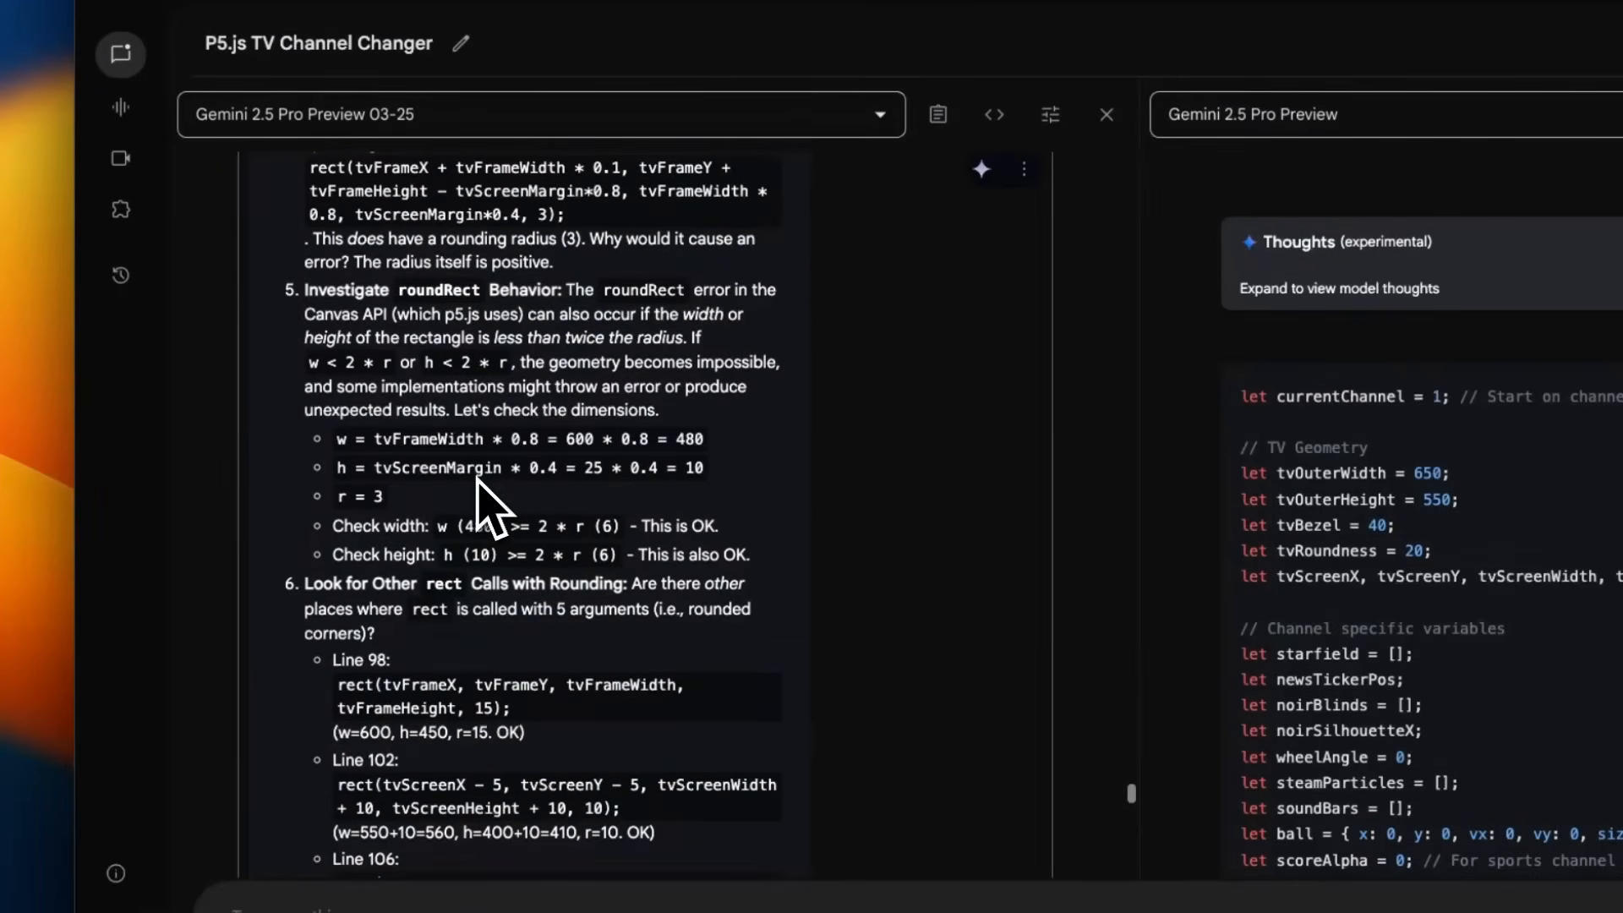
scroll(down, 3)
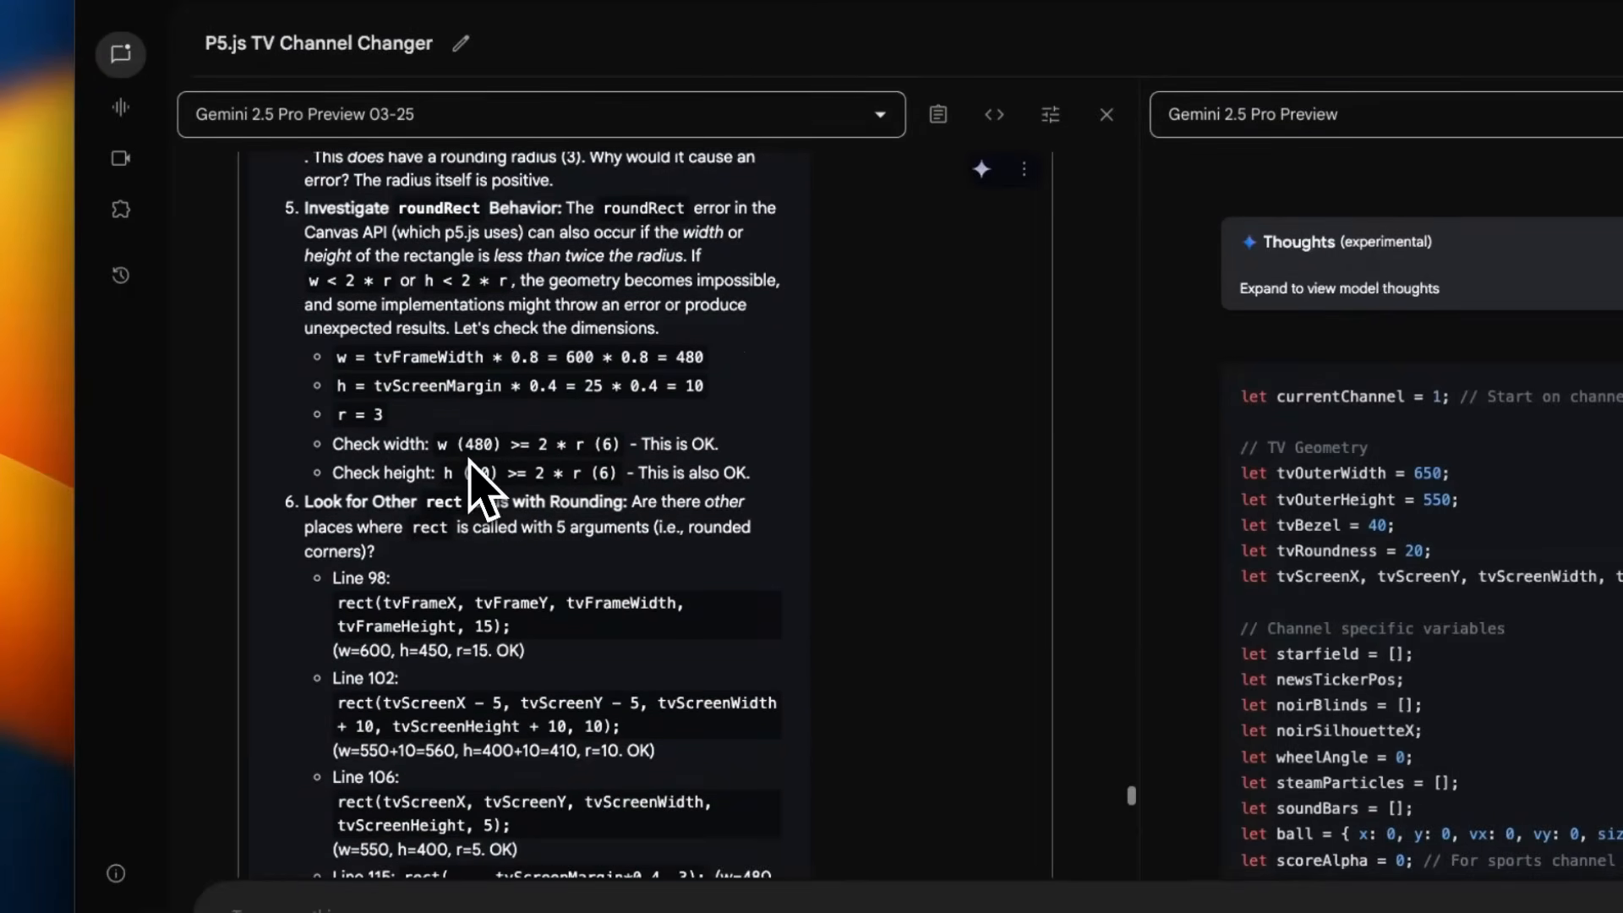
scroll(down, 3)
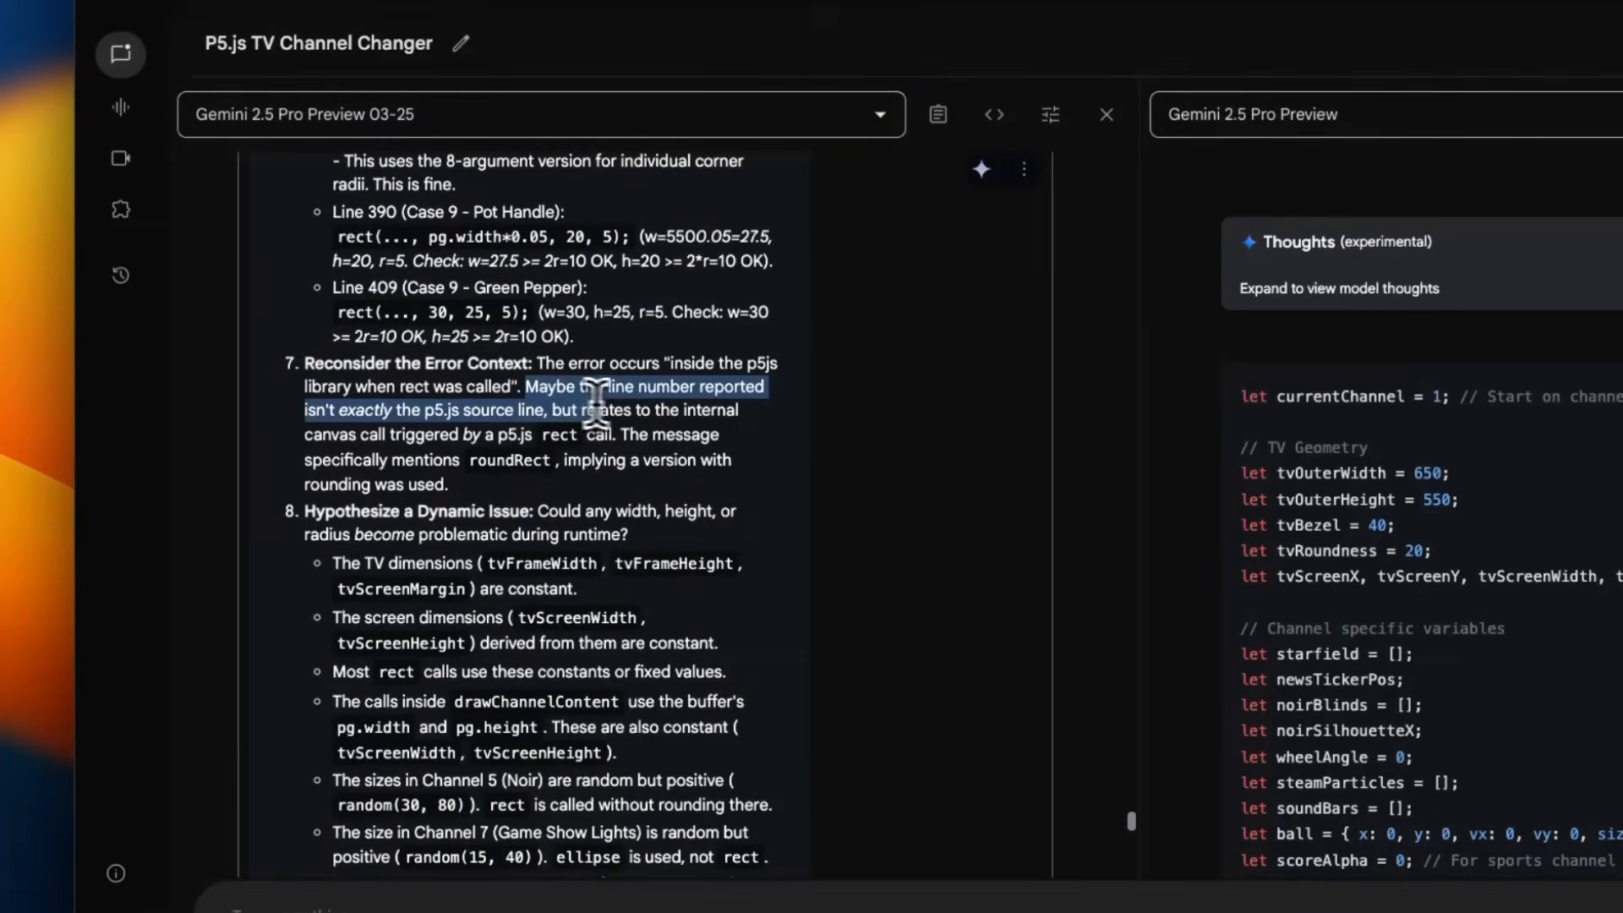
drag(585, 404, 610, 435)
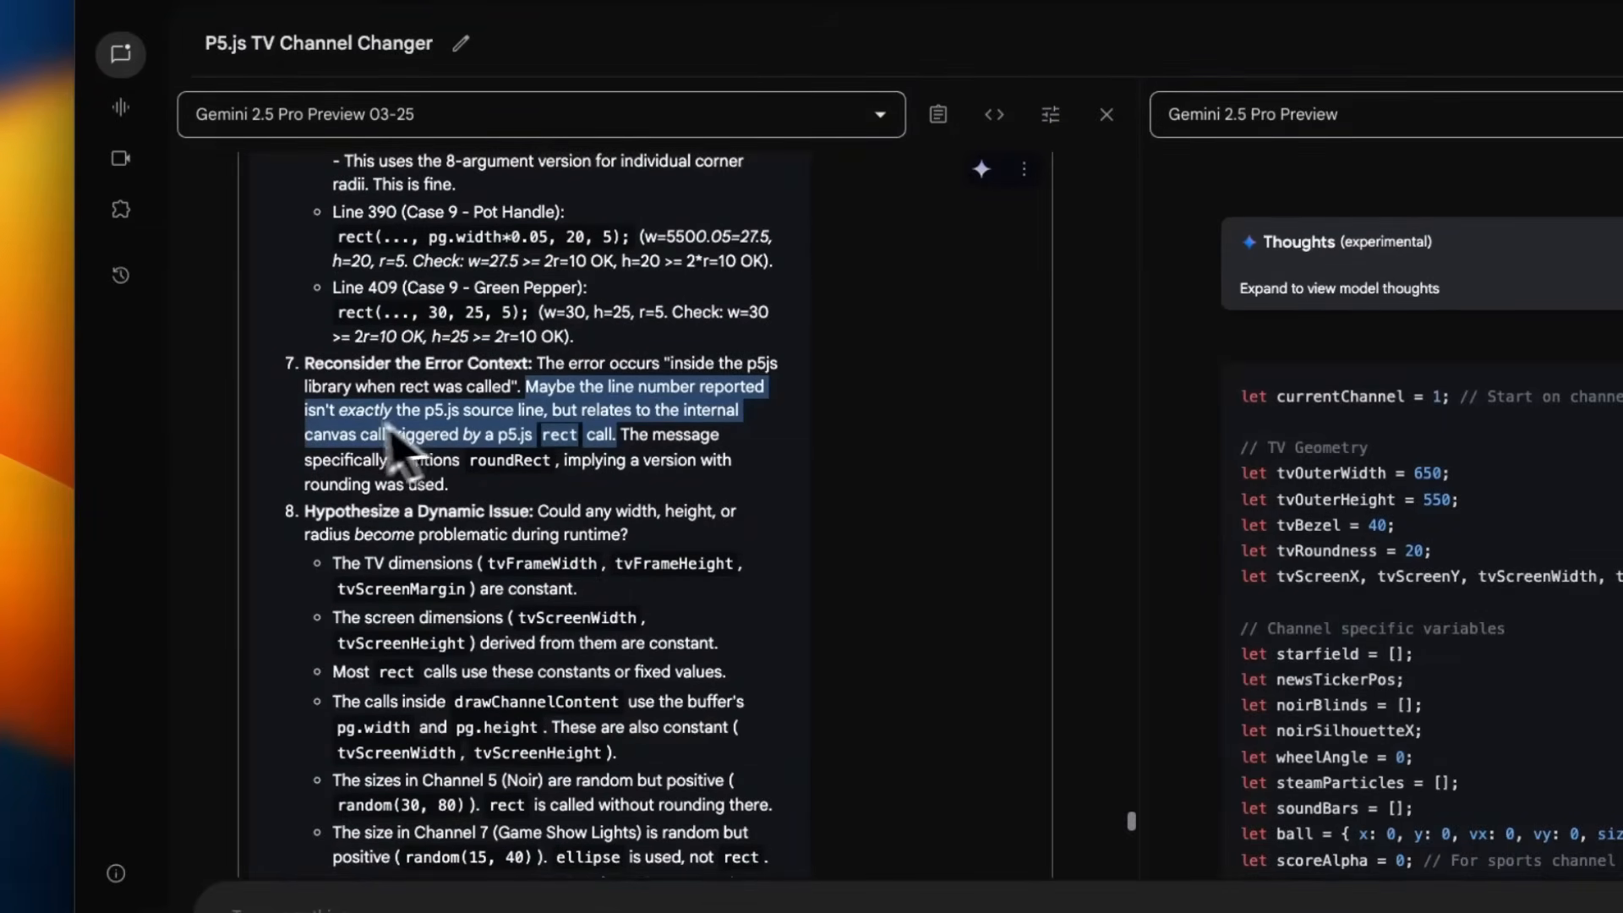
mouse_move(562, 455)
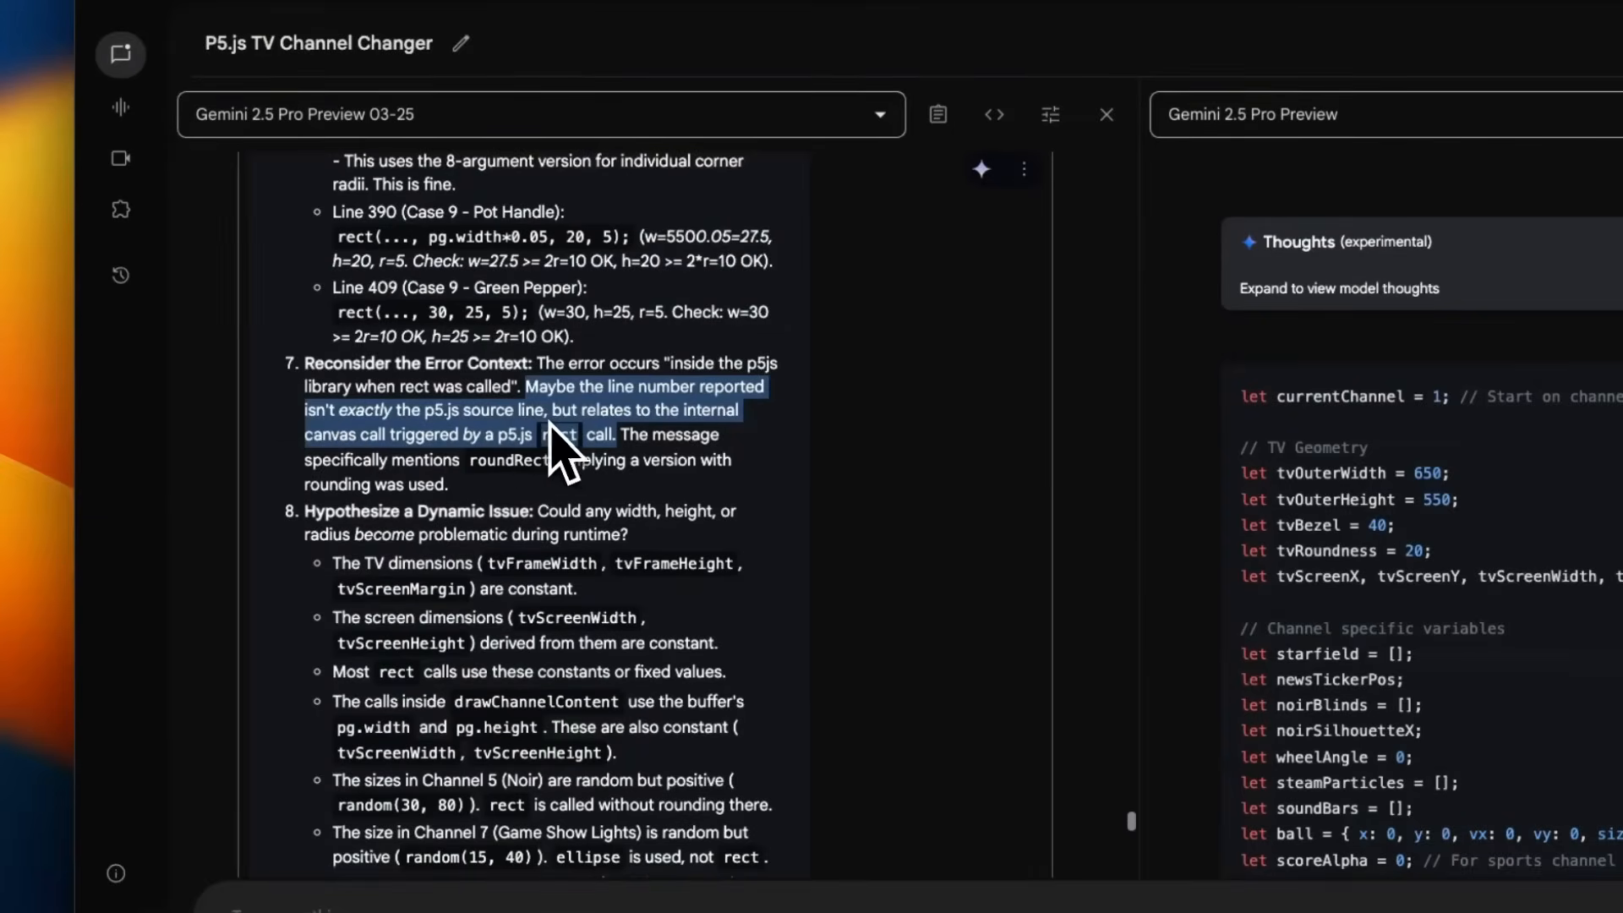
mouse_move(551, 470)
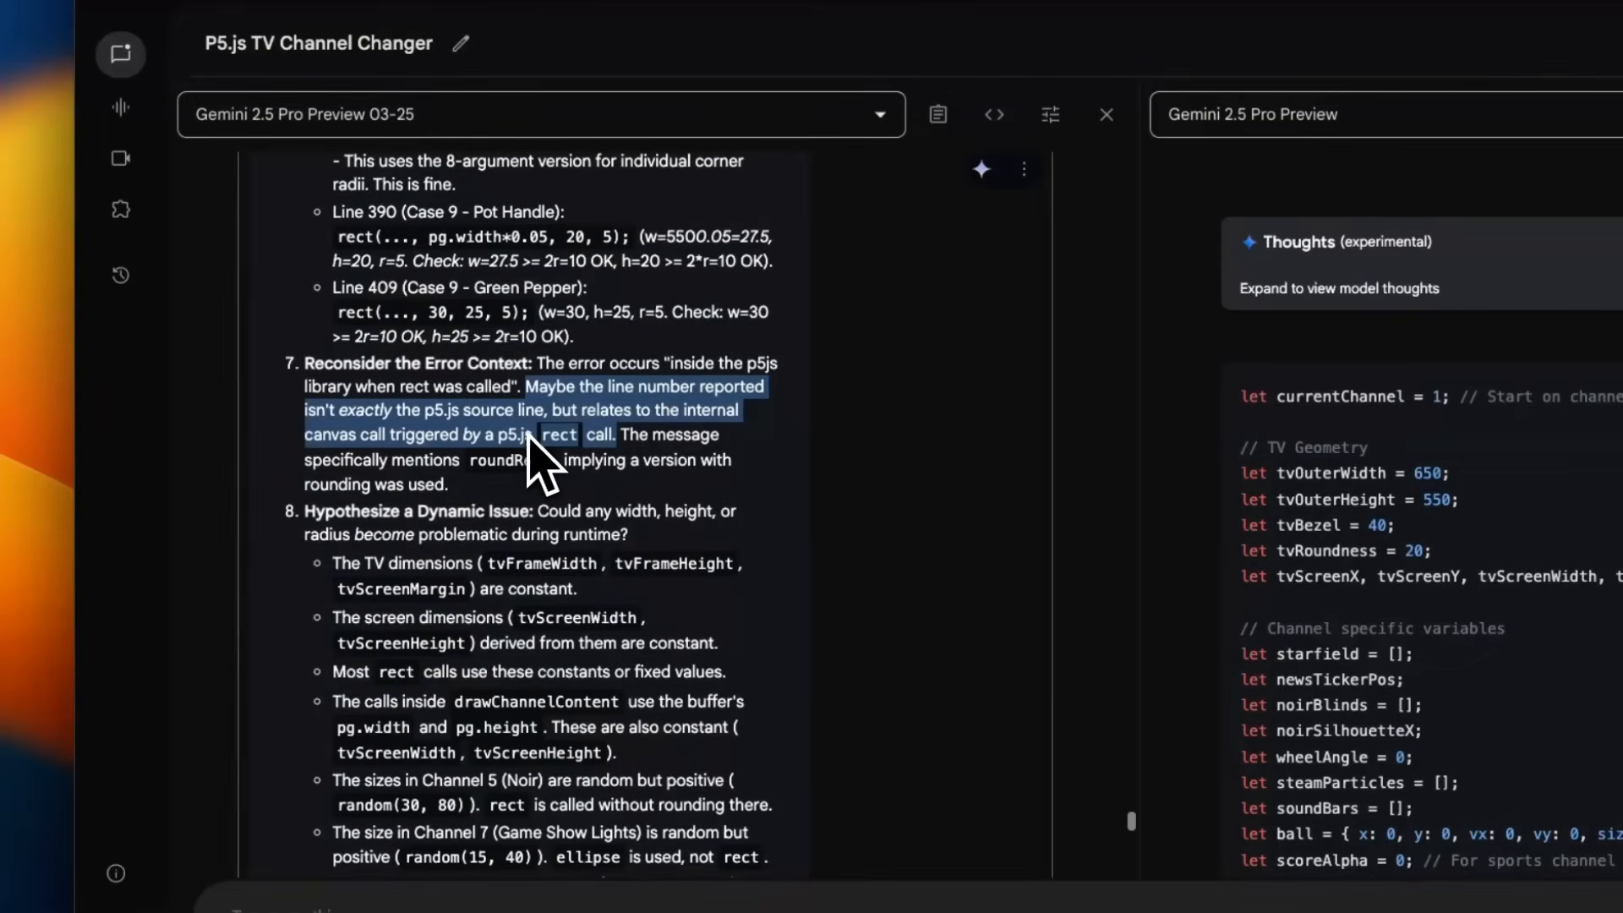
scroll(down, 3)
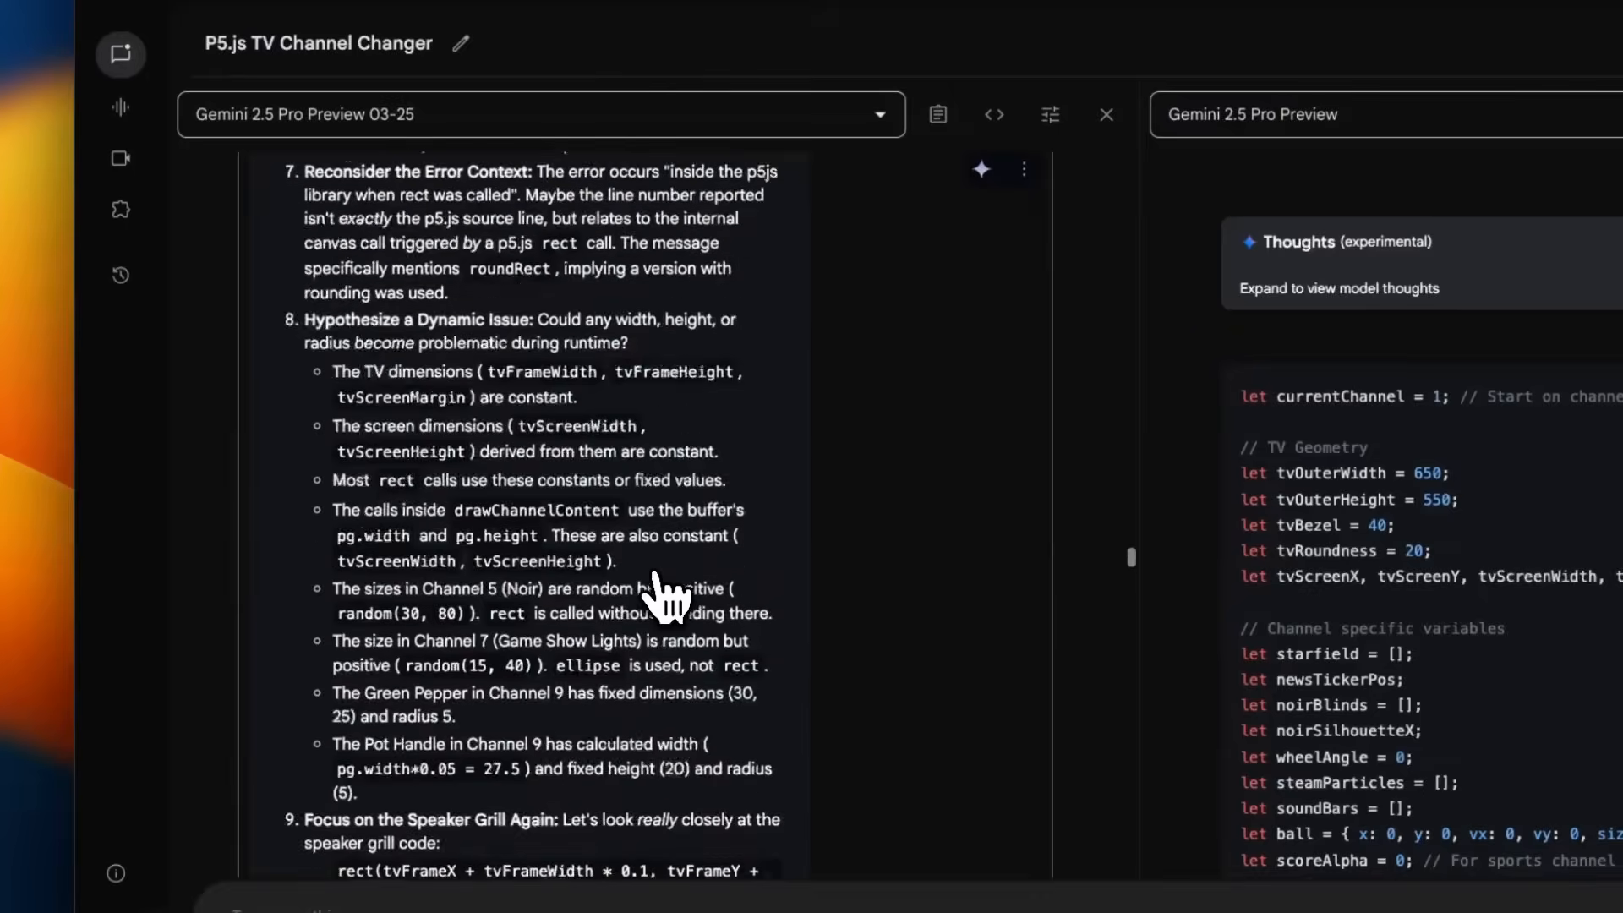
scroll(down, 3)
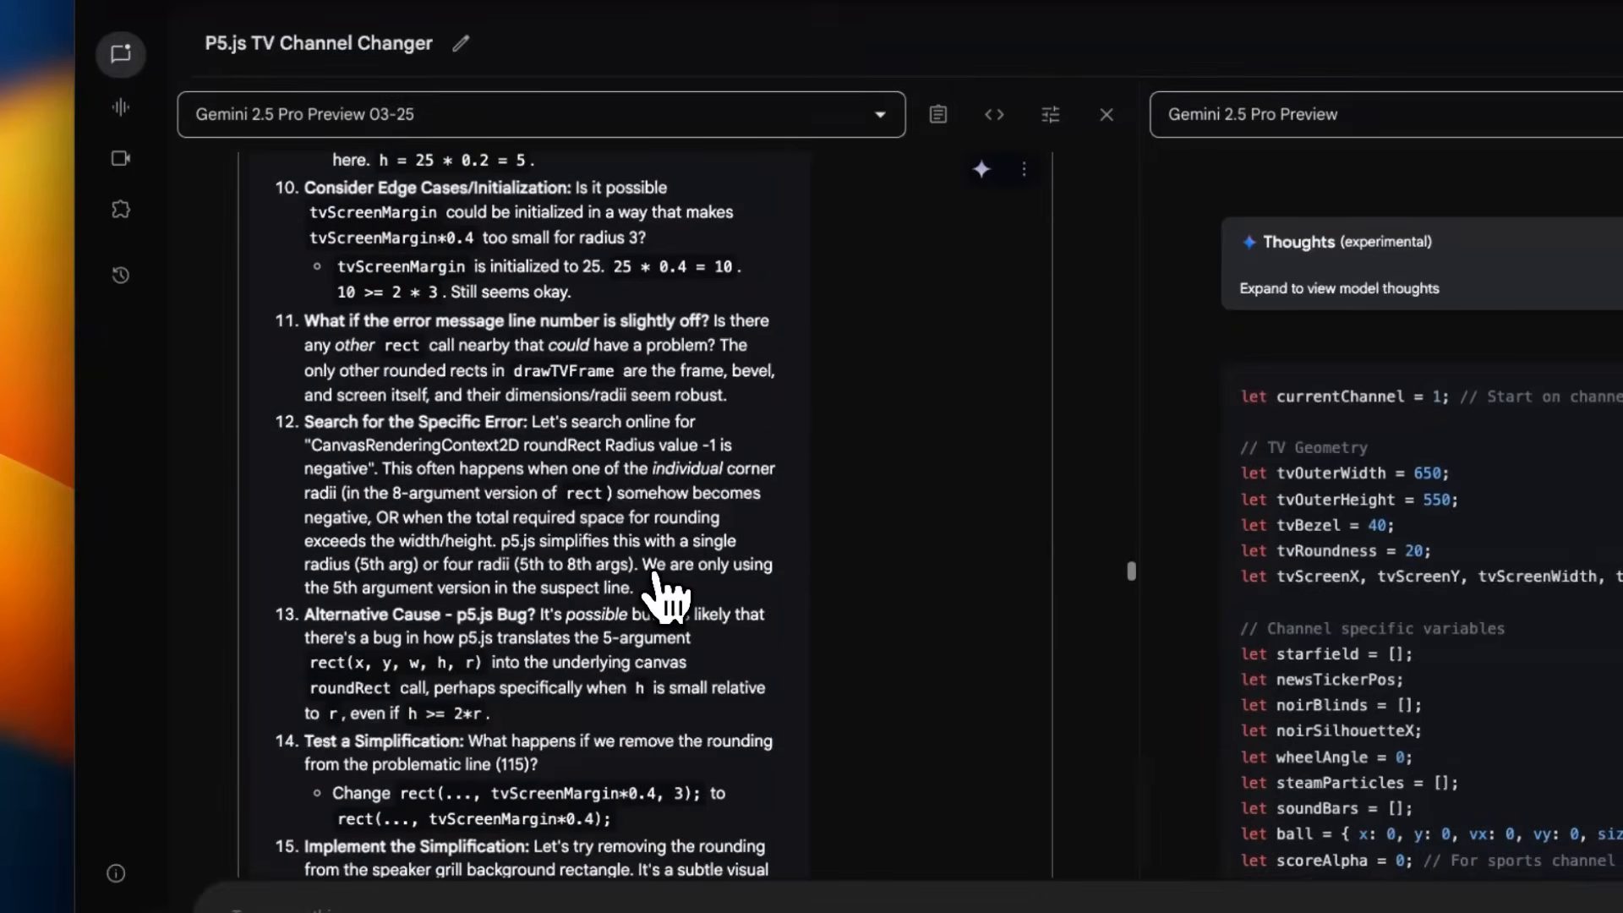
scroll(down, 3)
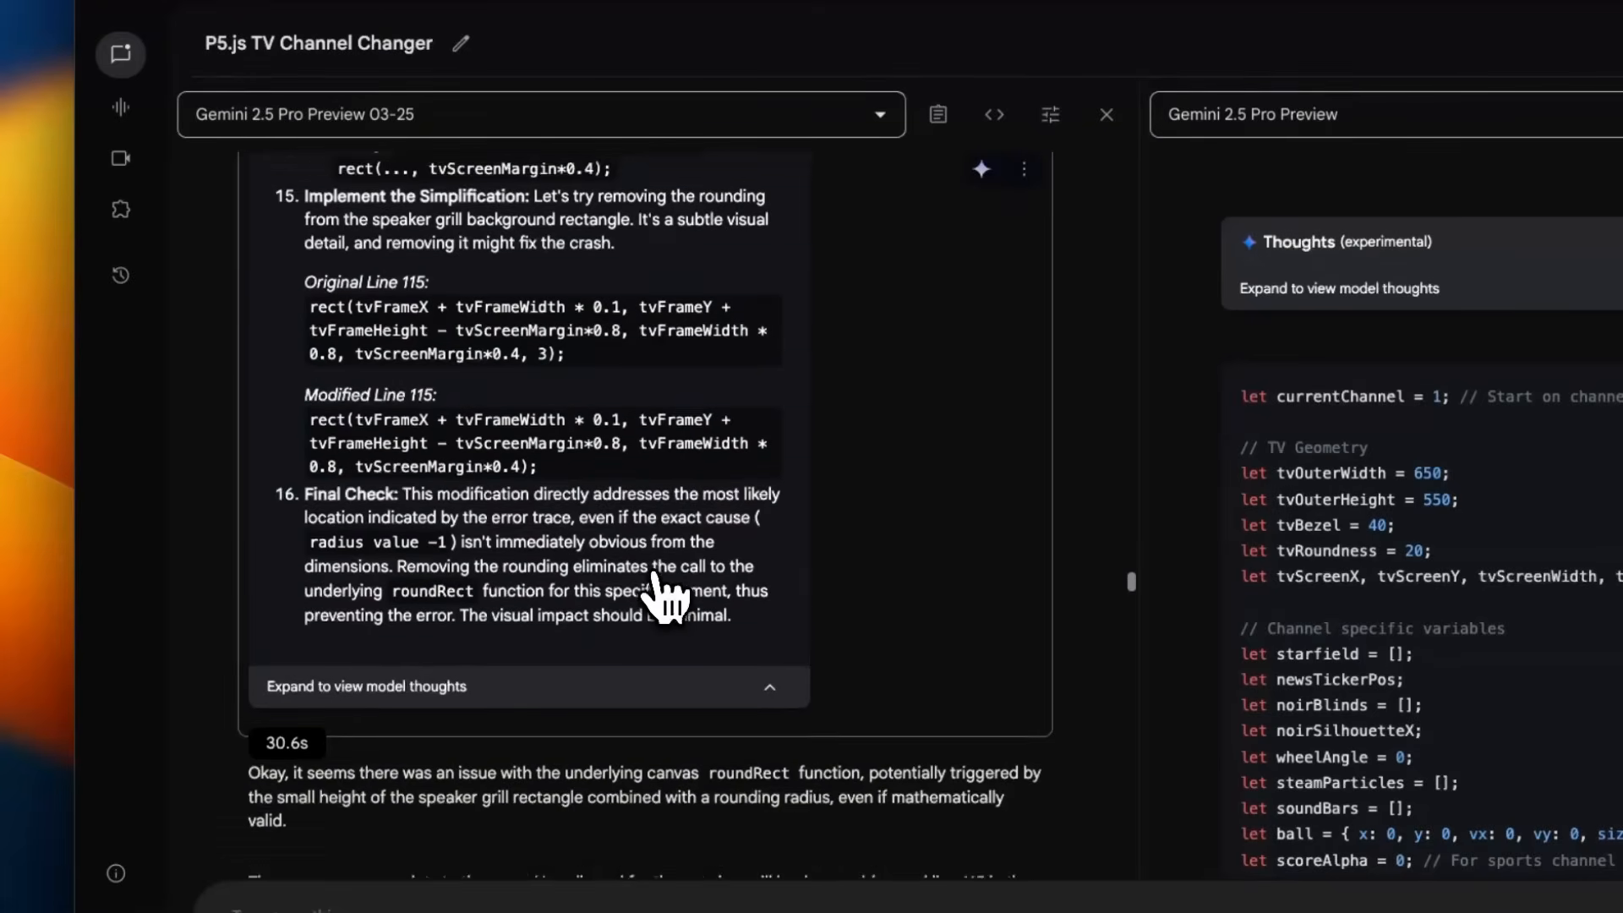
scroll(down, 3)
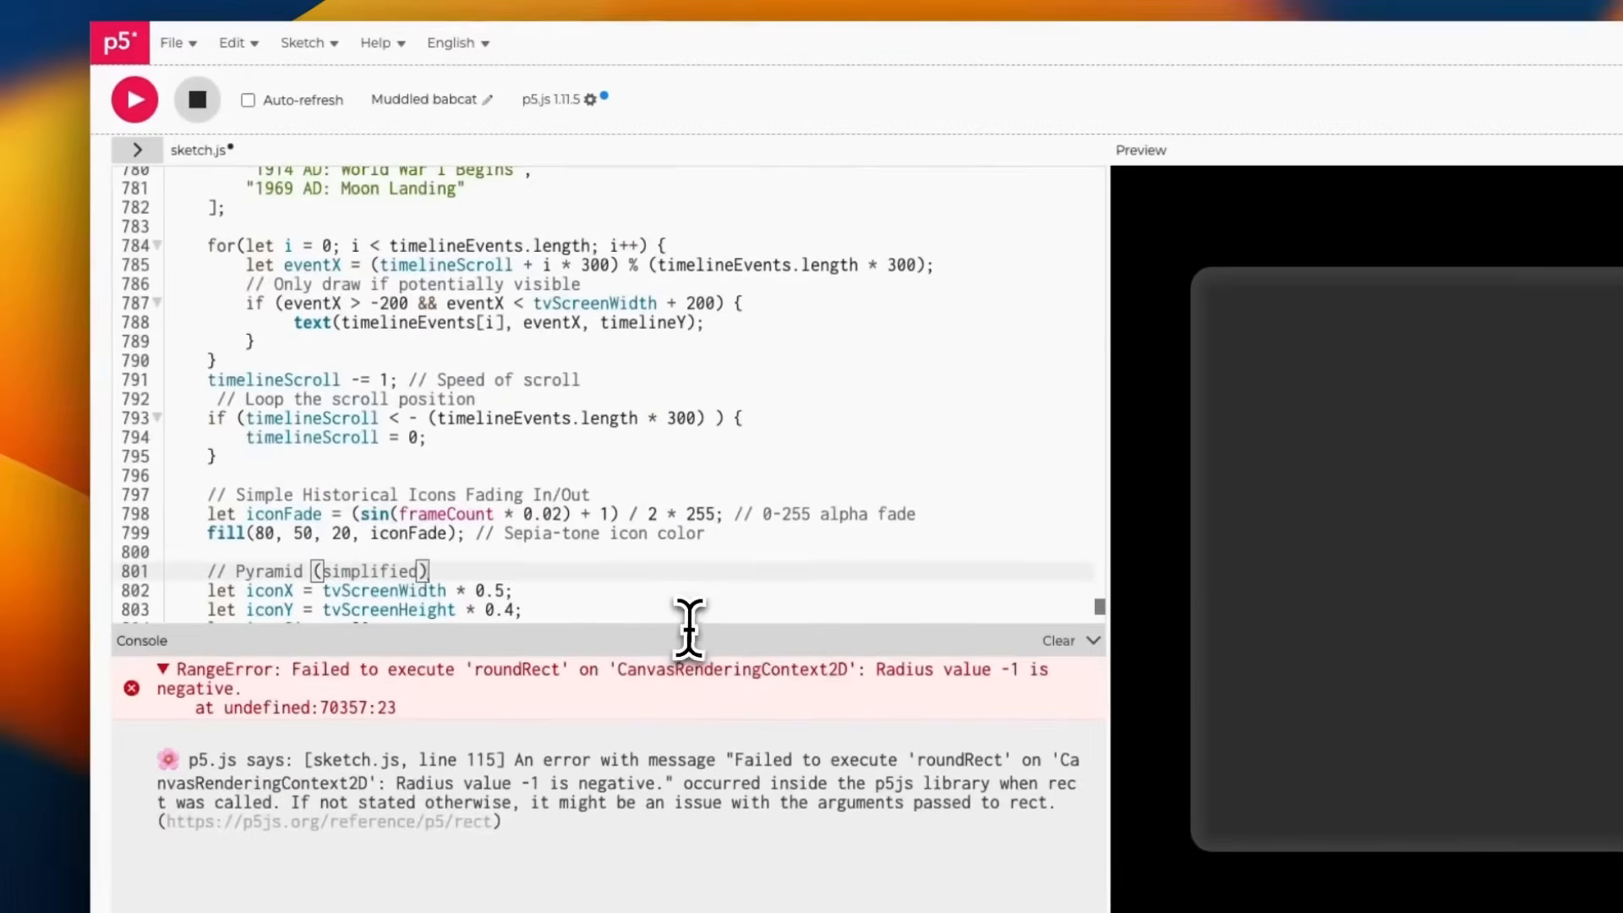
- Widen the p5.js preview pane to watch the corrected TV sketch show CH 1: RetroToons
scroll(down, 3)
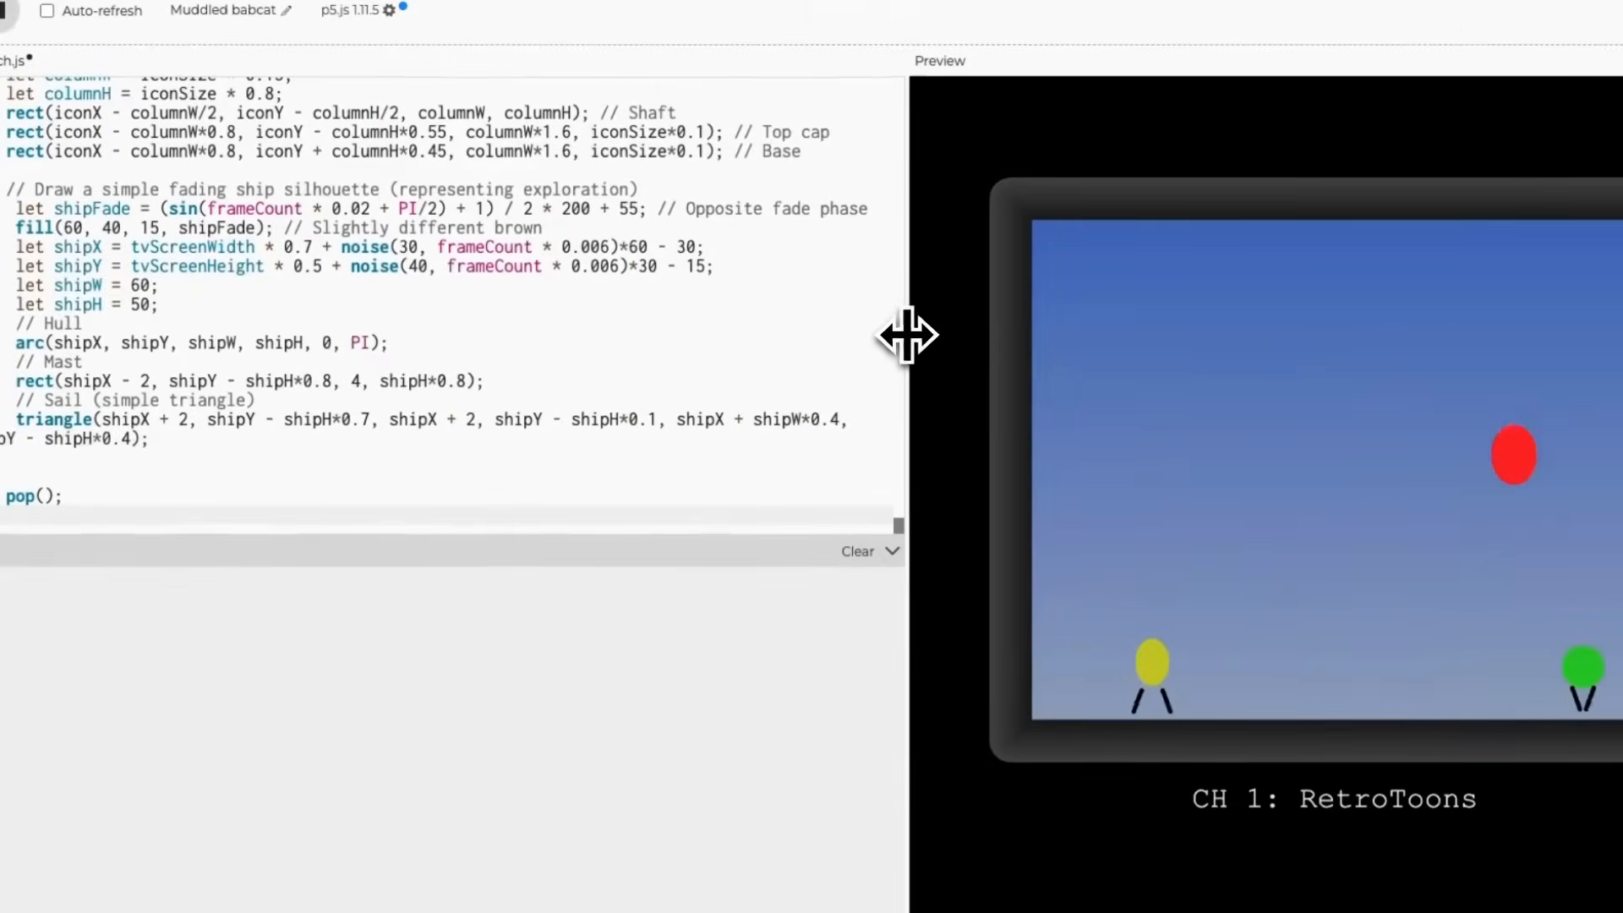
drag(901, 331, 548, 331)
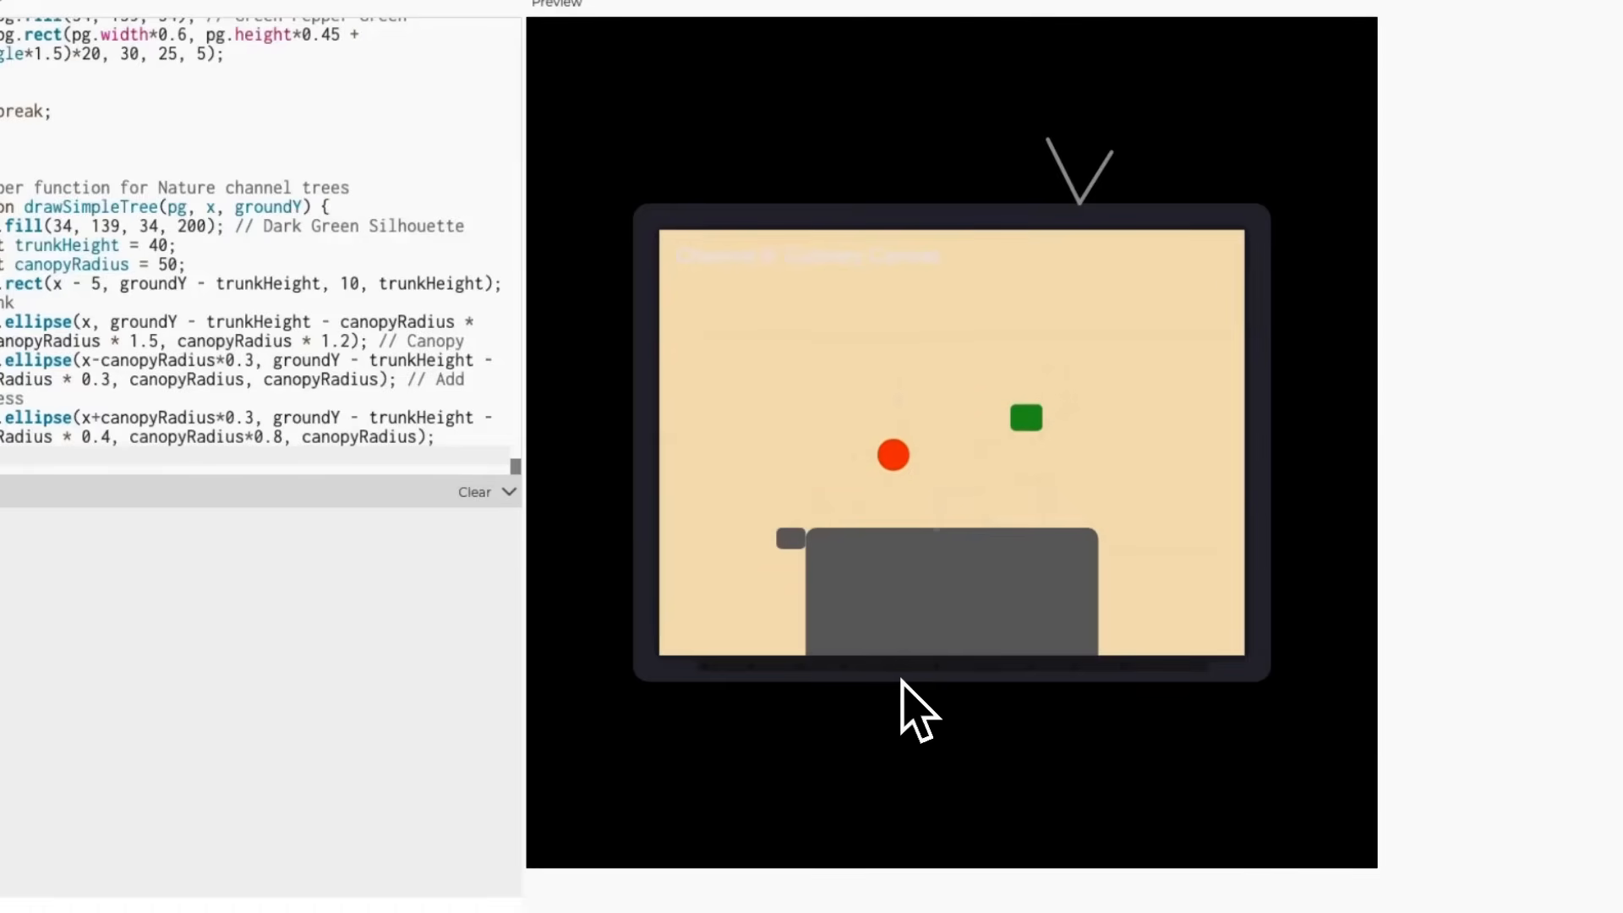
mouse_move(969, 551)
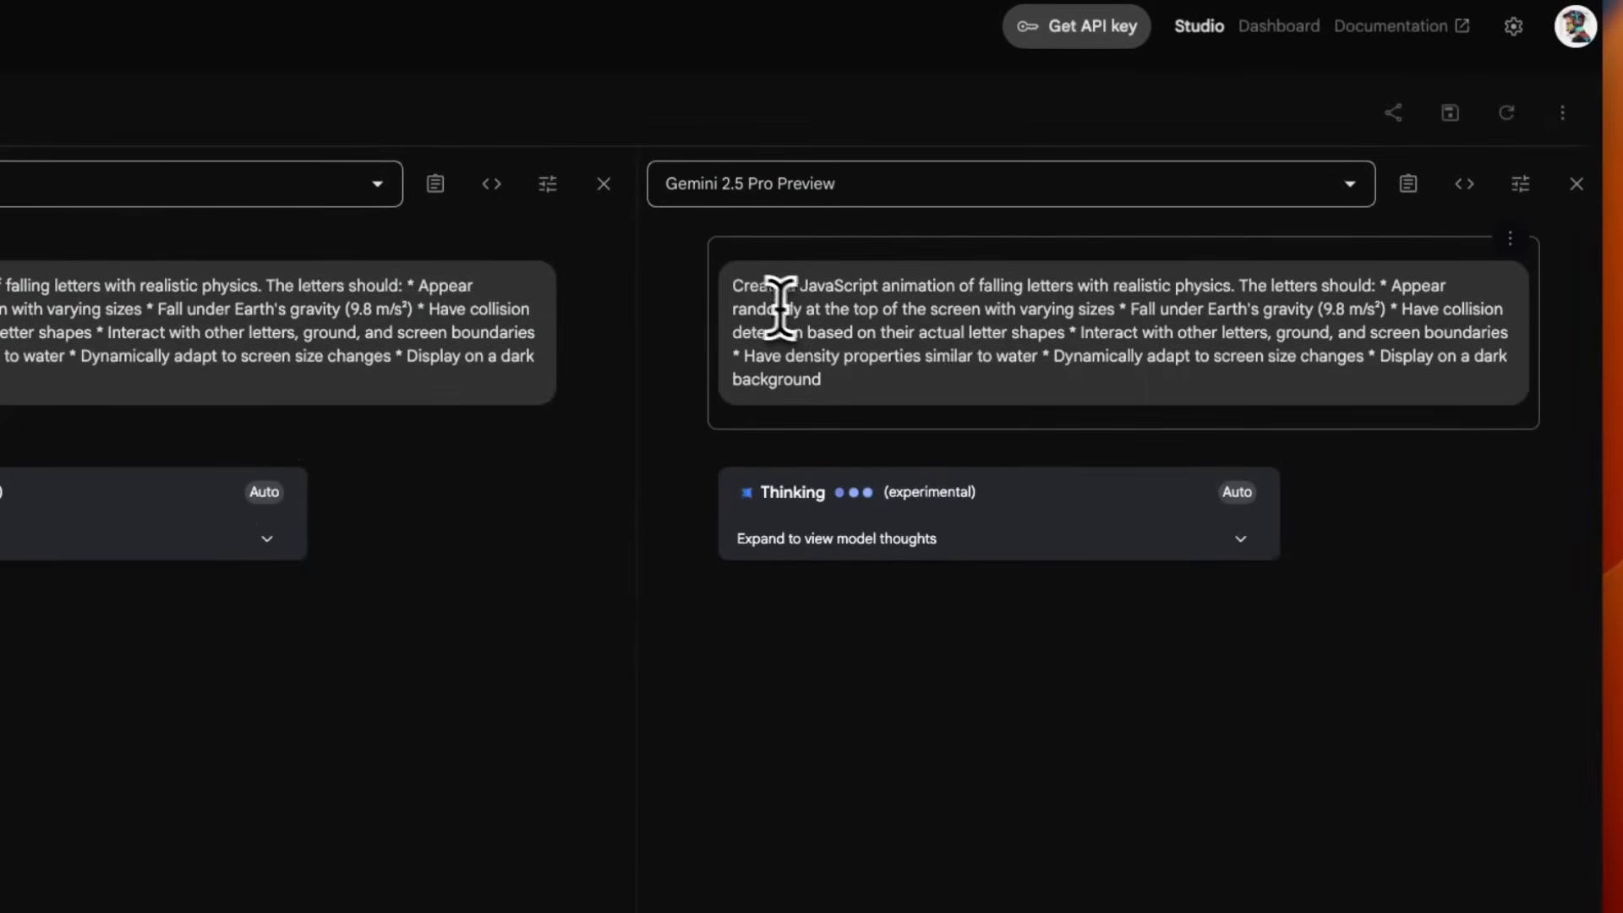
- Review both models' Matter.js falling-letters HTML responses down to the usage notes
drag(732, 286, 1211, 286)
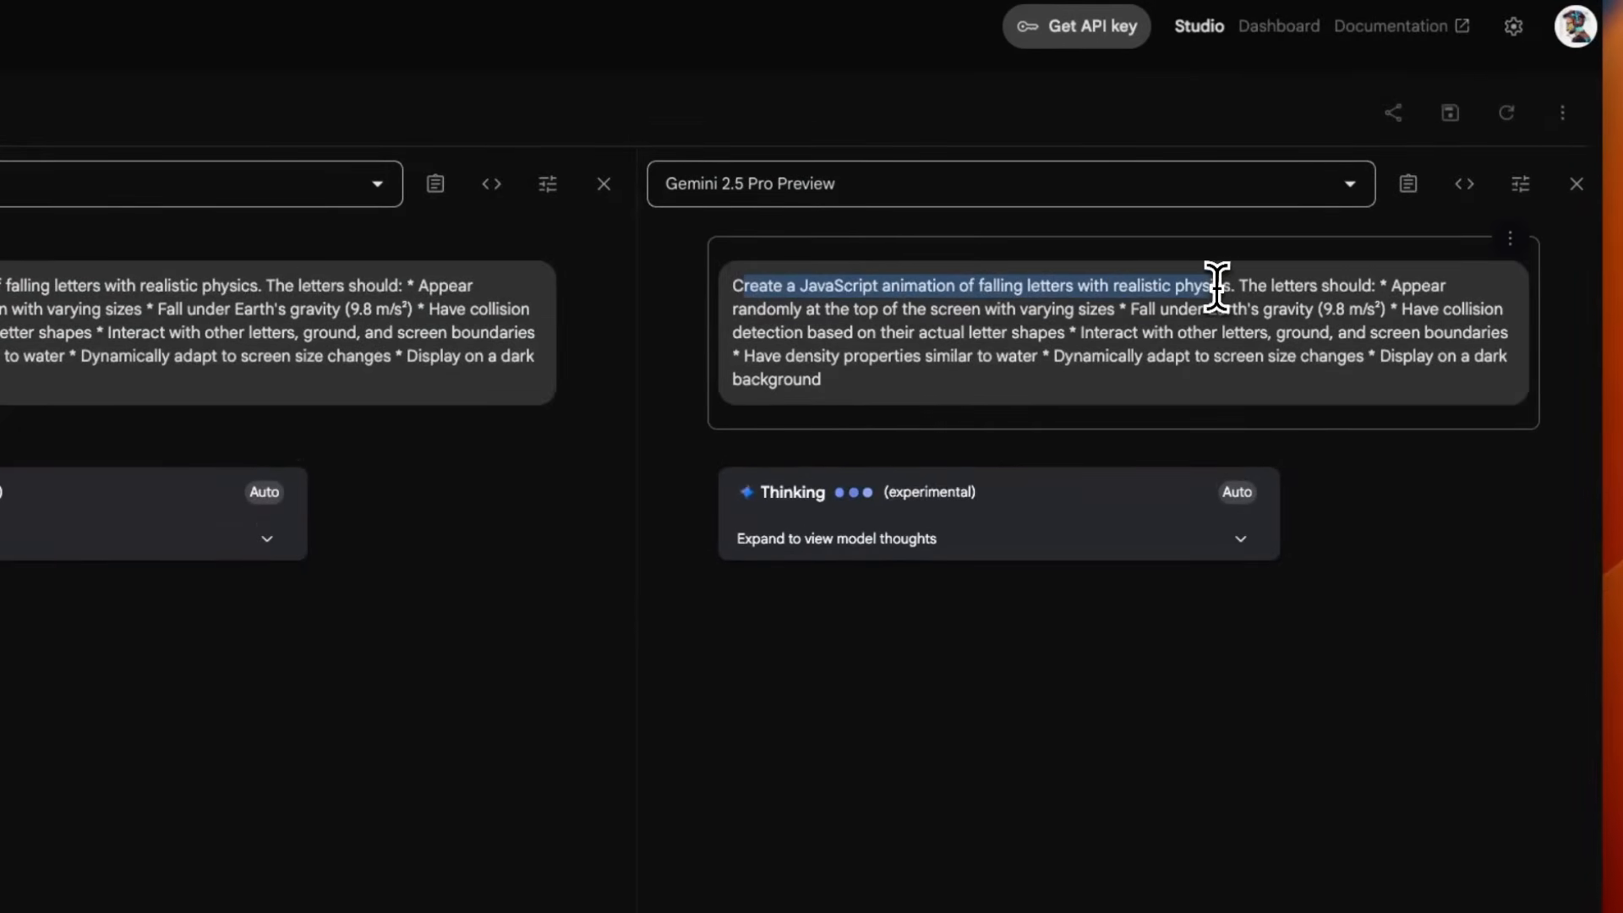
mouse_move(1241, 302)
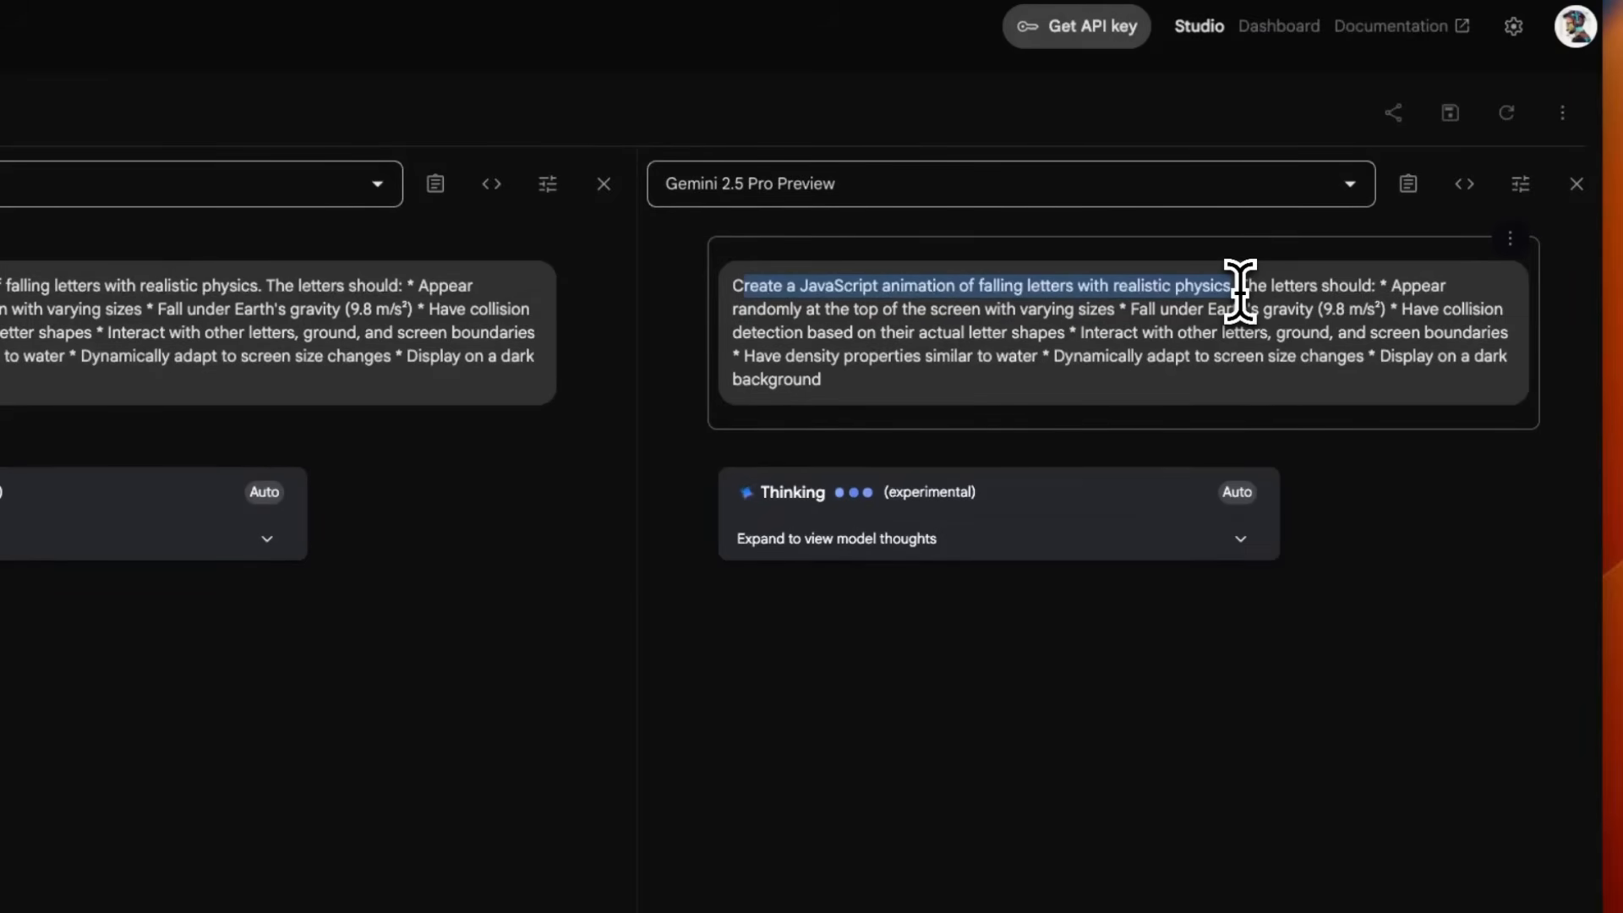
scroll(down, 3)
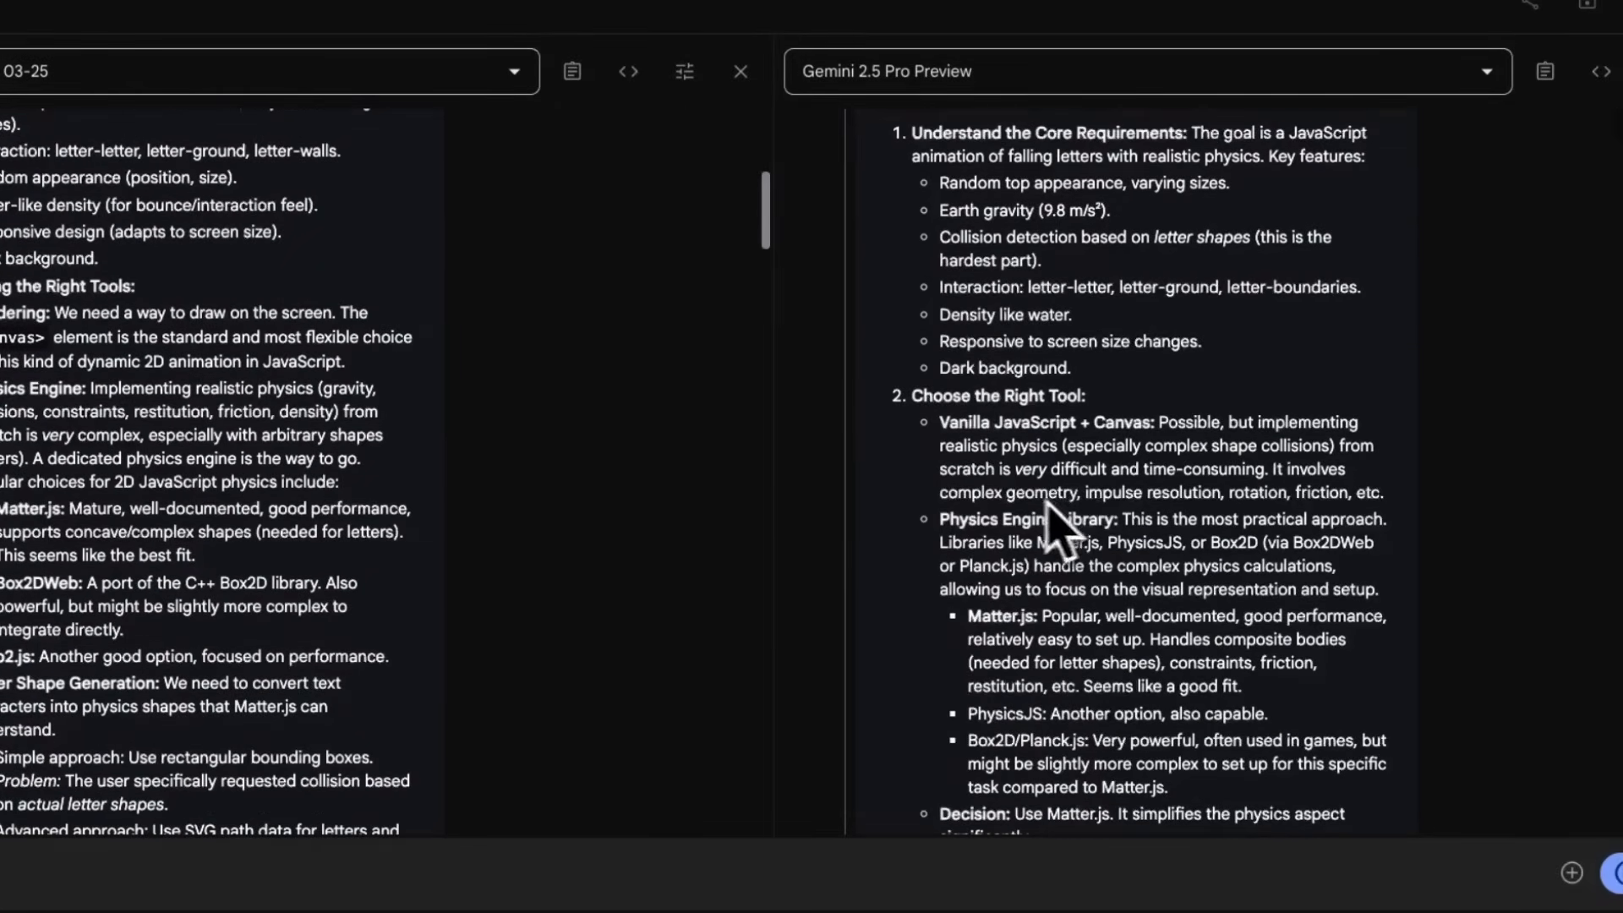
scroll(down, 3)
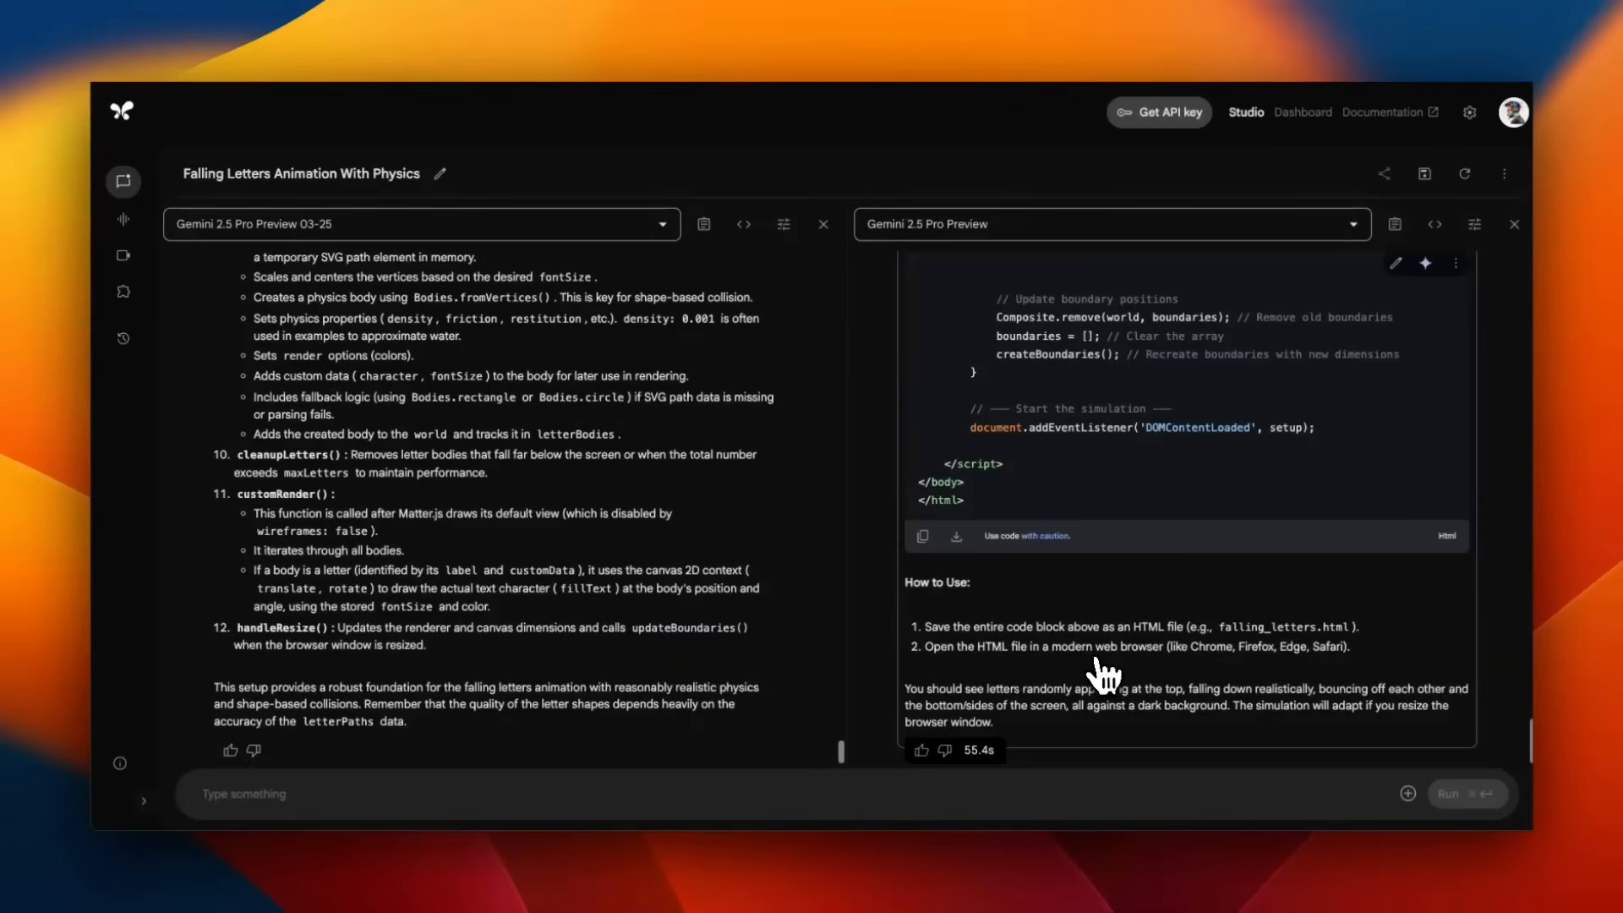
- Run the generated falling-letters page in the W3Schools Tryit editor
scroll(down, 3)
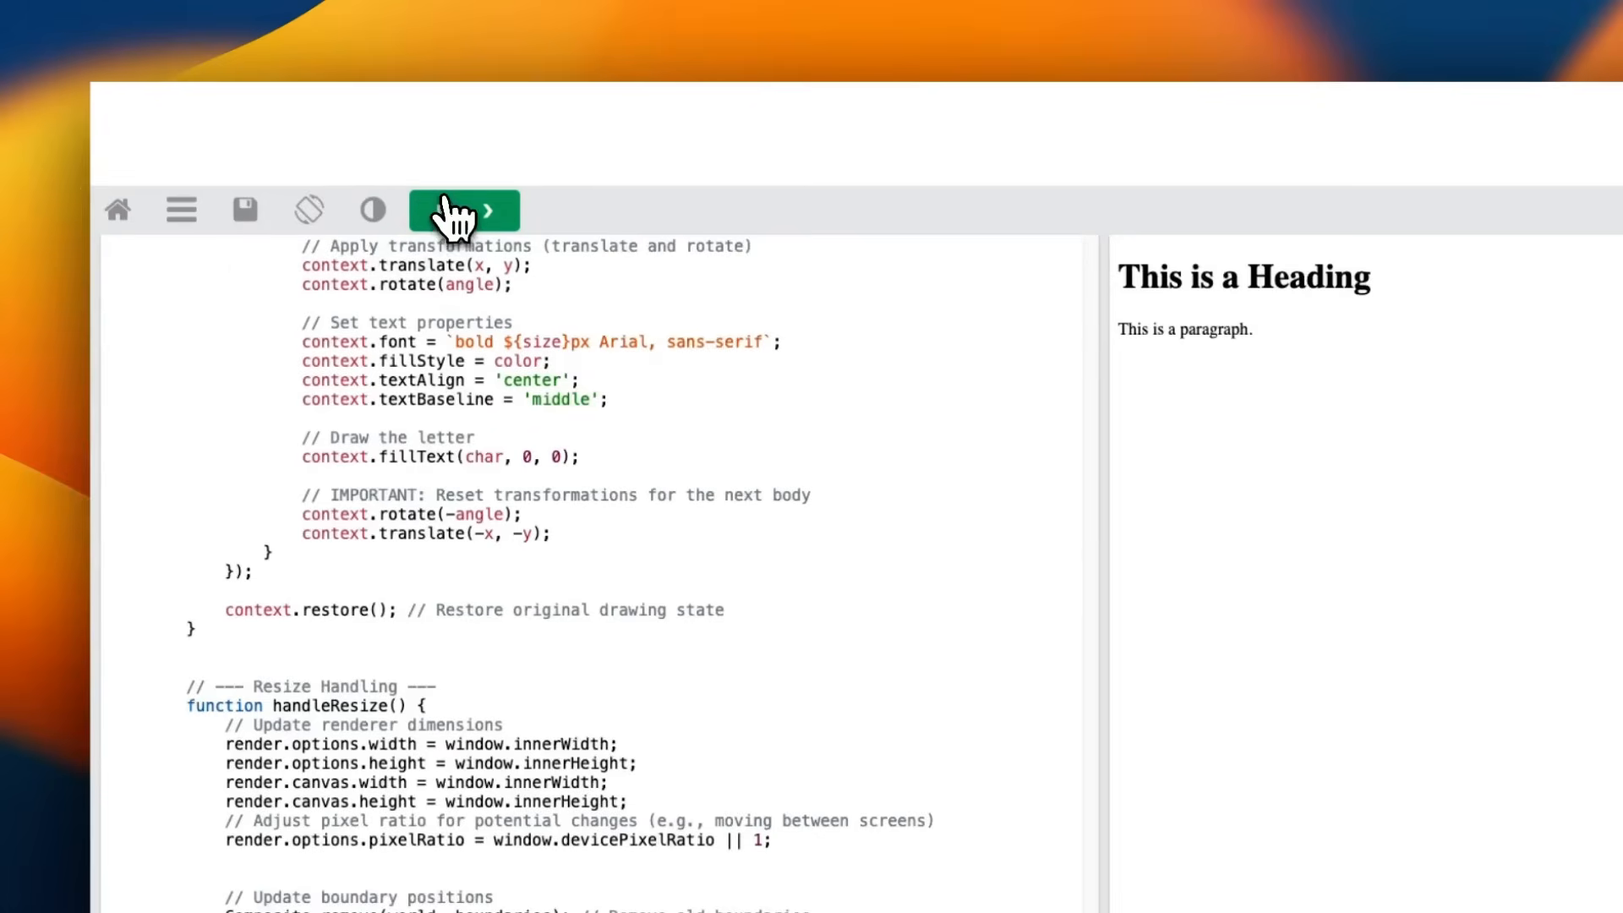
click(463, 209)
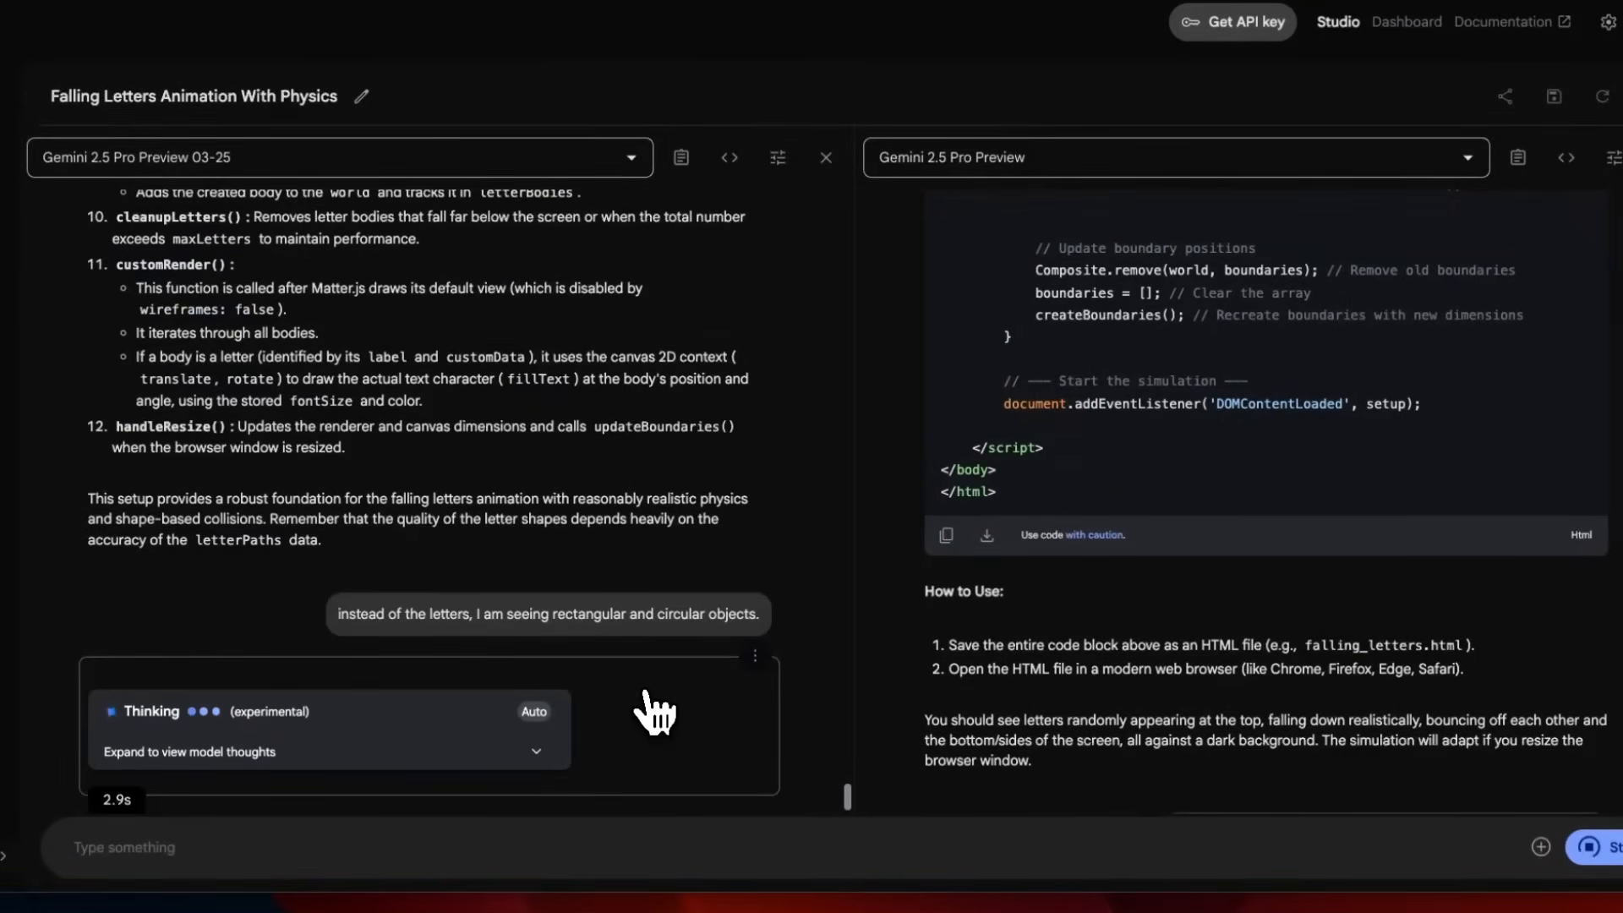
mouse_move(535, 767)
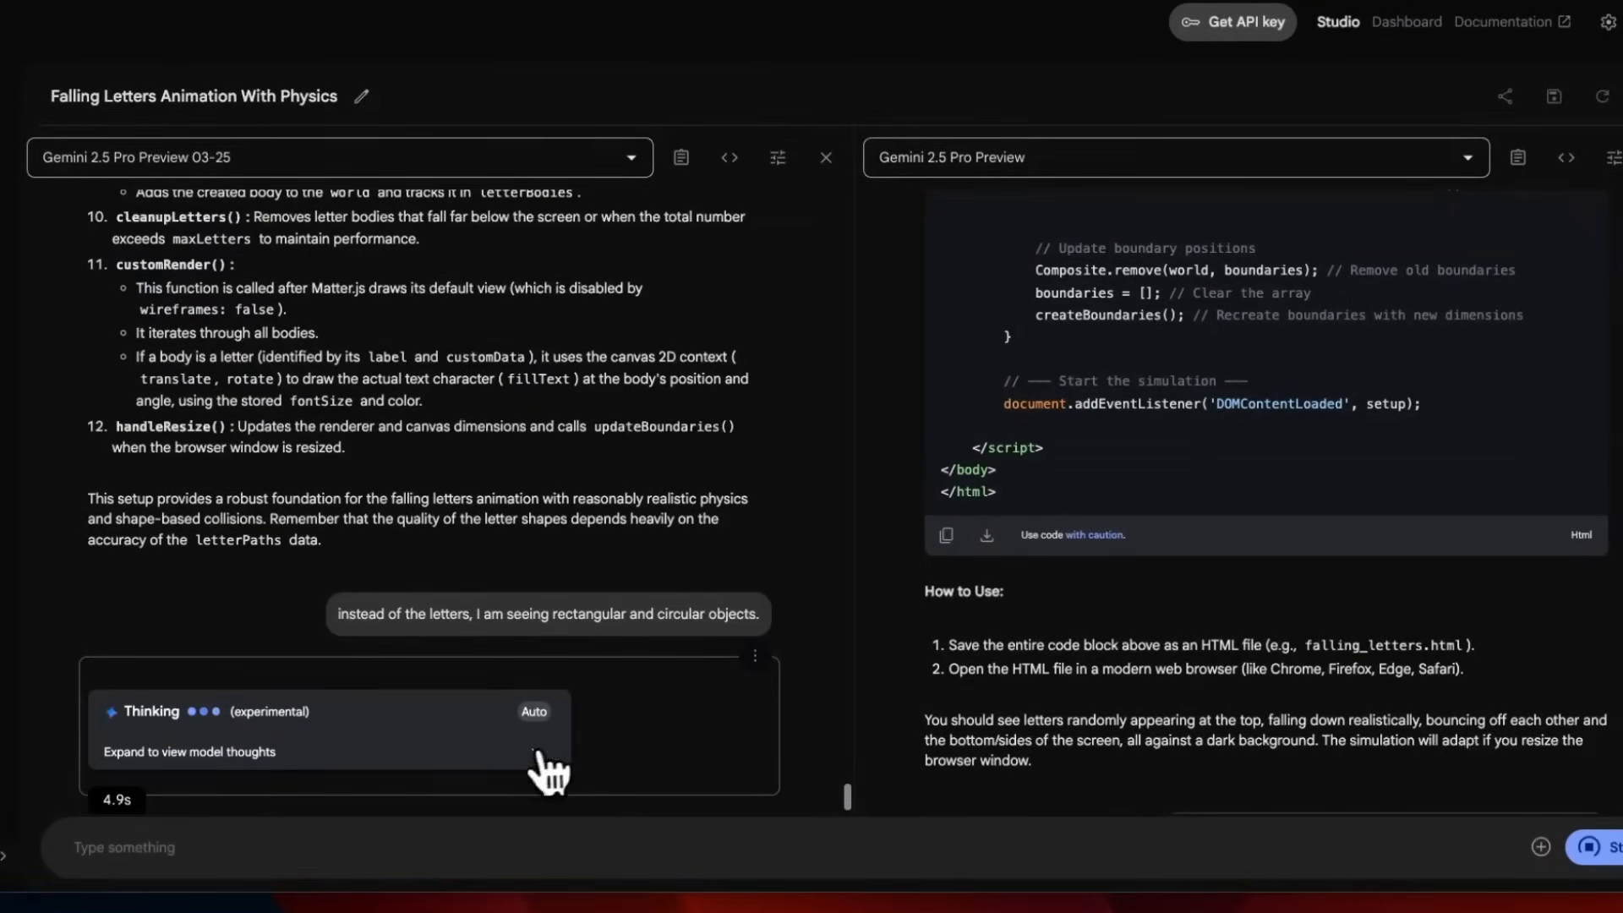
- Read the model's apology about the shapes issue and run the corrected coloured-letters page
click(189, 750)
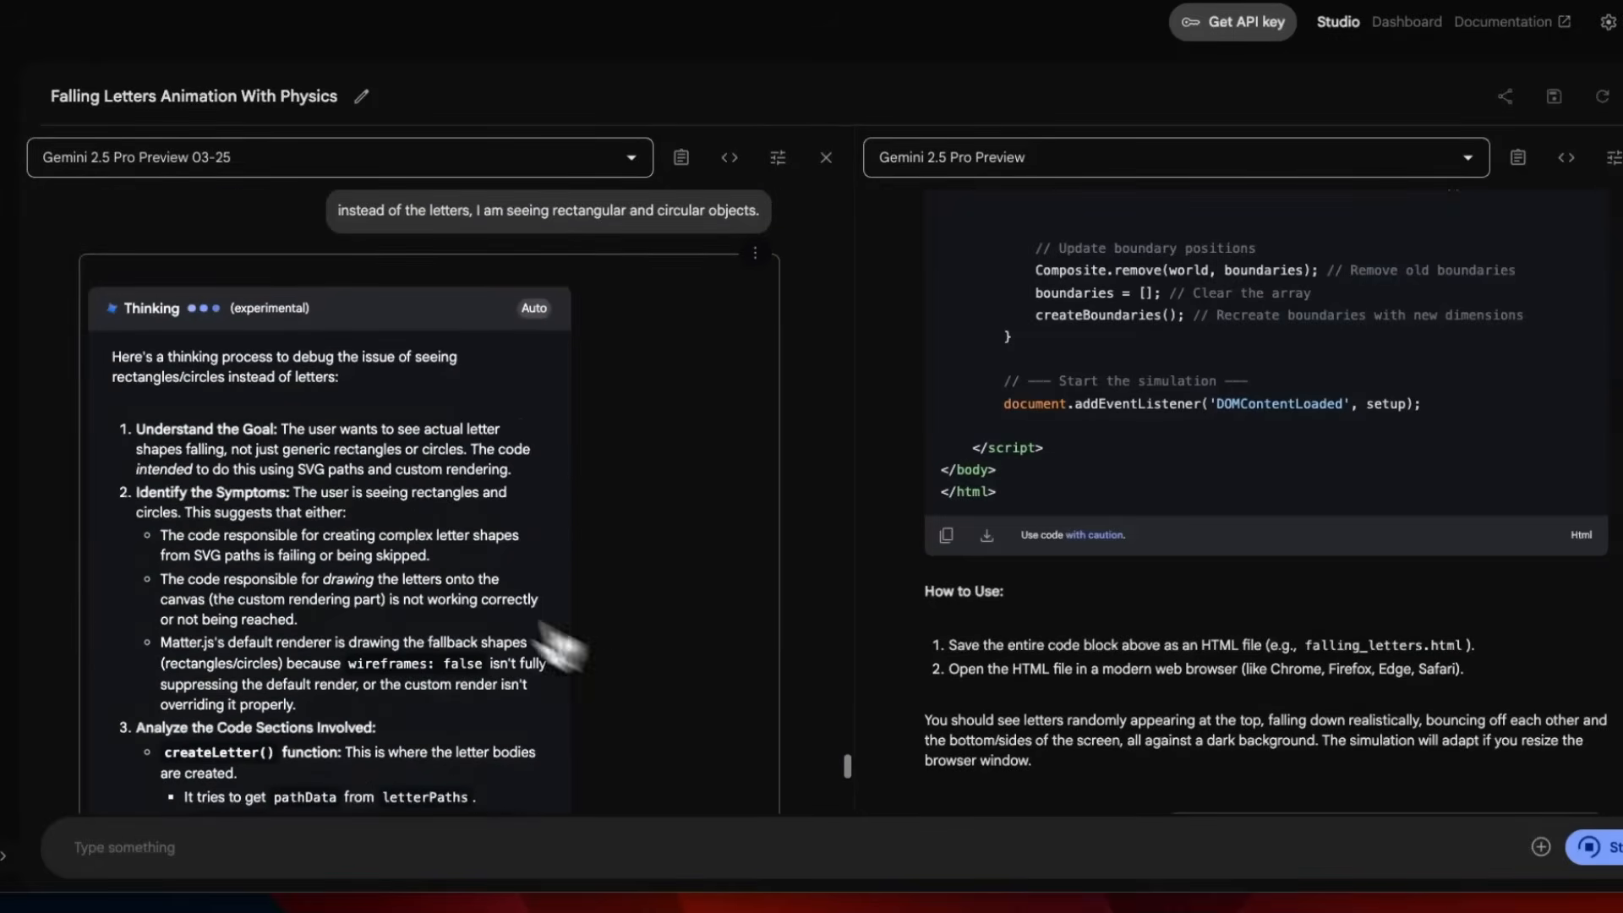
mouse_move(291, 491)
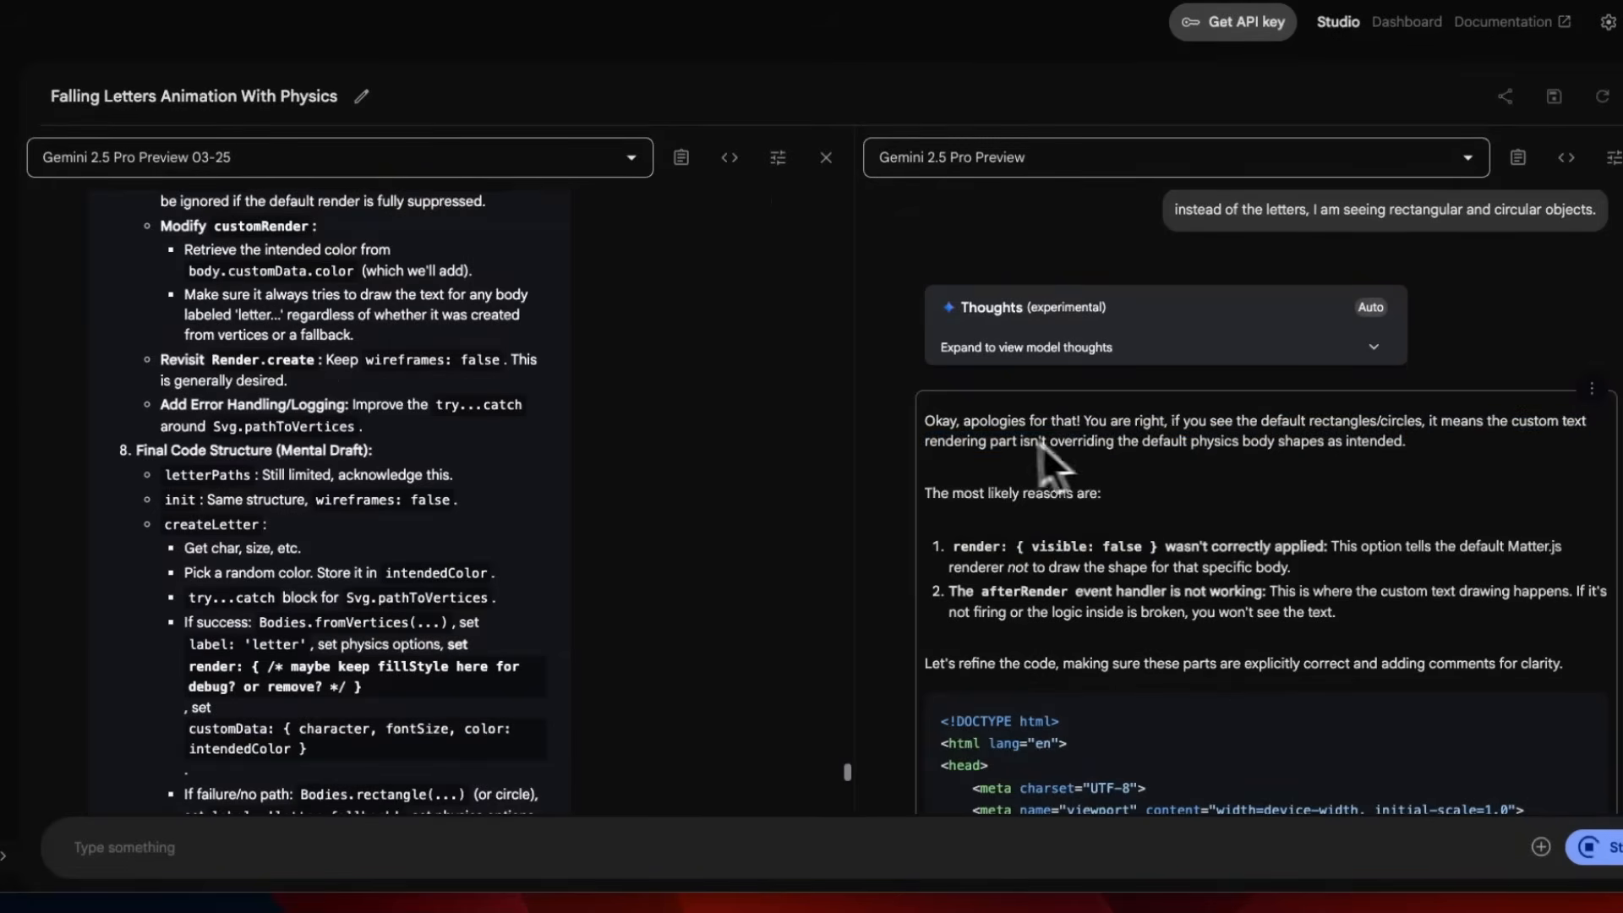
drag(926, 421, 1405, 442)
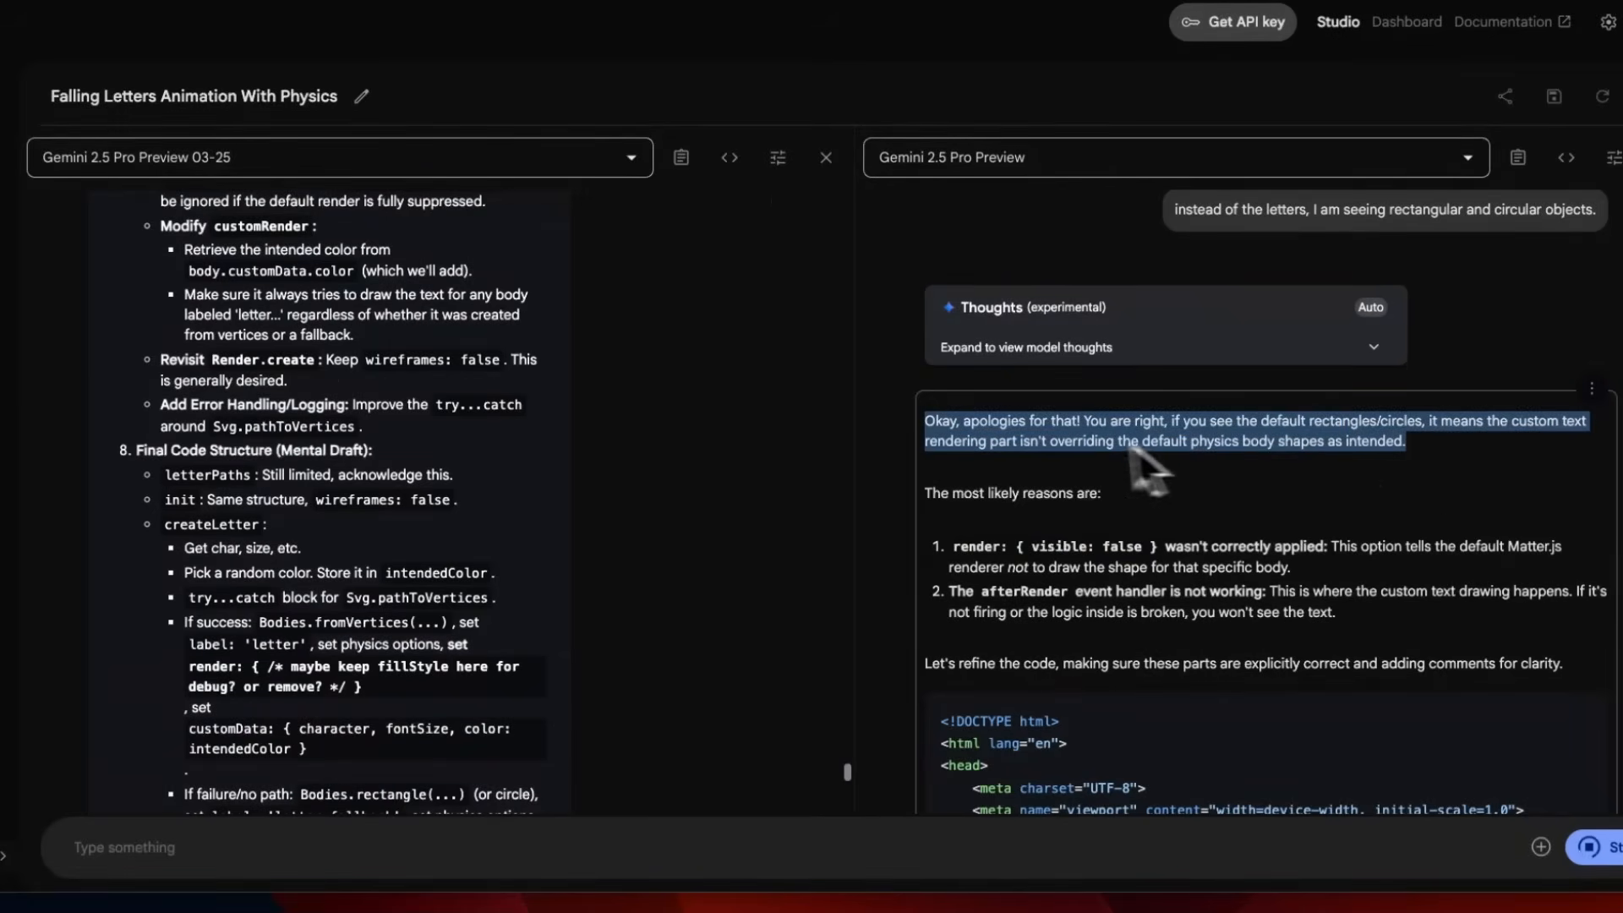
mouse_move(1196, 446)
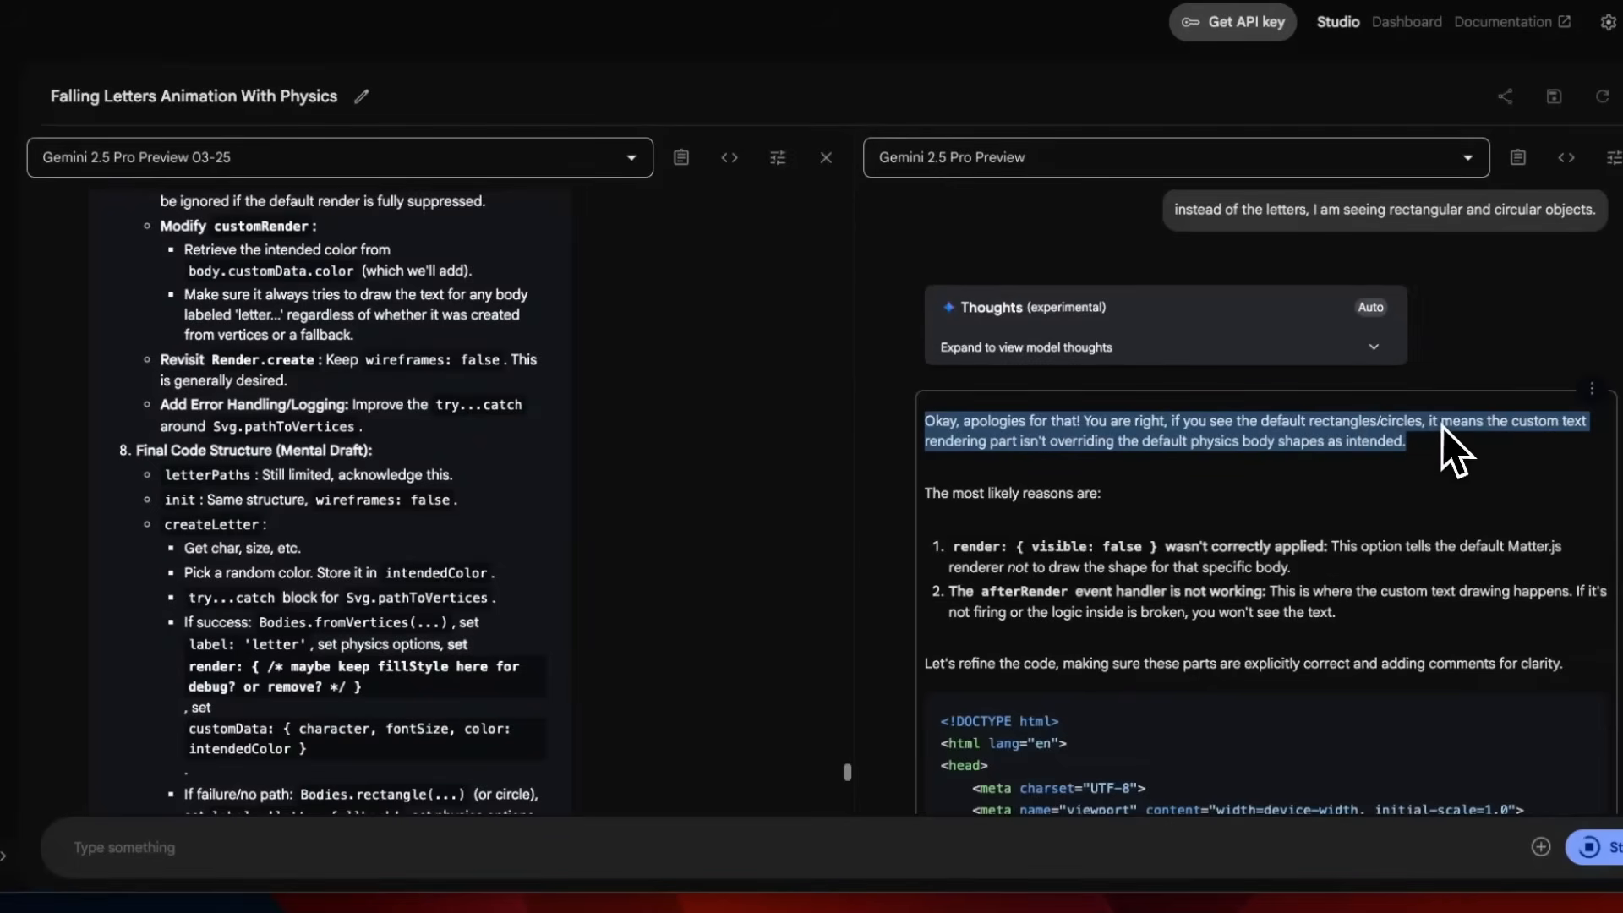
mouse_move(1566, 465)
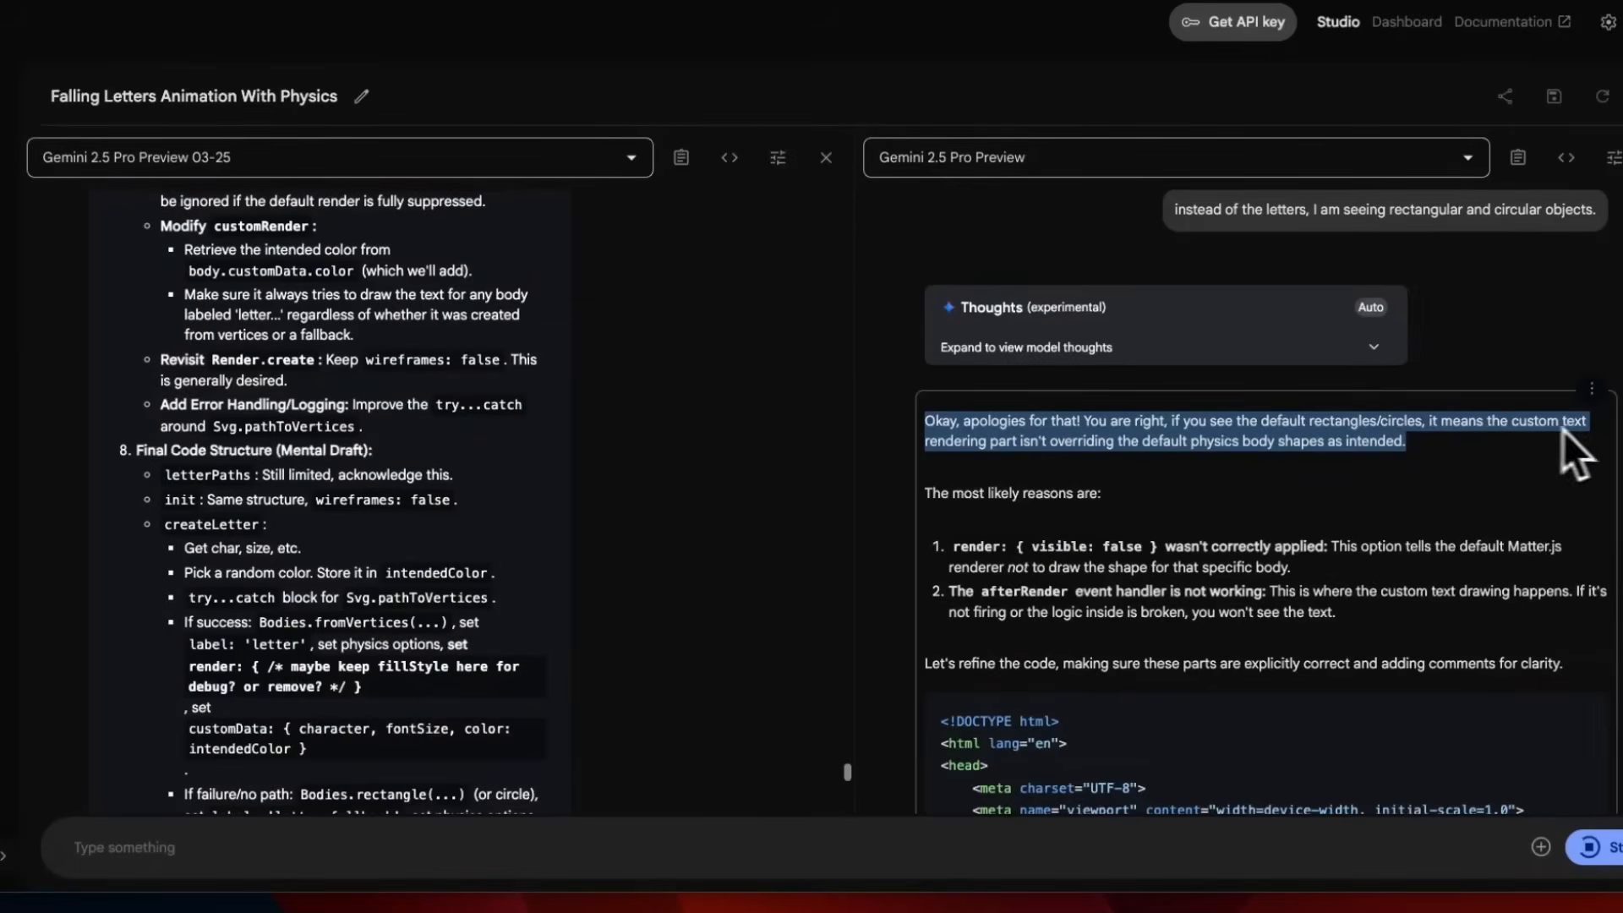
mouse_move(1045, 477)
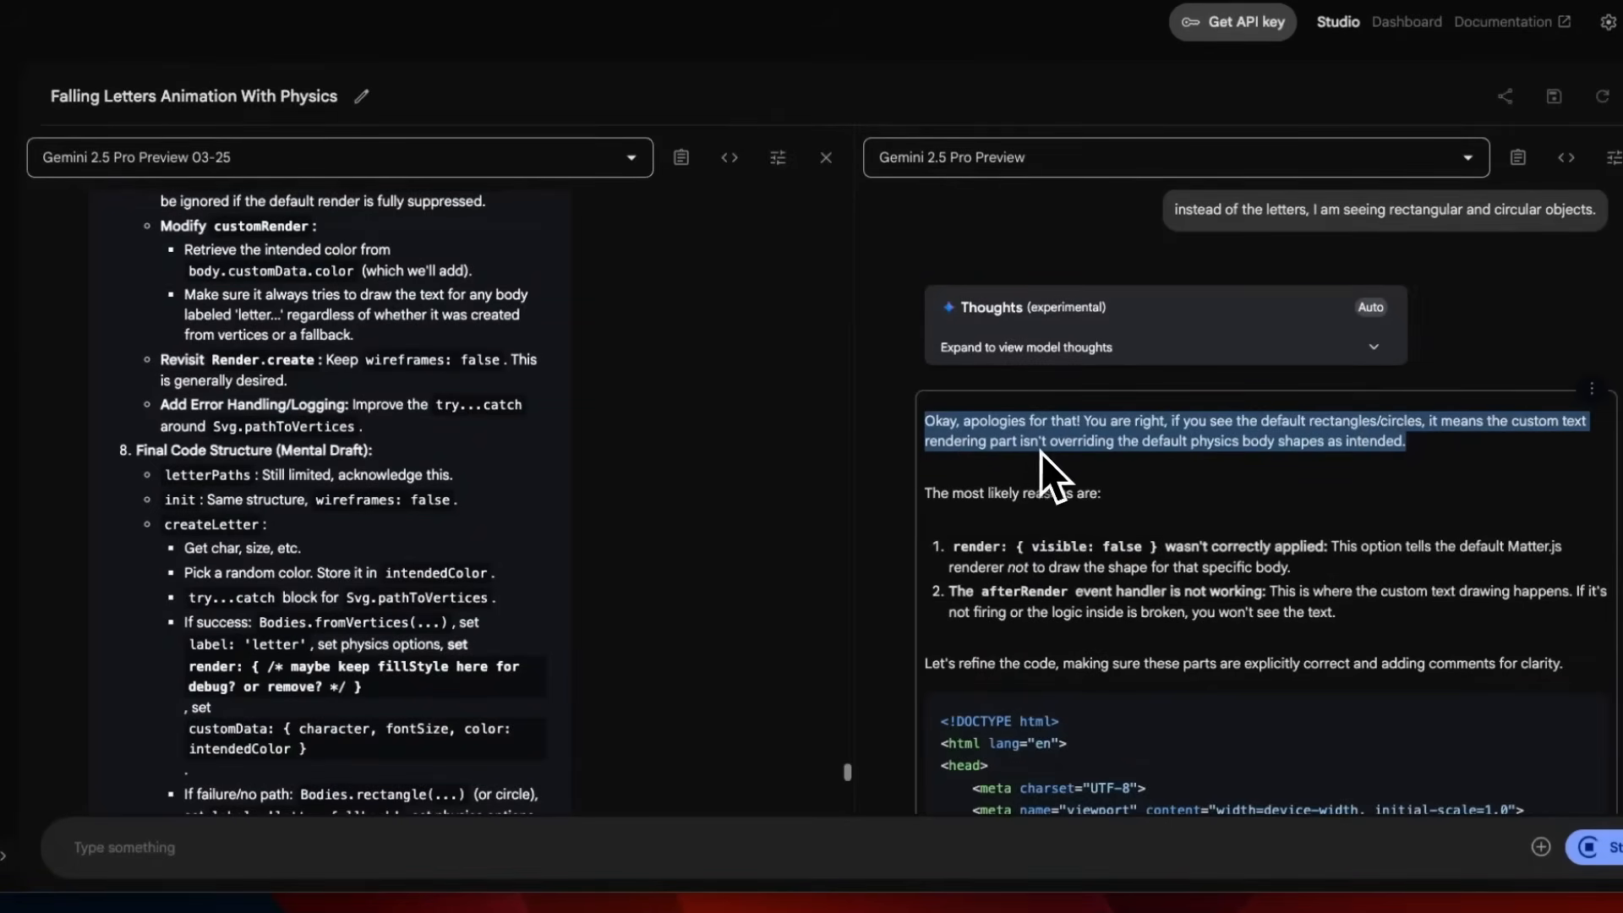
mouse_move(1340, 497)
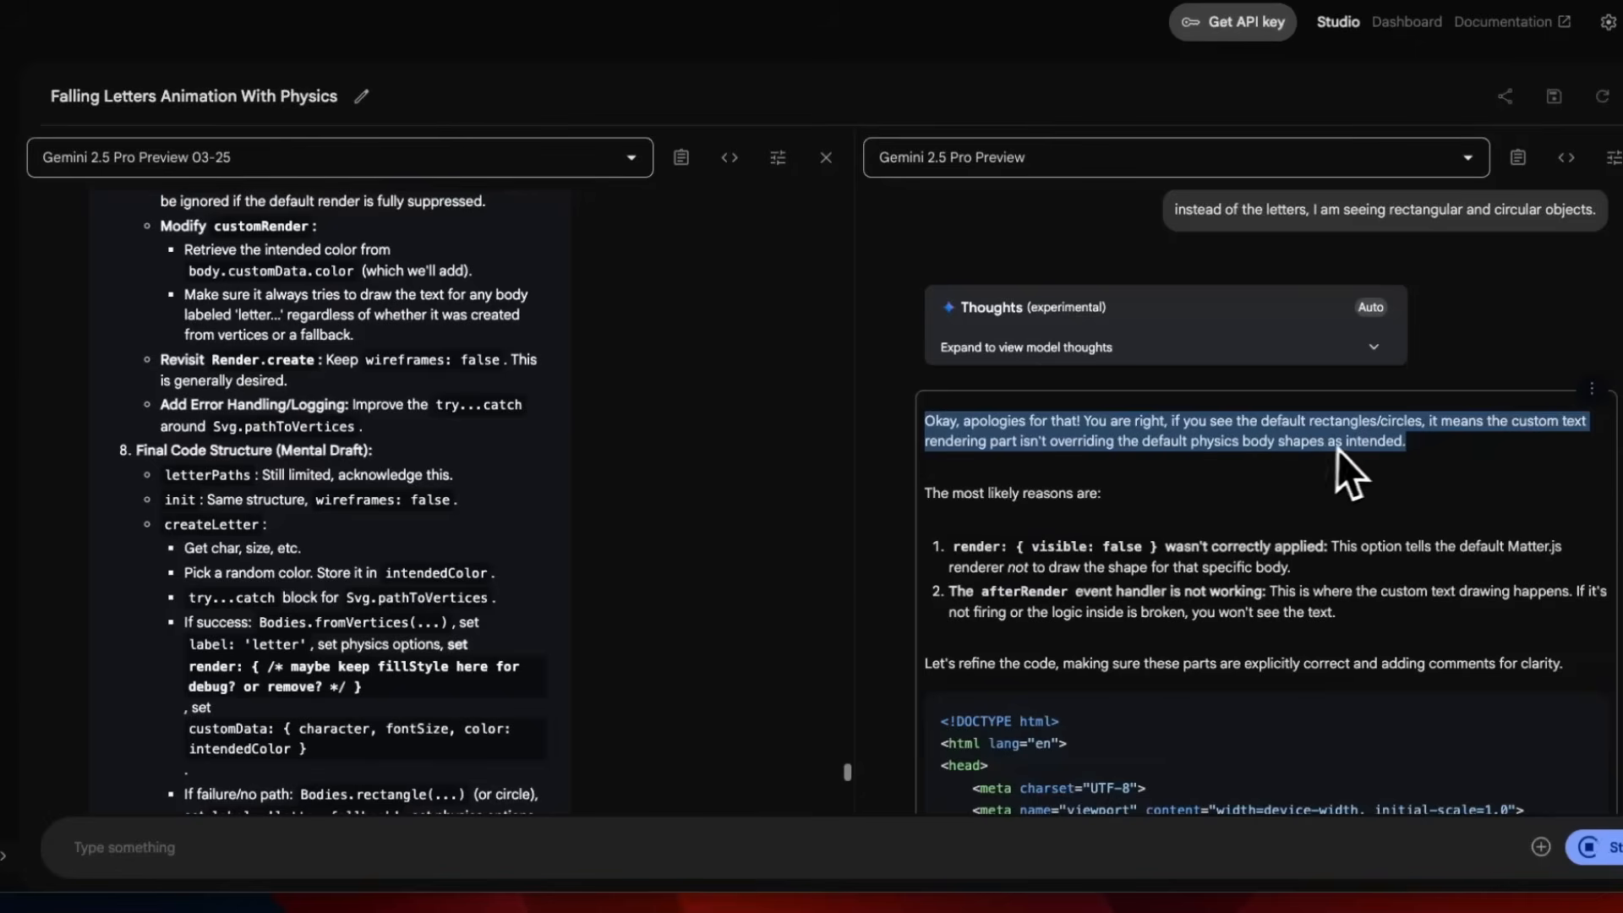
mouse_move(1442, 477)
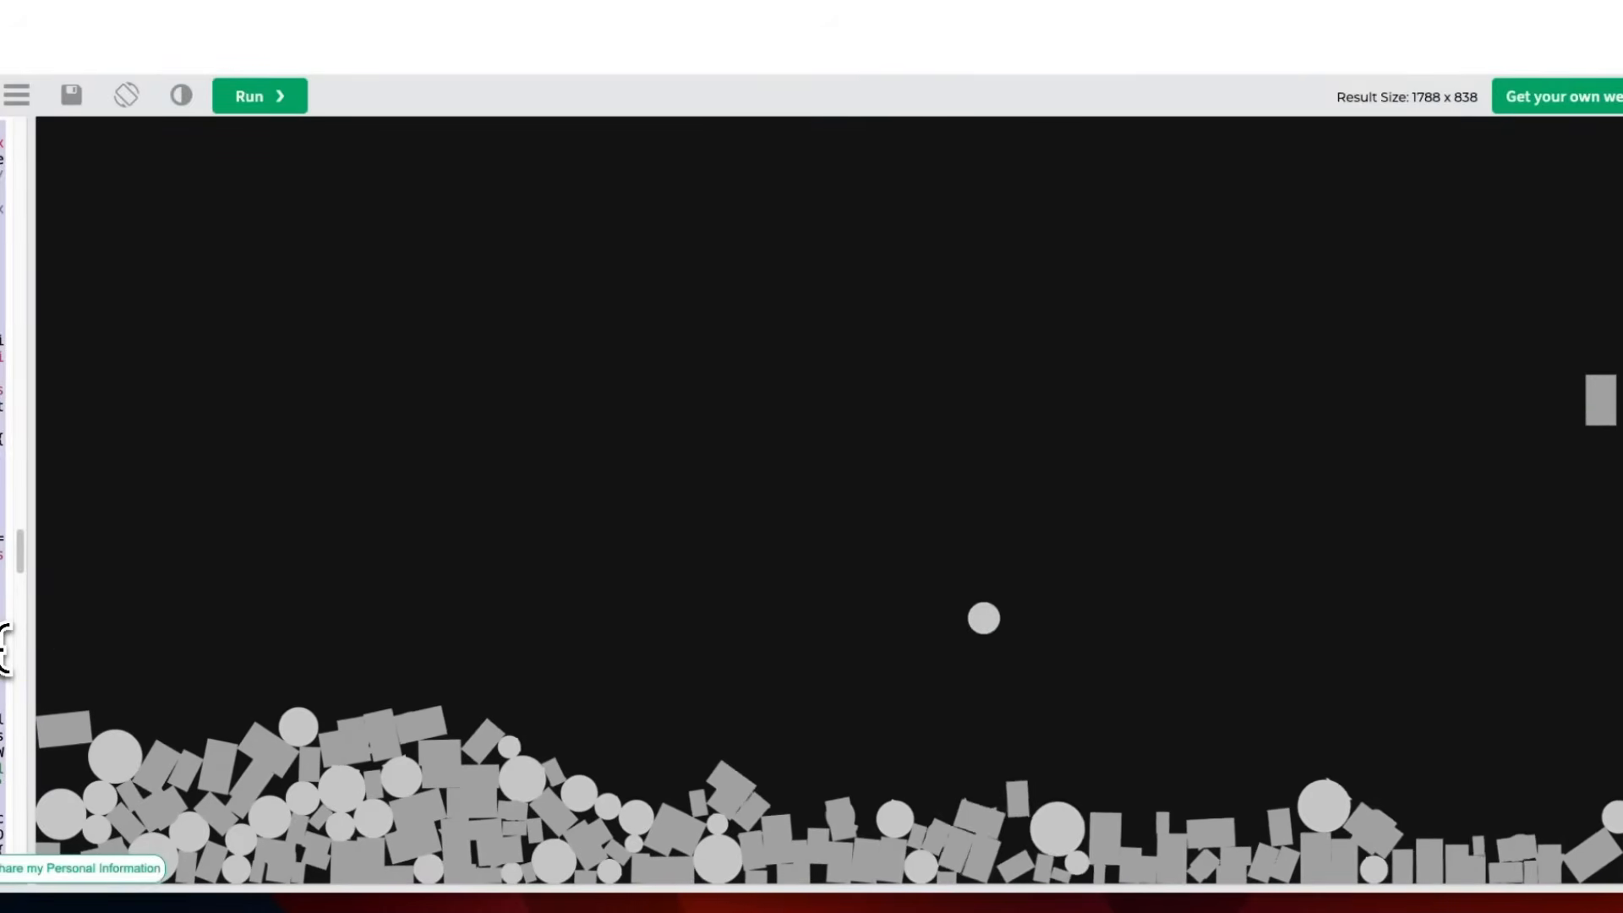
click(260, 95)
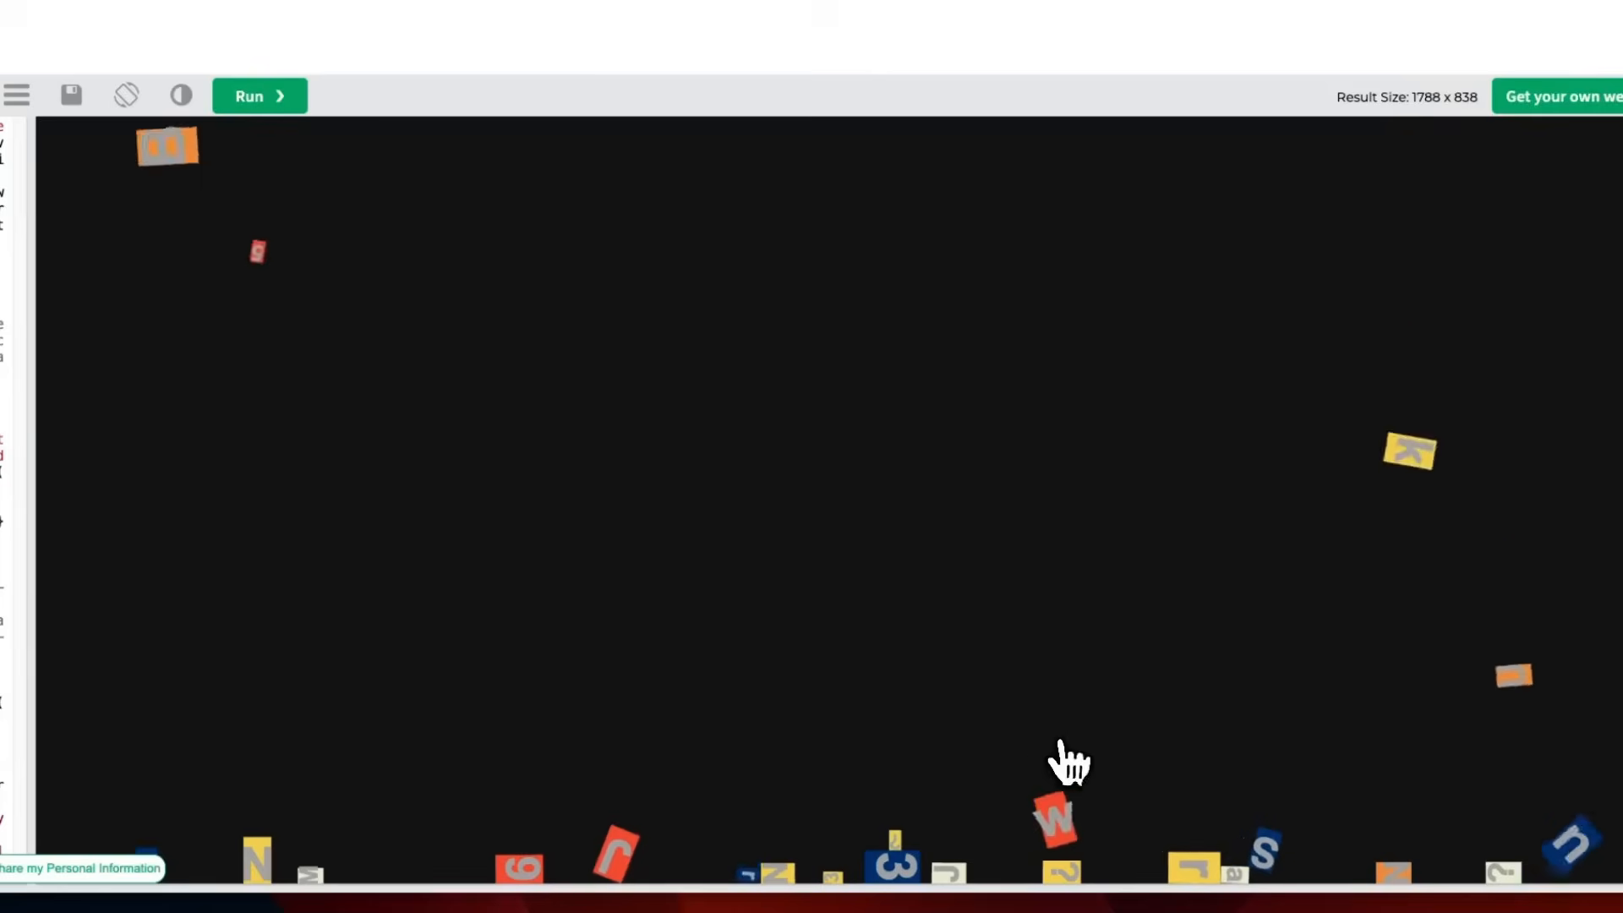
mouse_move(50, 497)
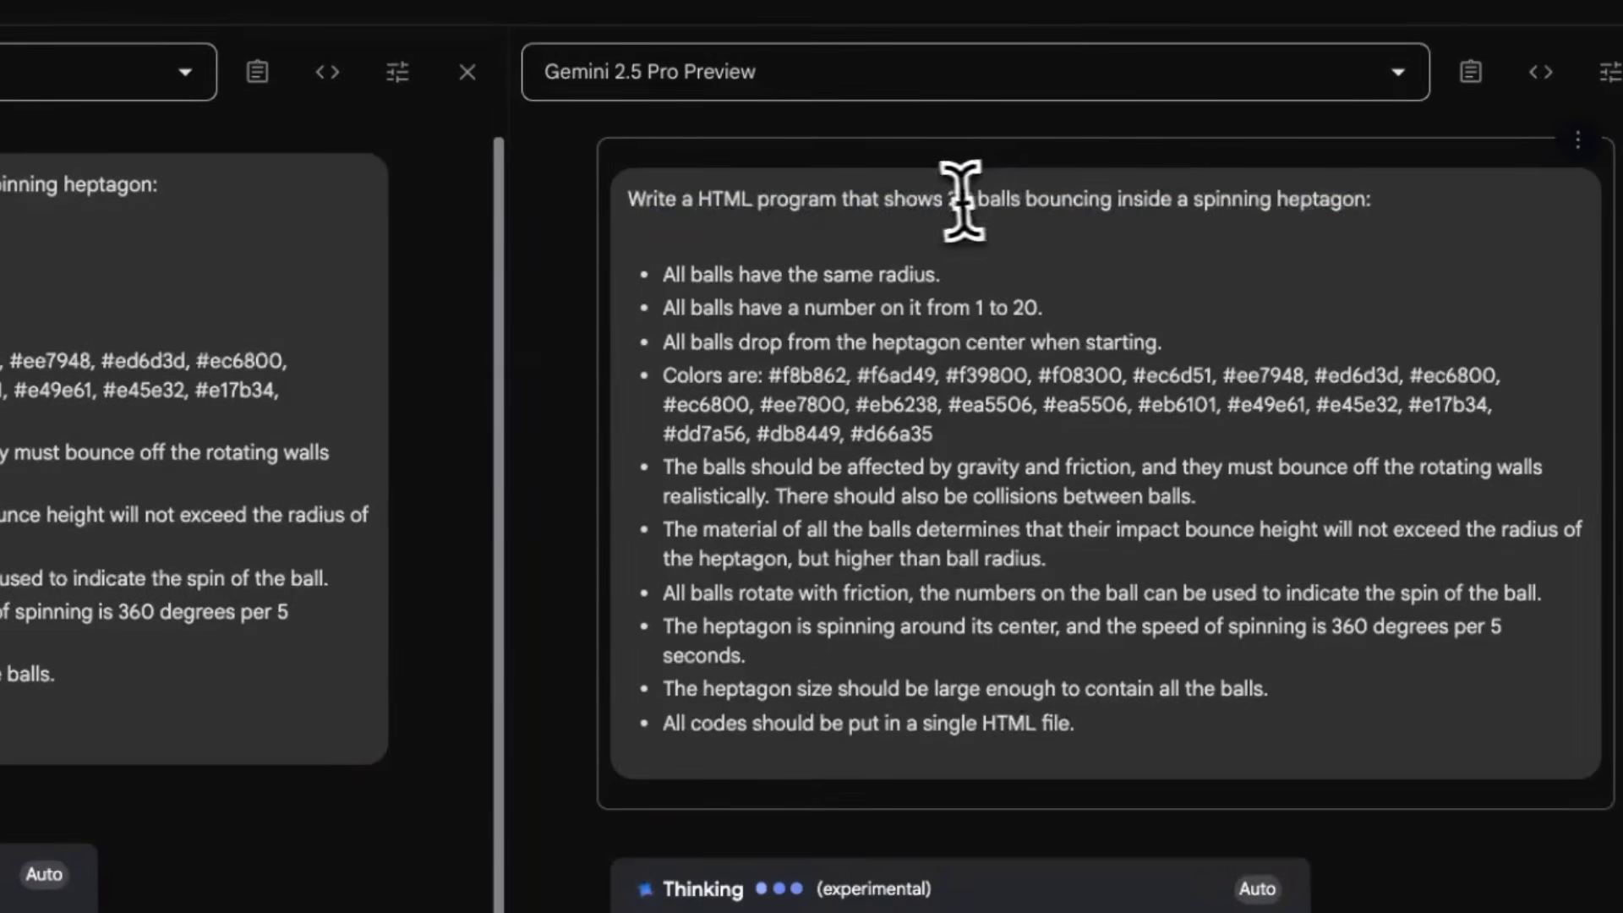
- Review both models' 20-balls-in-spinning-heptagon code down to their summaries
drag(944, 200, 1366, 200)
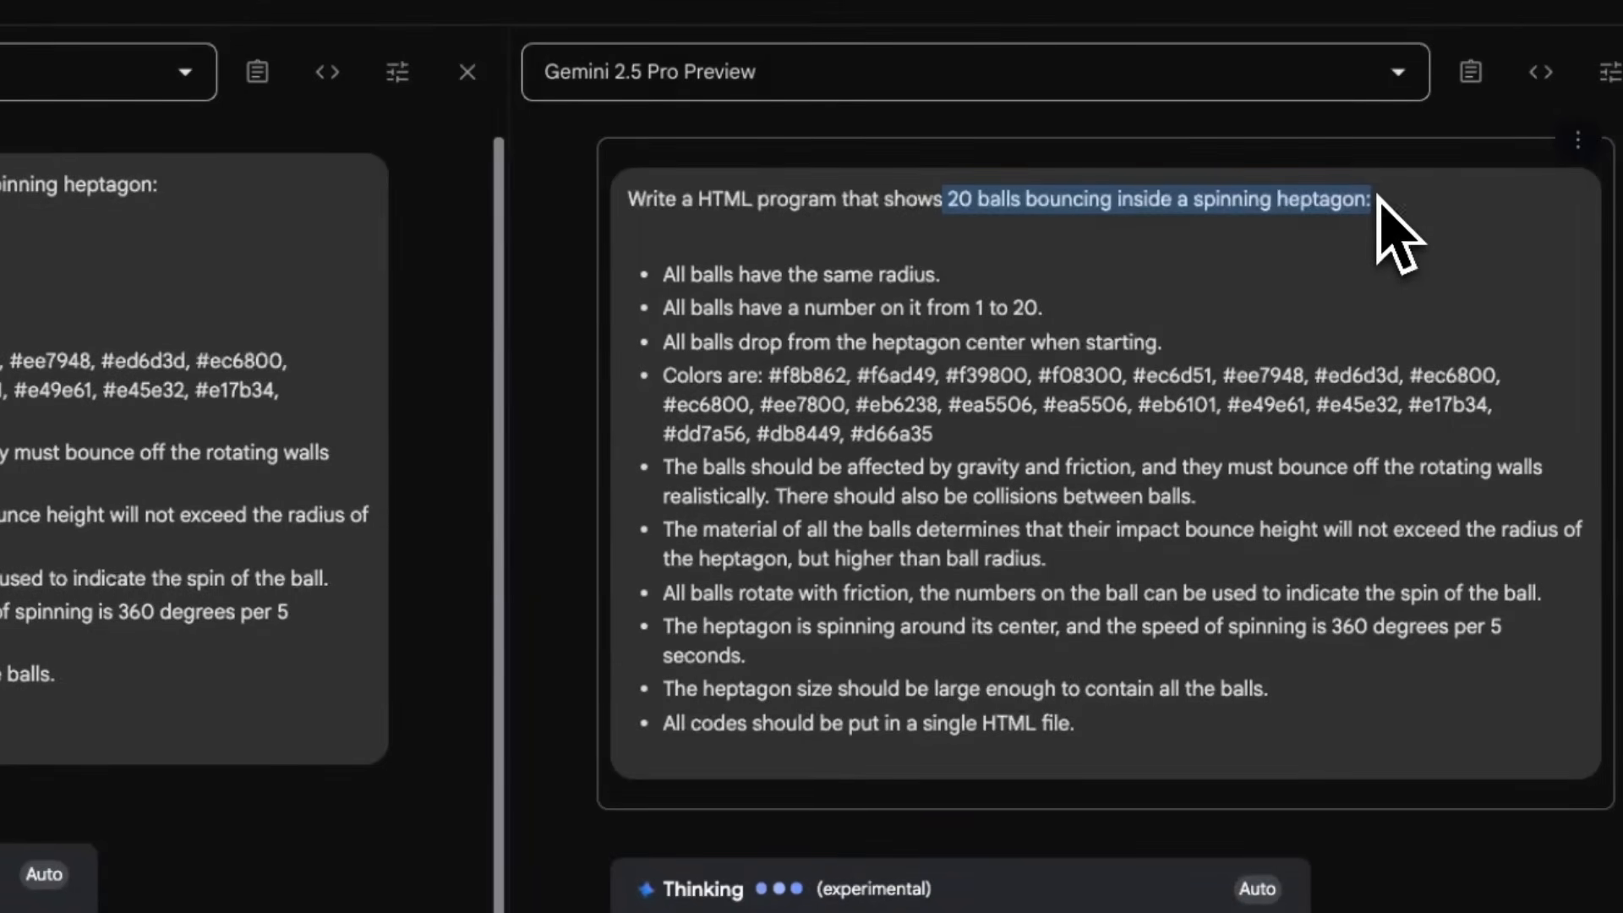
mouse_move(960, 304)
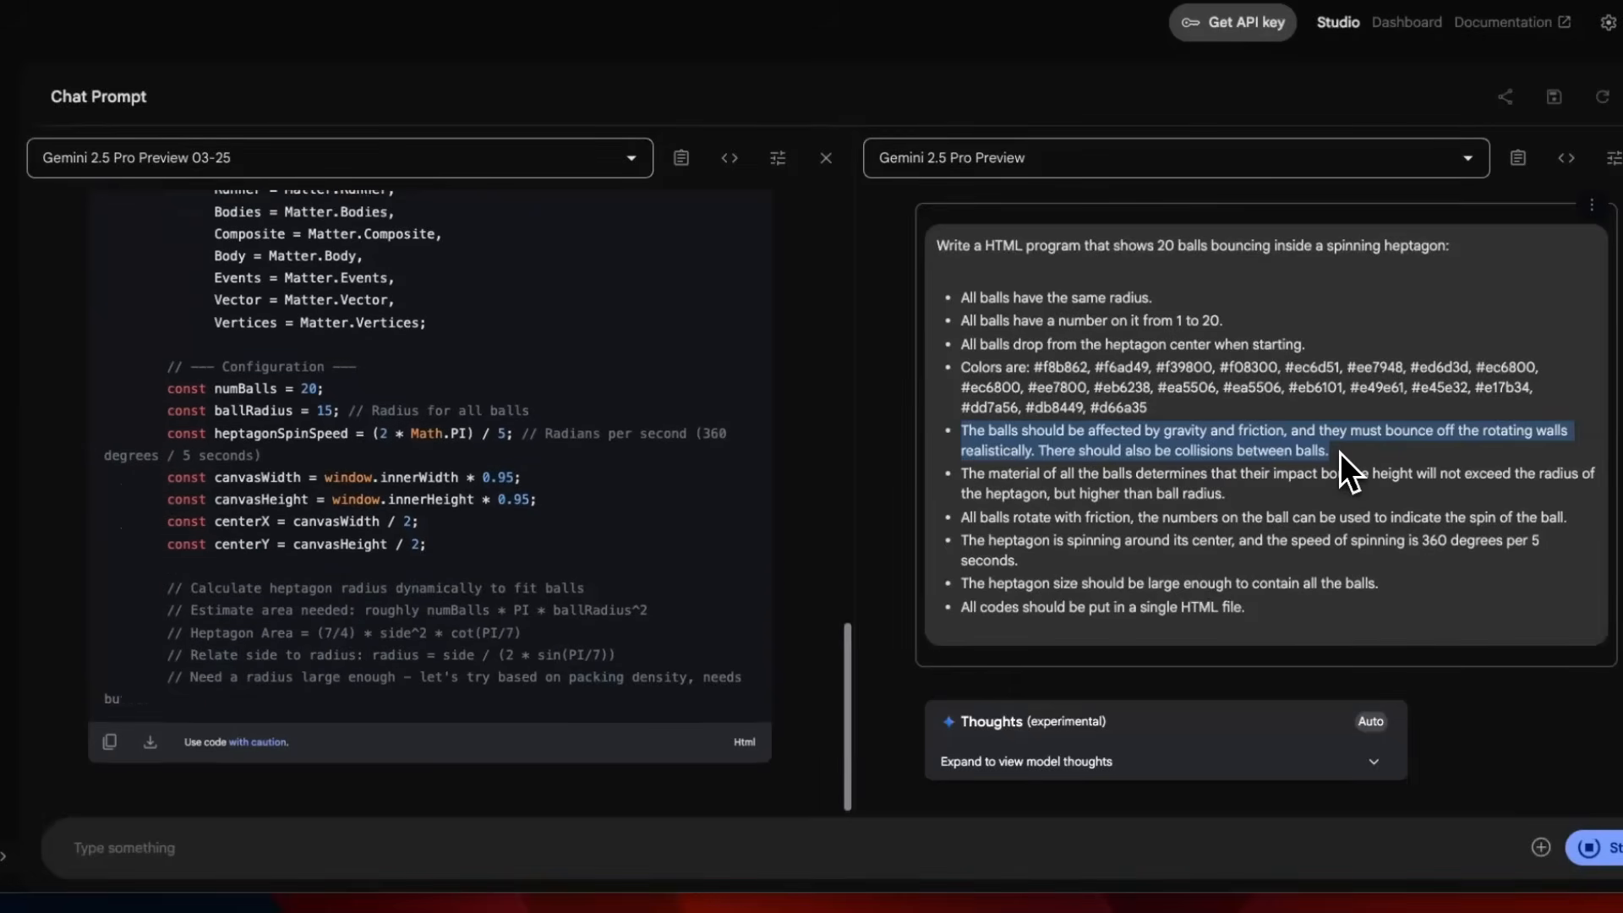
scroll(down, 3)
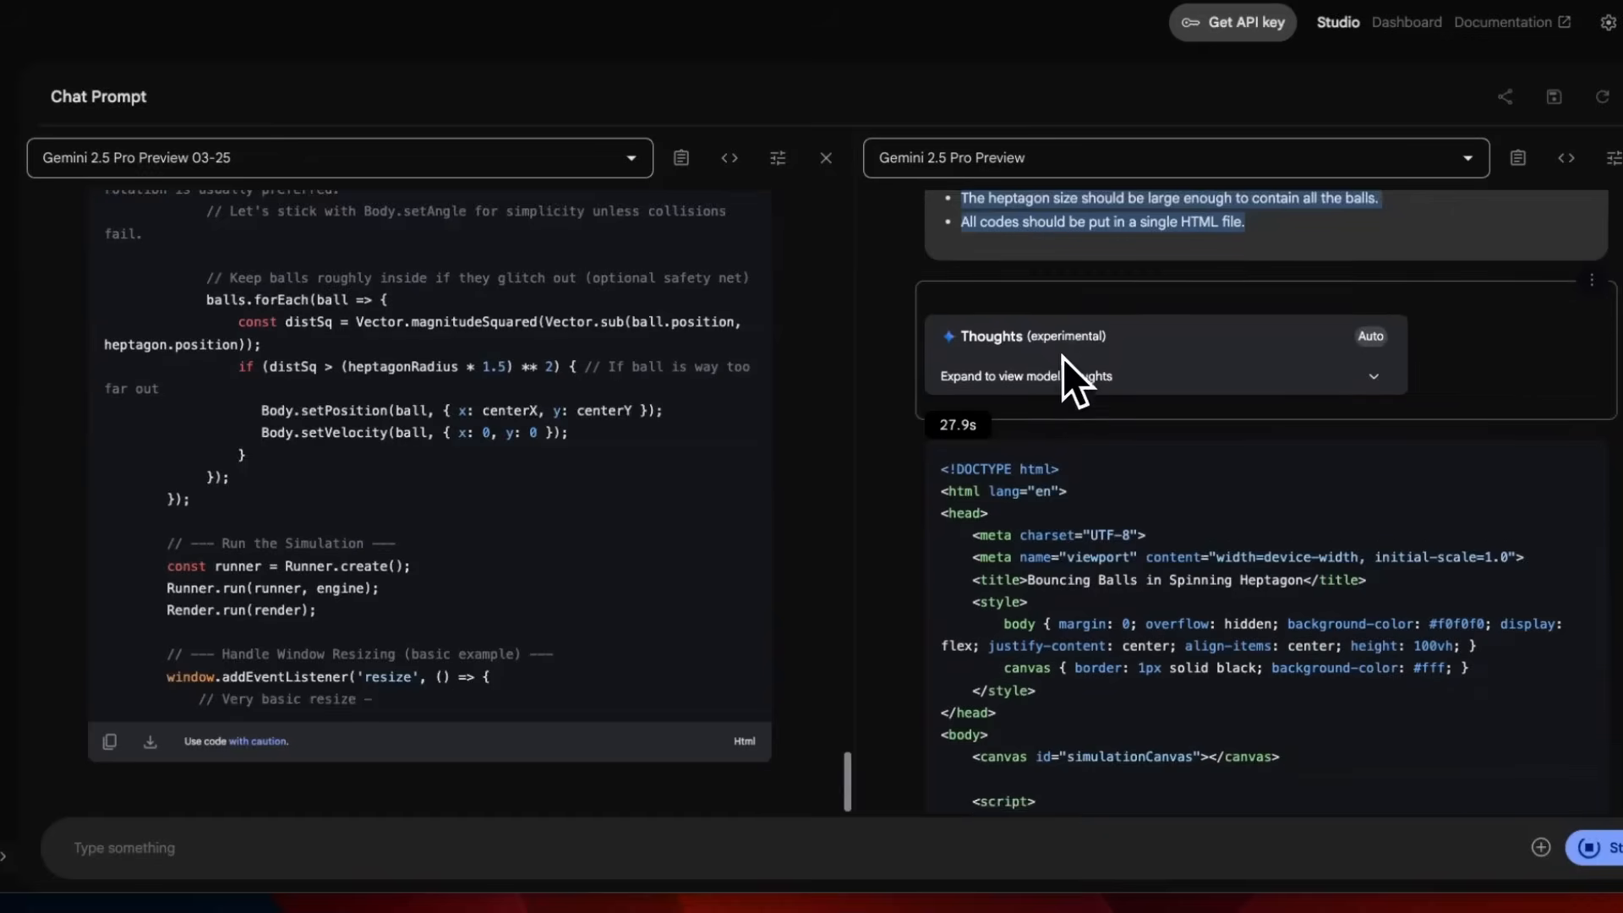
scroll(down, 3)
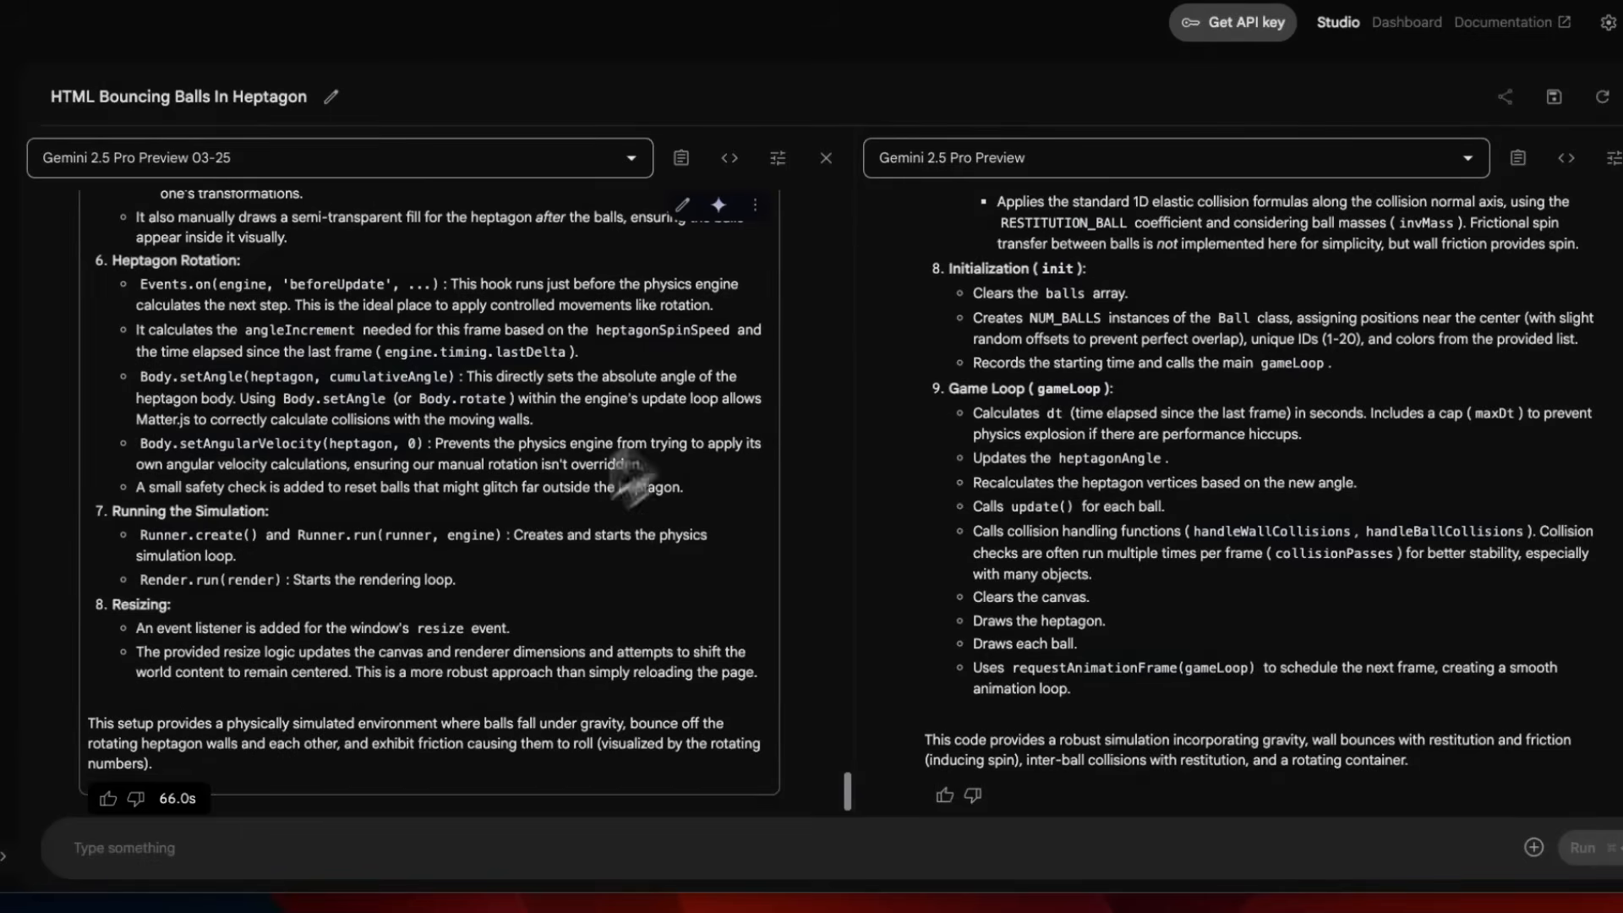
mouse_move(333, 801)
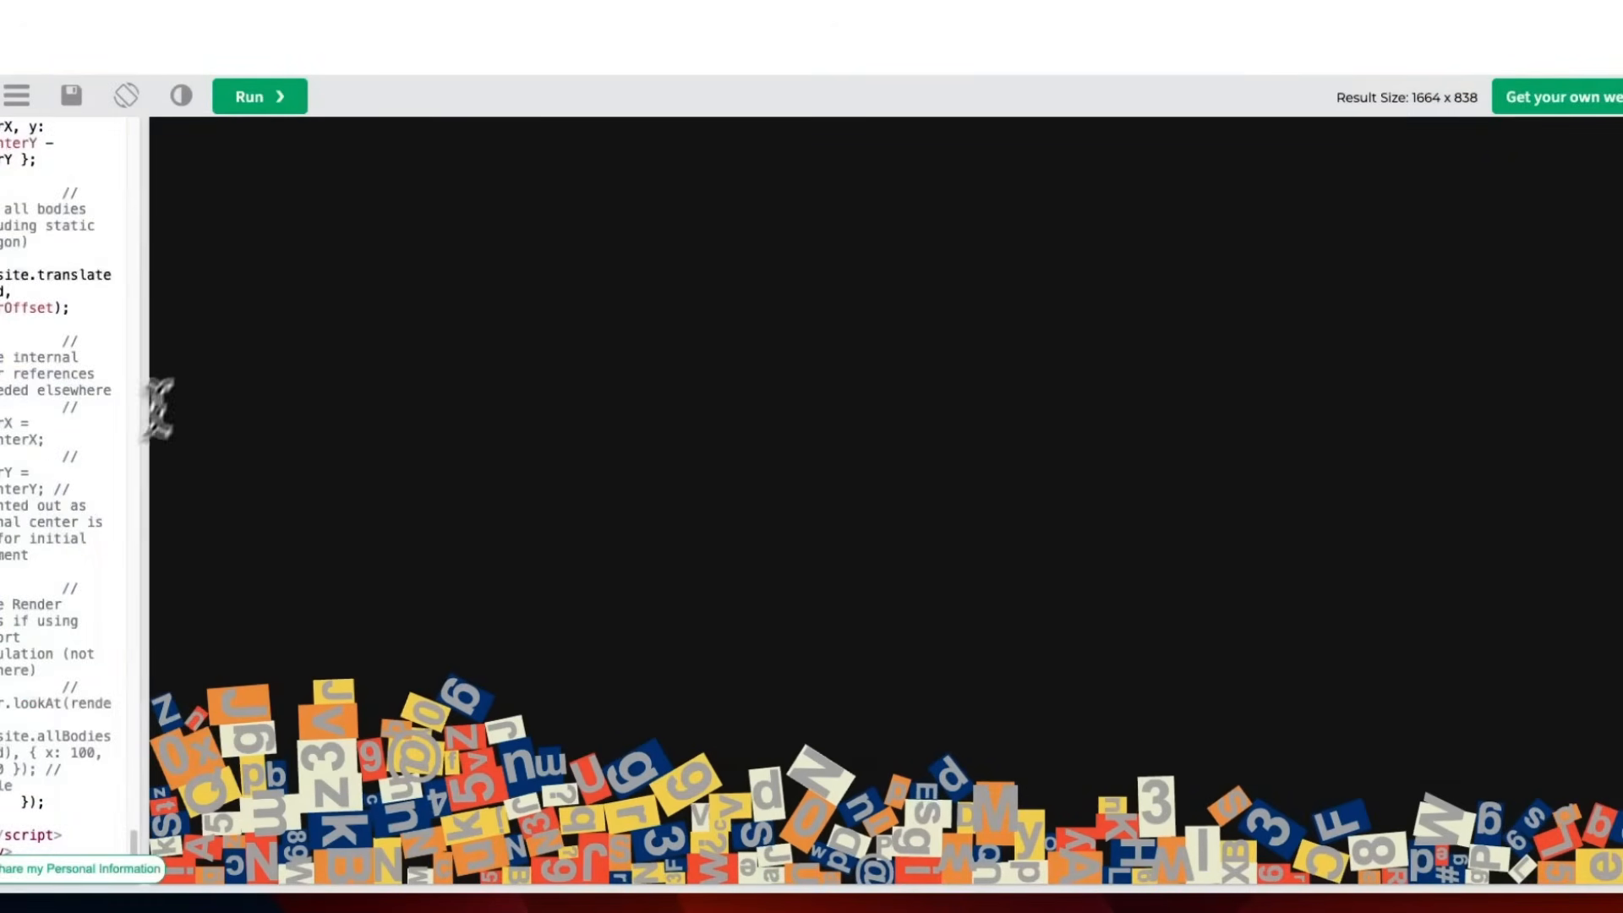
- Run the pasted heptagon code so twenty numbered orange balls pile inside the spinning heptagon
click(260, 95)
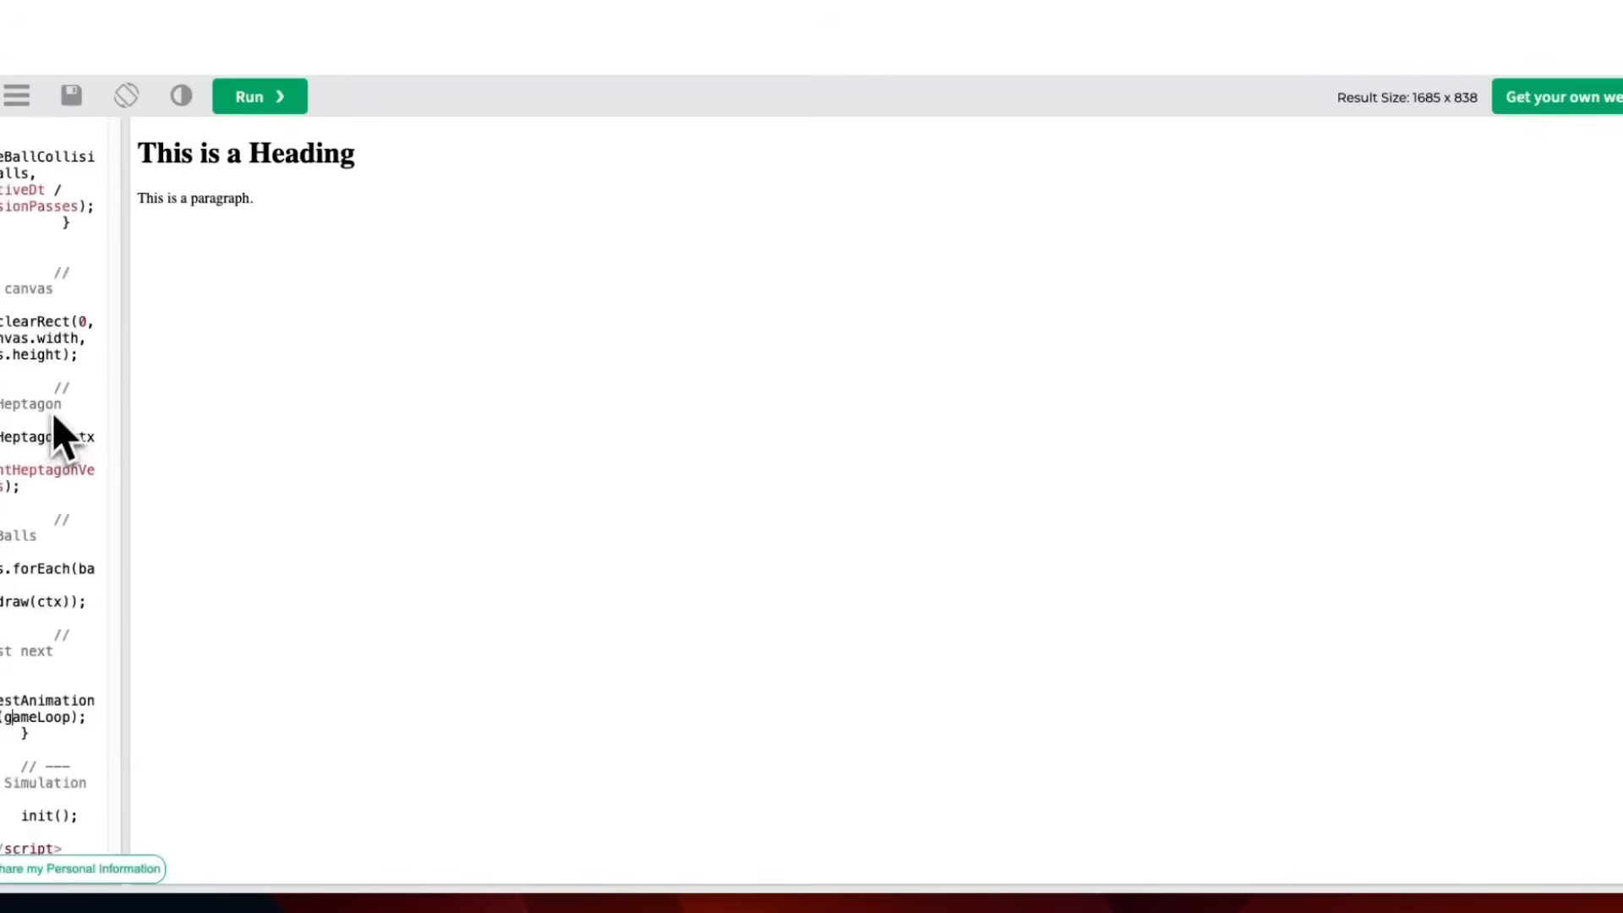
click(260, 94)
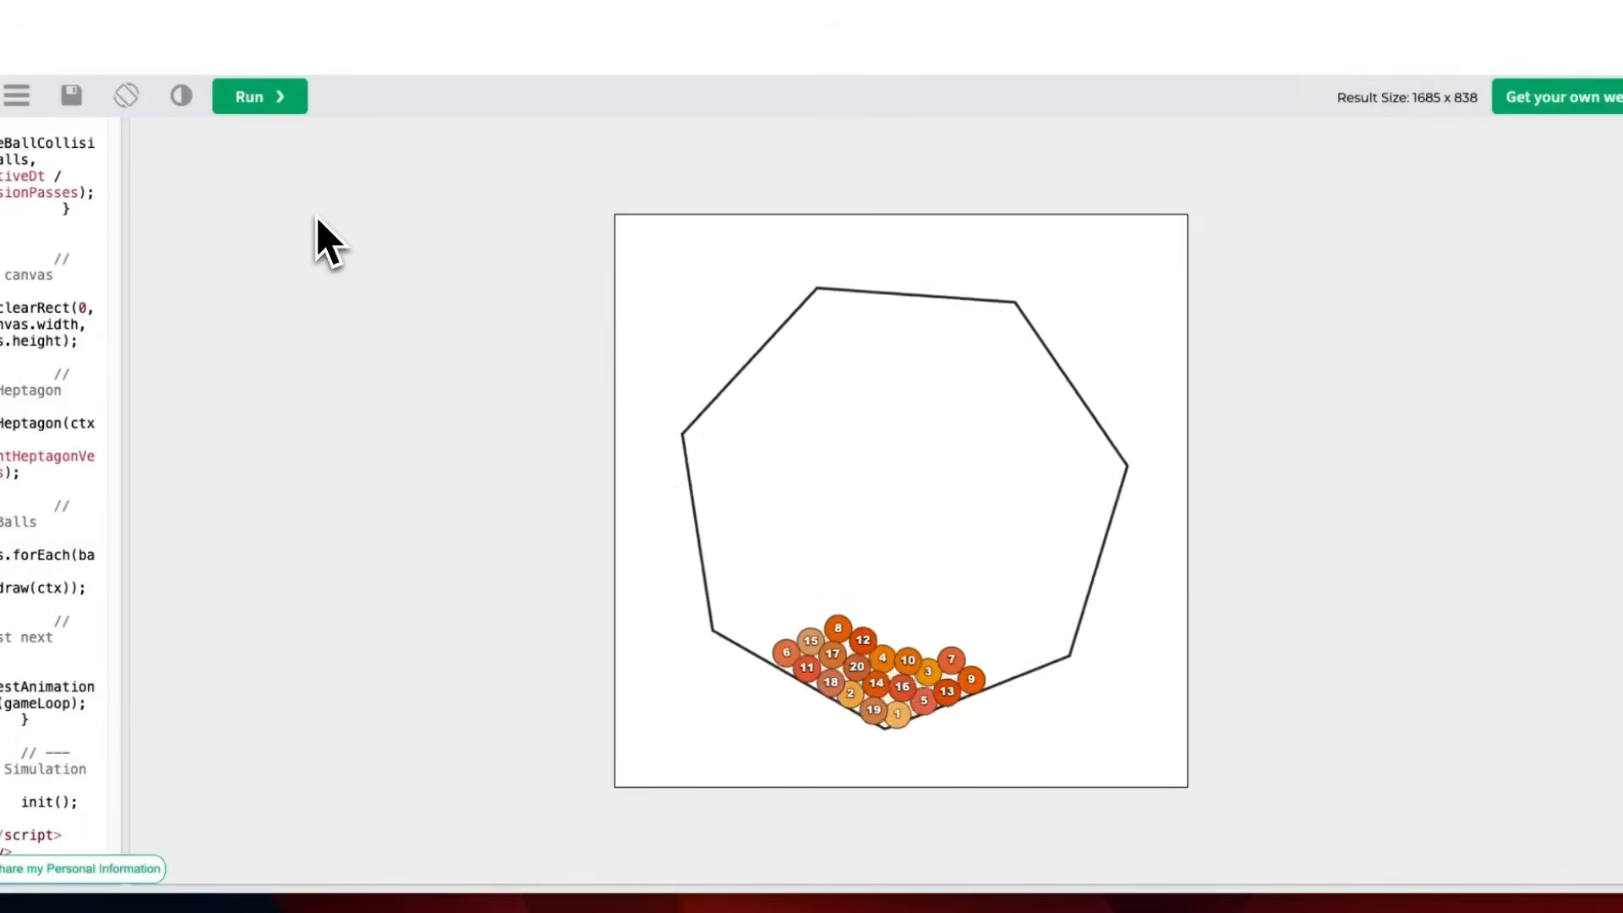
click(260, 96)
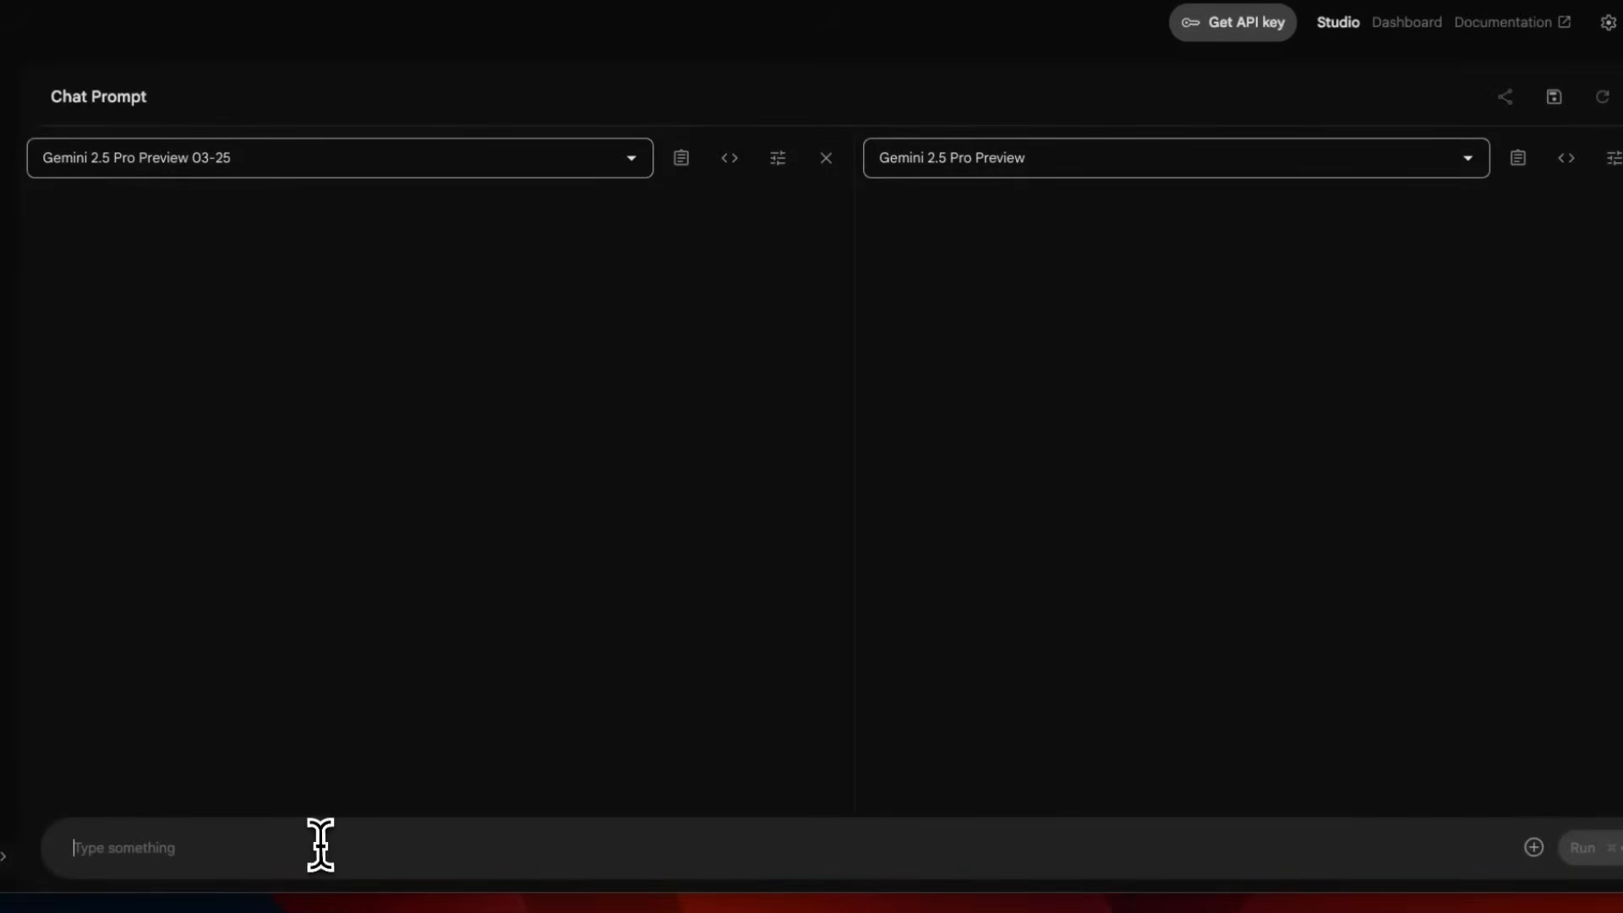
- Submit the heptagon prompt to both models and rerun the dark heptagon simulation in Tryit
click(1587, 849)
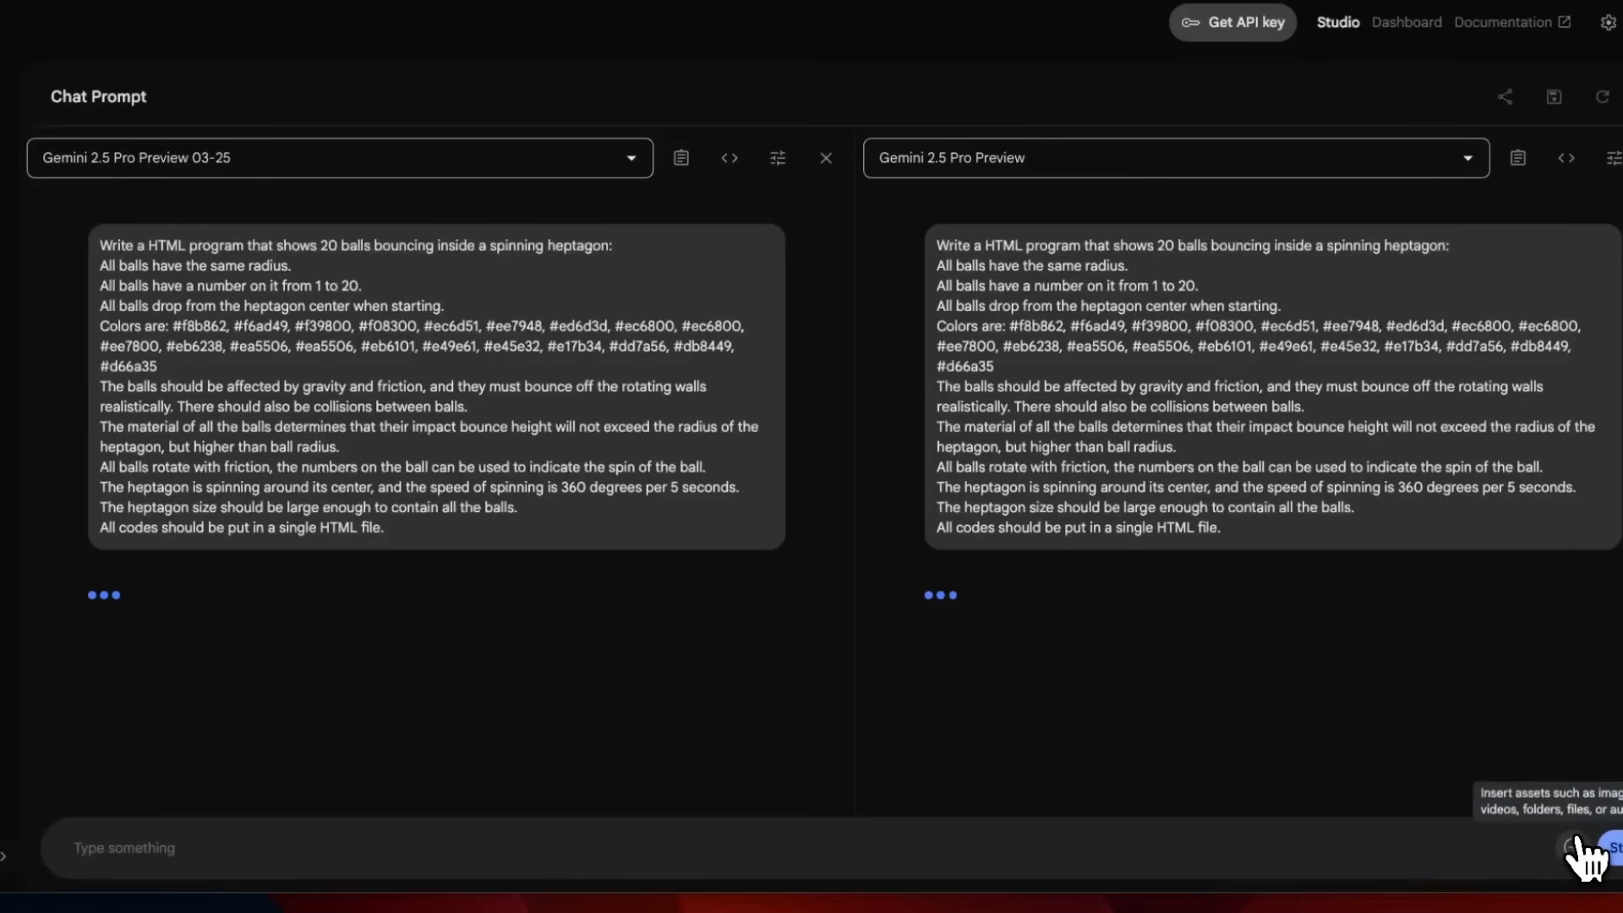
click(1584, 849)
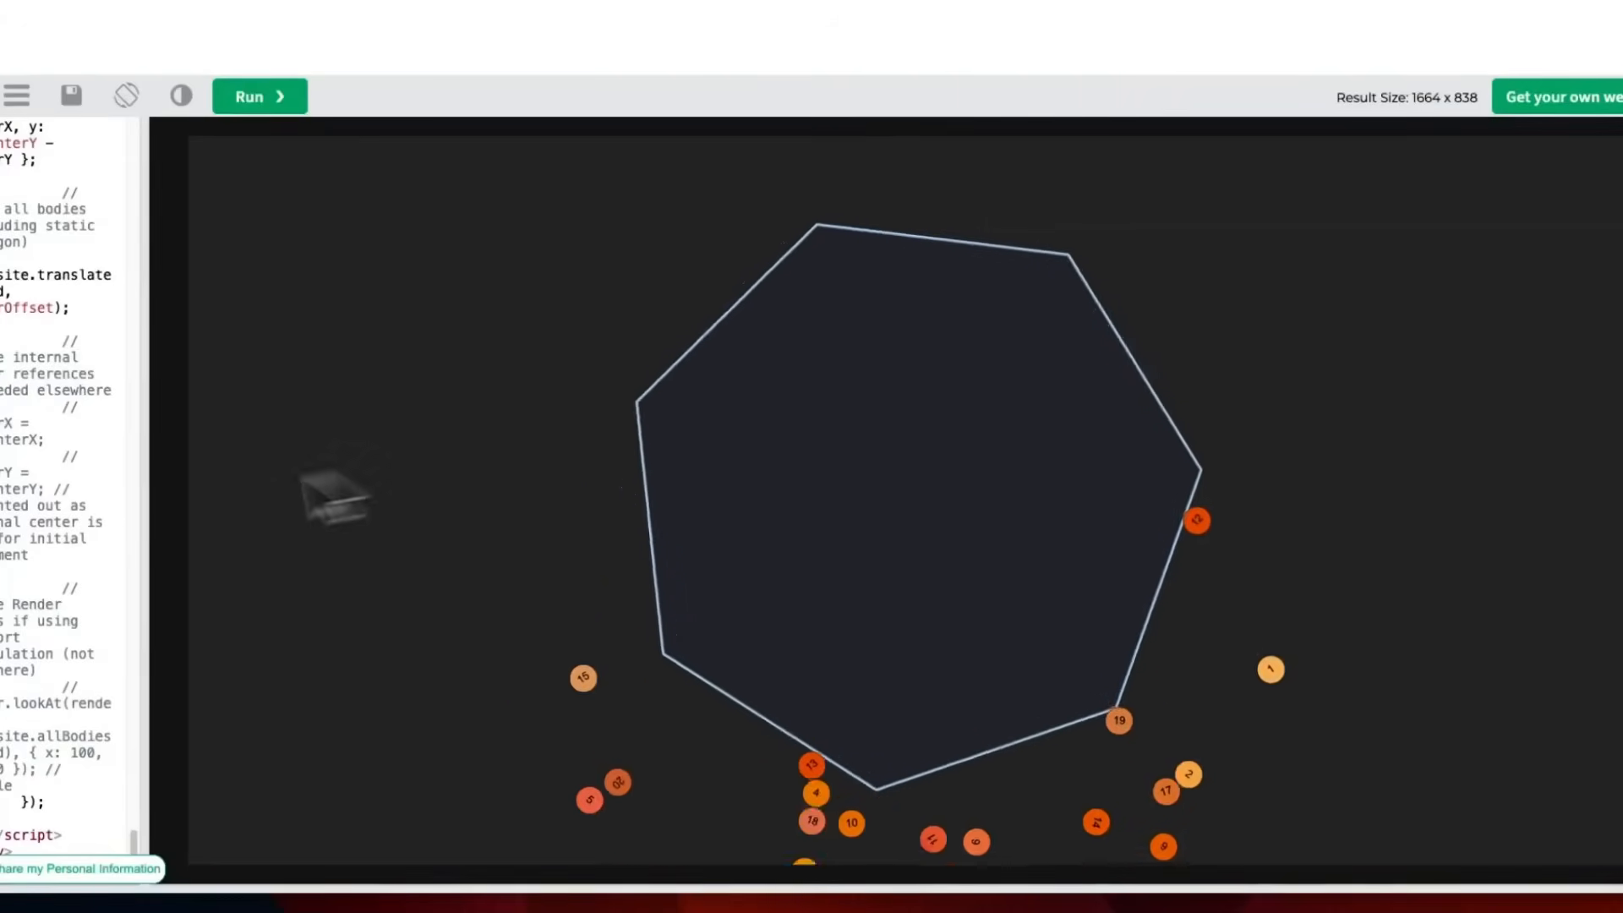
click(260, 95)
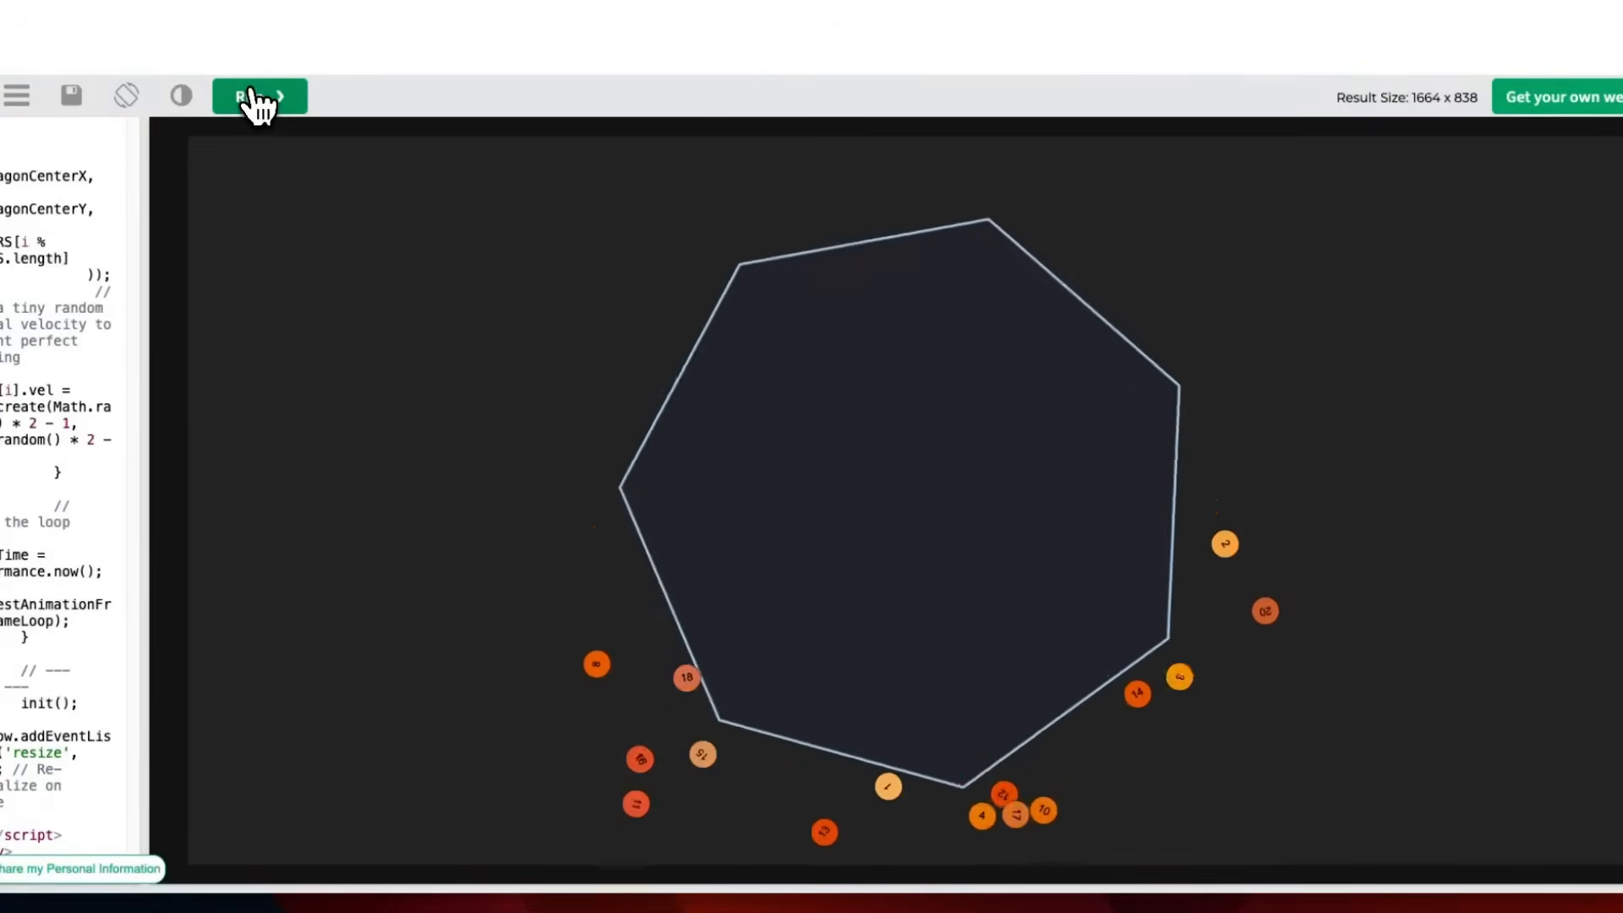
click(261, 95)
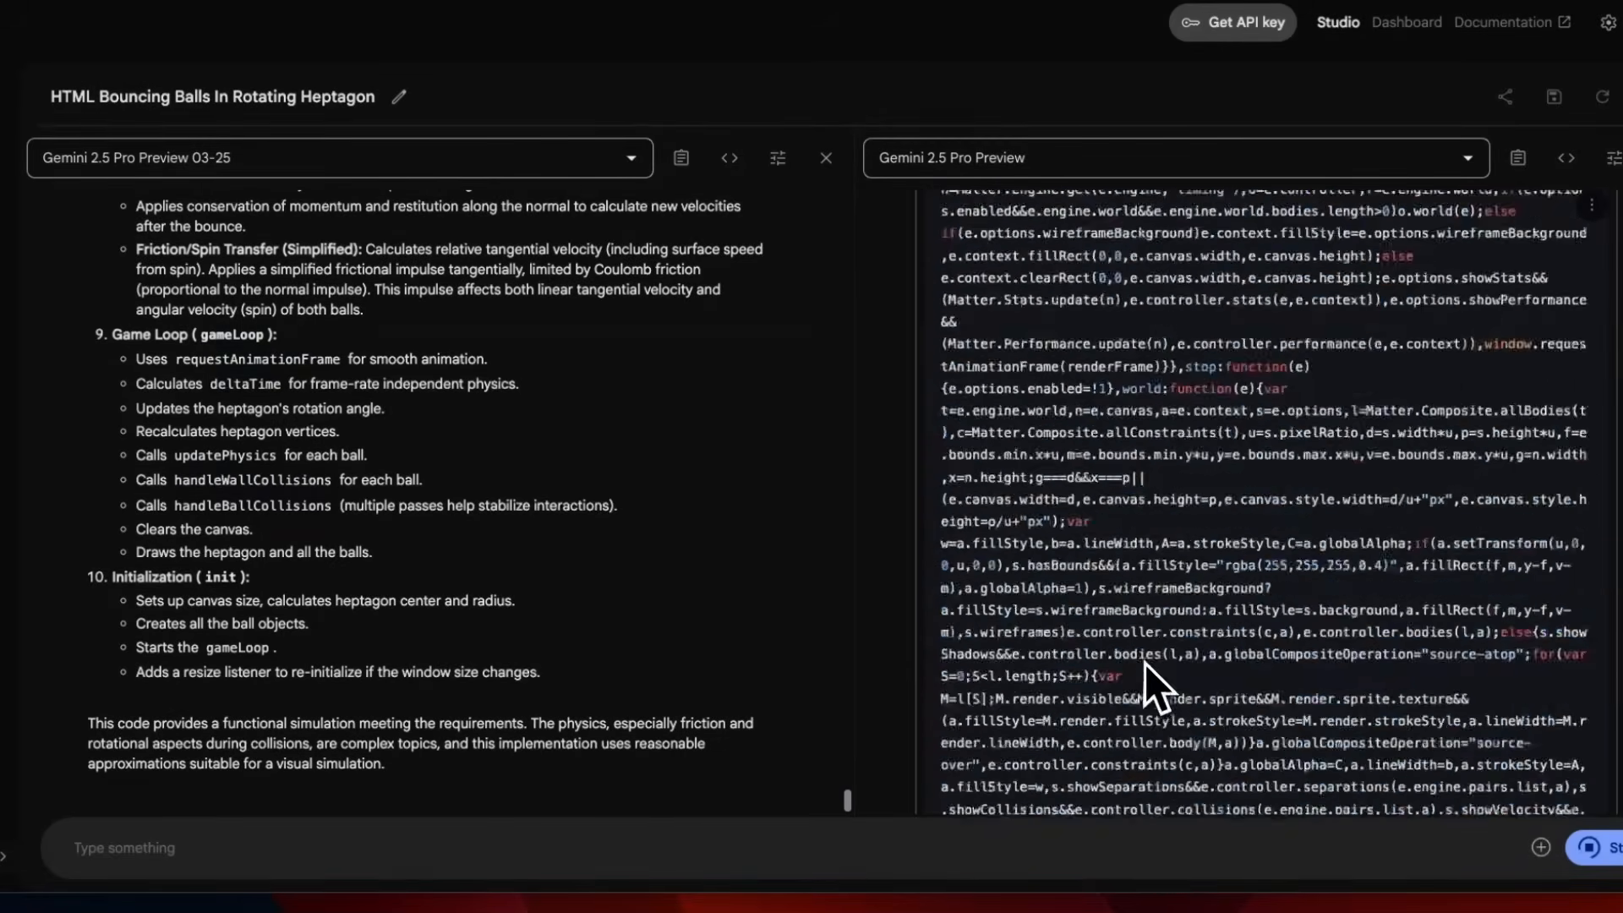
scroll(down, 3)
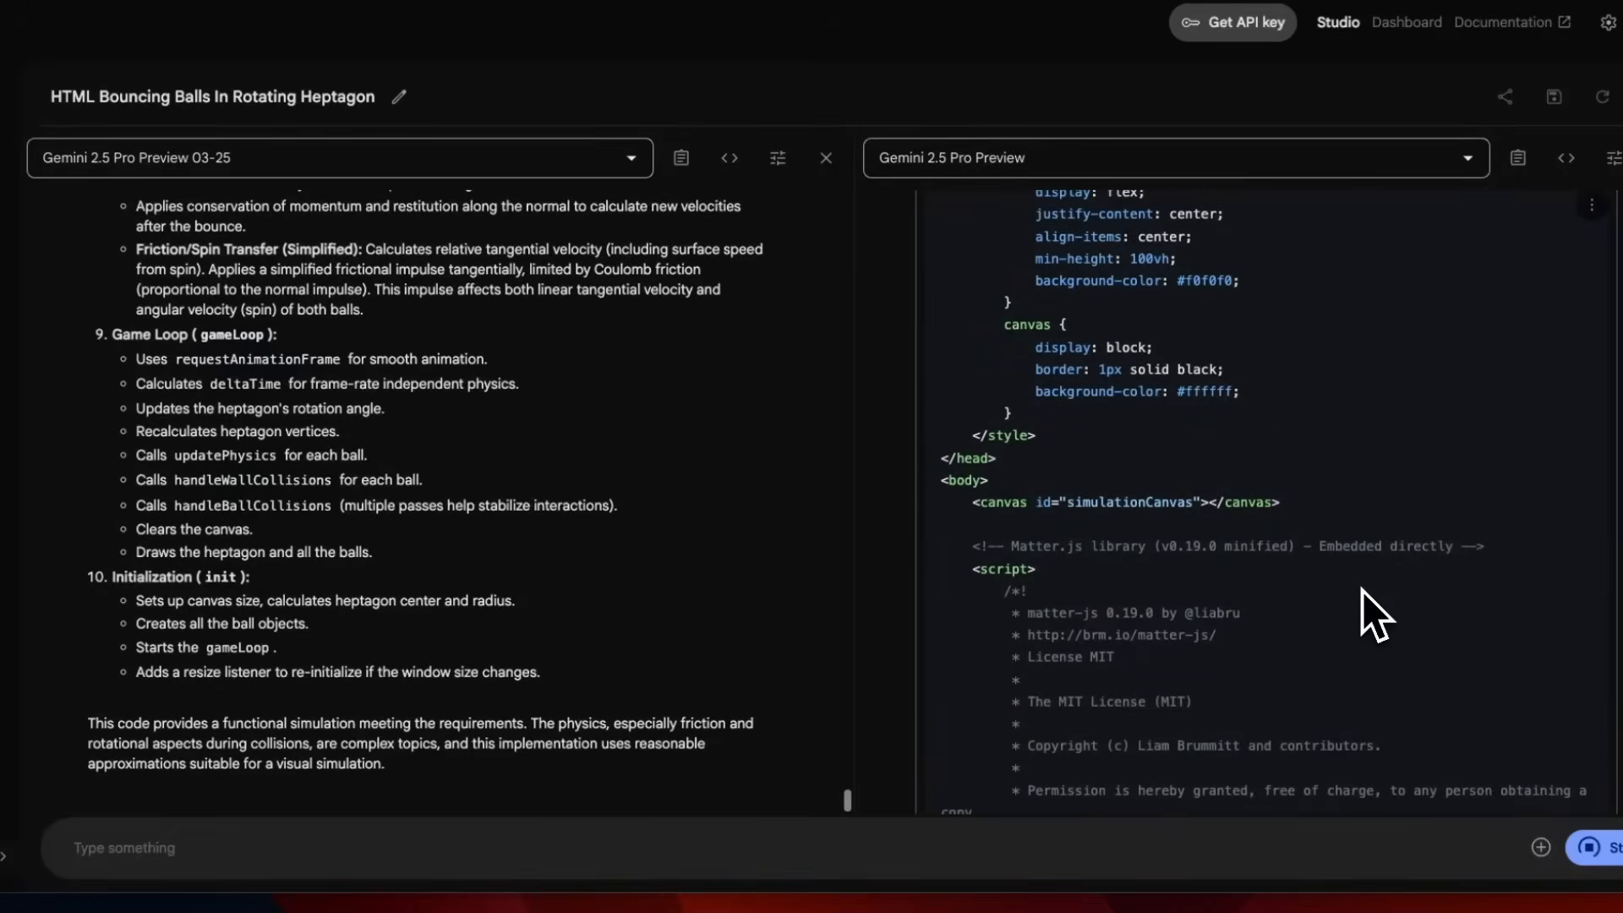
scroll(down, 3)
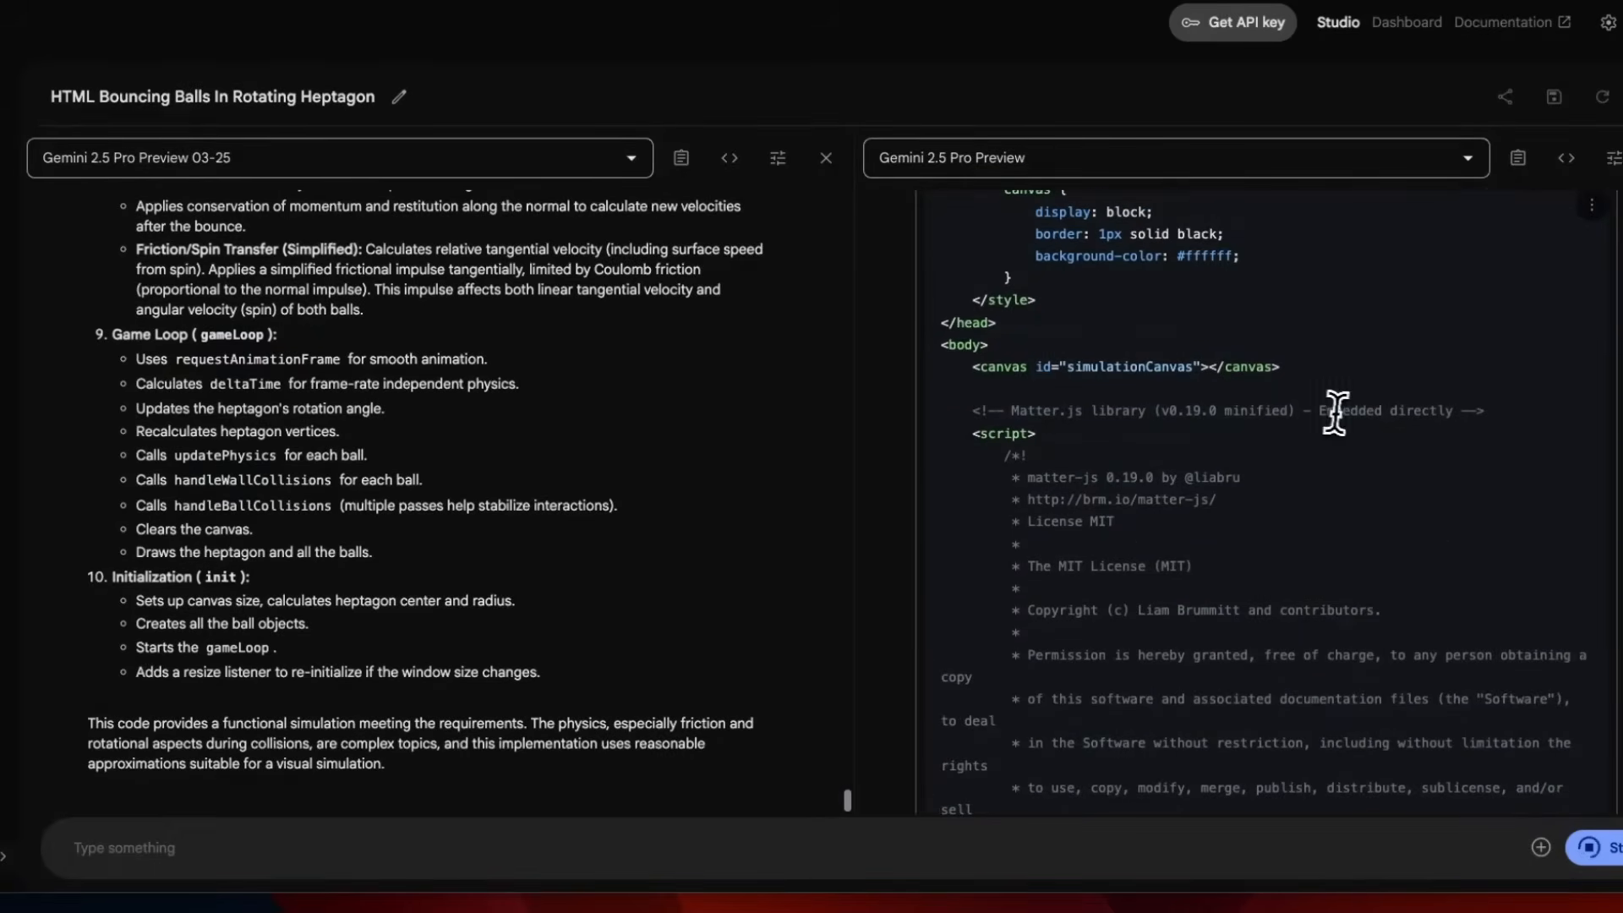
scroll(down, 3)
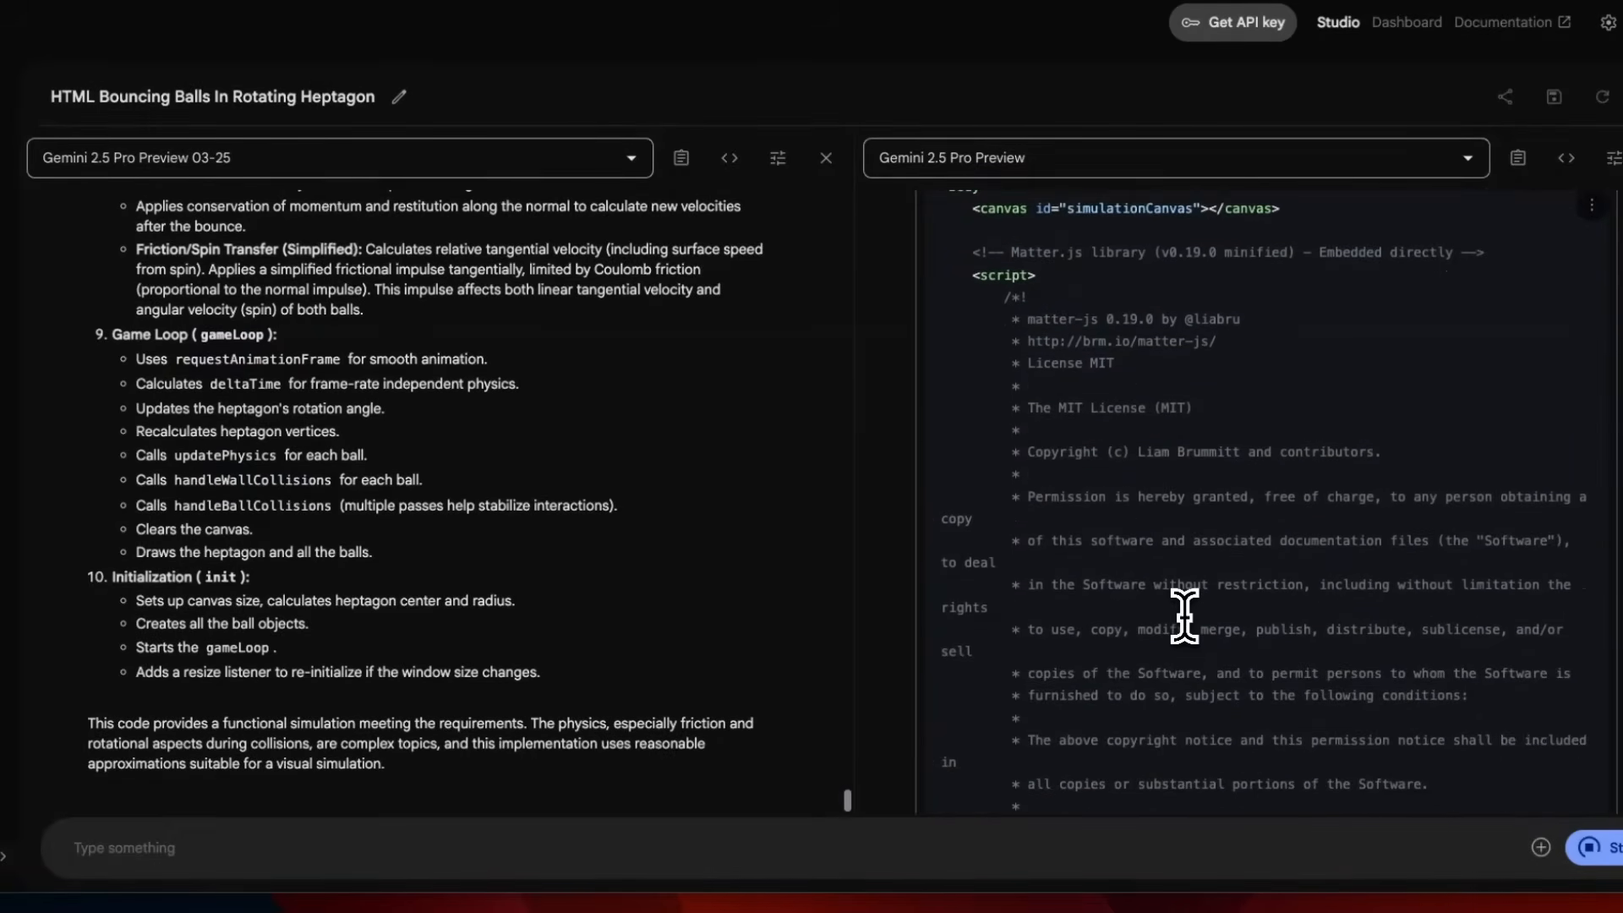
scroll(down, 3)
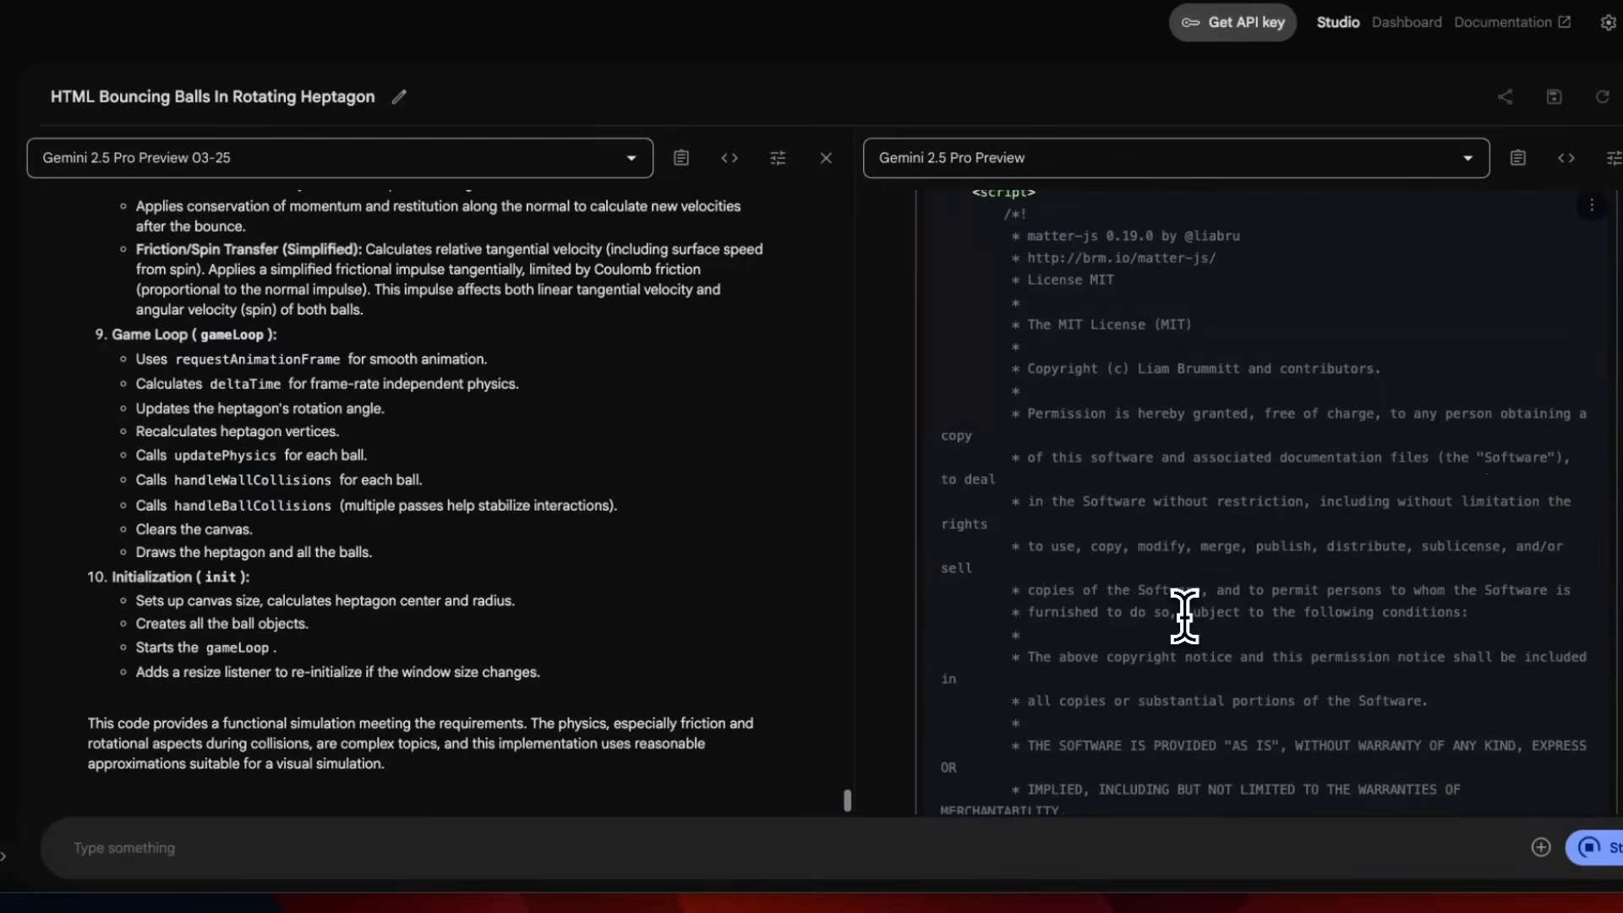
scroll(down, 3)
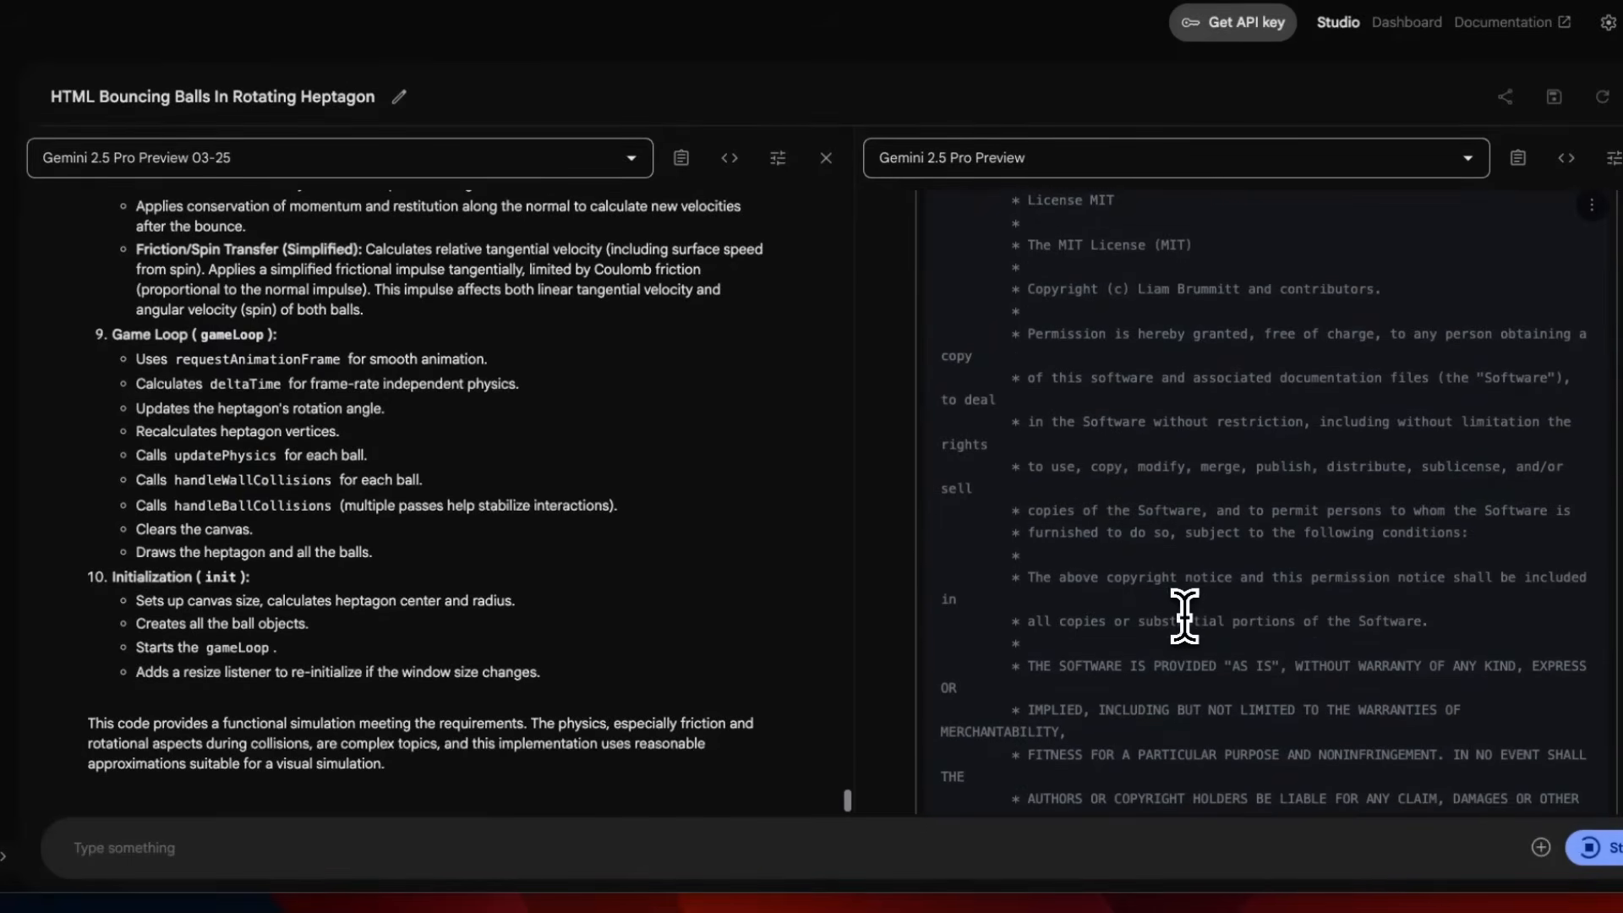
scroll(down, 3)
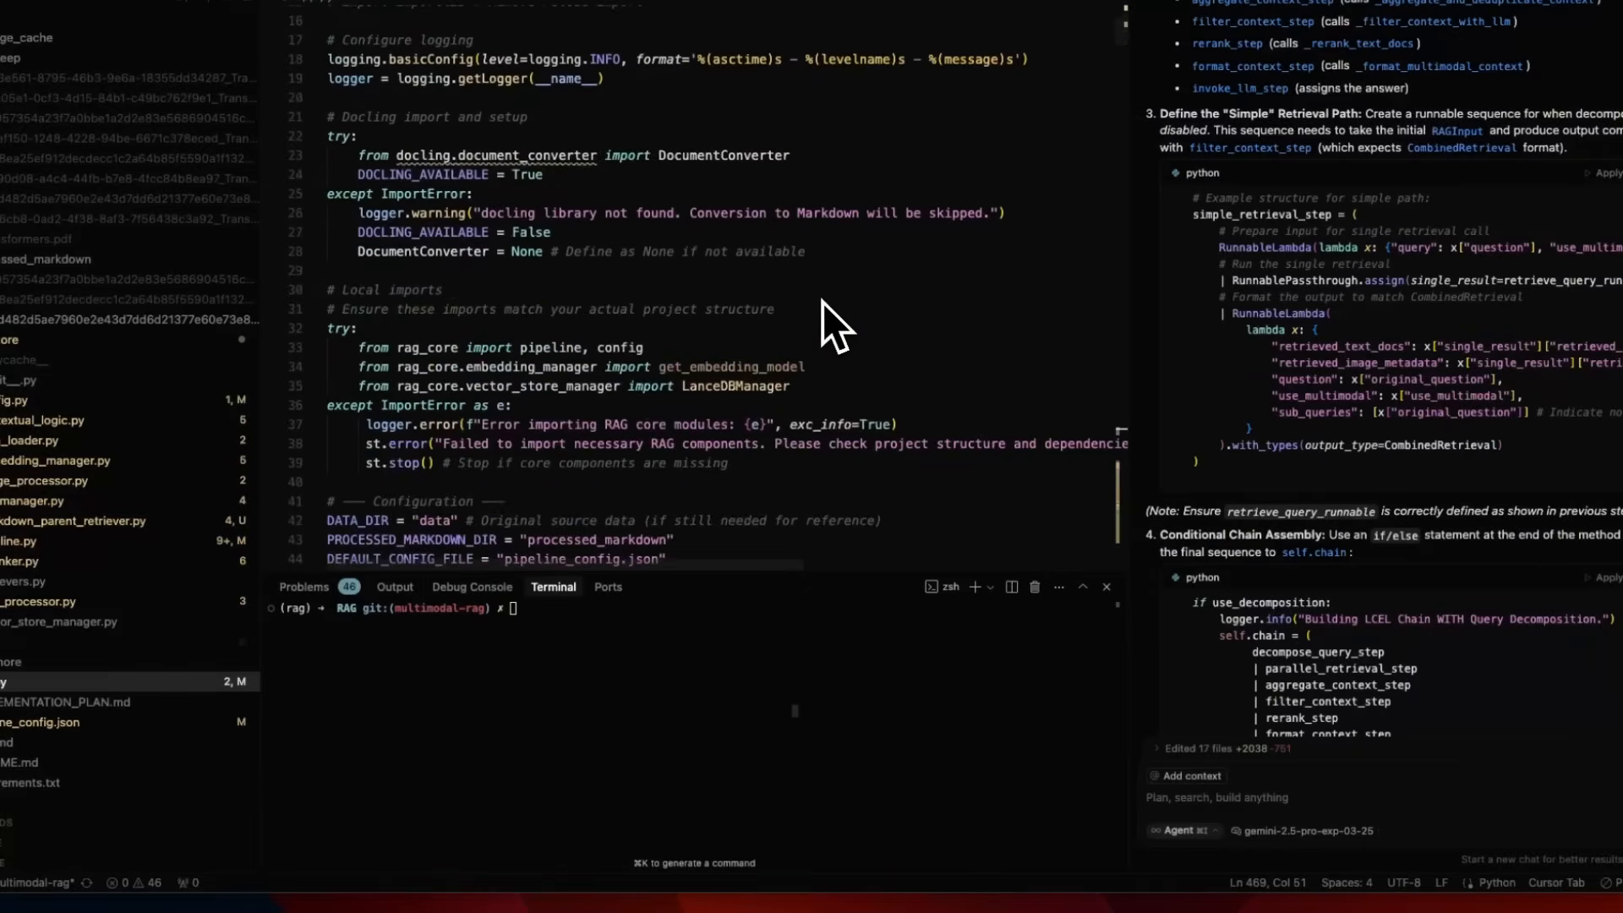
- Scroll down through the RAG pipeline Python file toward the RAGPipeline setup code
scroll(down, 3)
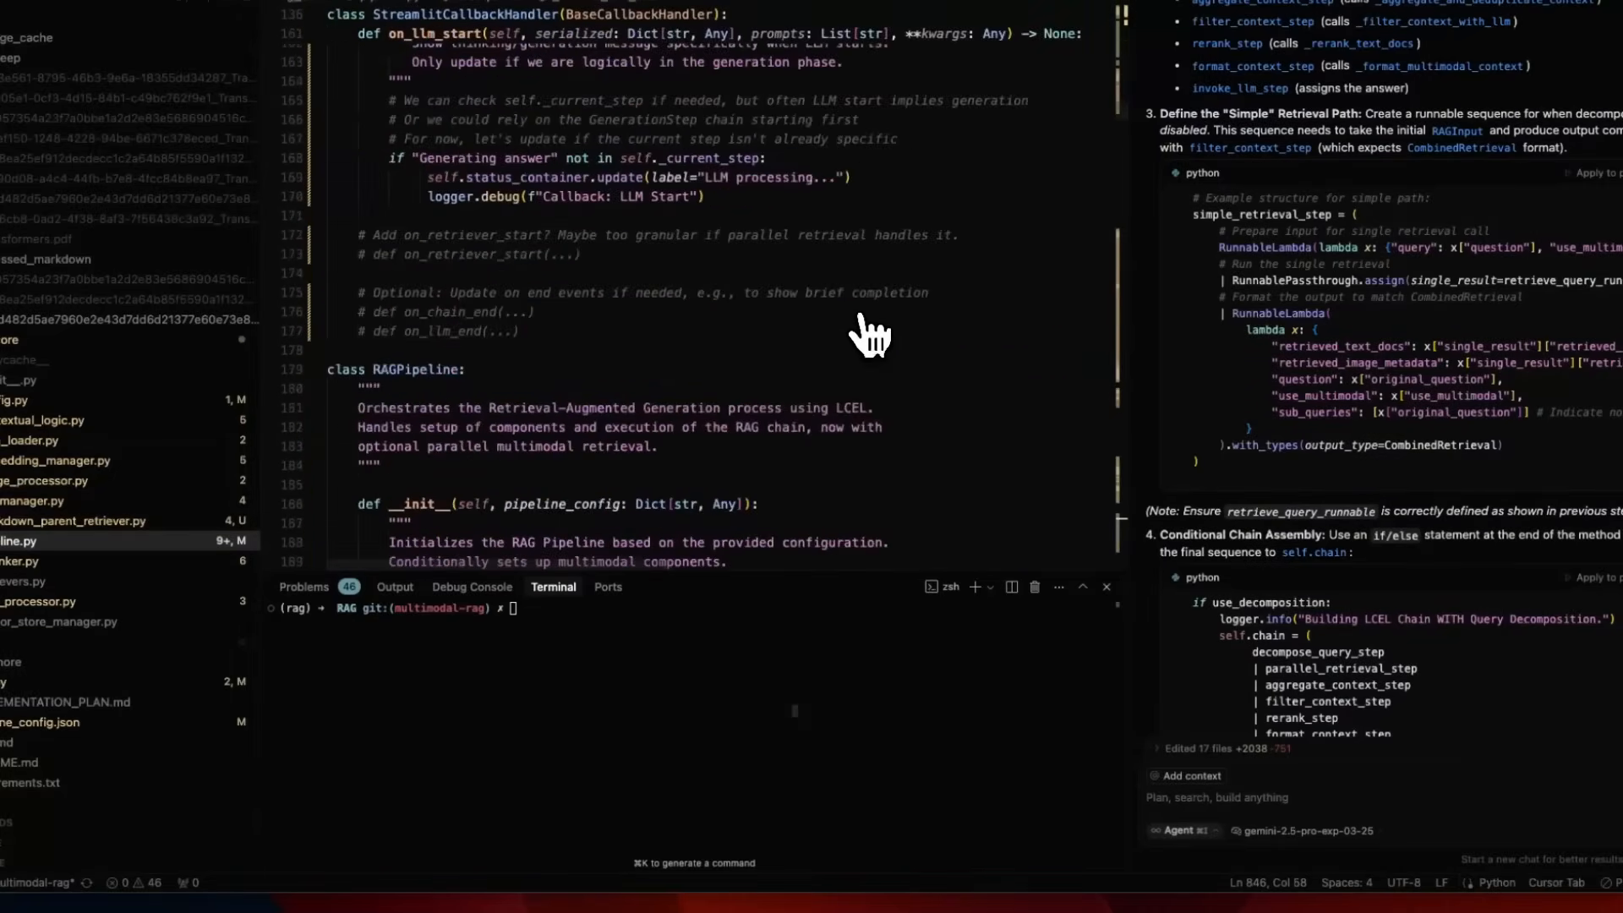
scroll(down, 3)
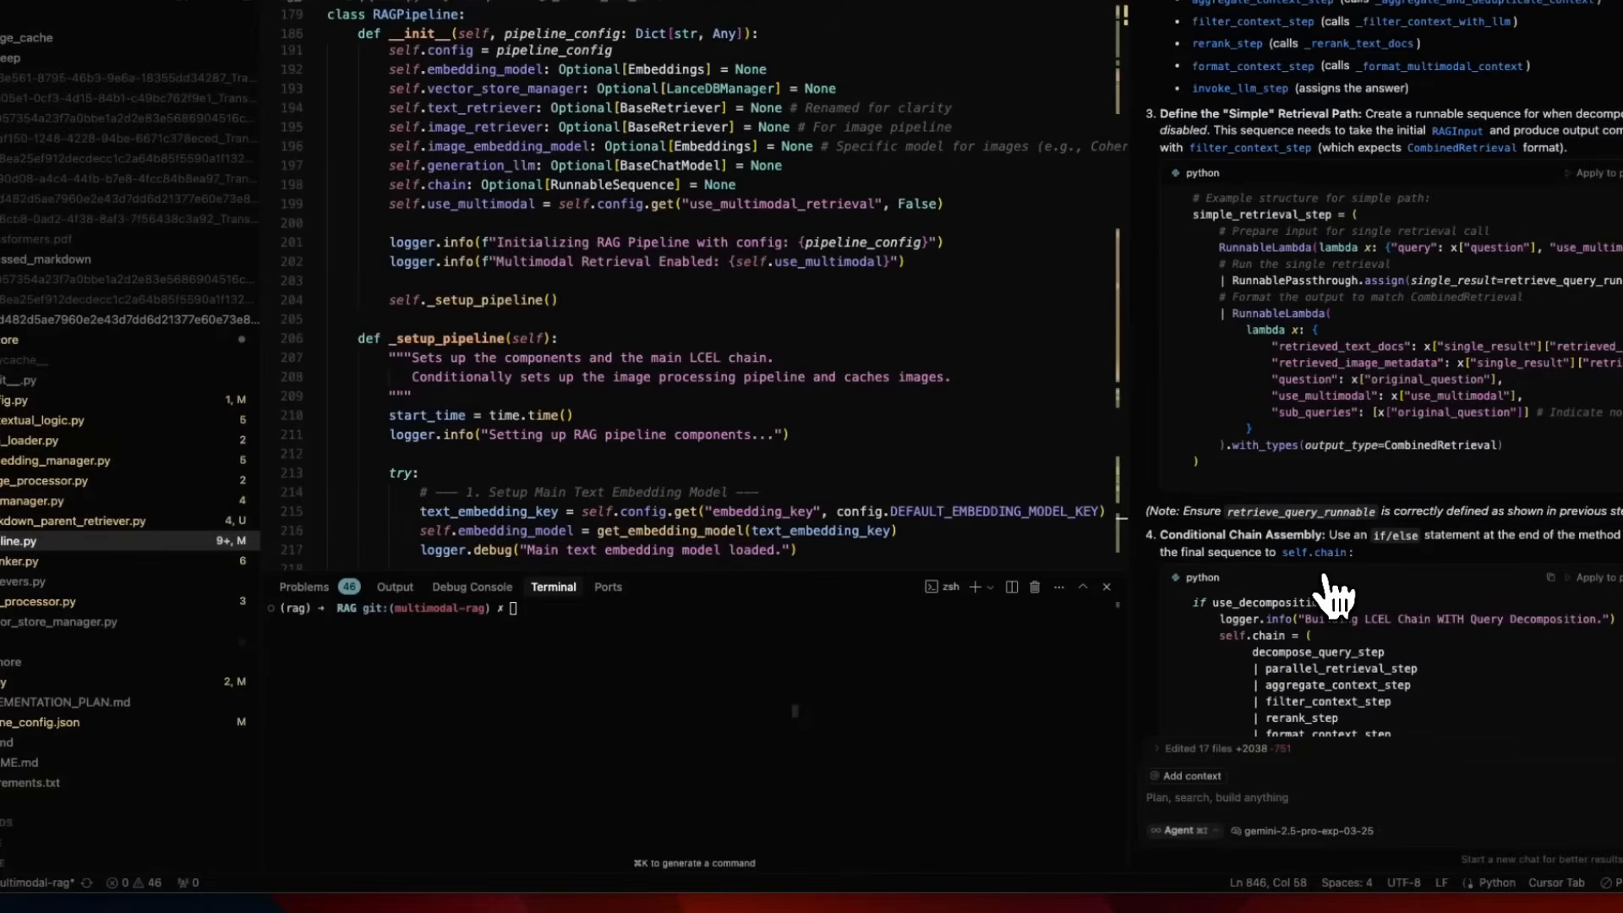
scroll(down, 3)
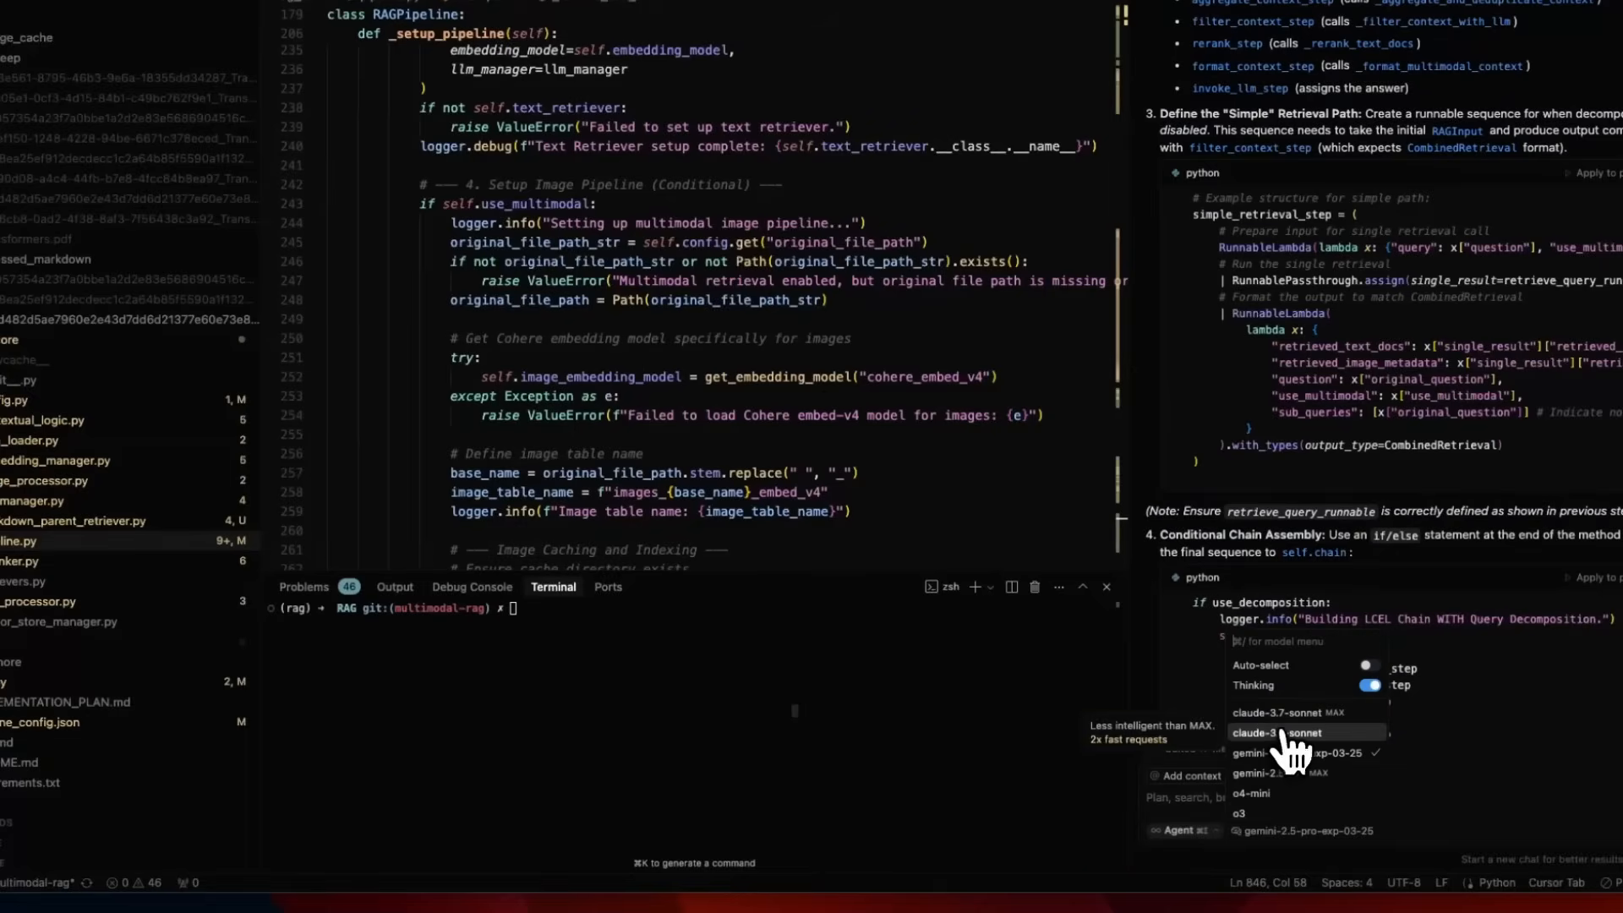
mouse_move(1298, 712)
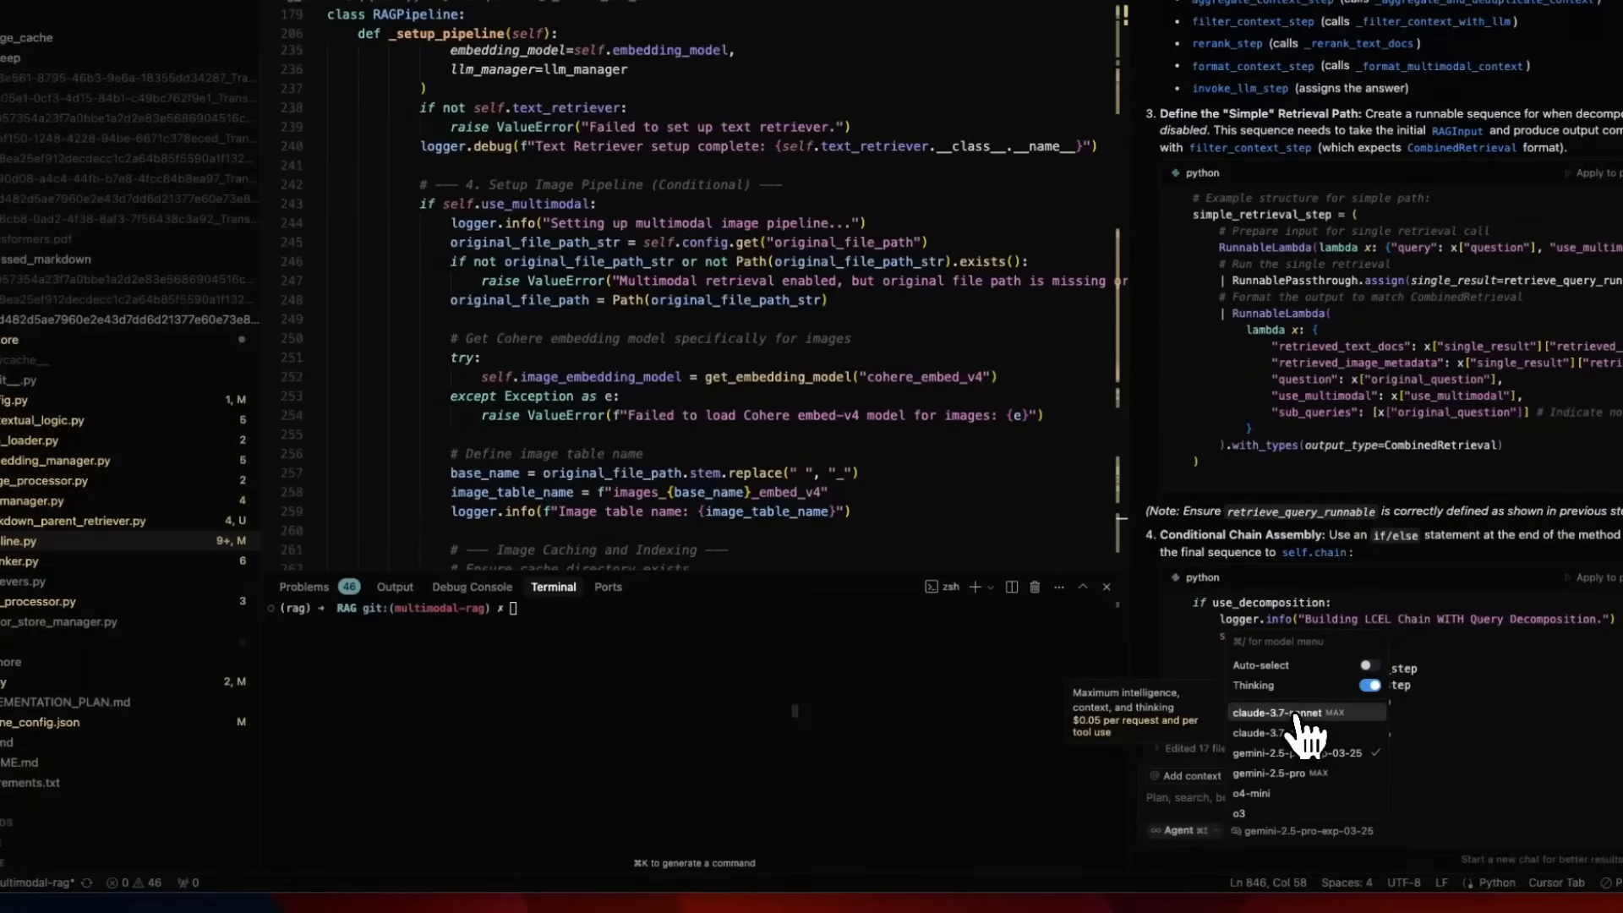
mouse_move(1319, 752)
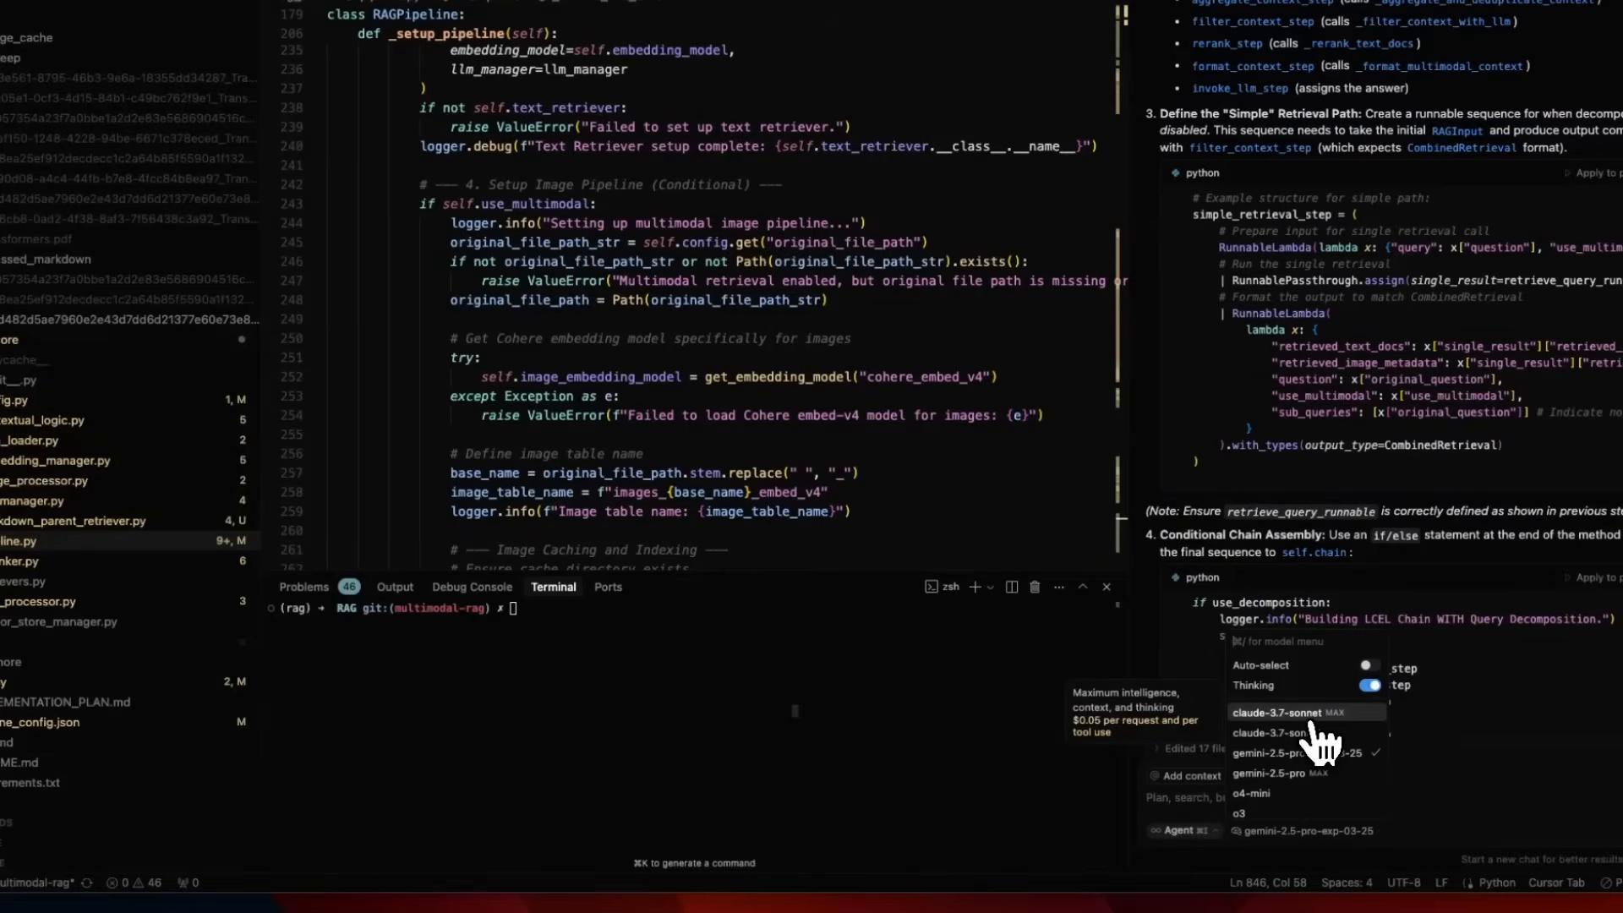
mouse_move(1308, 732)
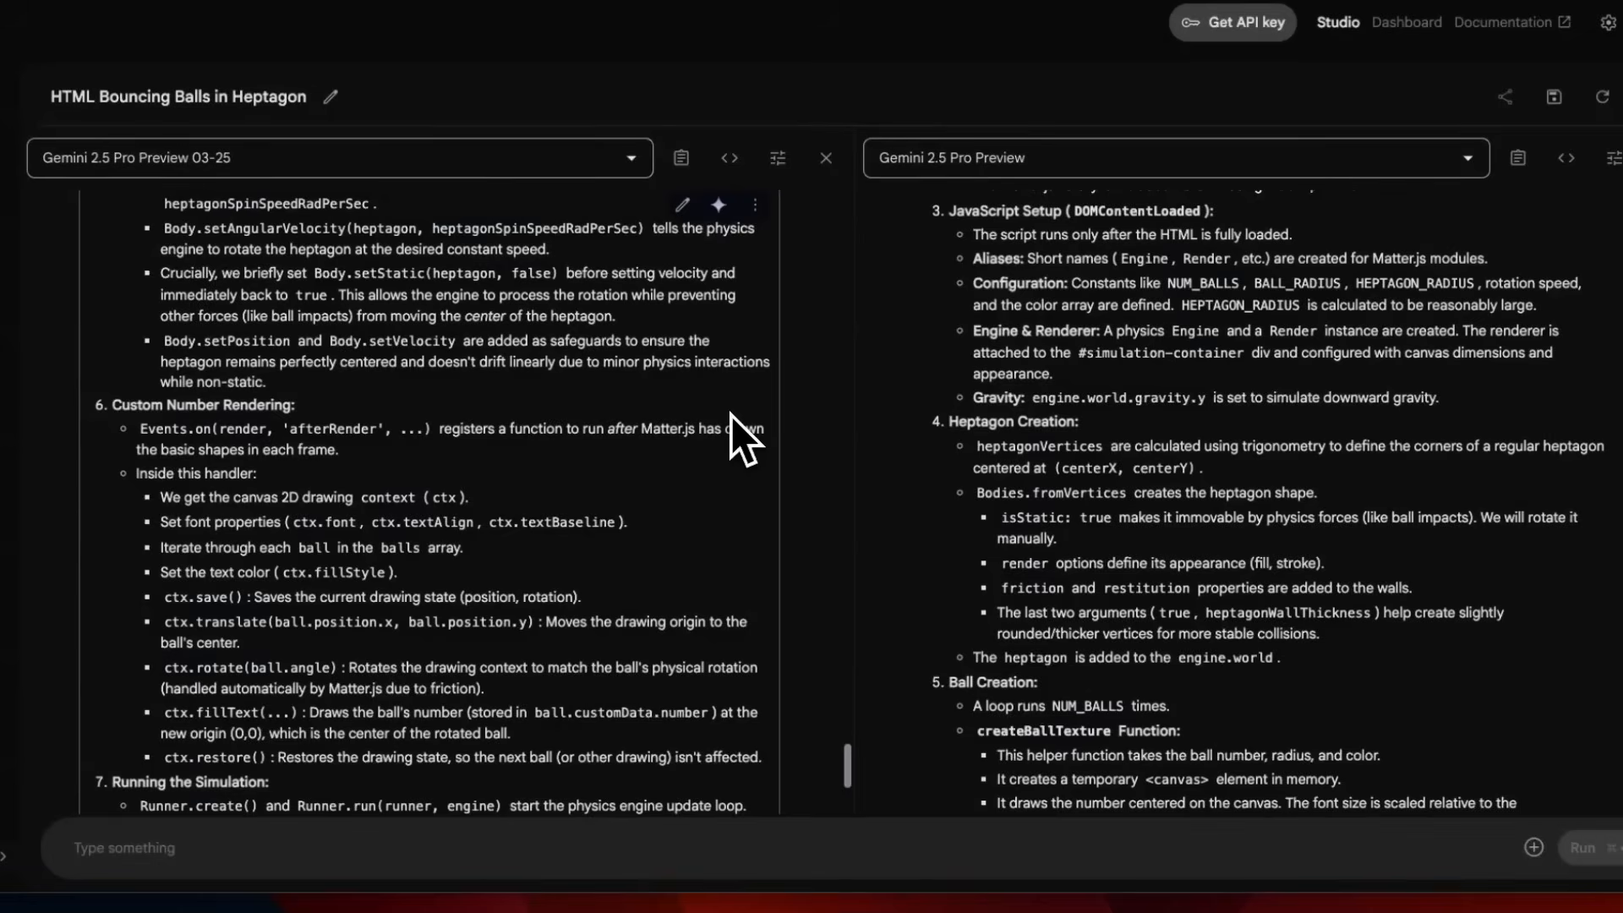
mouse_move(994, 411)
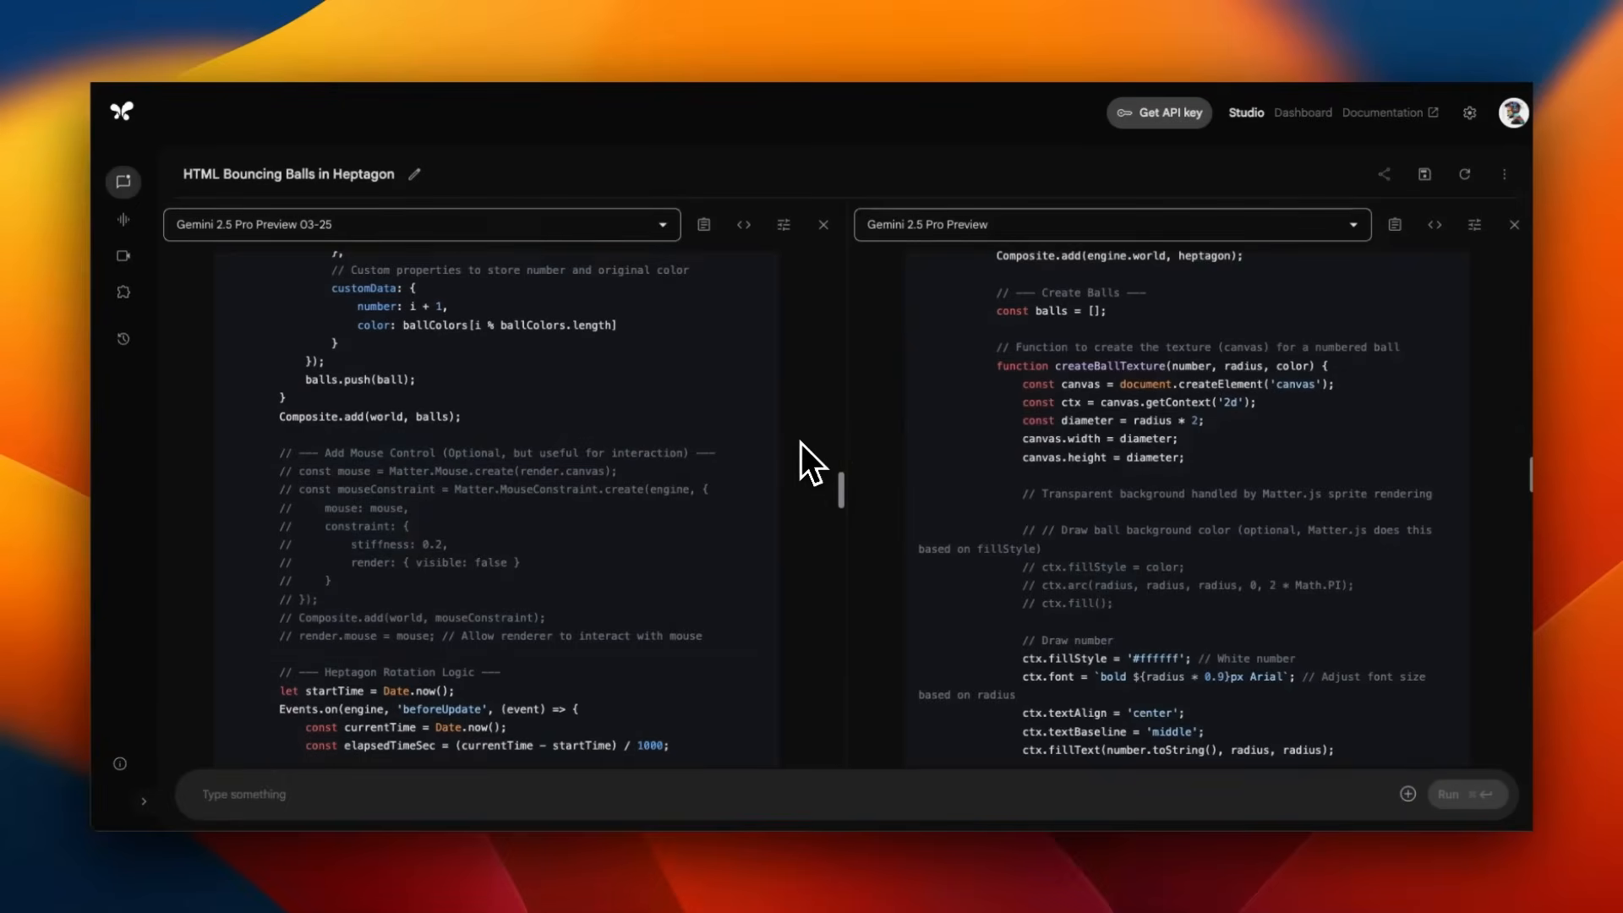
scroll(down, 3)
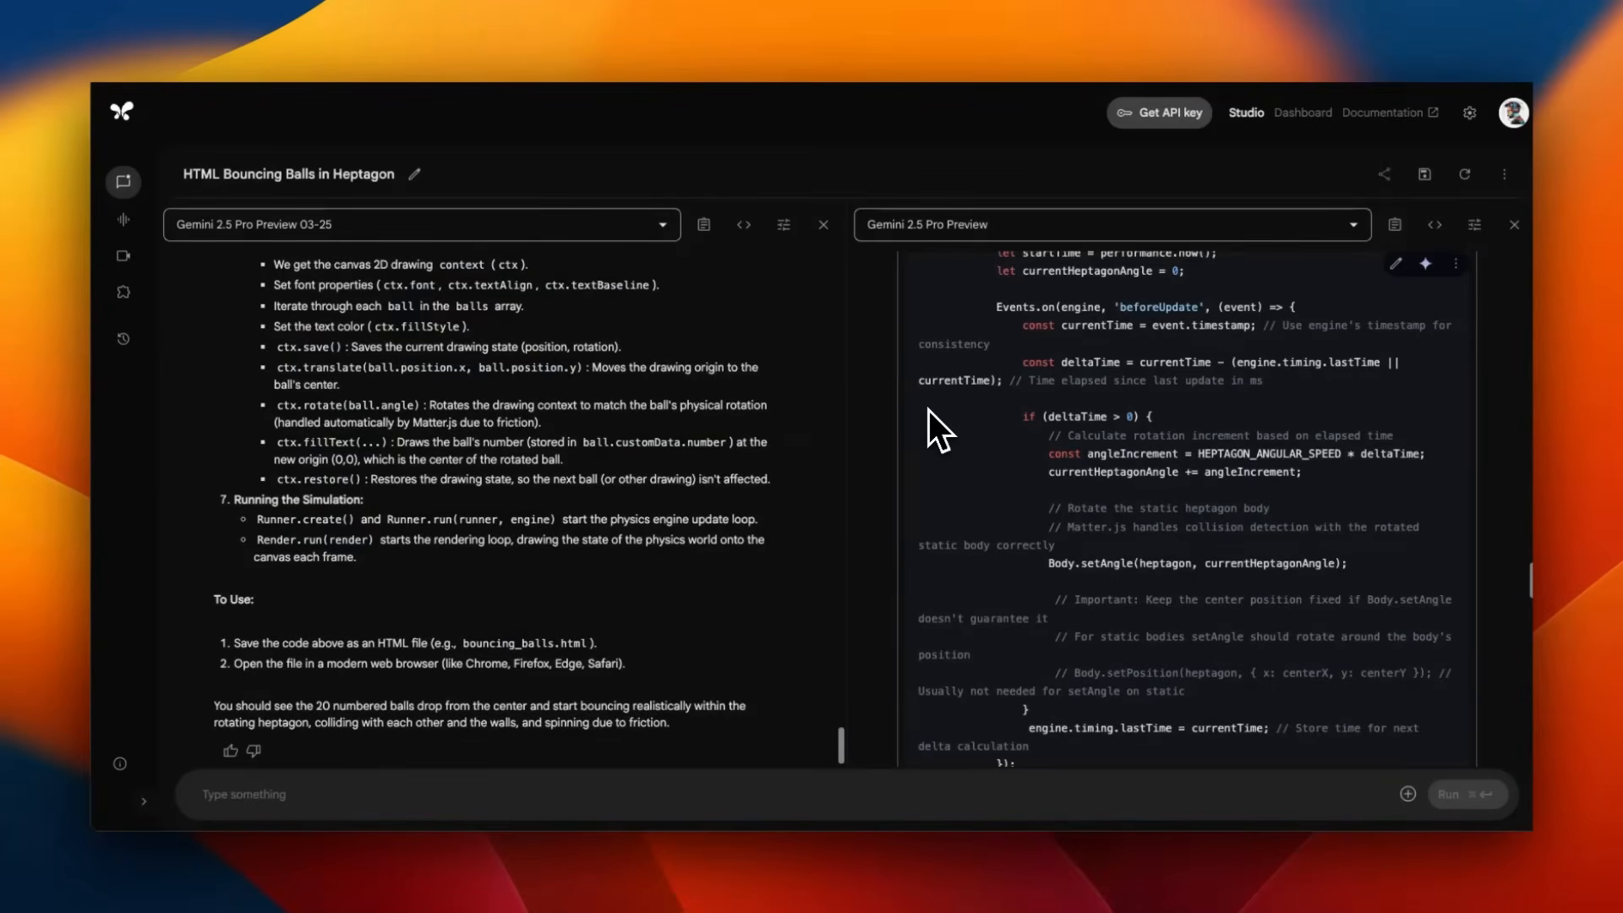
mouse_move(997, 605)
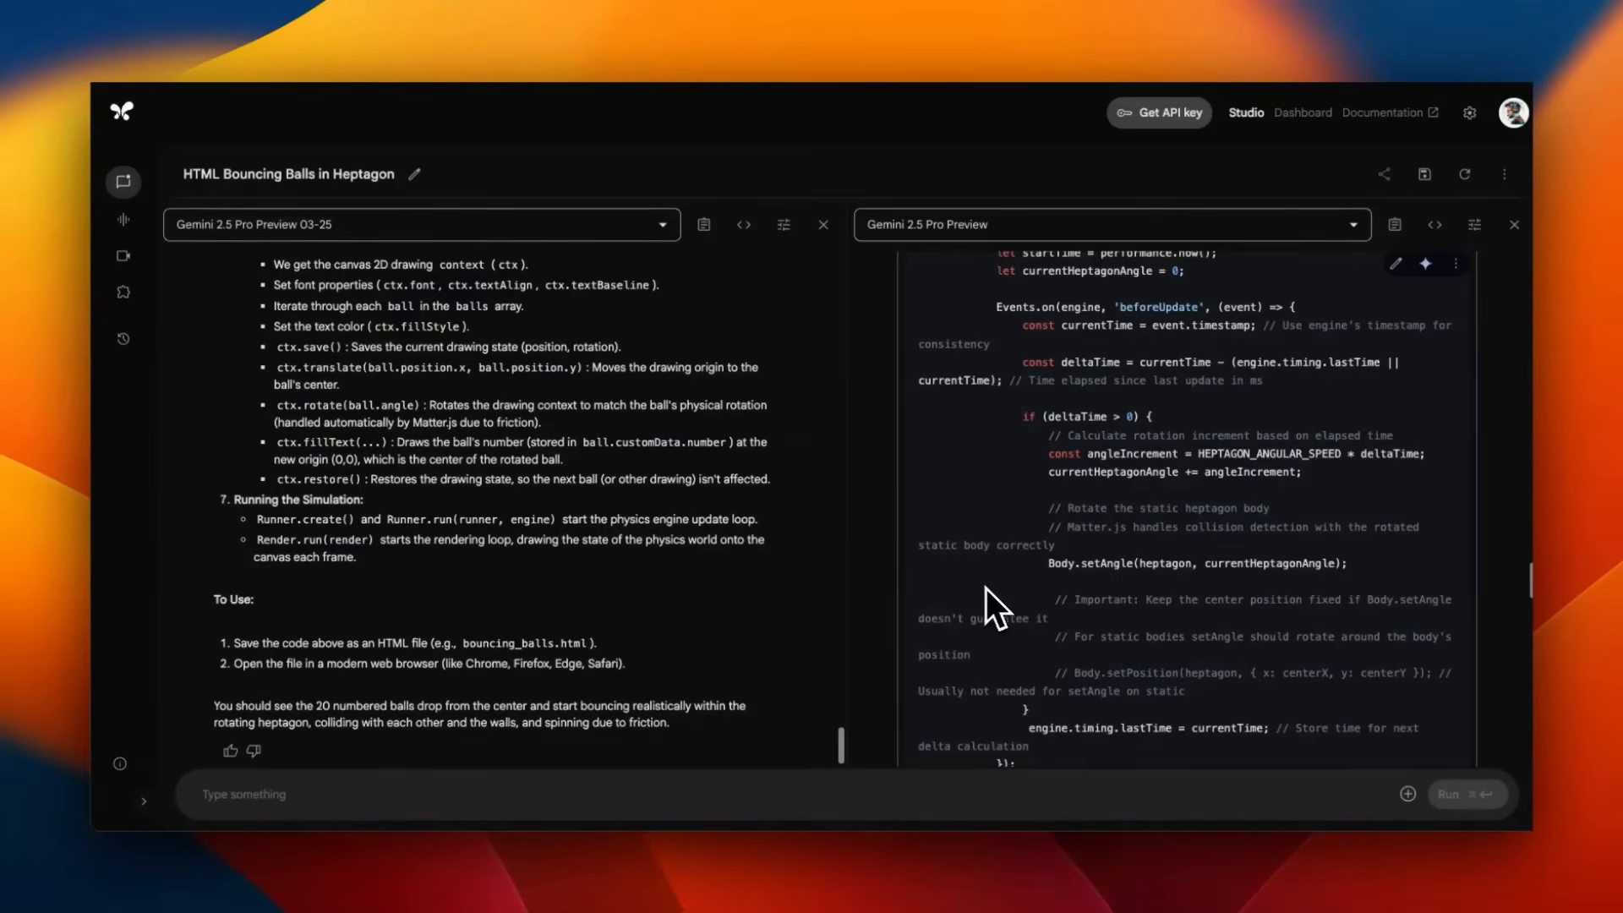